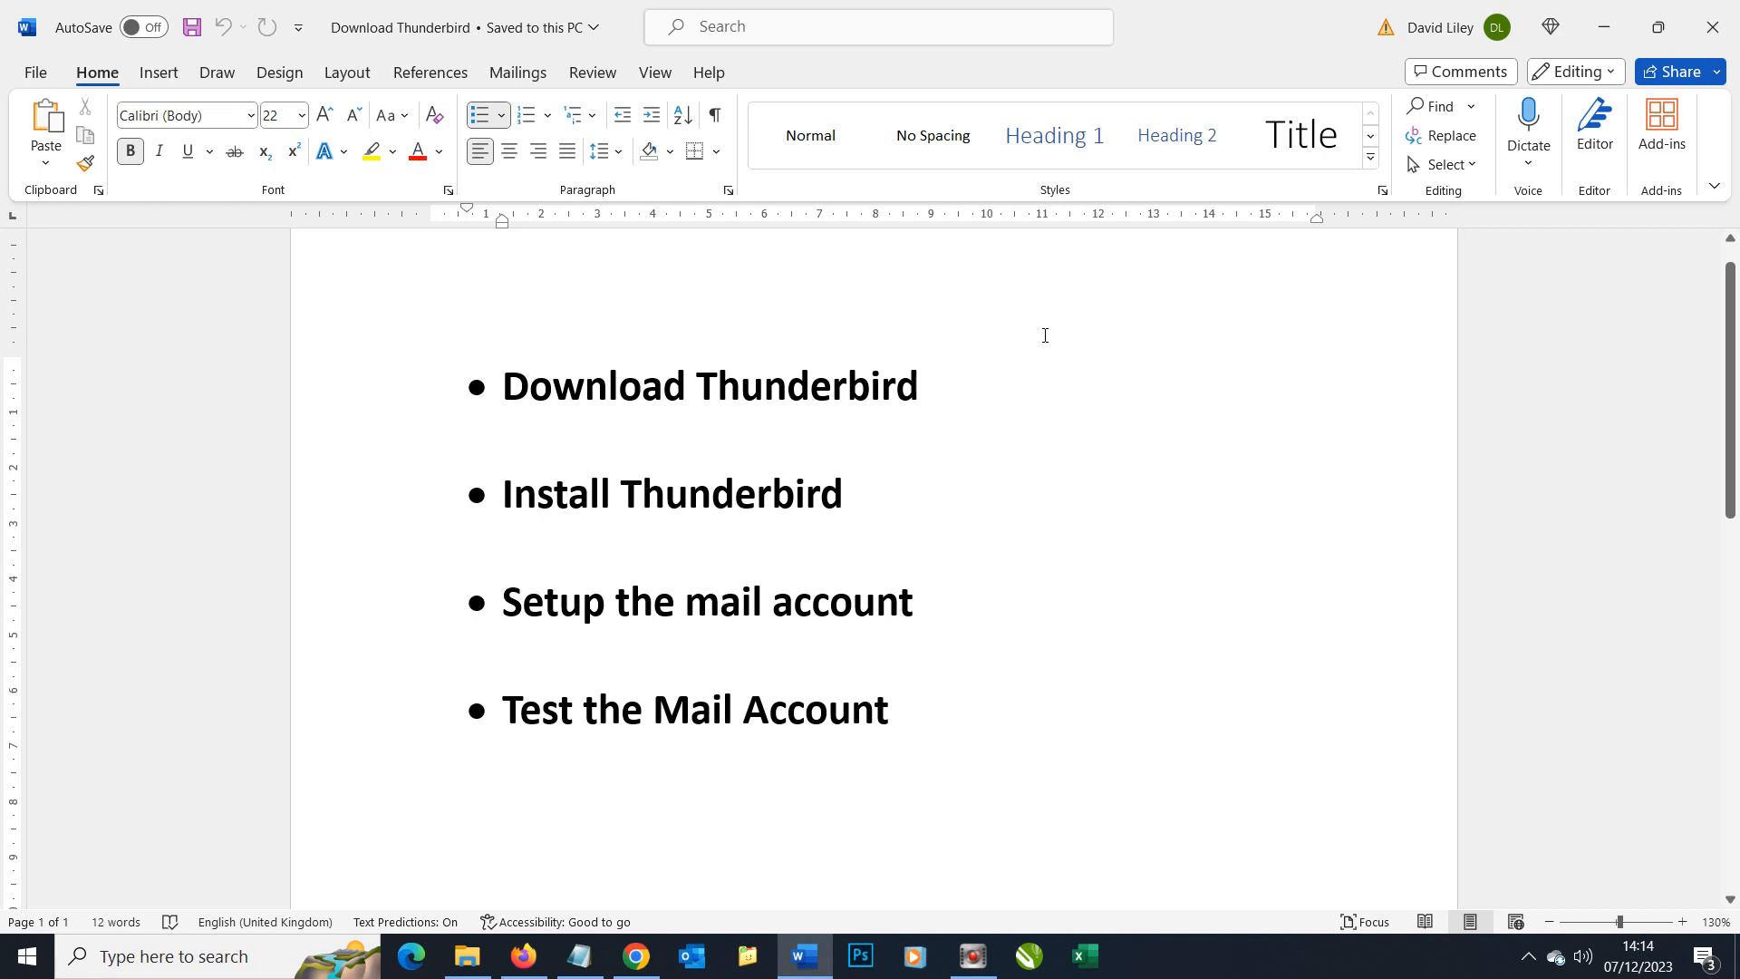
Review the setup plan in the Word checklist before starting.
click(499, 384)
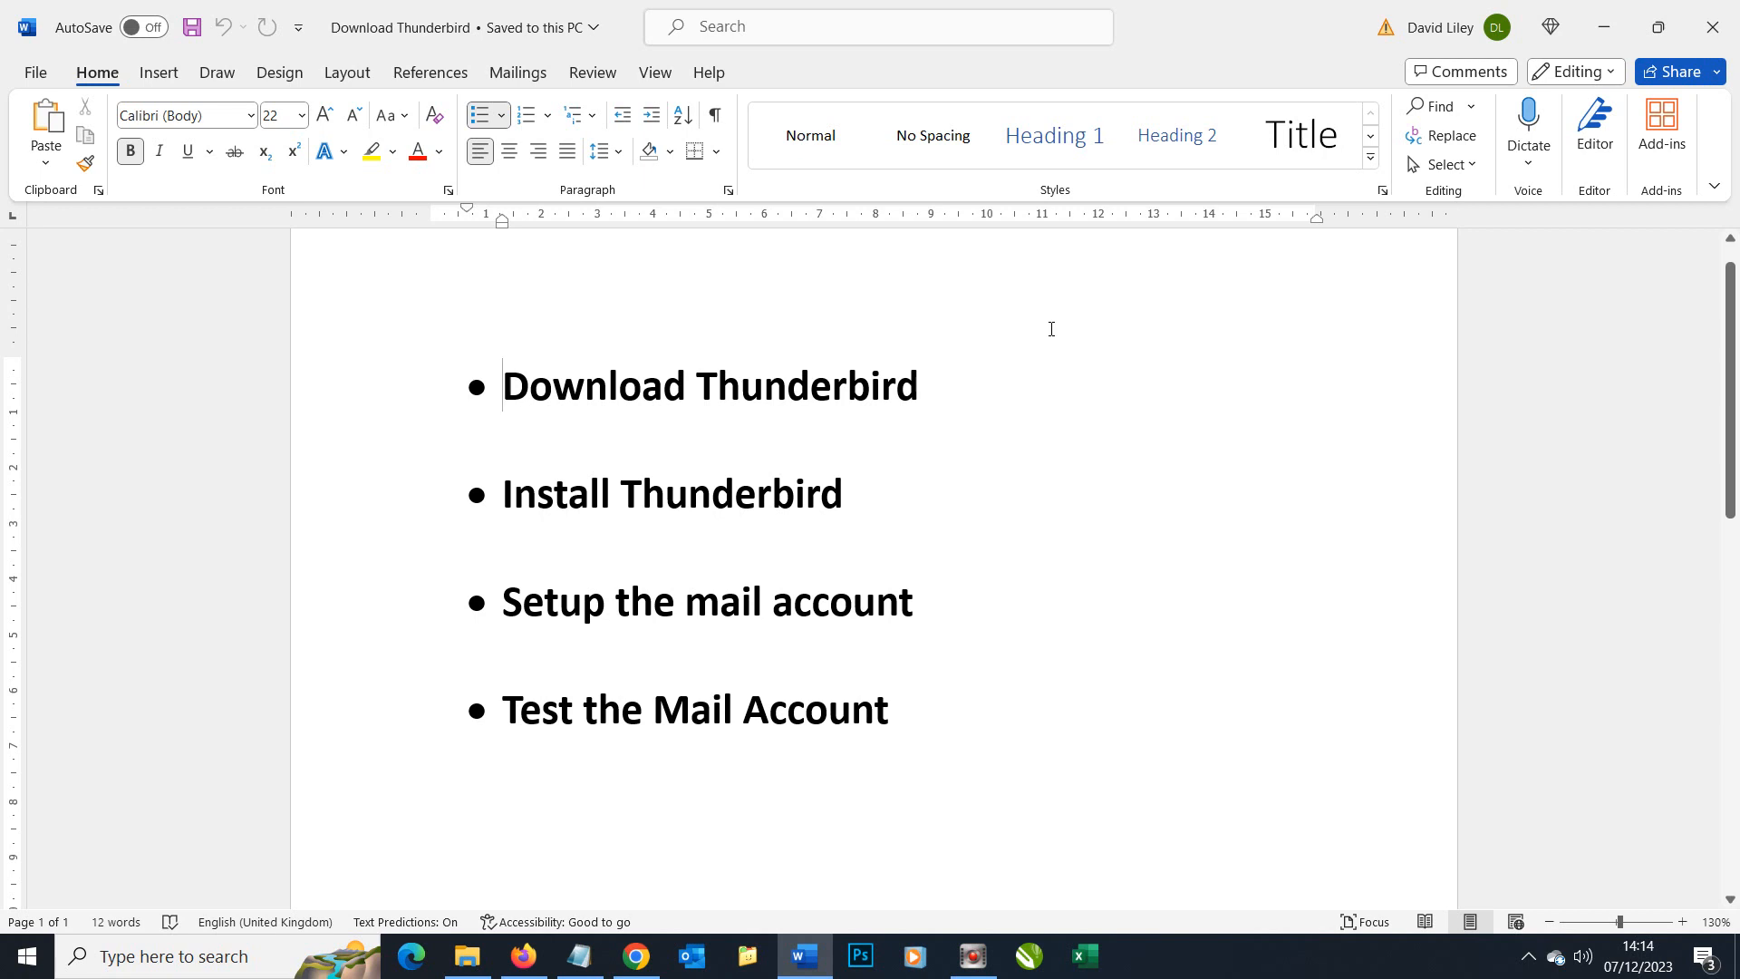
mouse_move(1044, 334)
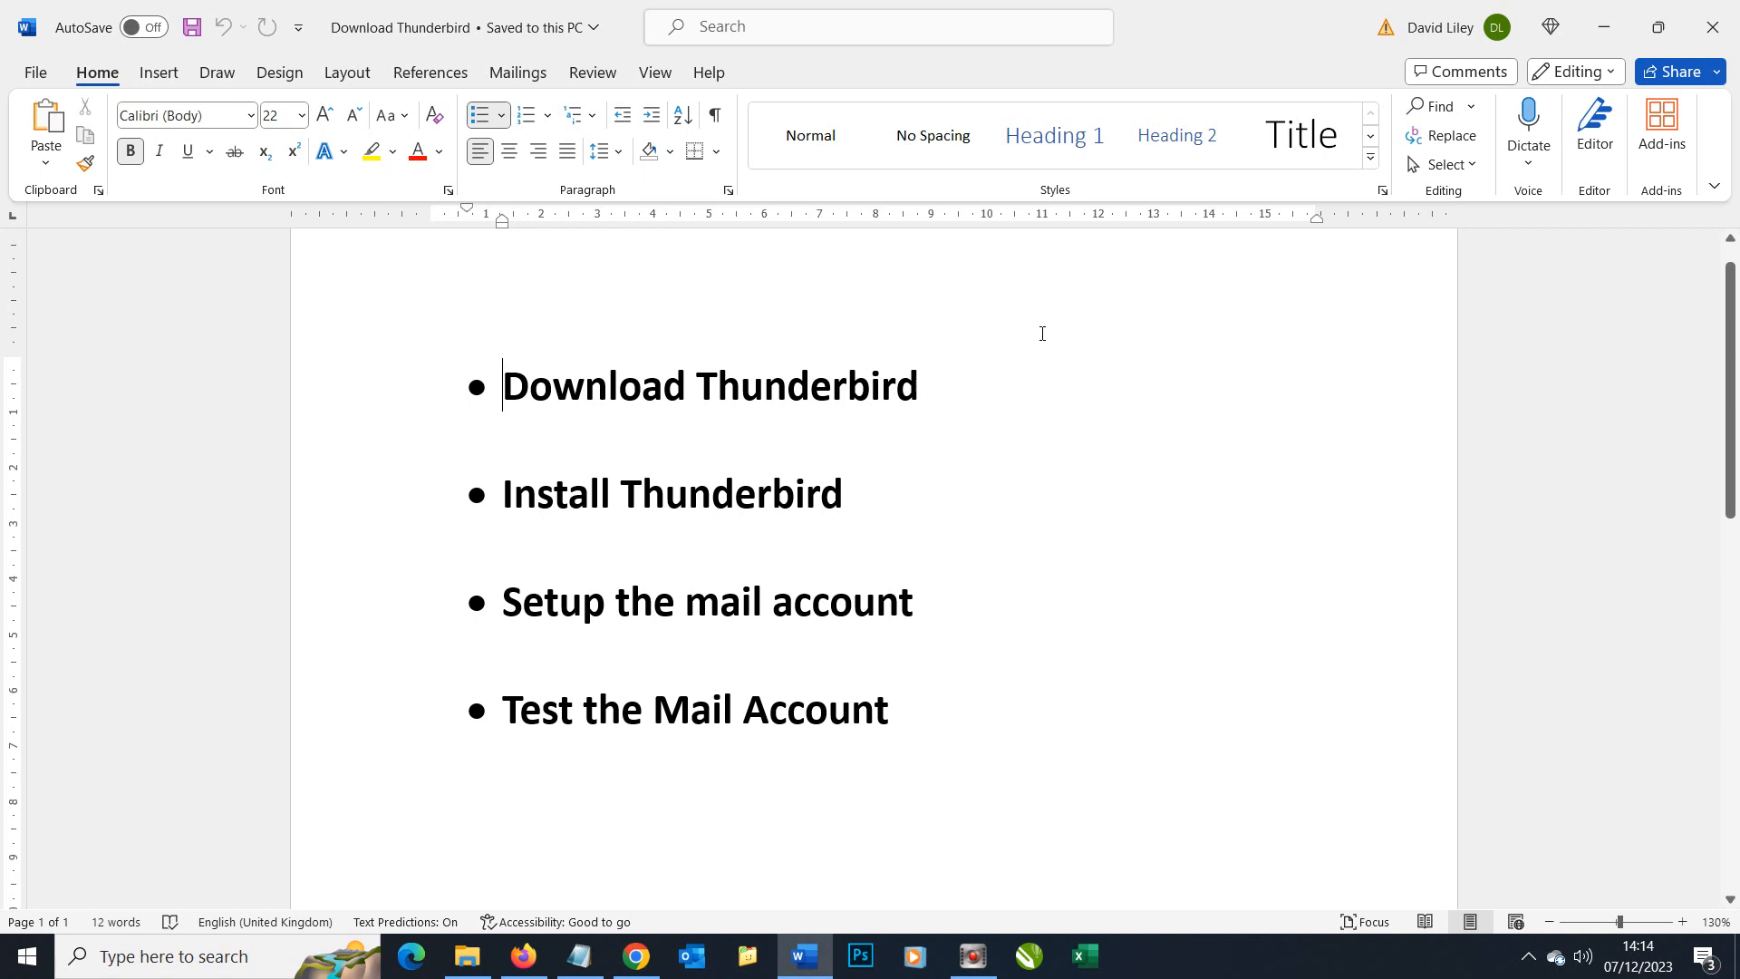
mouse_move(515, 355)
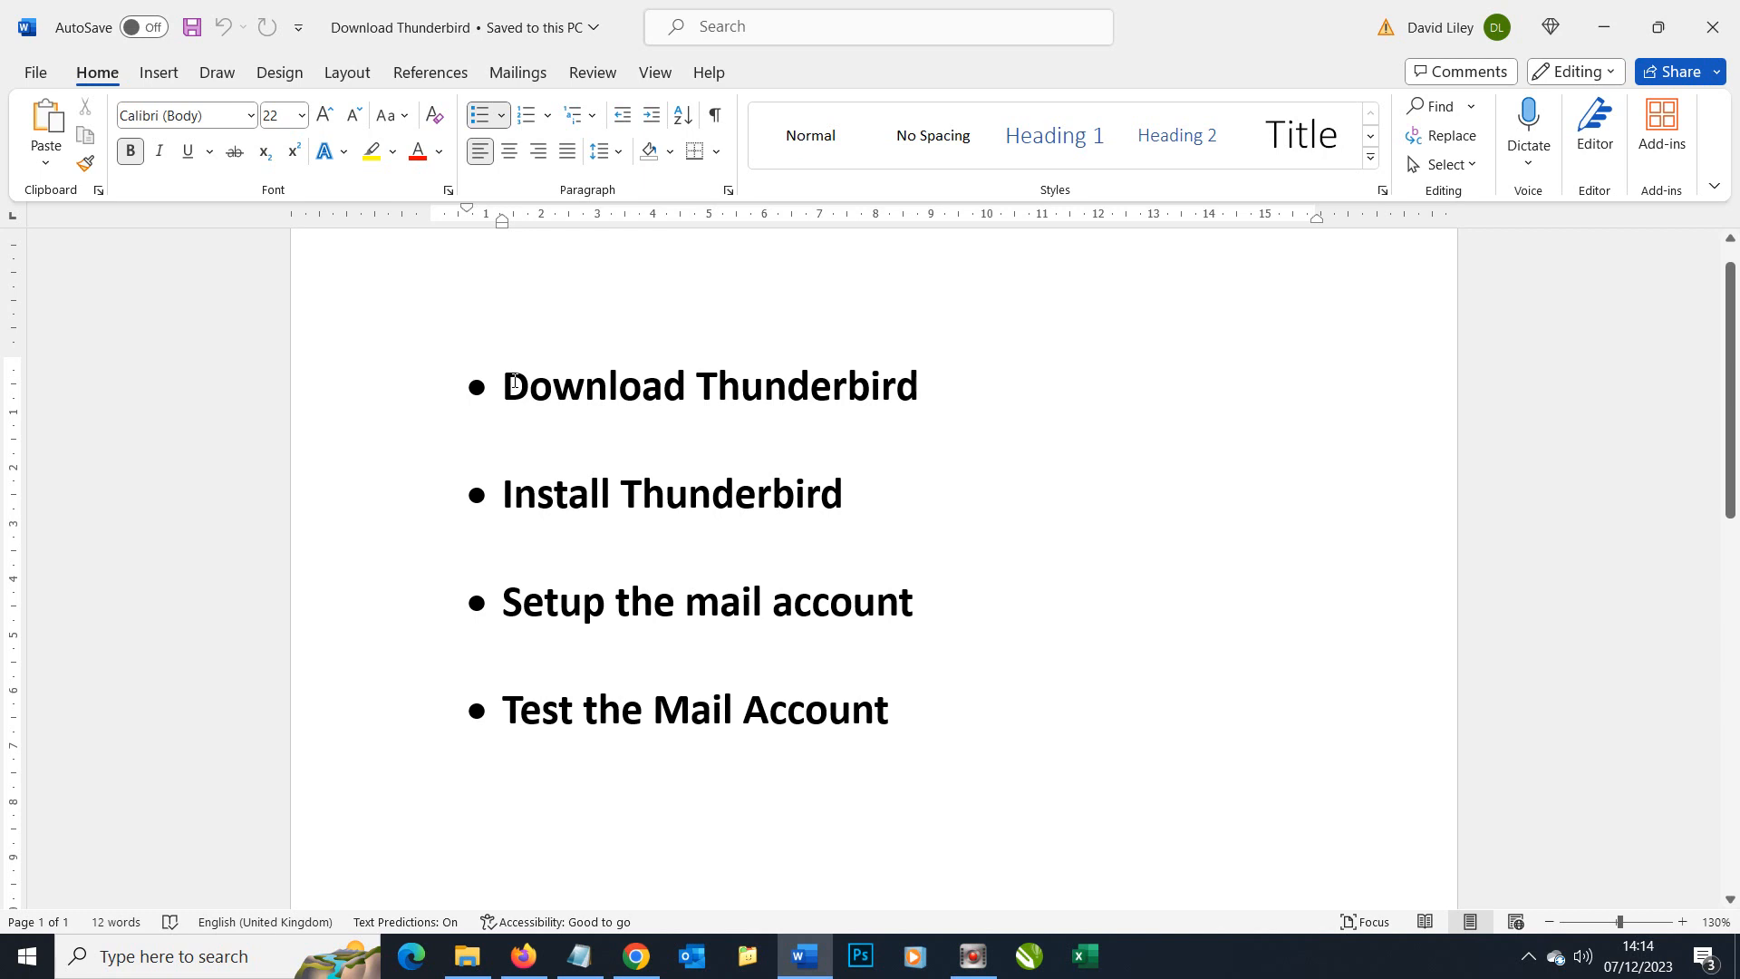
click(505, 384)
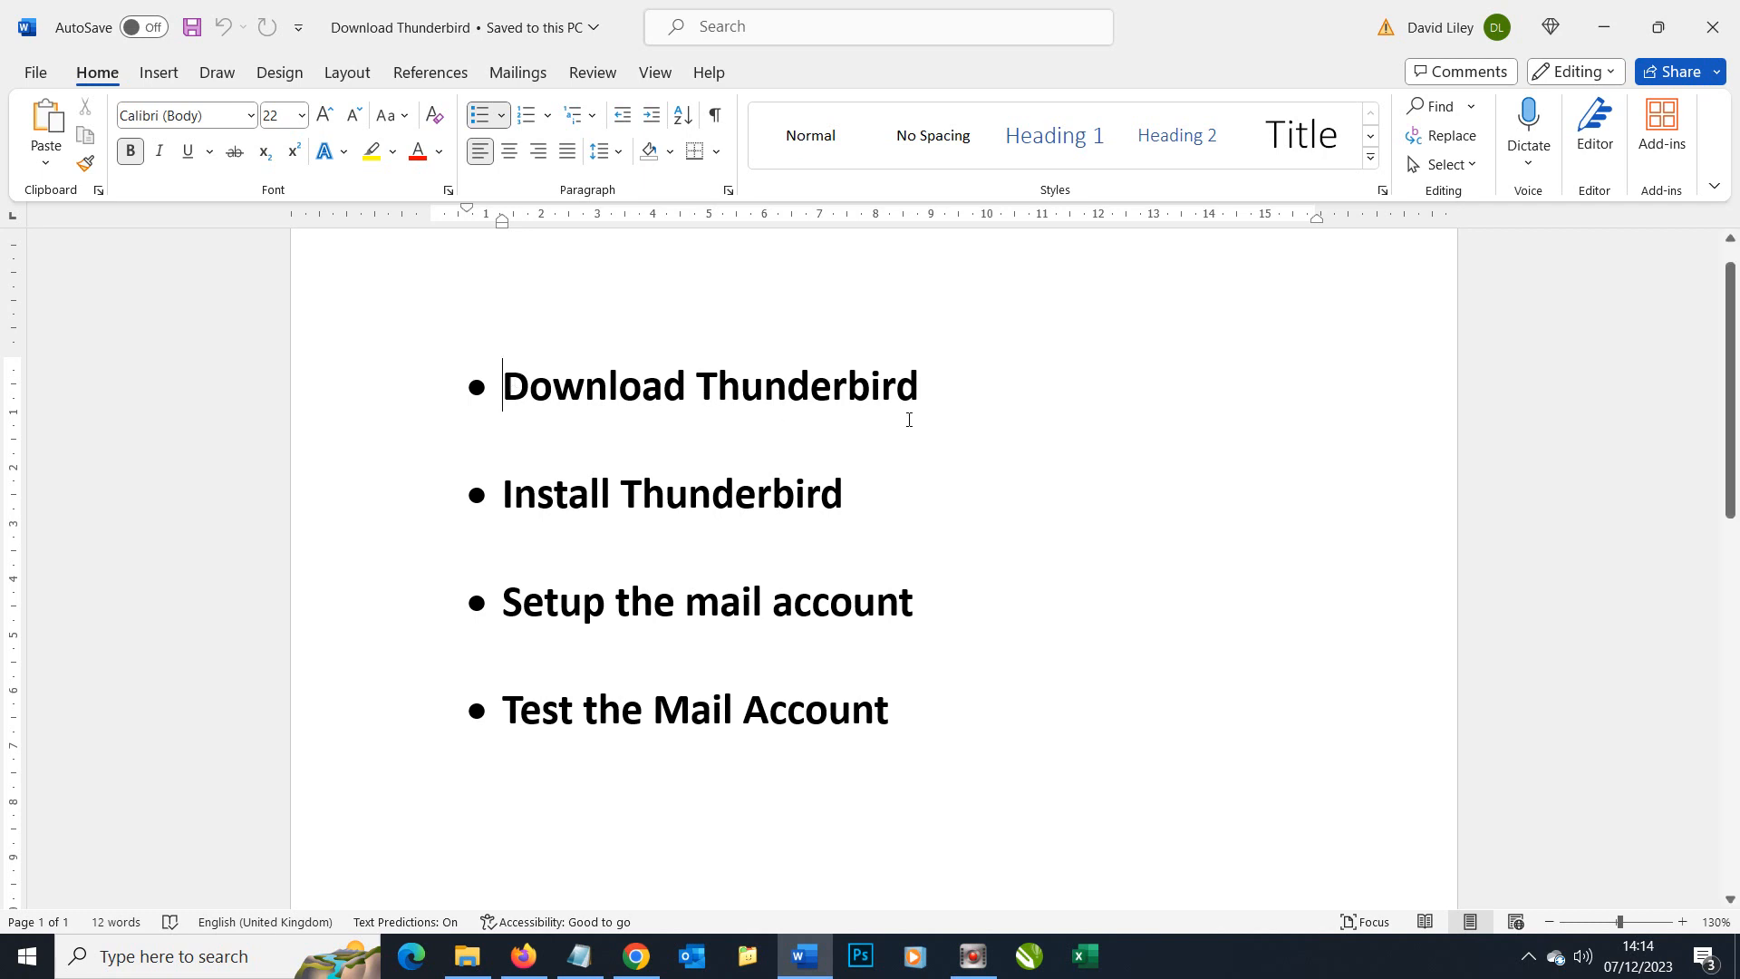
mouse_move(933, 404)
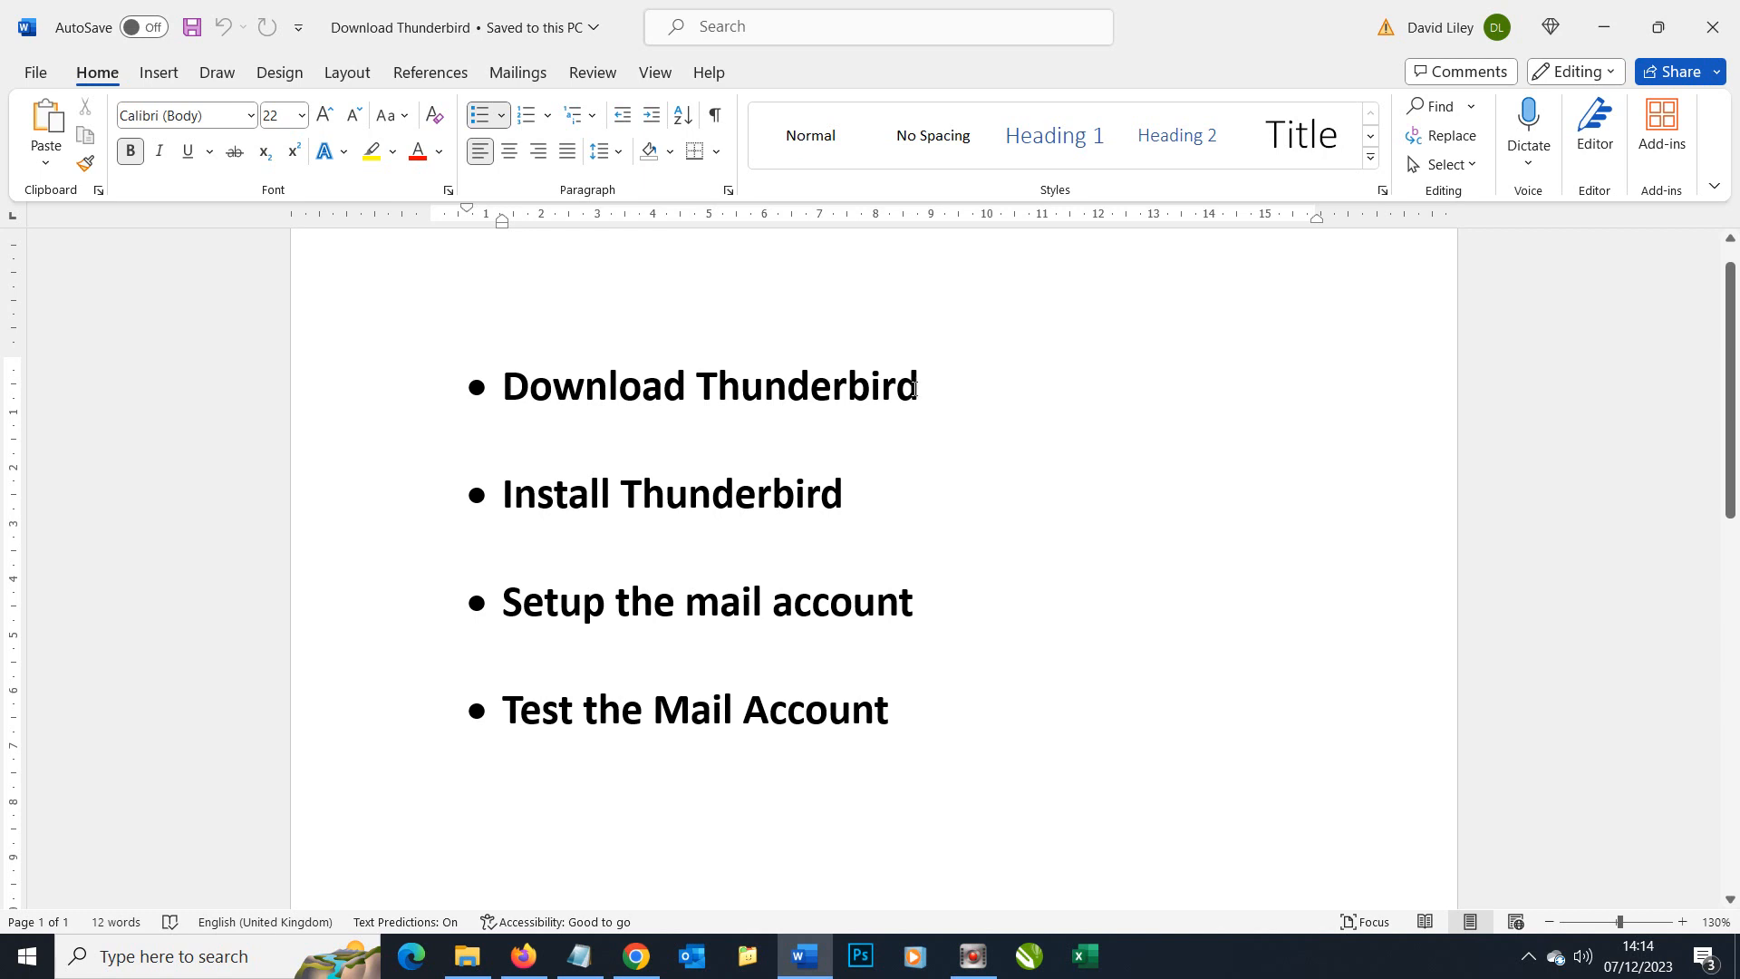
click(506, 384)
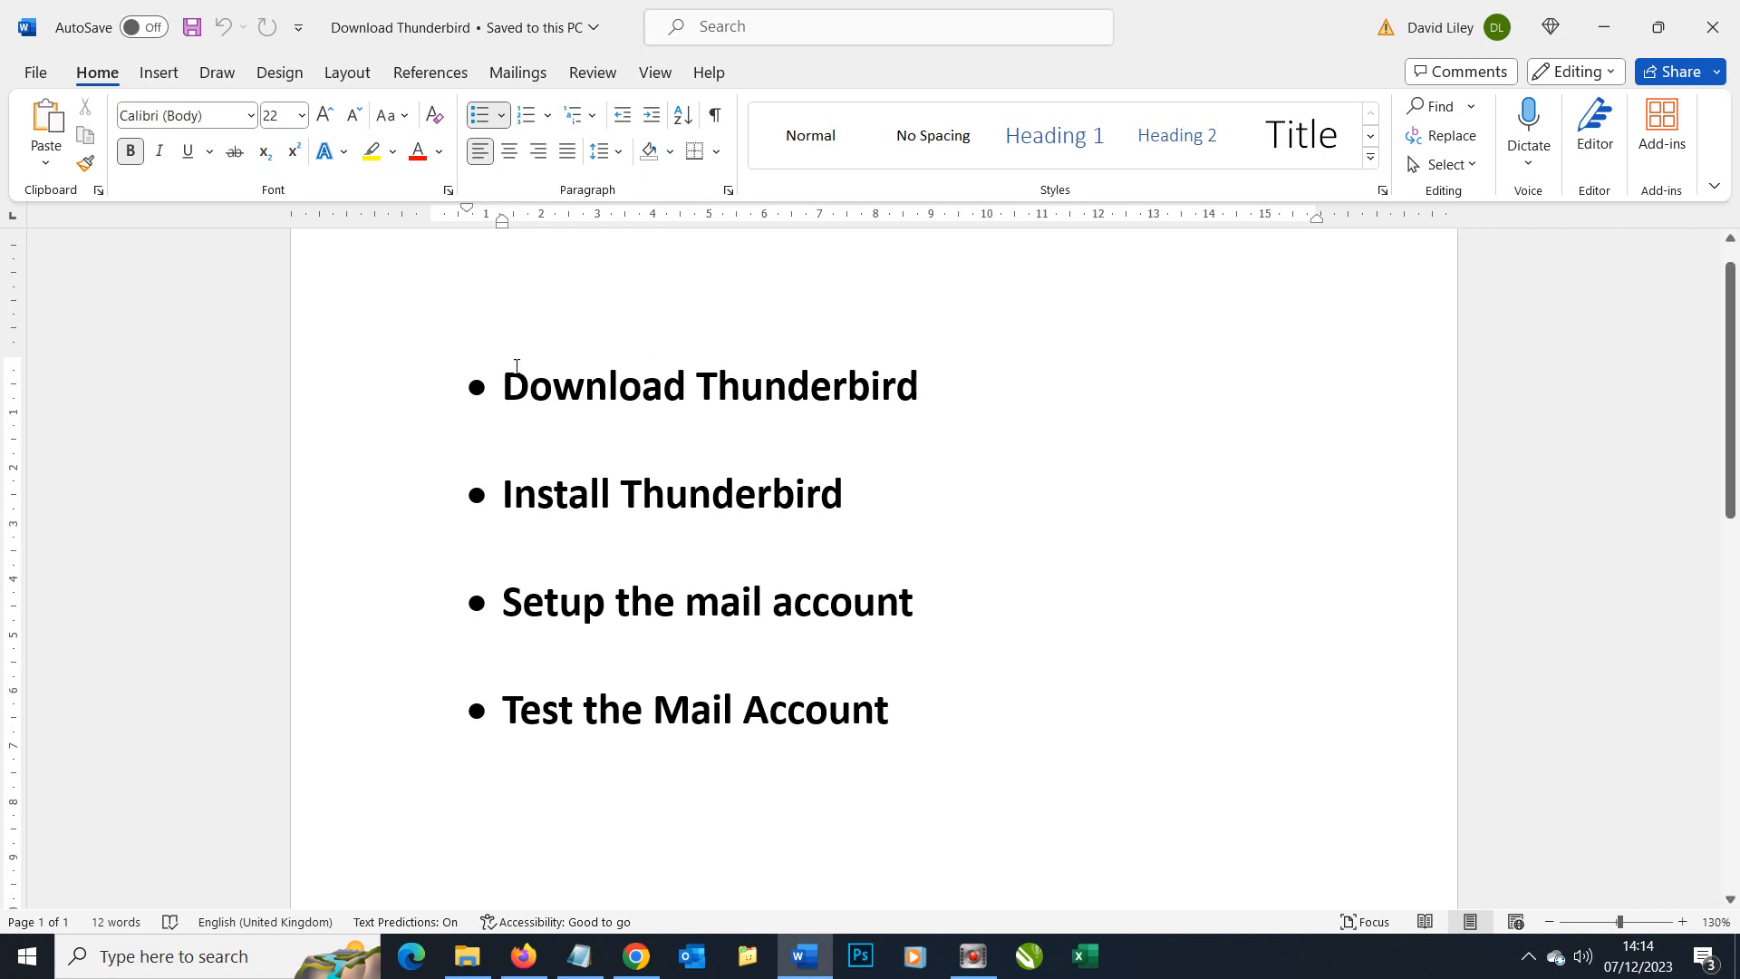
mouse_move(707, 518)
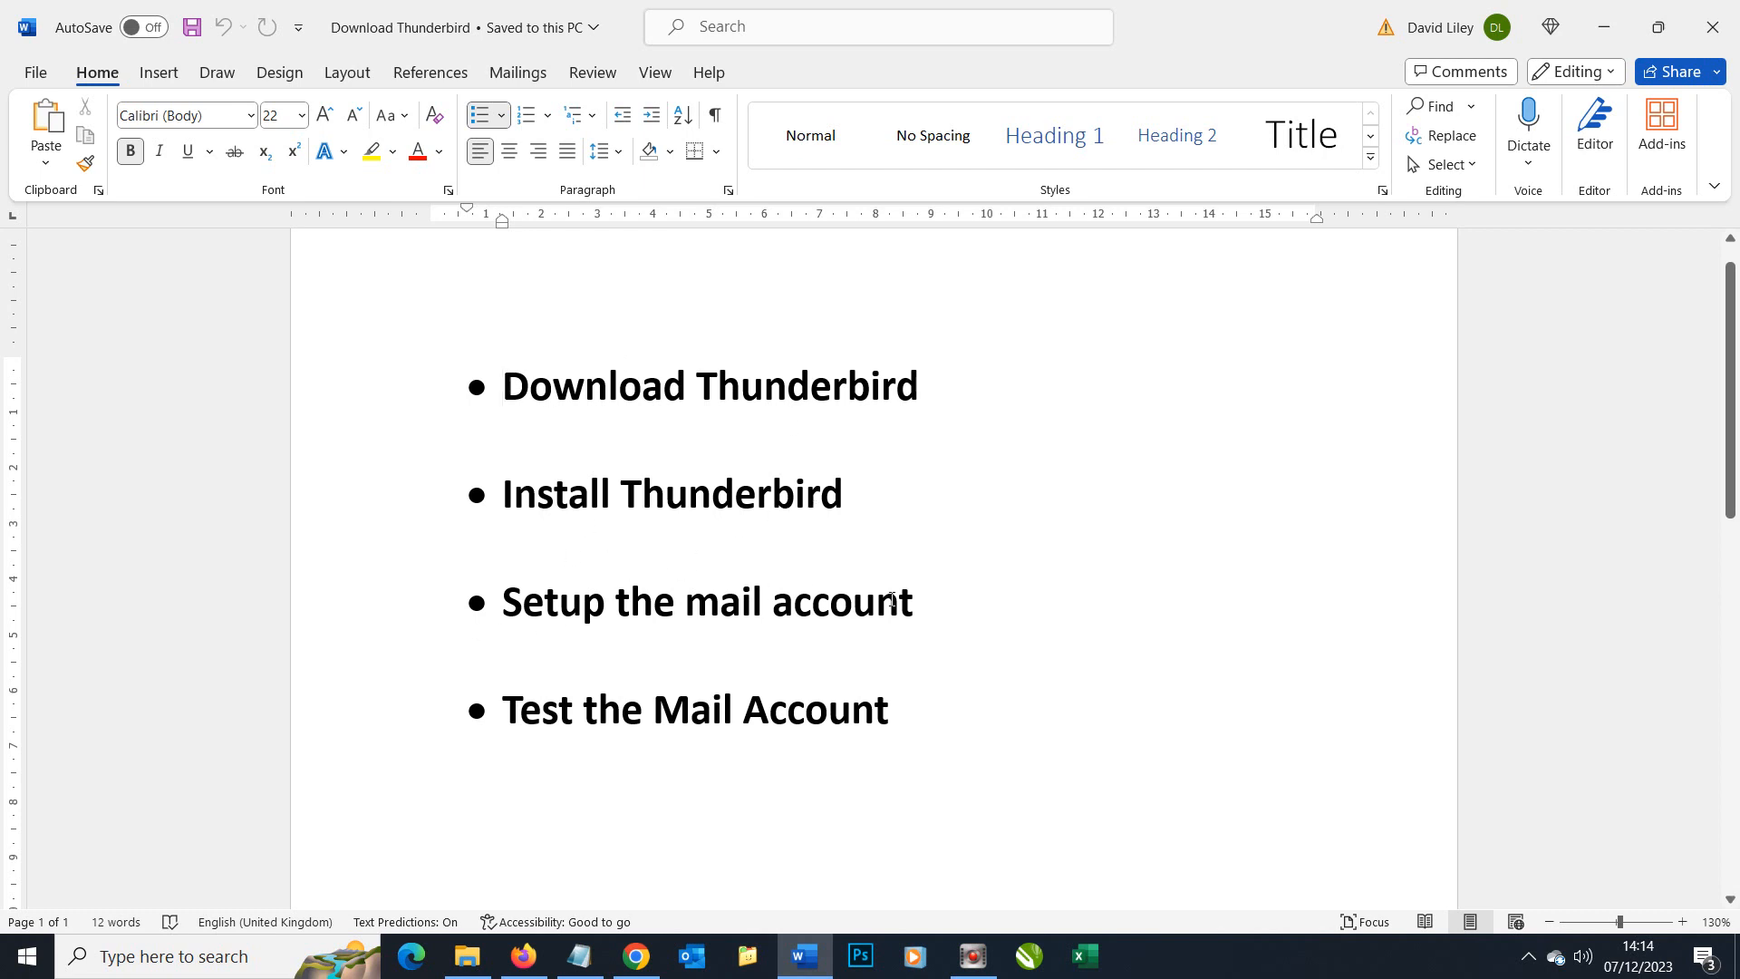
click(502, 384)
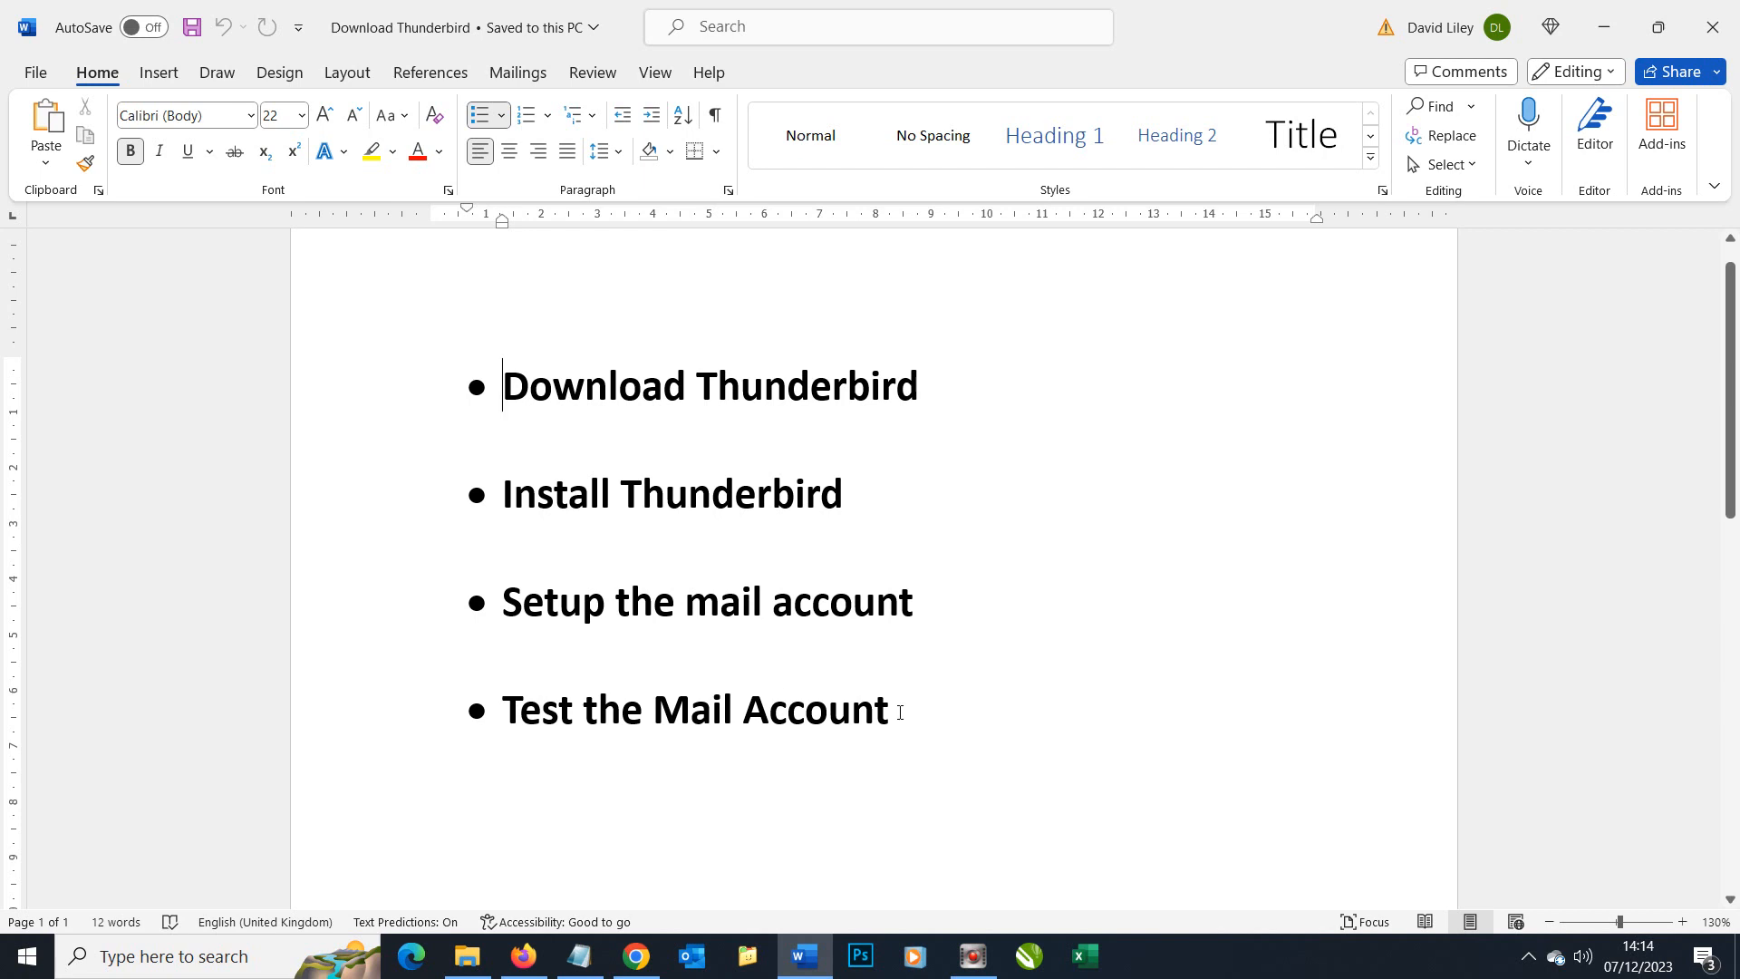
mouse_move(790, 681)
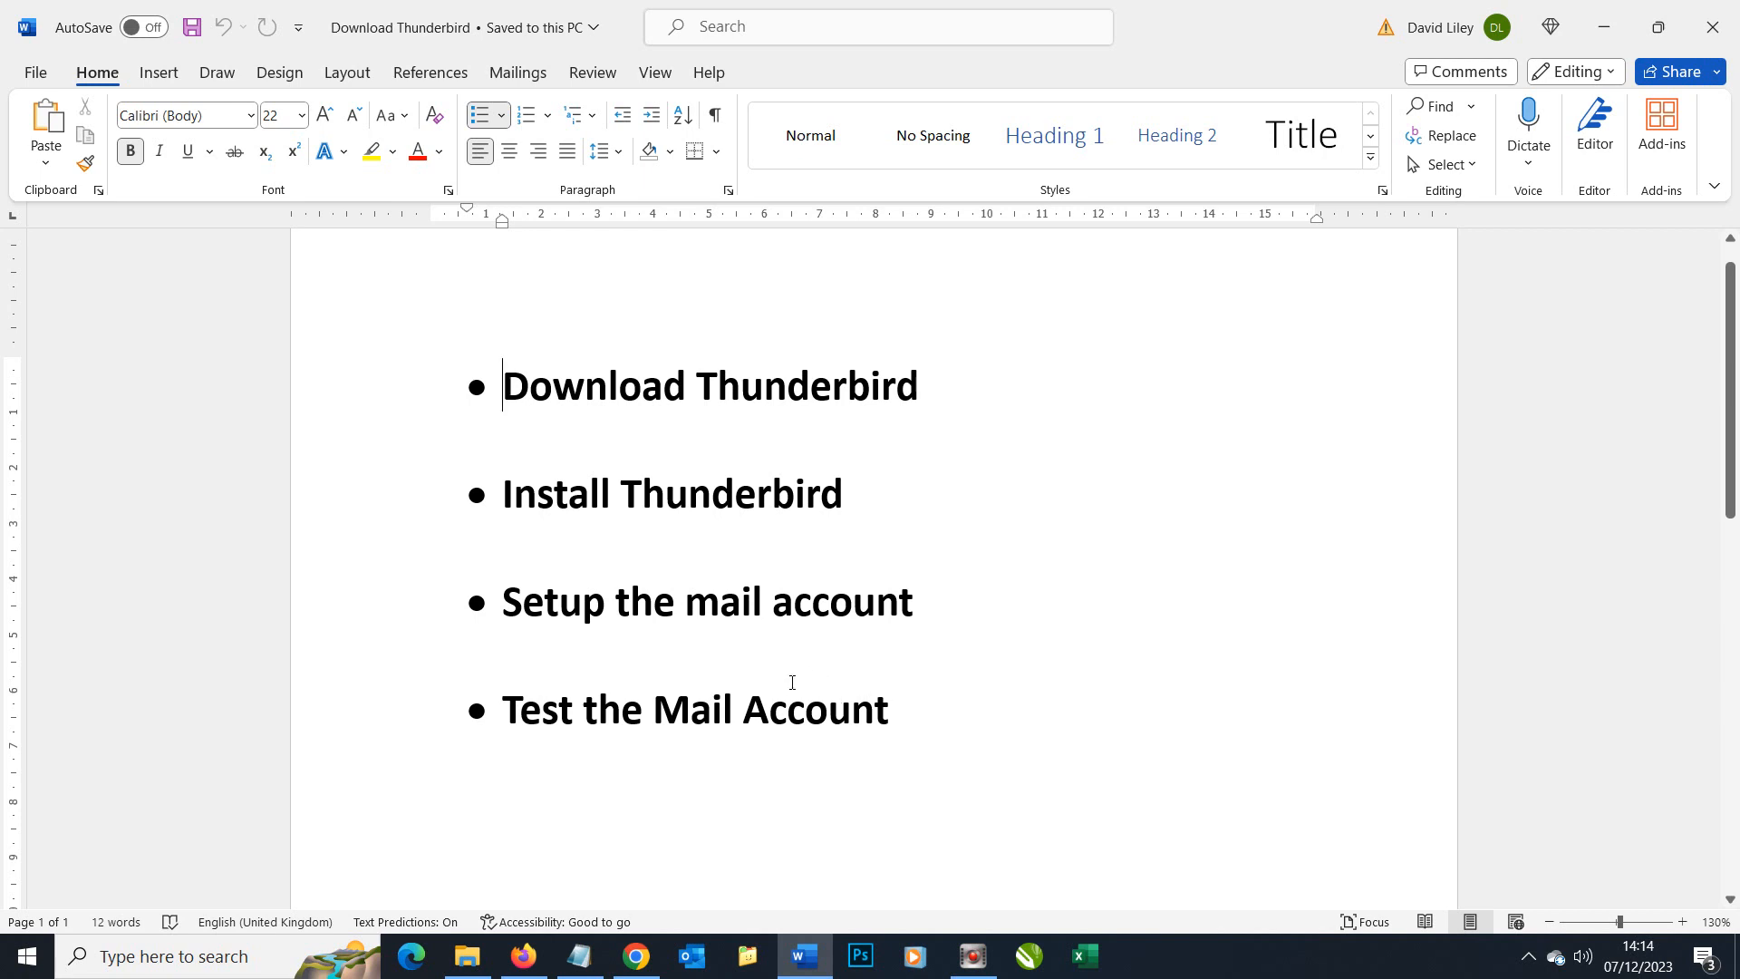
Download Thunderbird from thunderbird.net in Firefox, then minimise the browser.
click(523, 957)
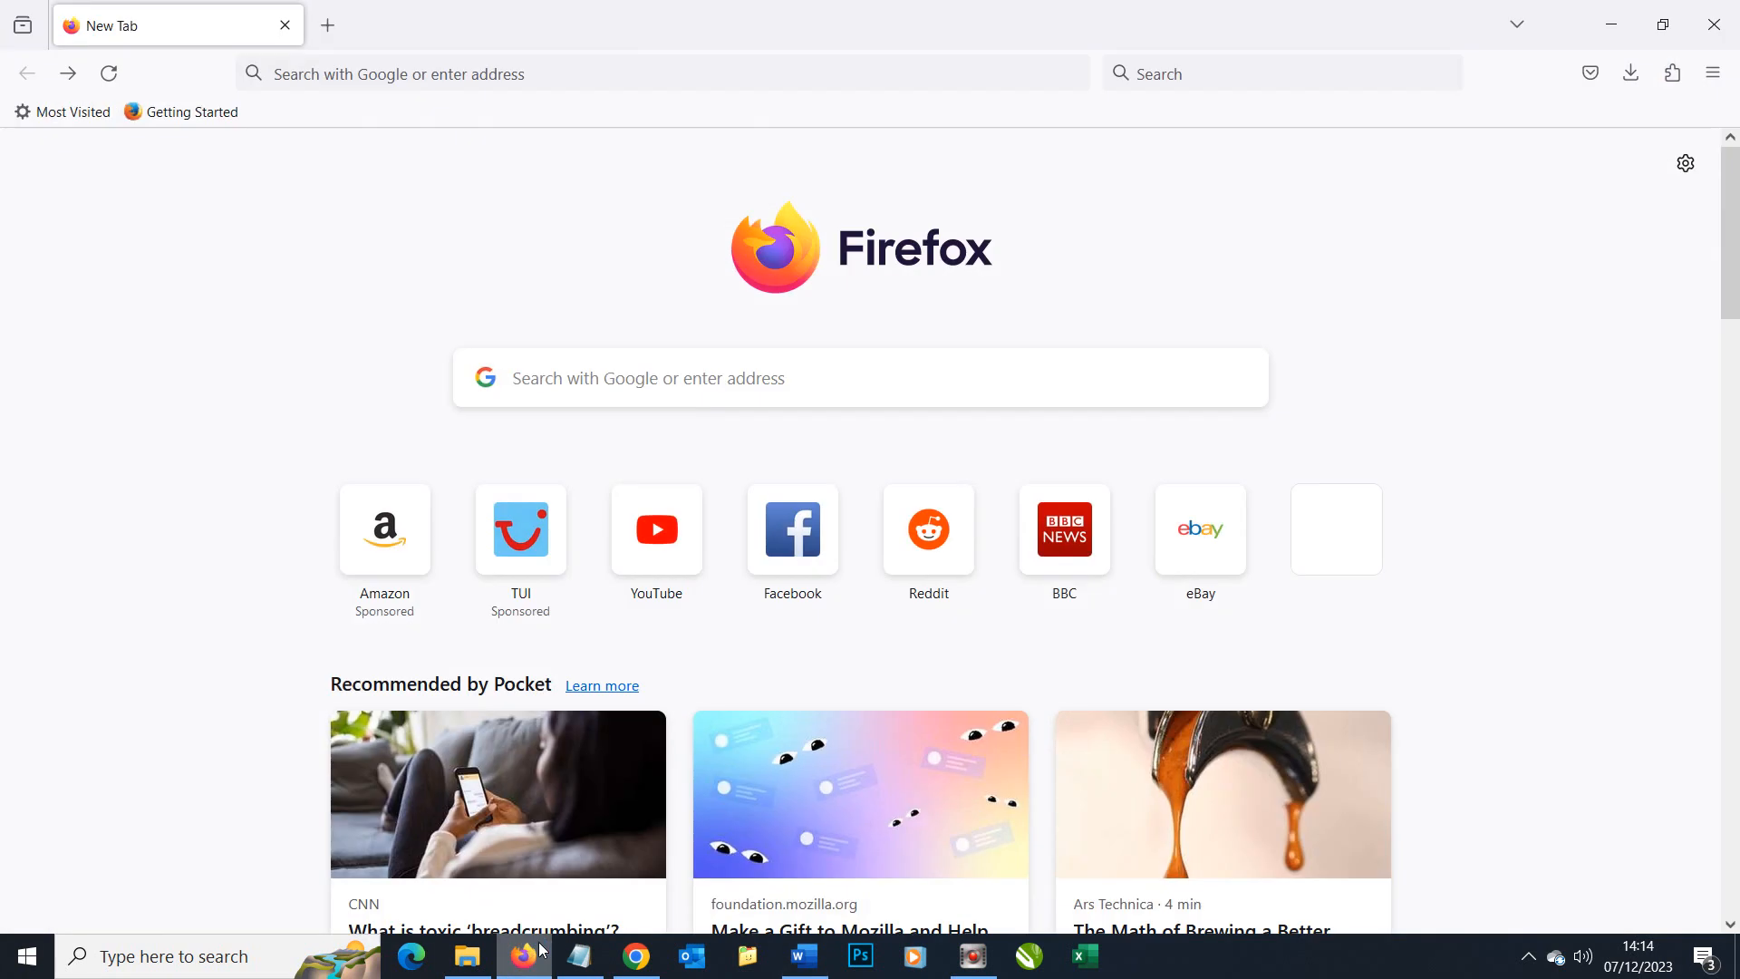
mouse_move(440, 74)
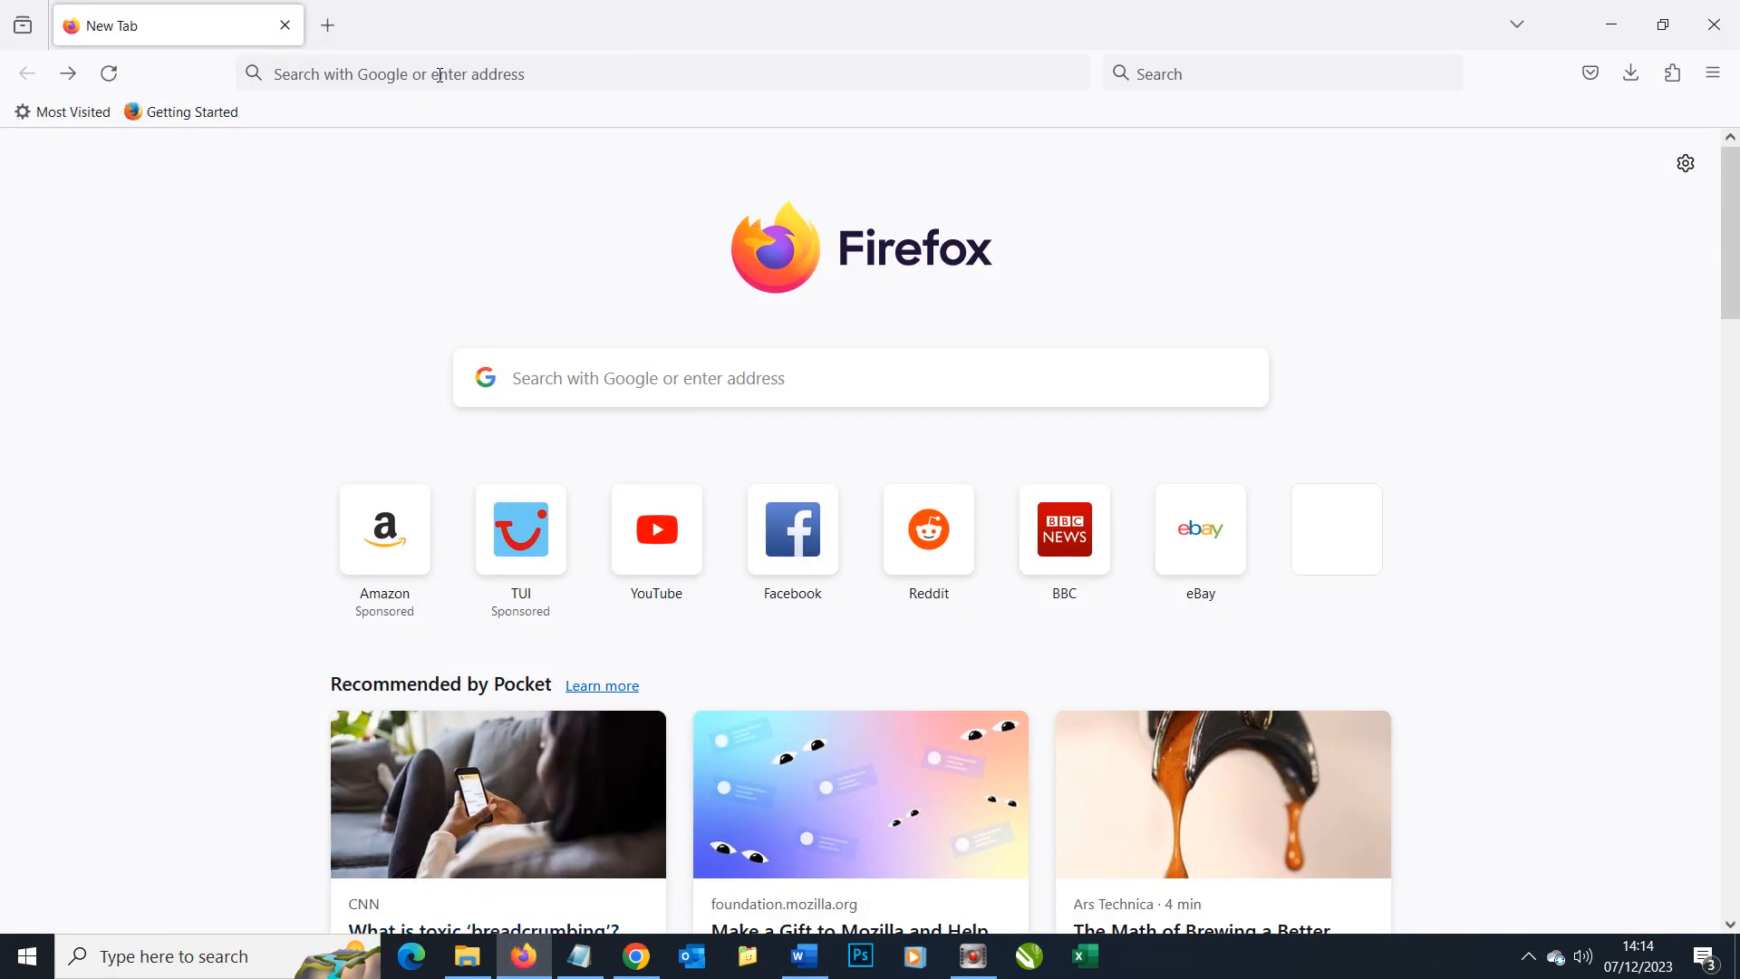
mouse_move(462, 219)
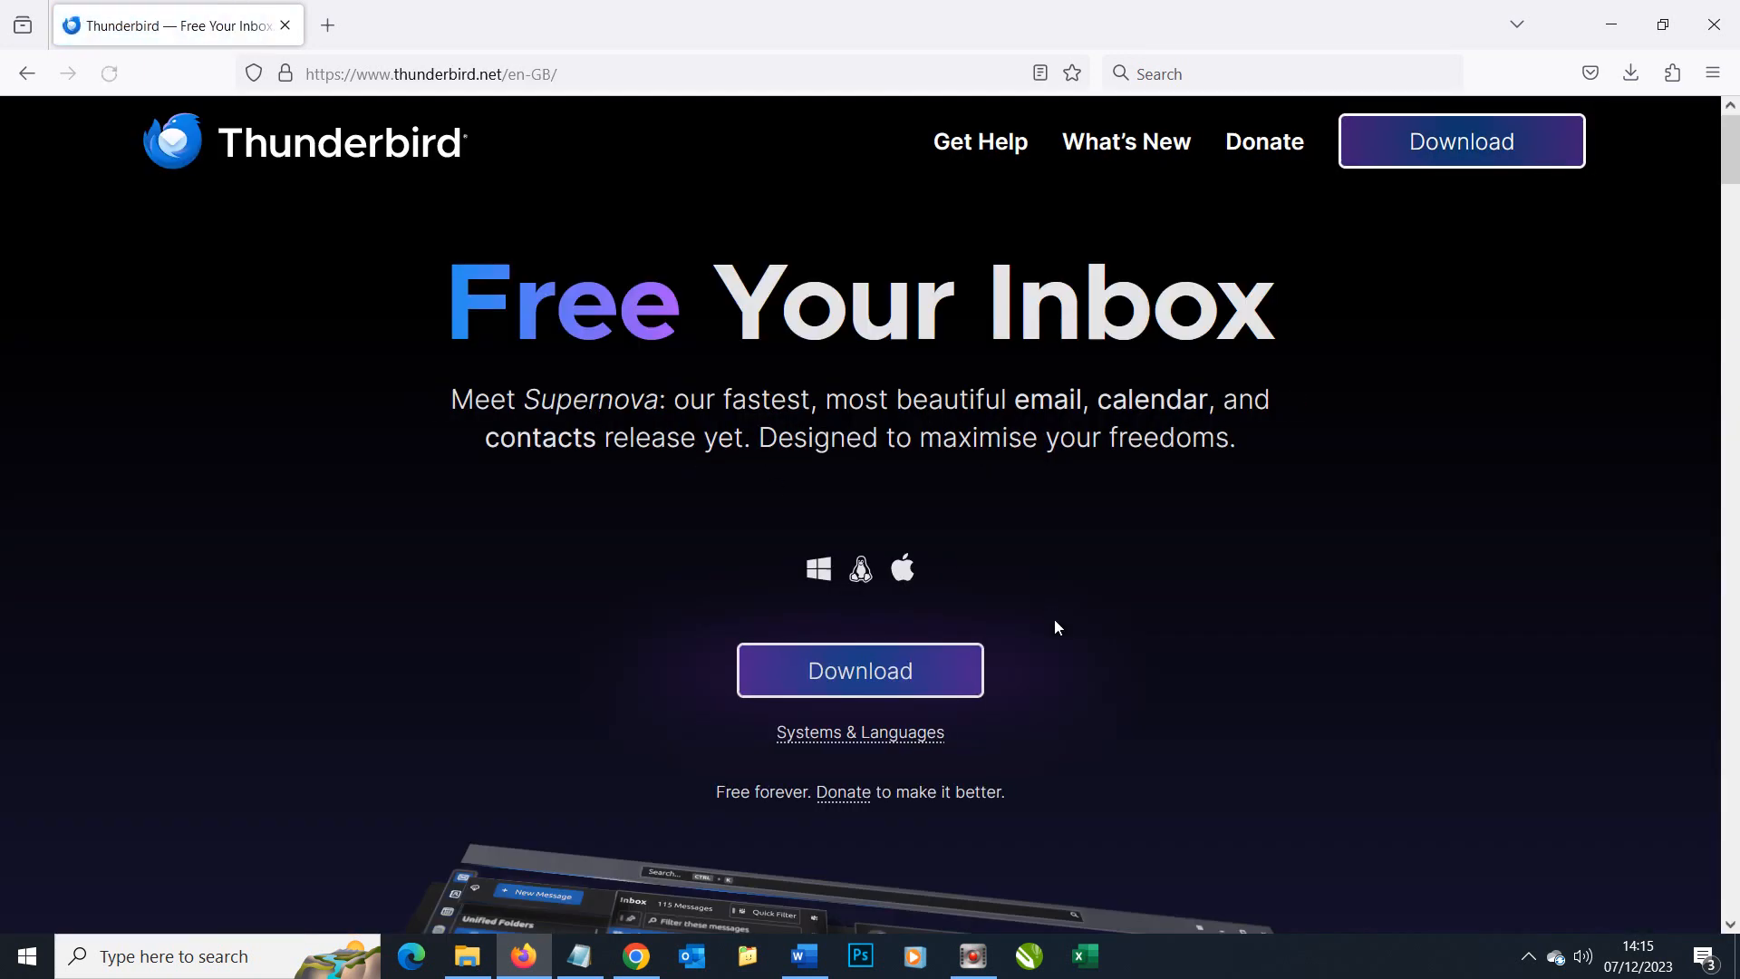
mouse_move(868, 693)
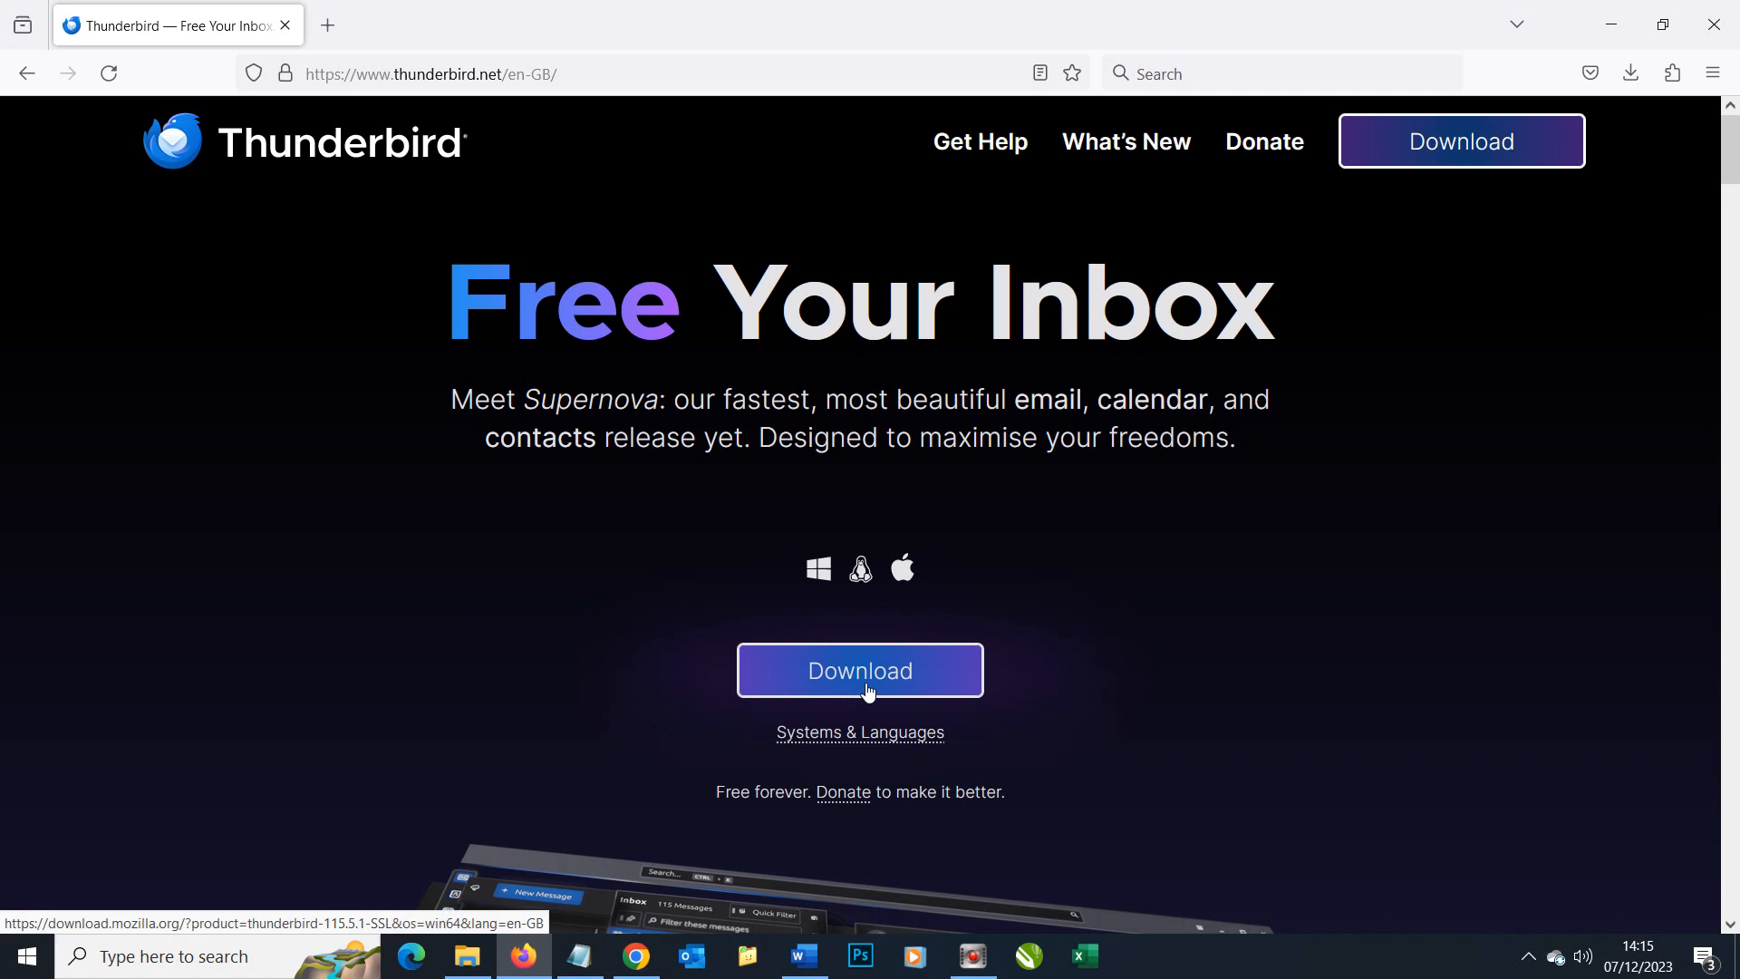
mouse_move(878, 681)
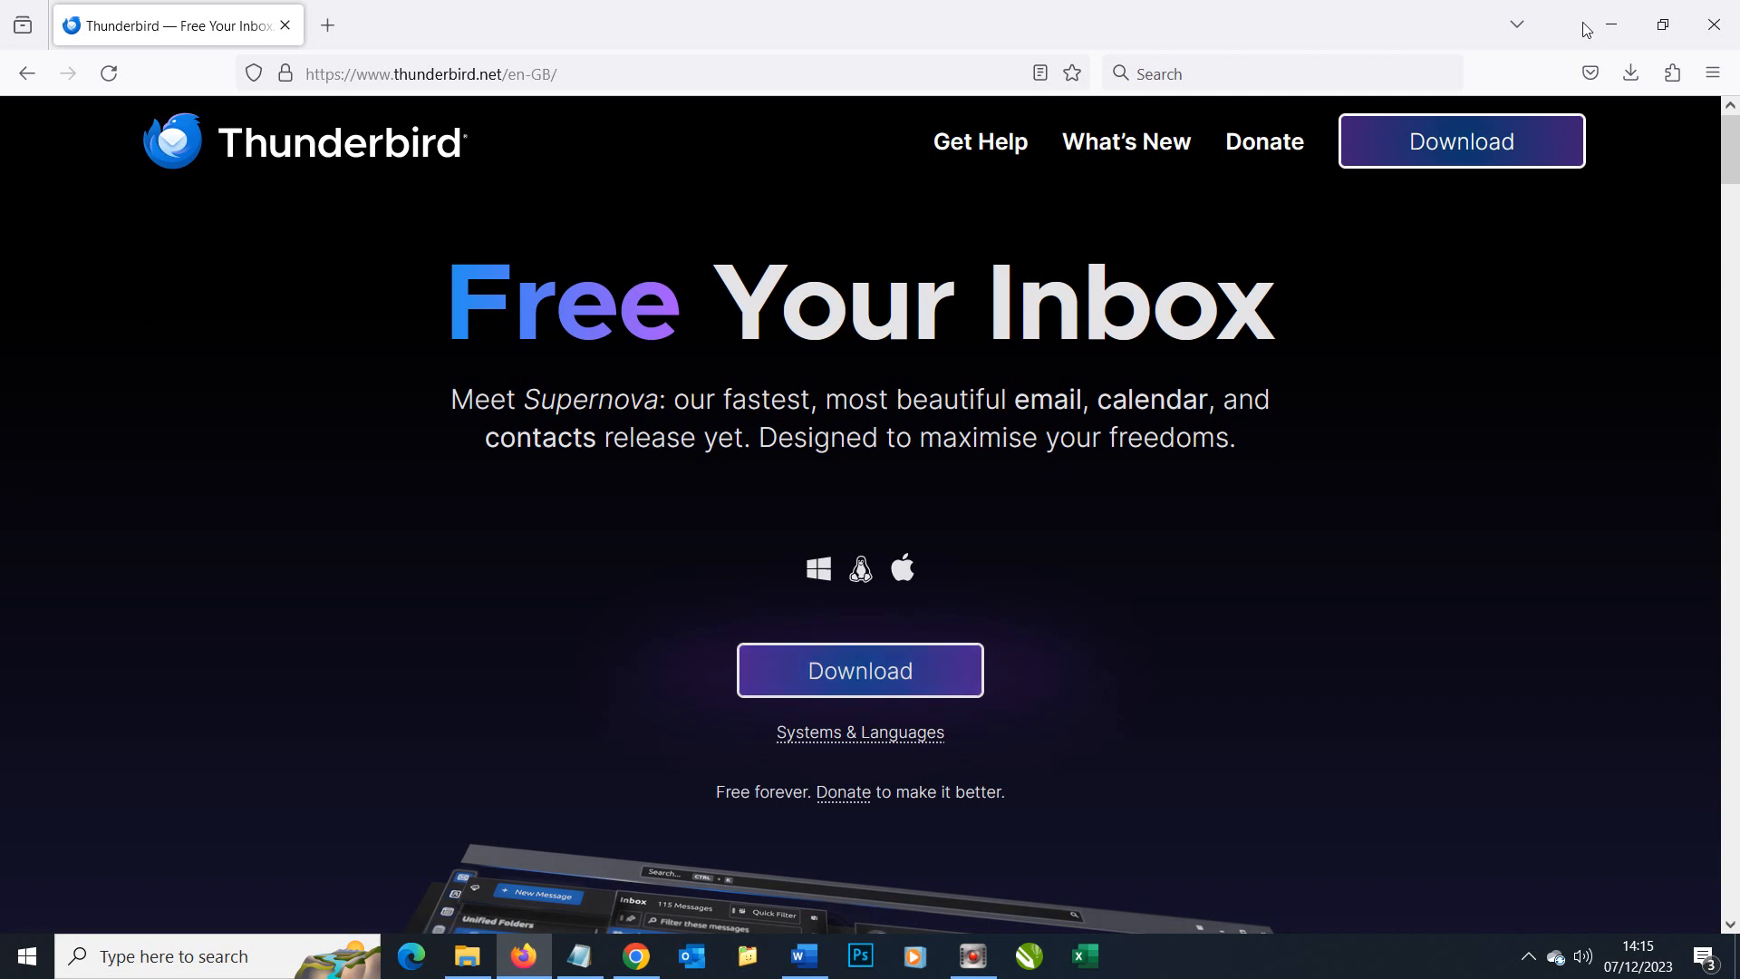
mouse_move(1605, 20)
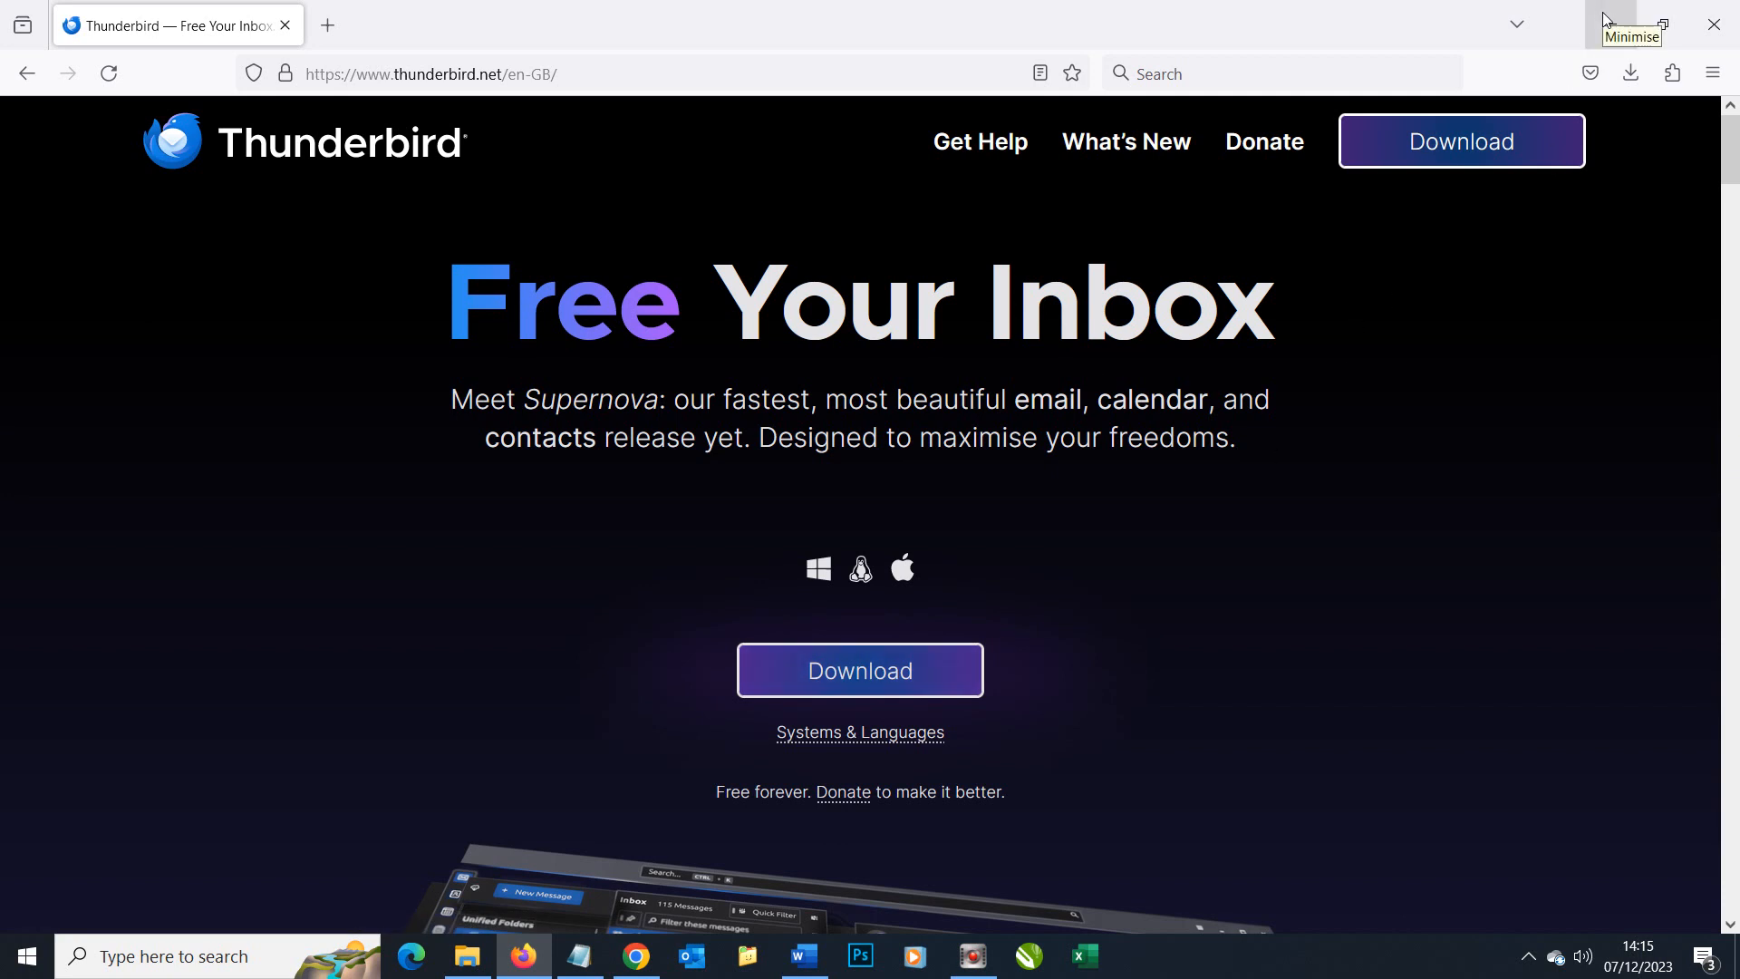
click(792, 957)
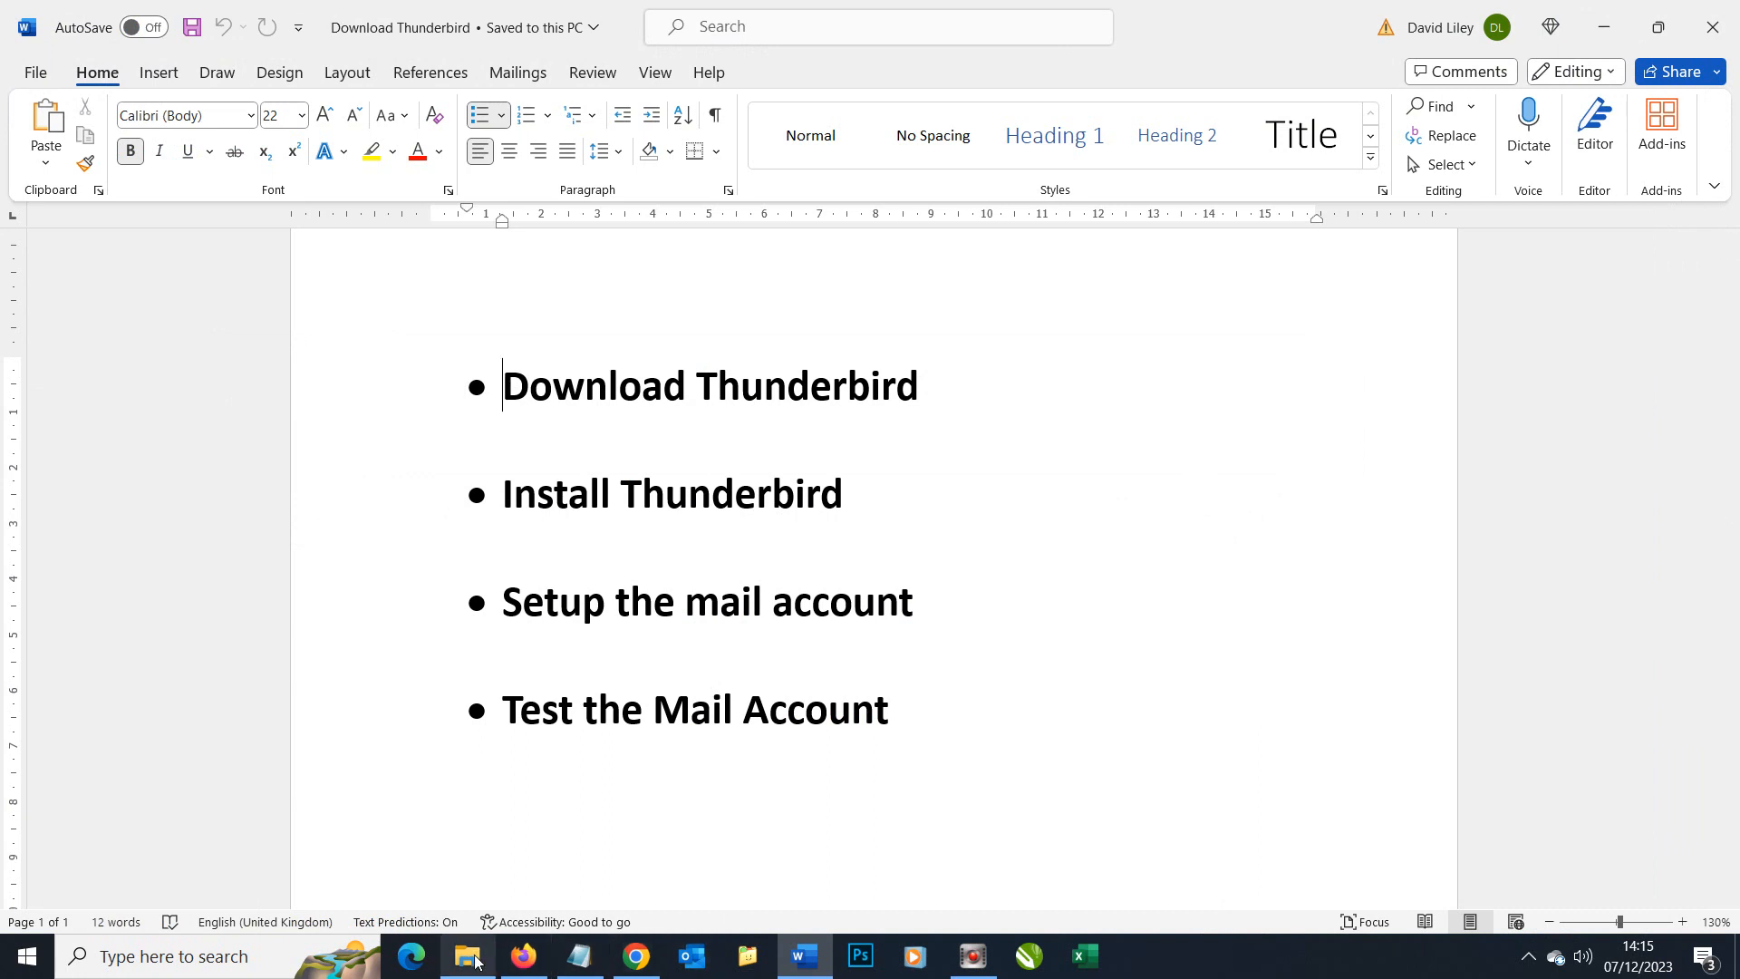
Run Thunderbird Setup 115.5.1 from the Downloads folder.
click(466, 957)
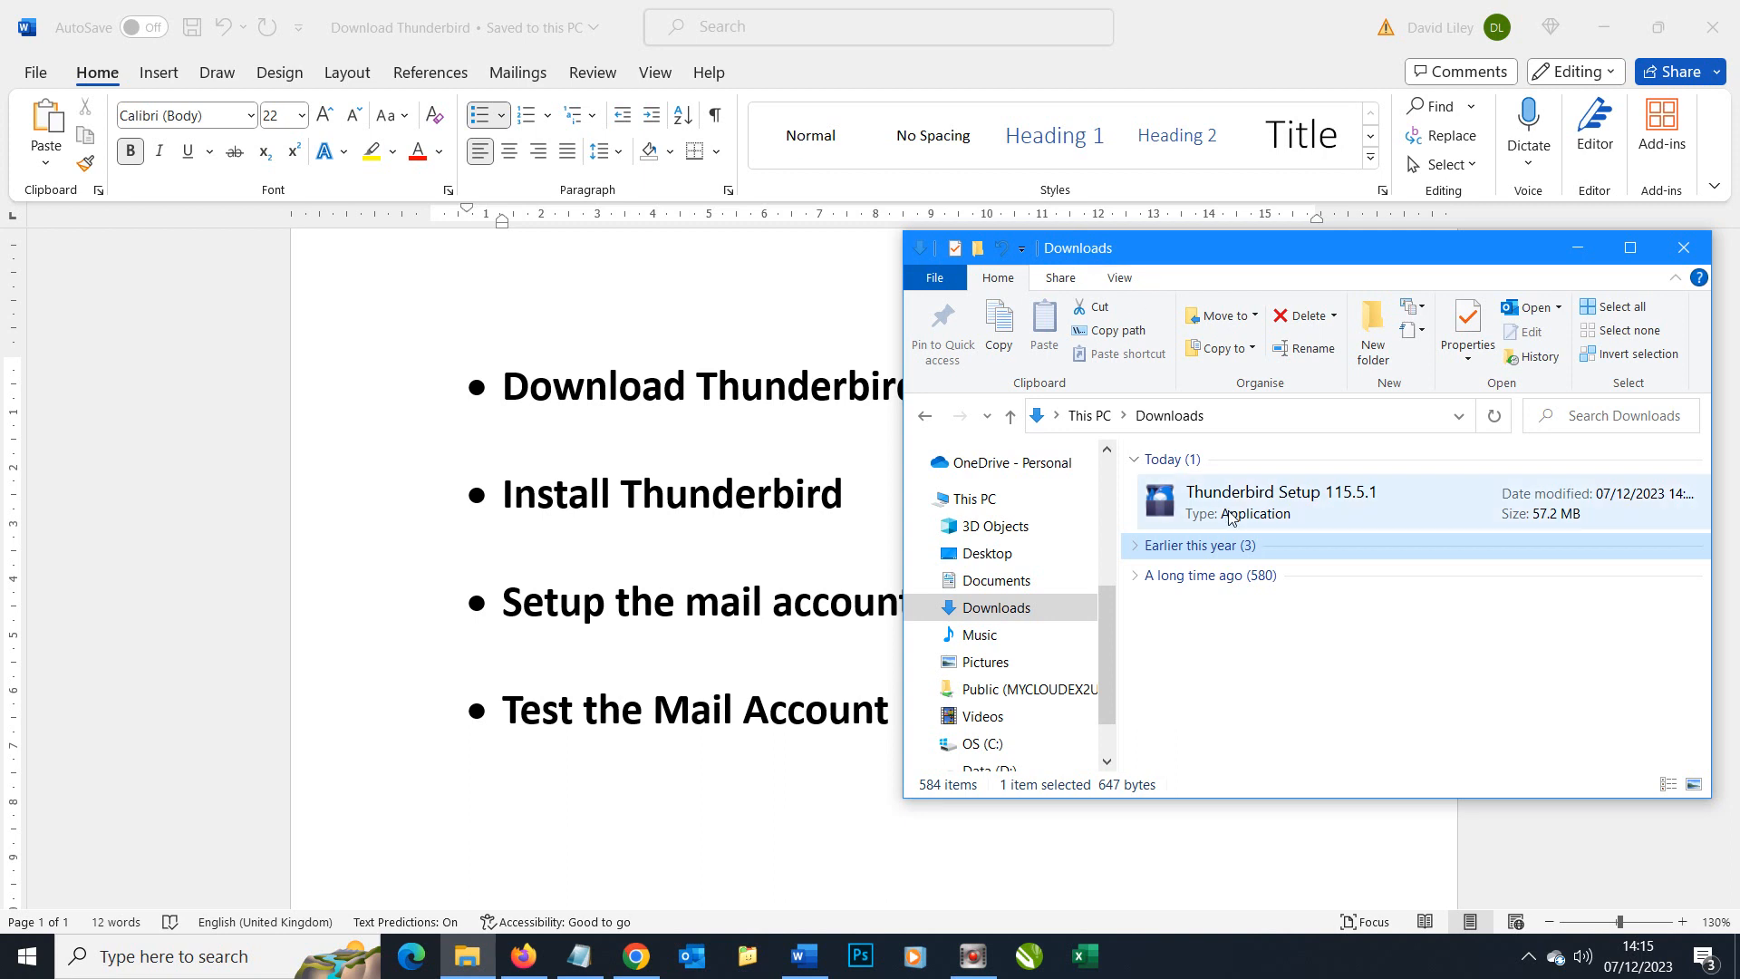
mouse_move(1261, 522)
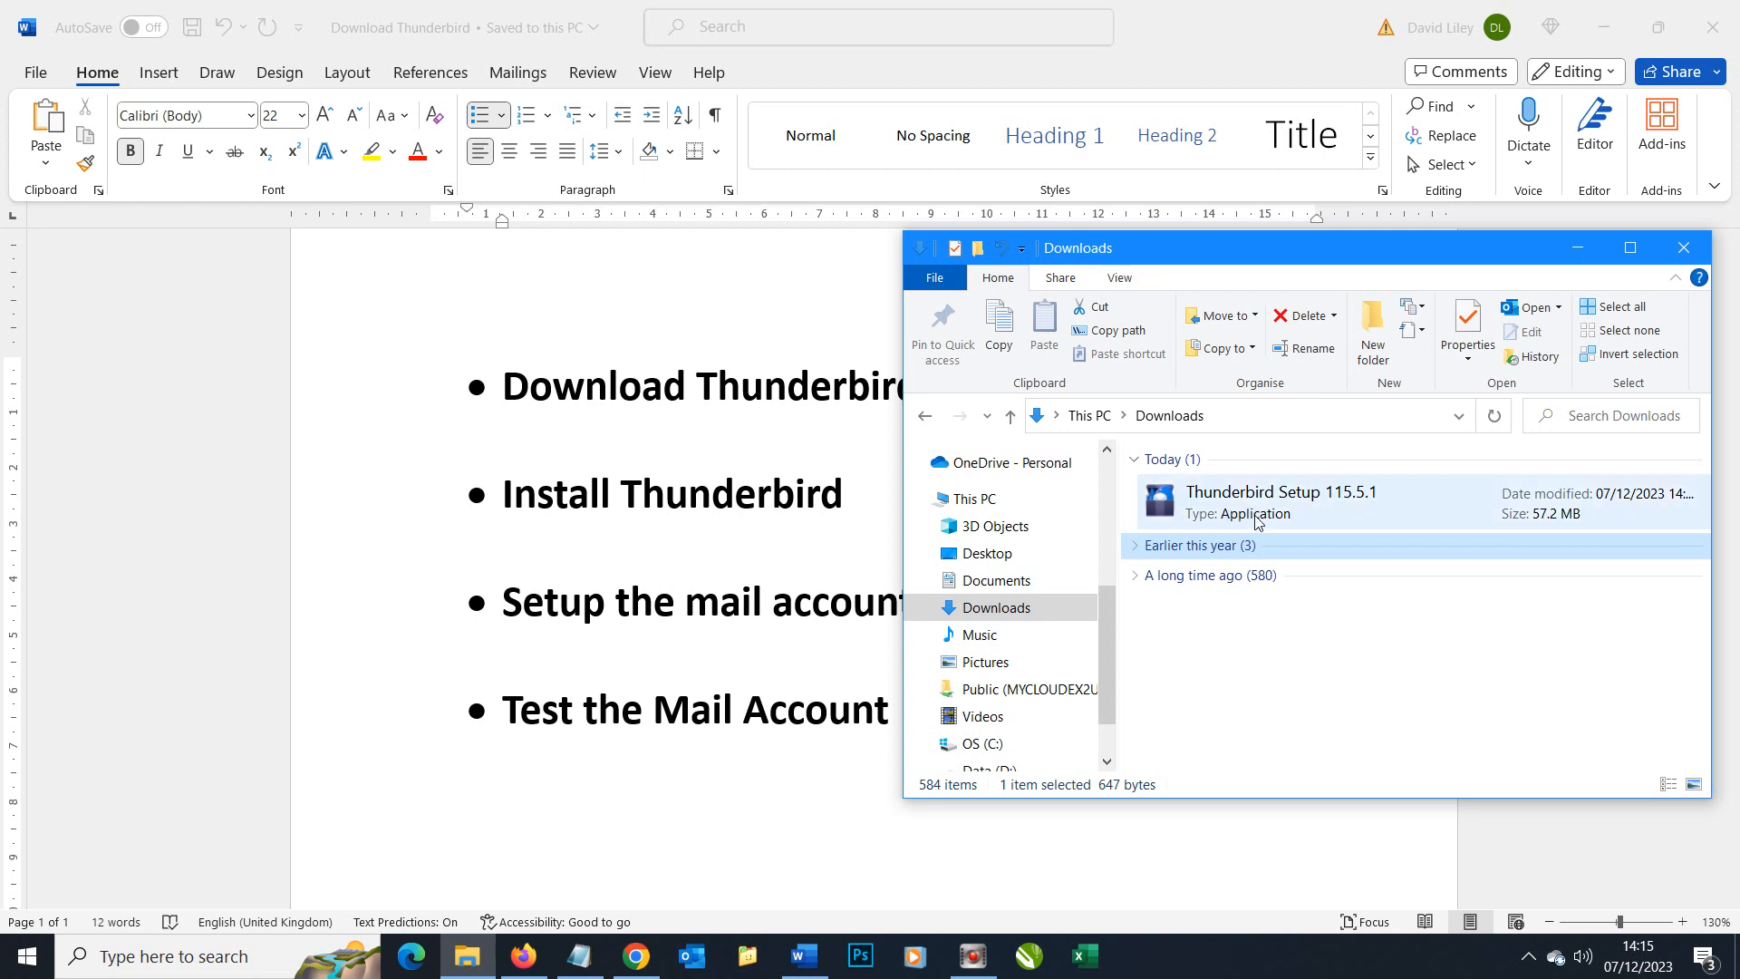
mouse_move(1305, 571)
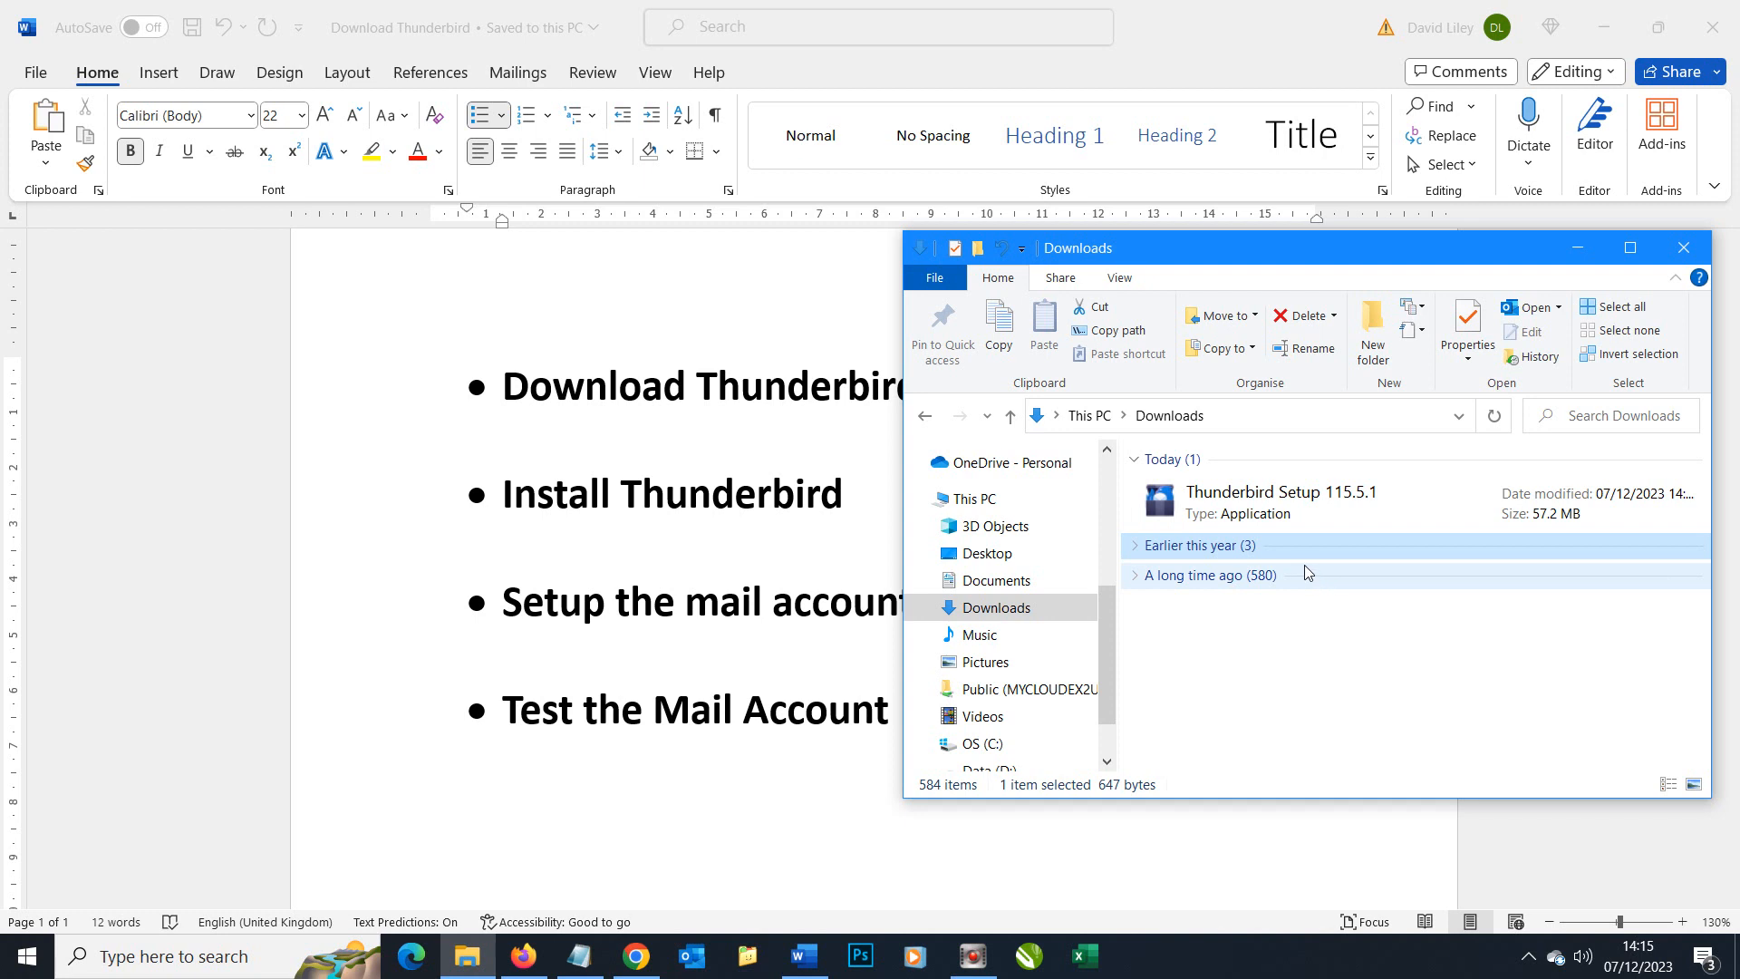
double_click(1280, 491)
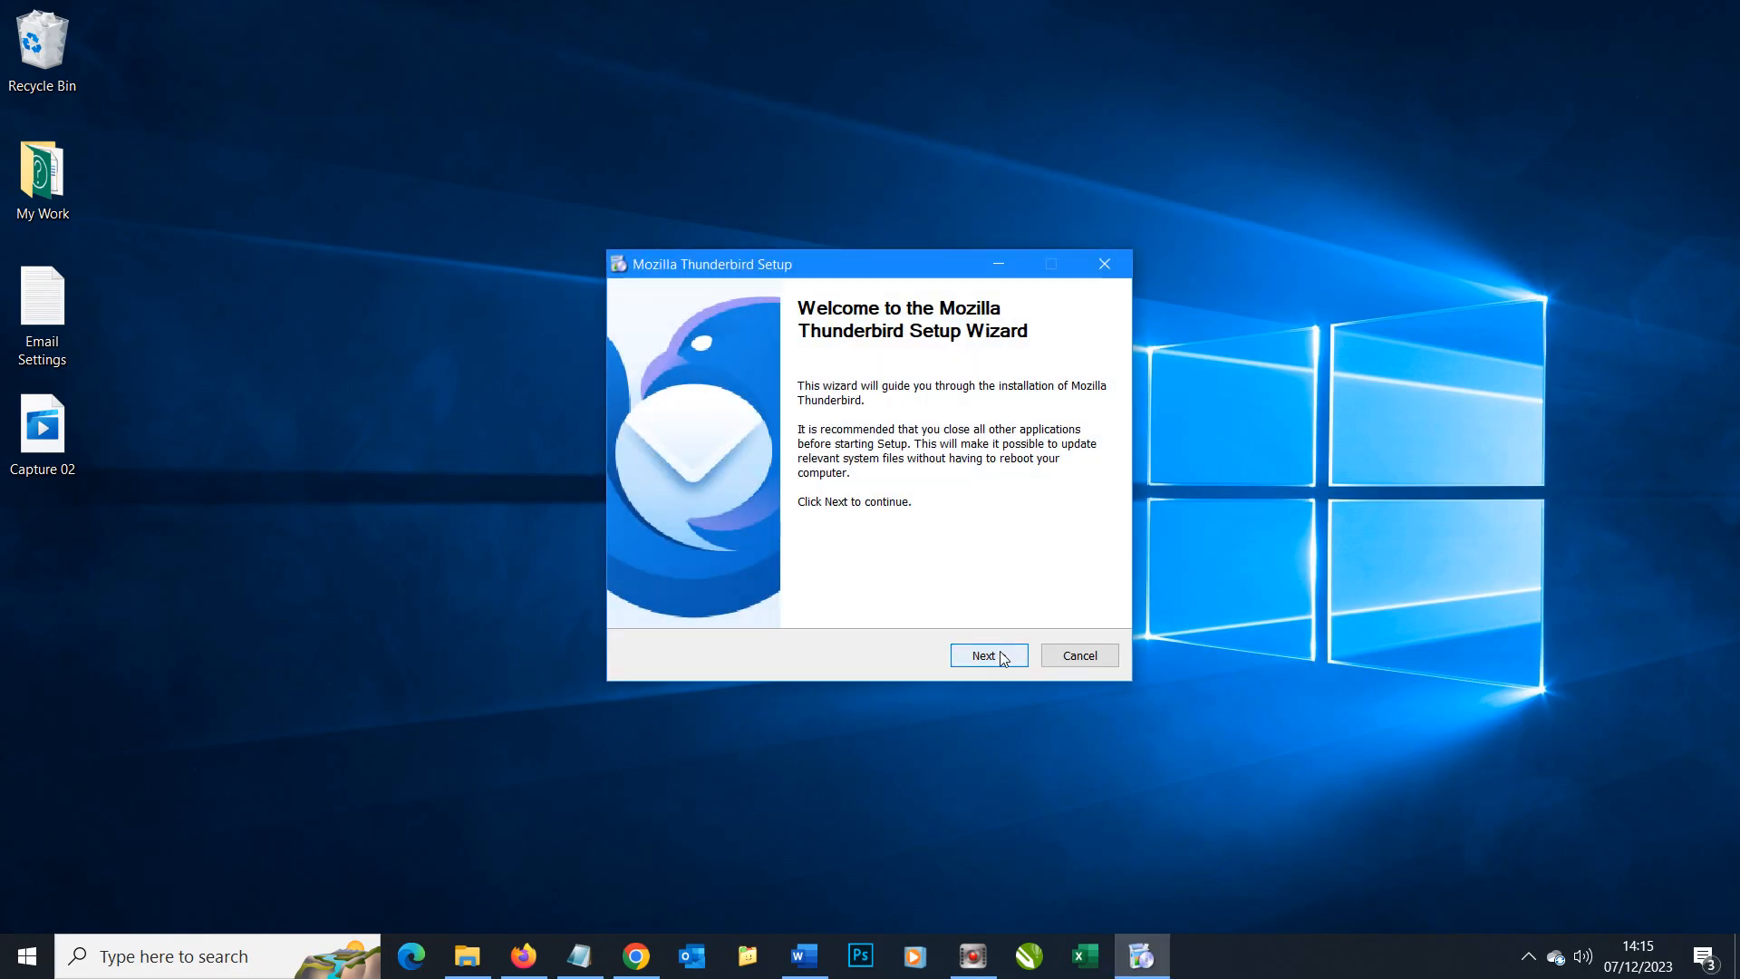
Install Thunderbird with the standard type to the default location and finish with it set to launch.
click(989, 656)
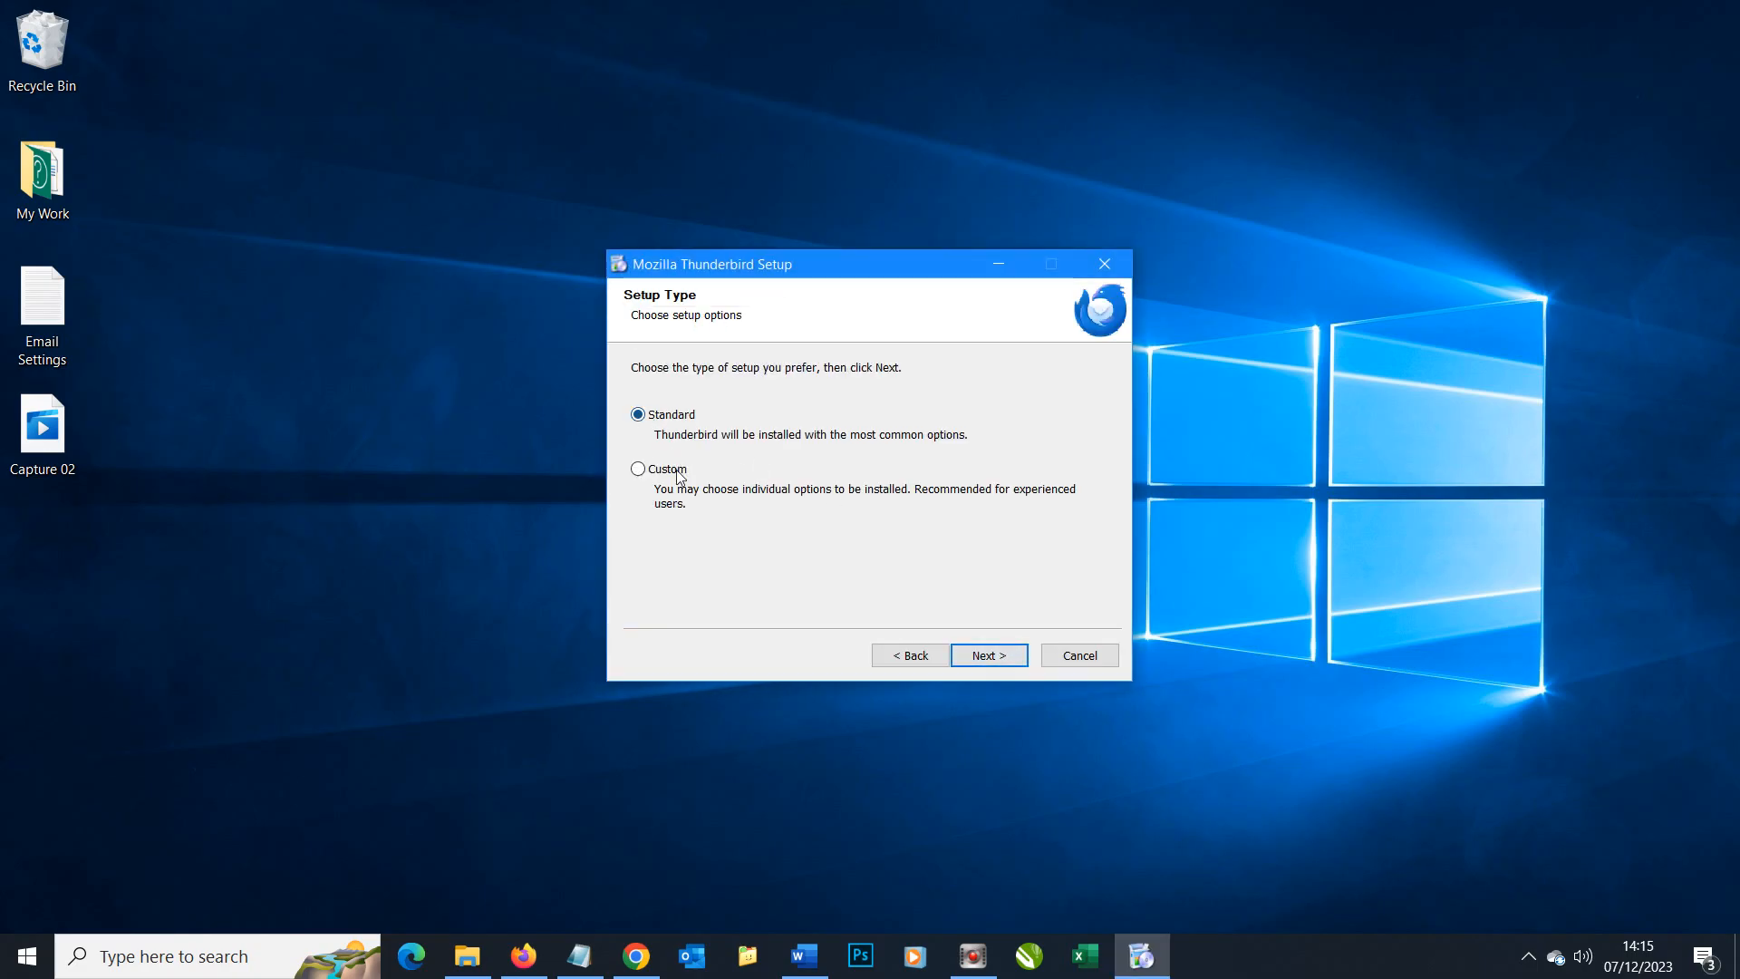
mouse_move(927, 562)
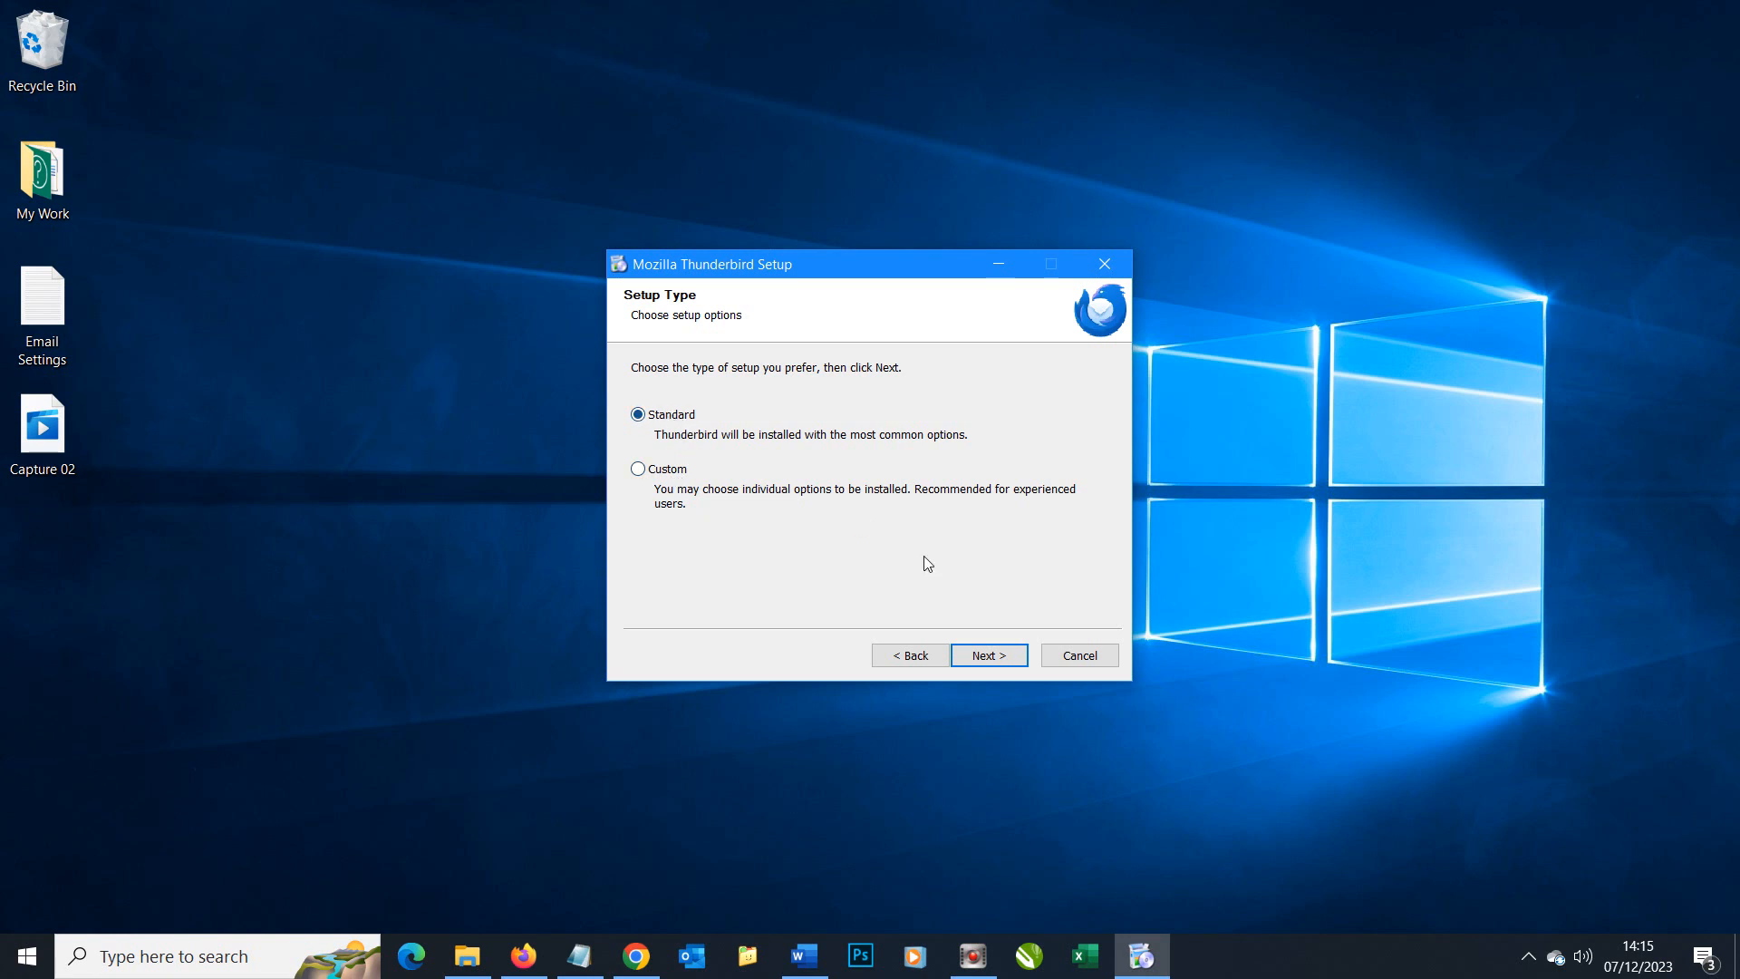
click(989, 656)
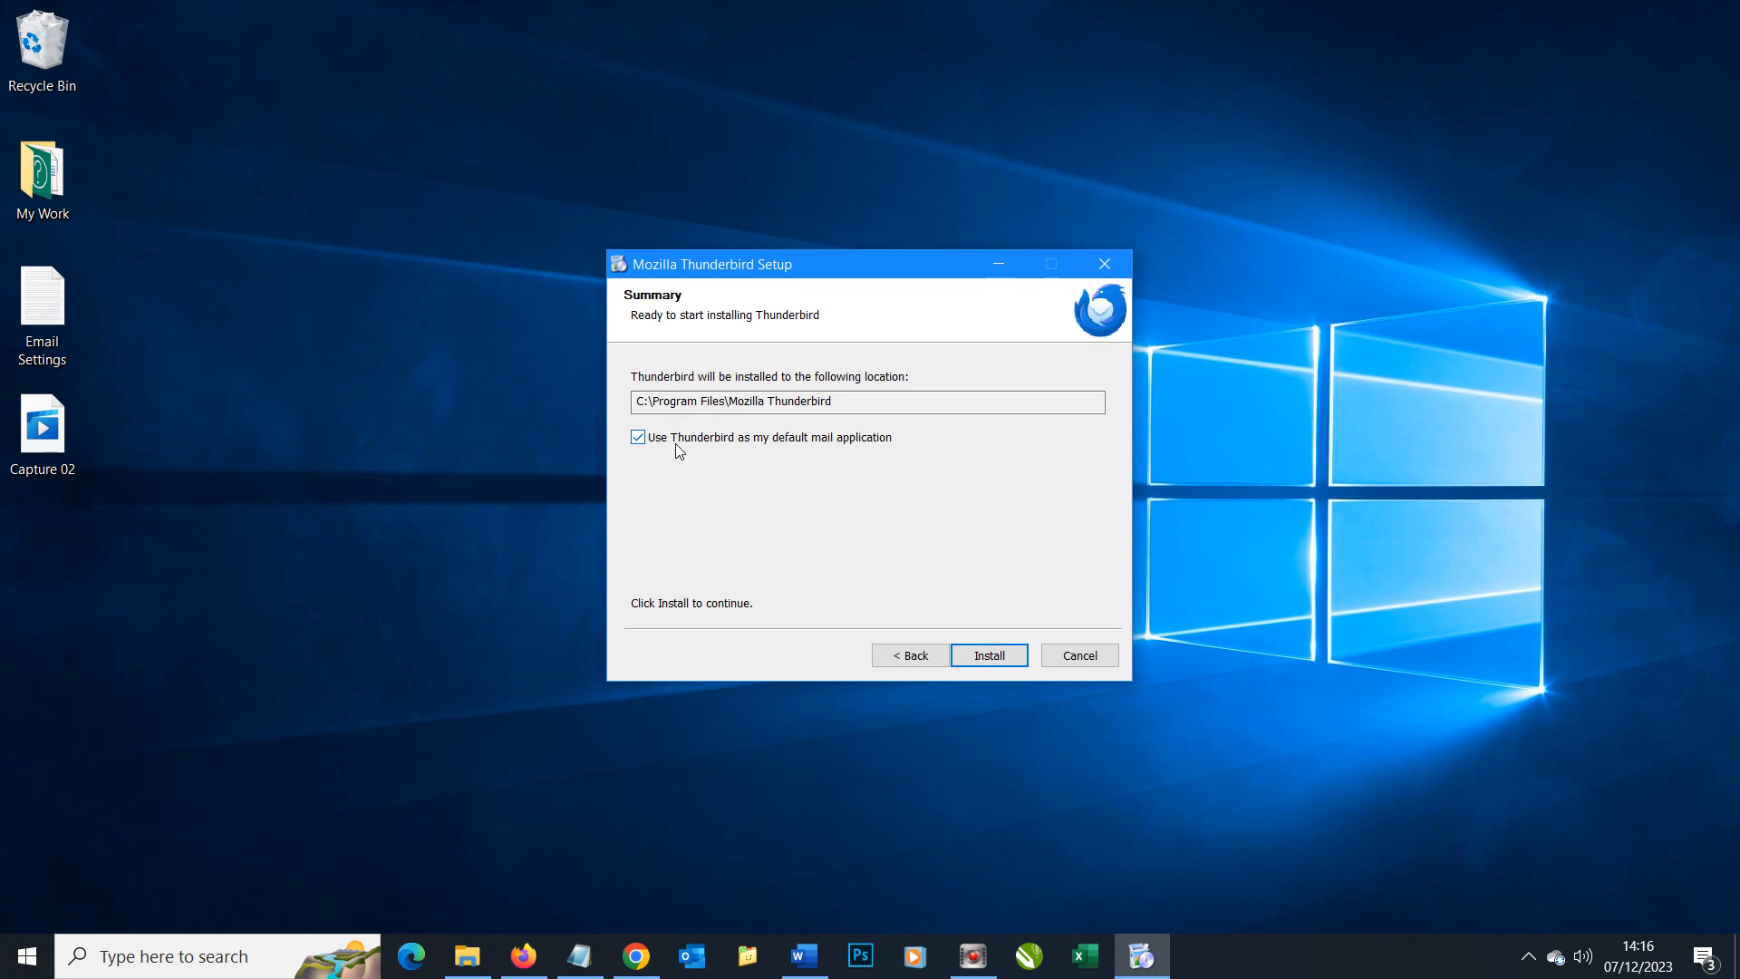
mouse_move(894, 453)
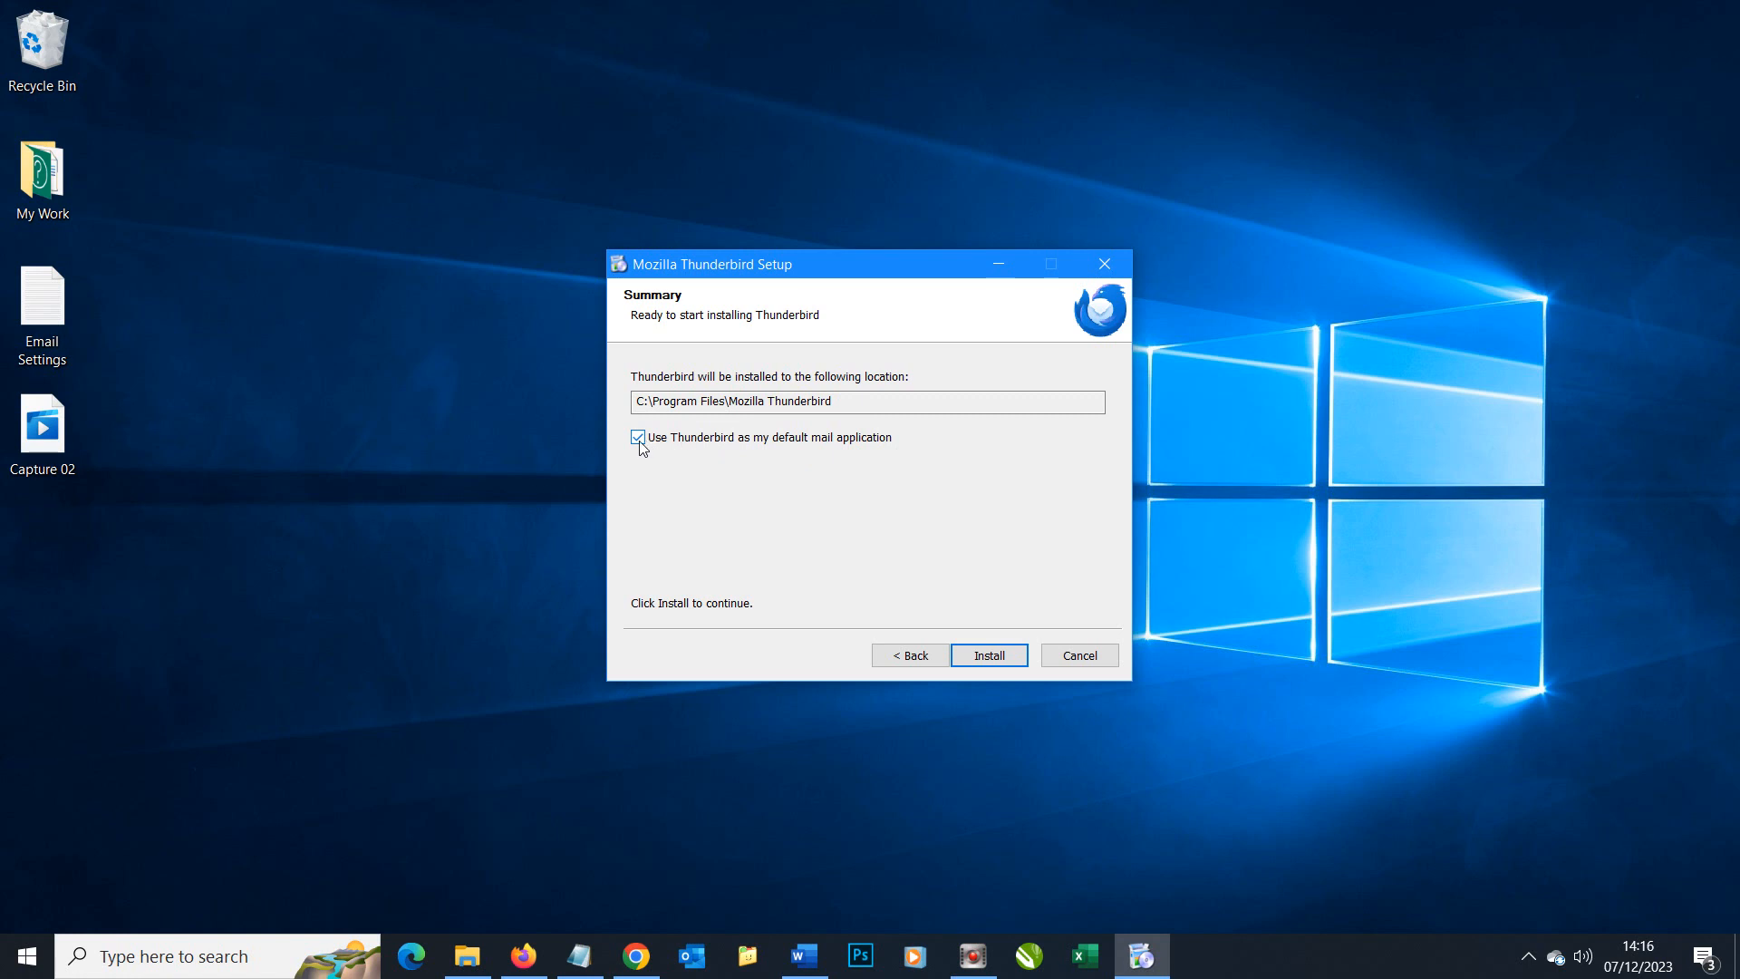
mouse_move(1015, 690)
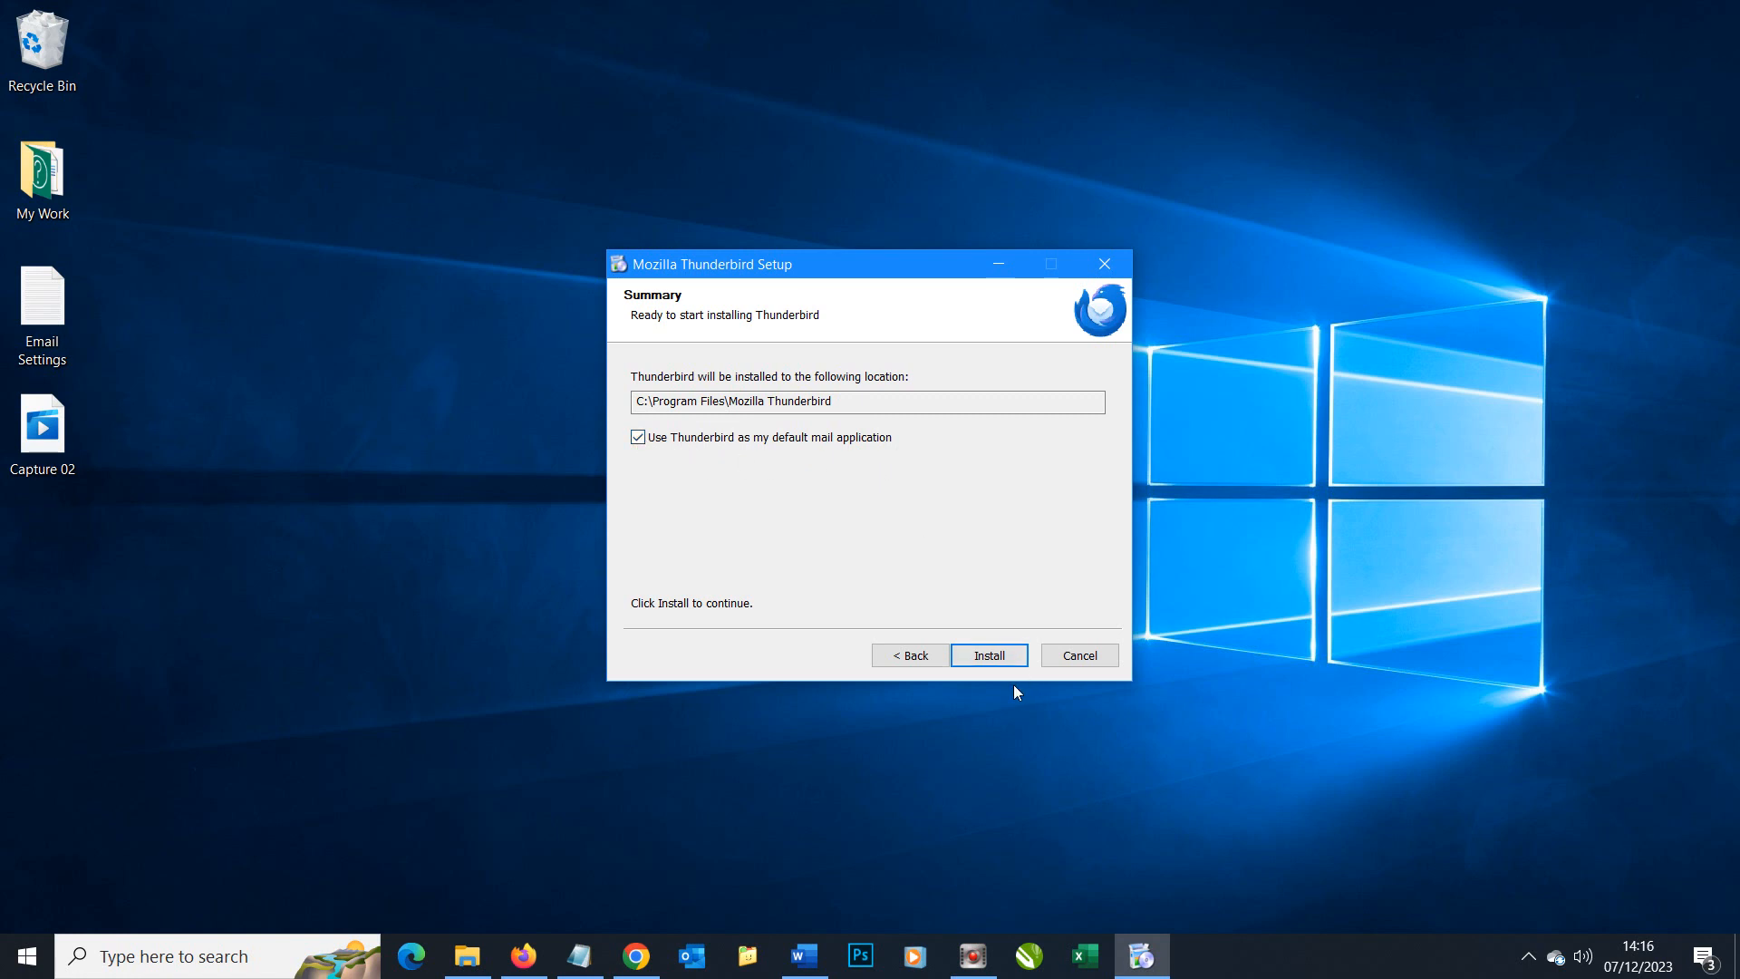
click(990, 656)
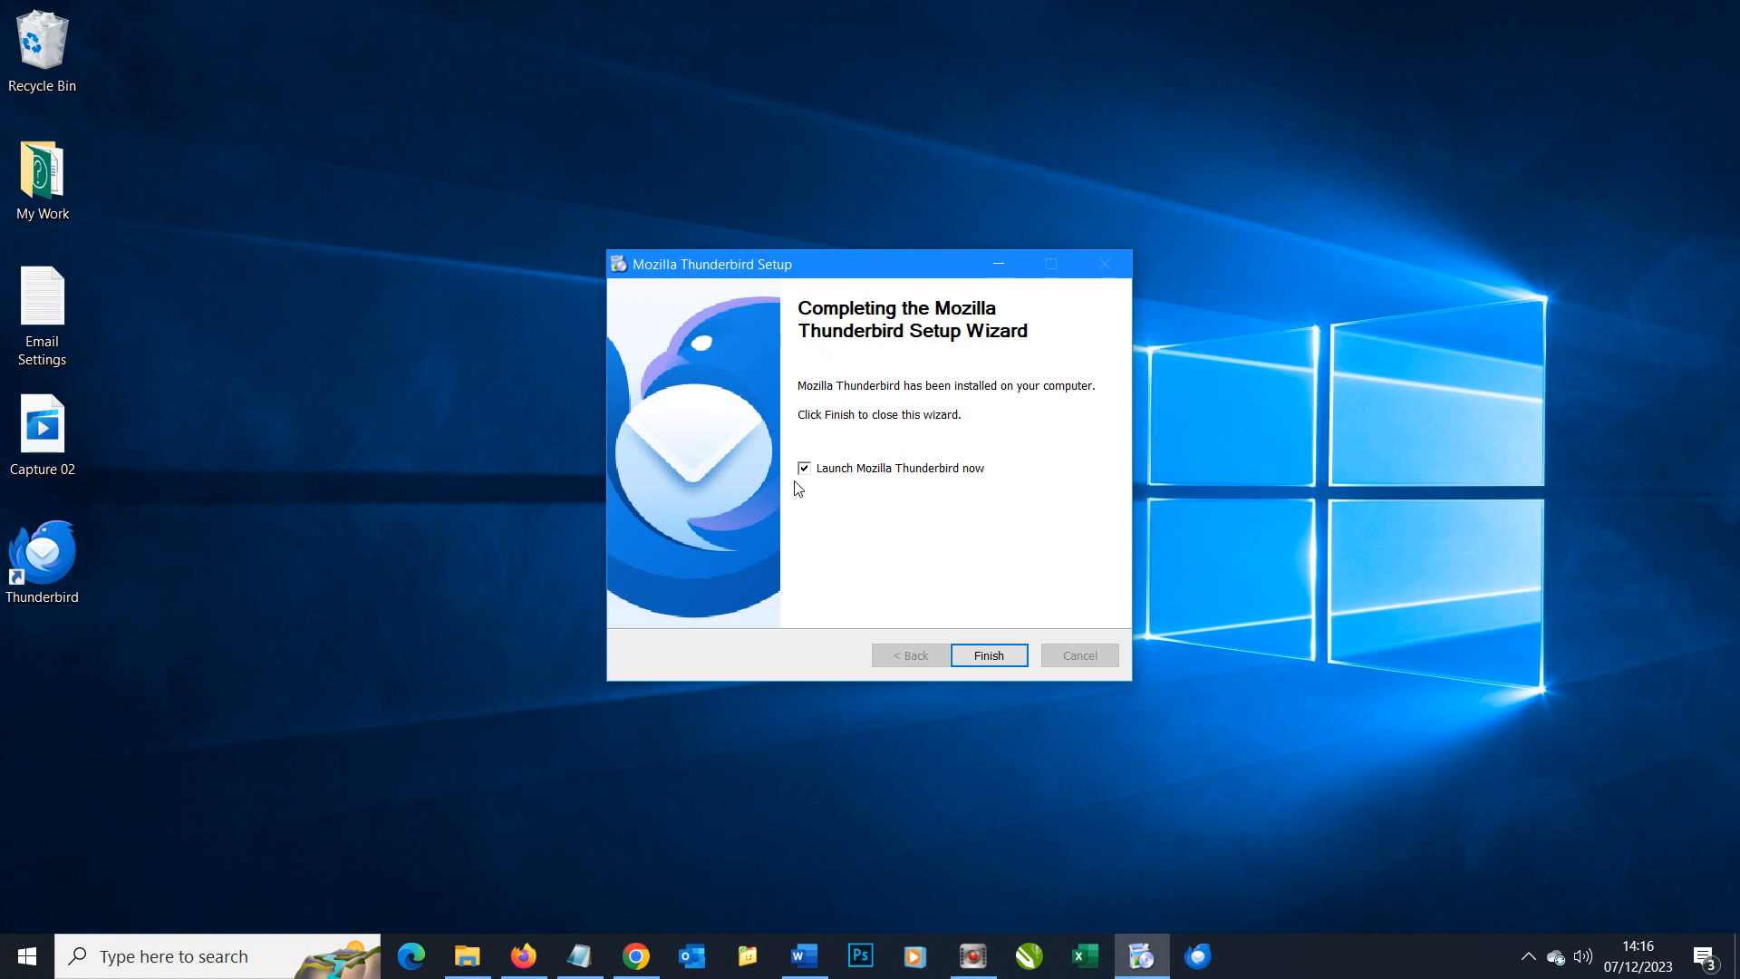
mouse_move(995, 500)
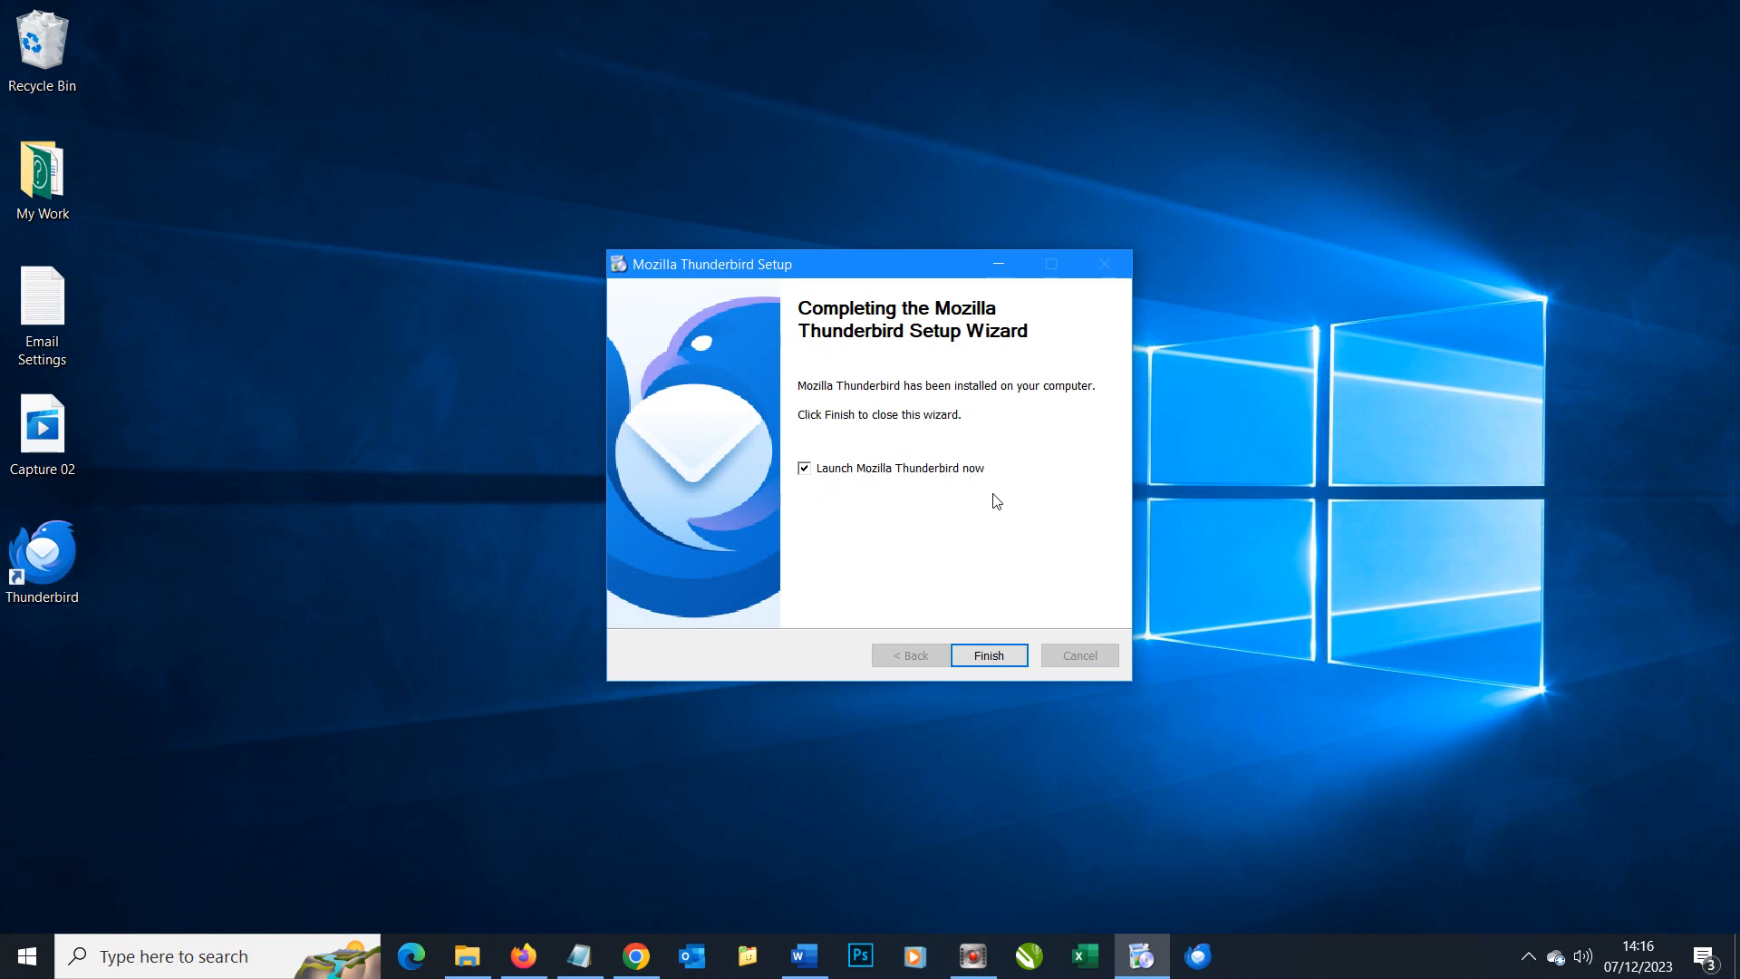
click(989, 656)
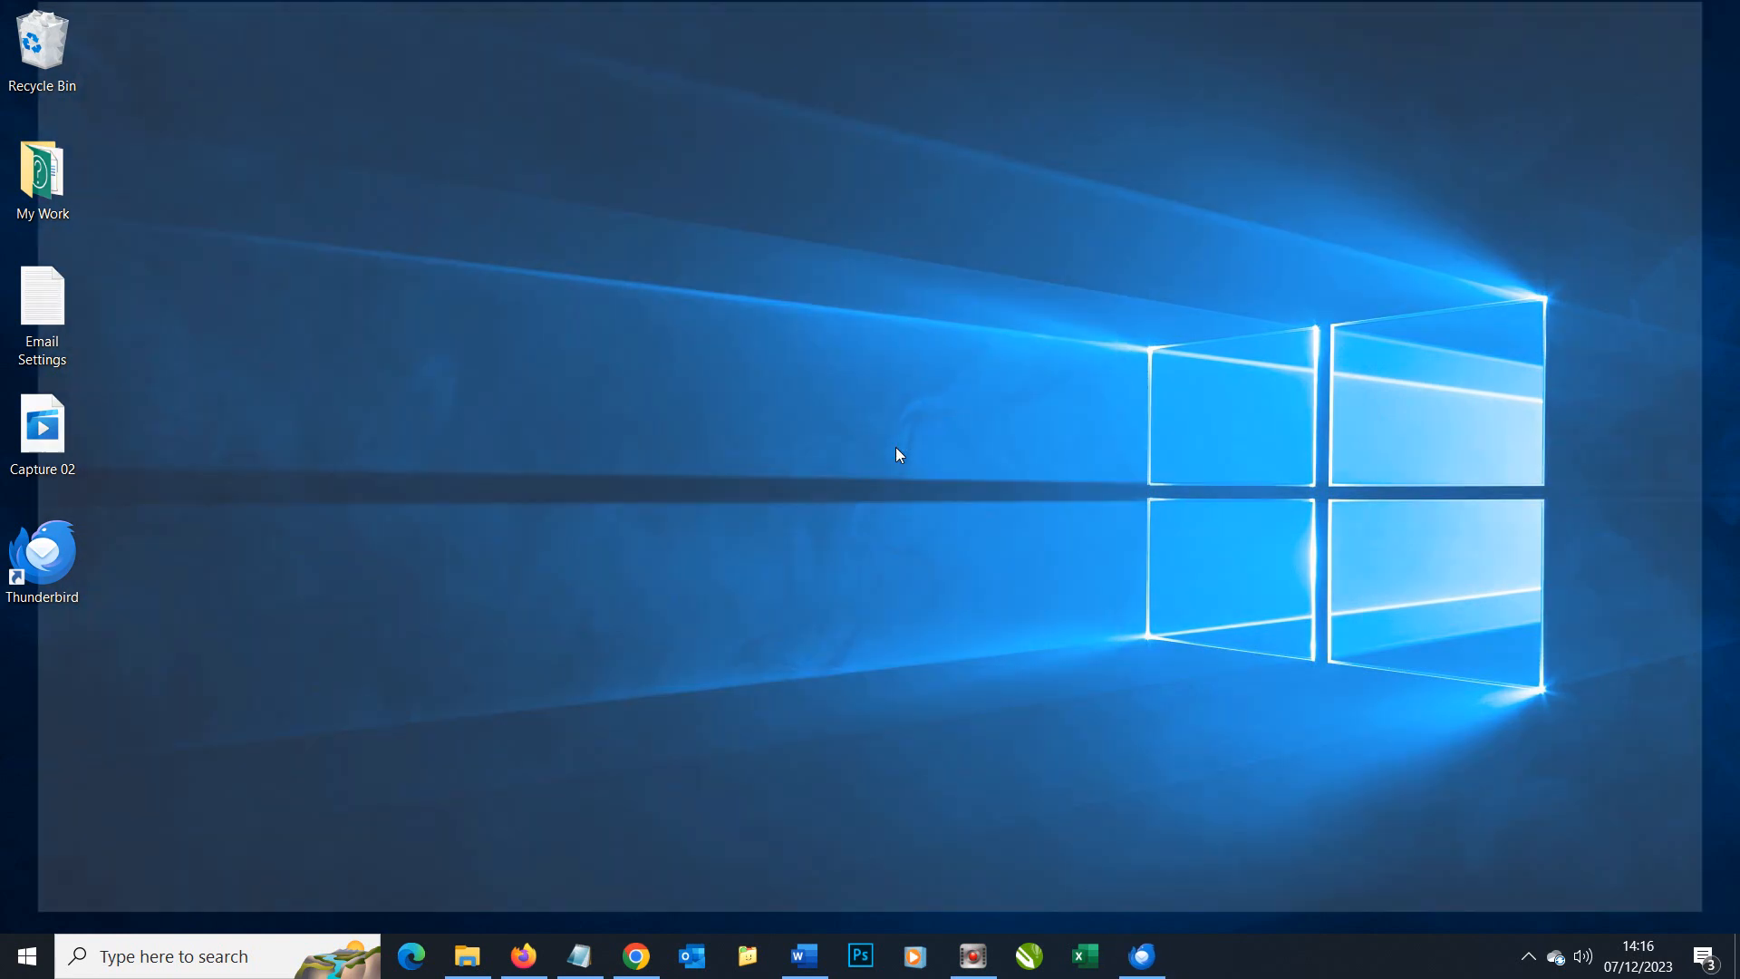
Launch Thunderbird from the new desktop shortcut, which brings up the Thunderbird Everywhere page in Edge.
double_click(42, 551)
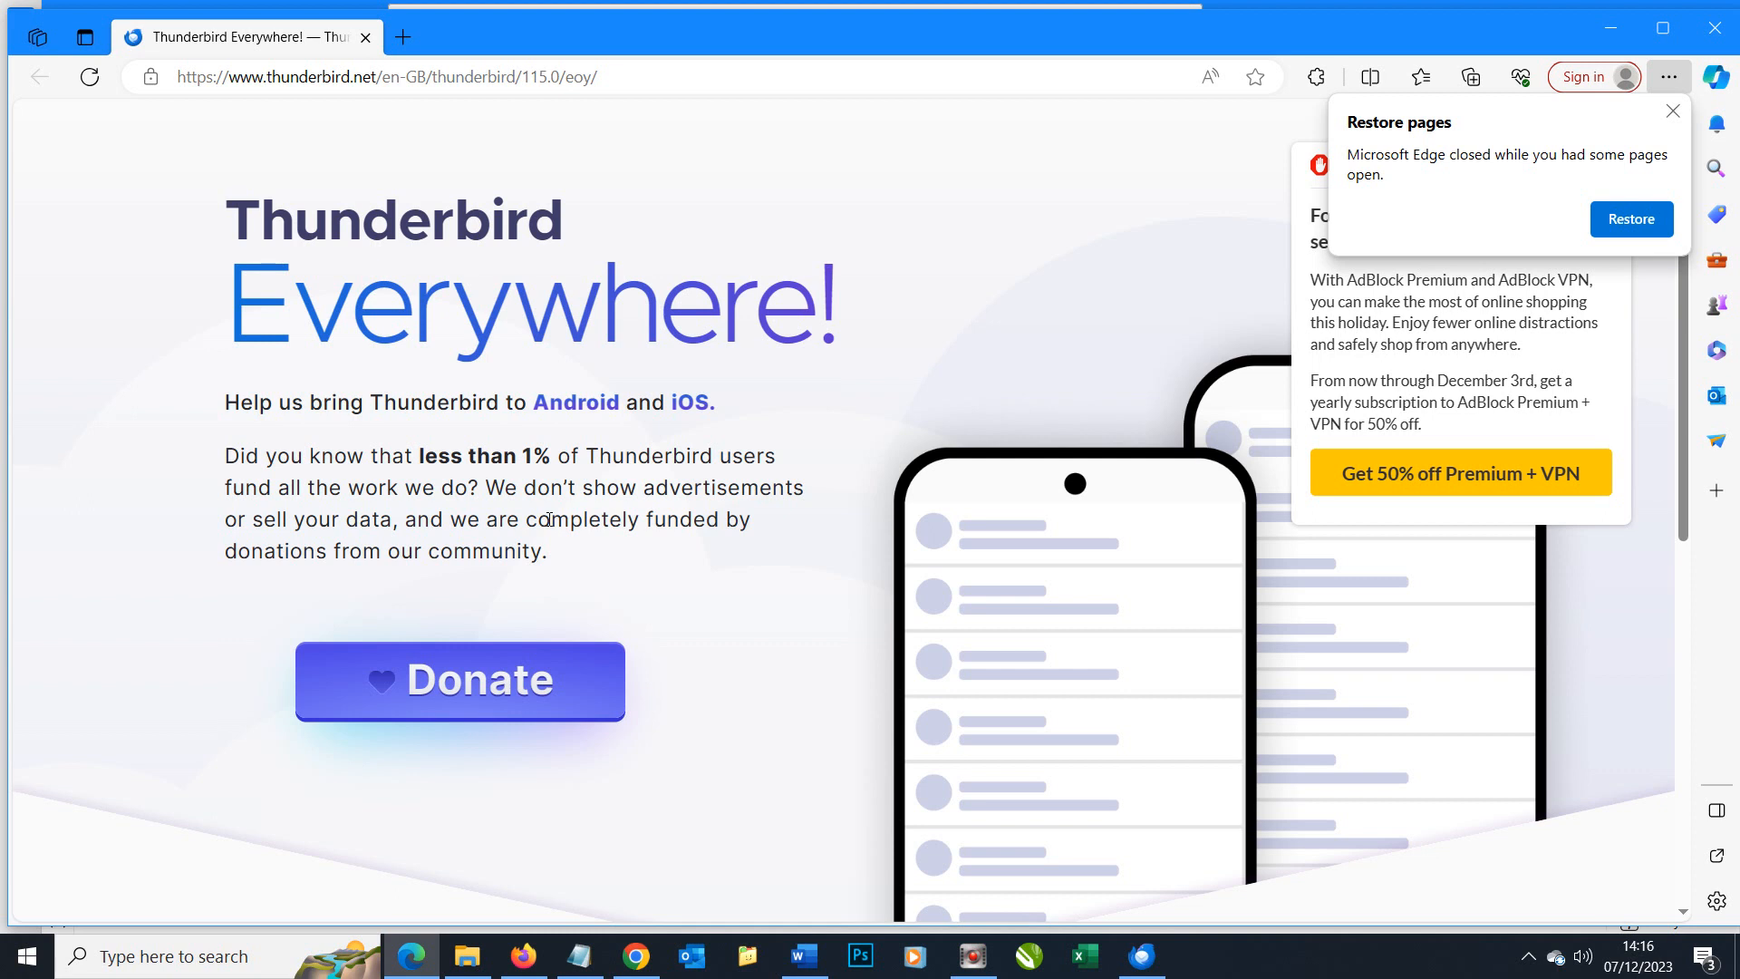
mouse_move(437, 646)
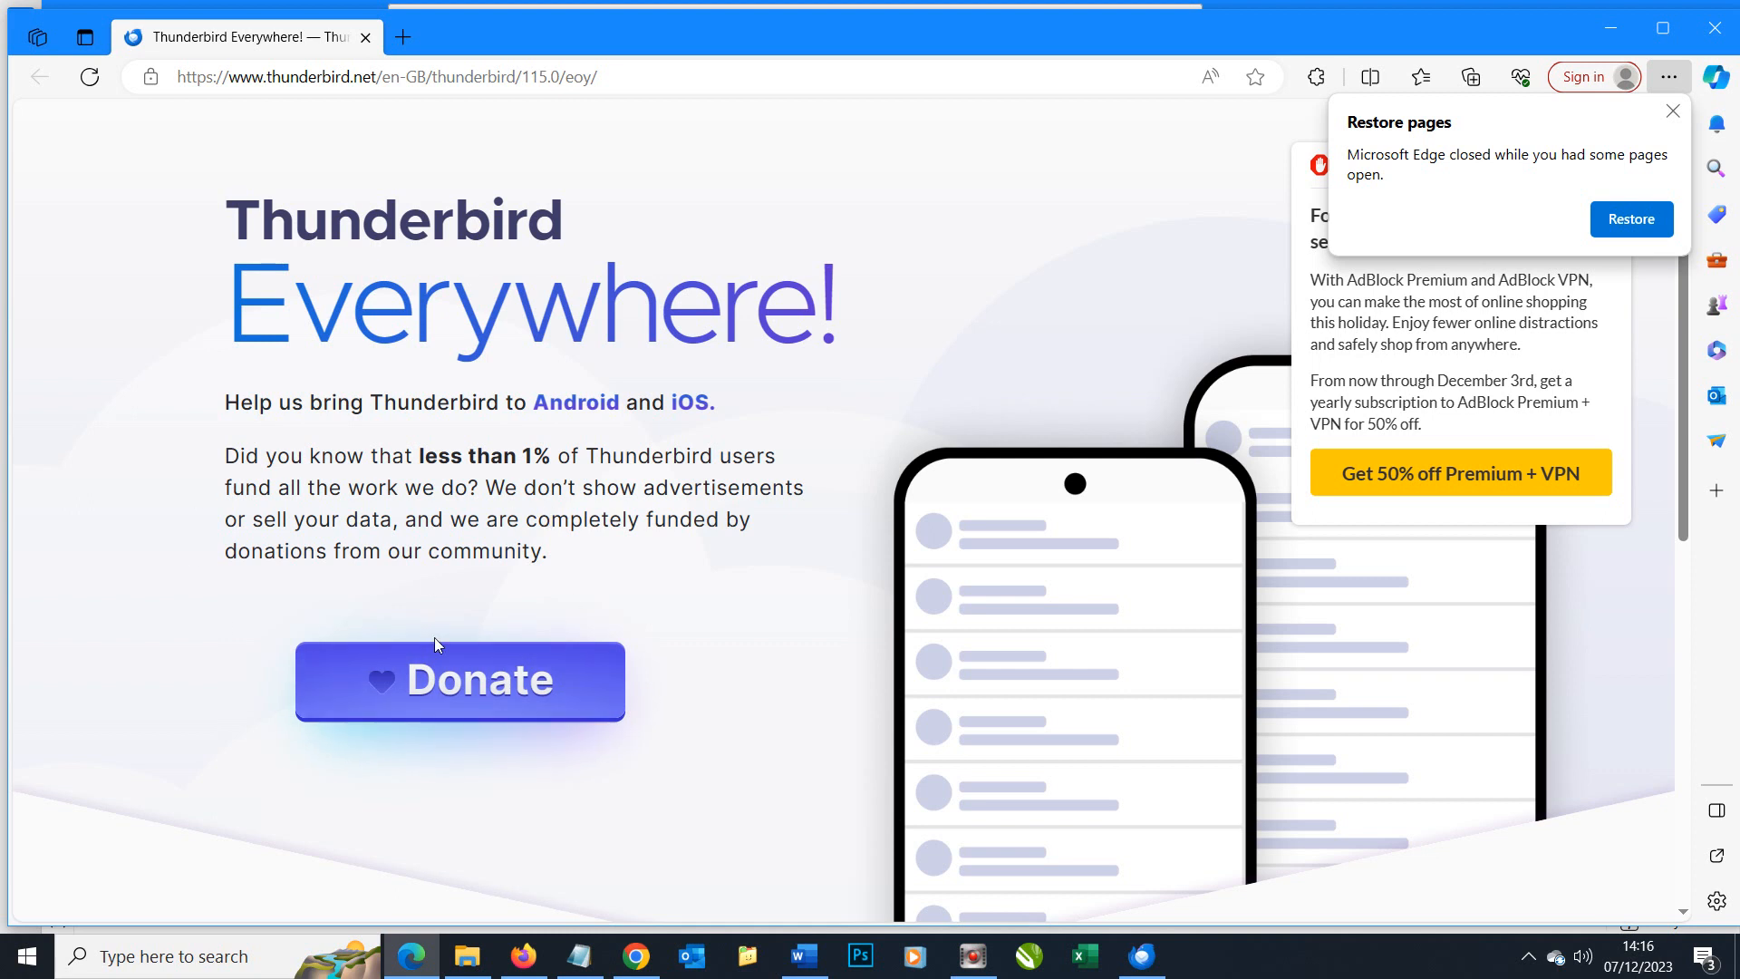
mouse_move(494, 696)
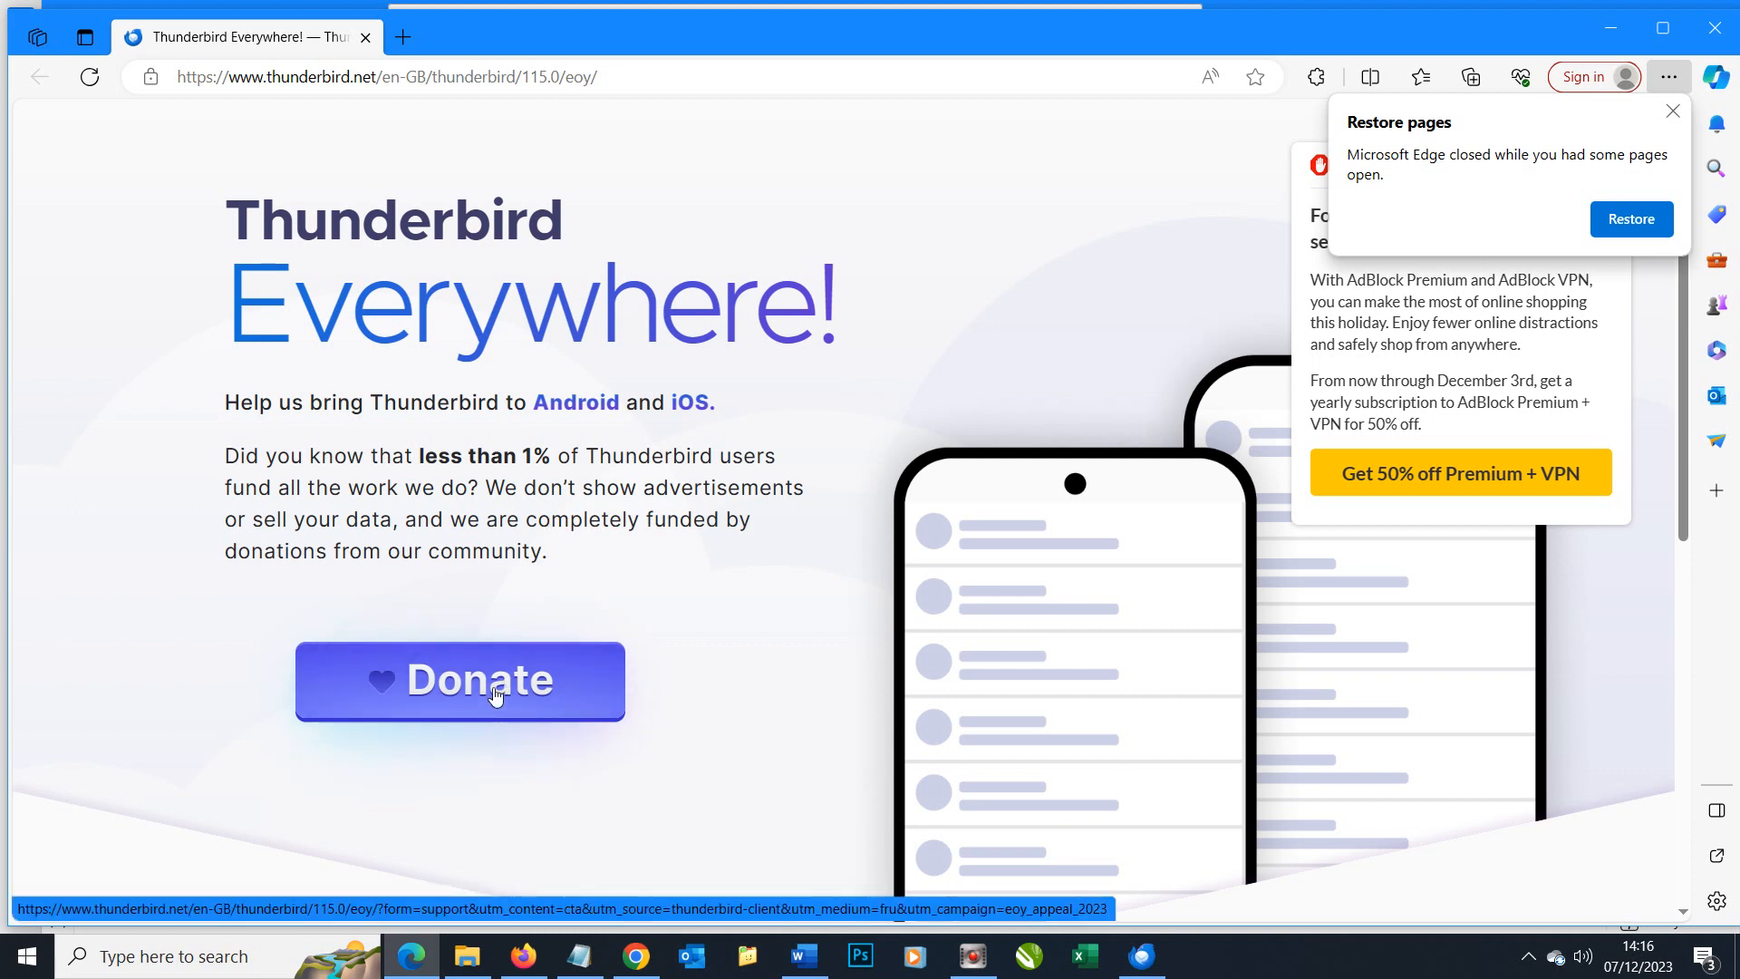
mouse_move(598, 529)
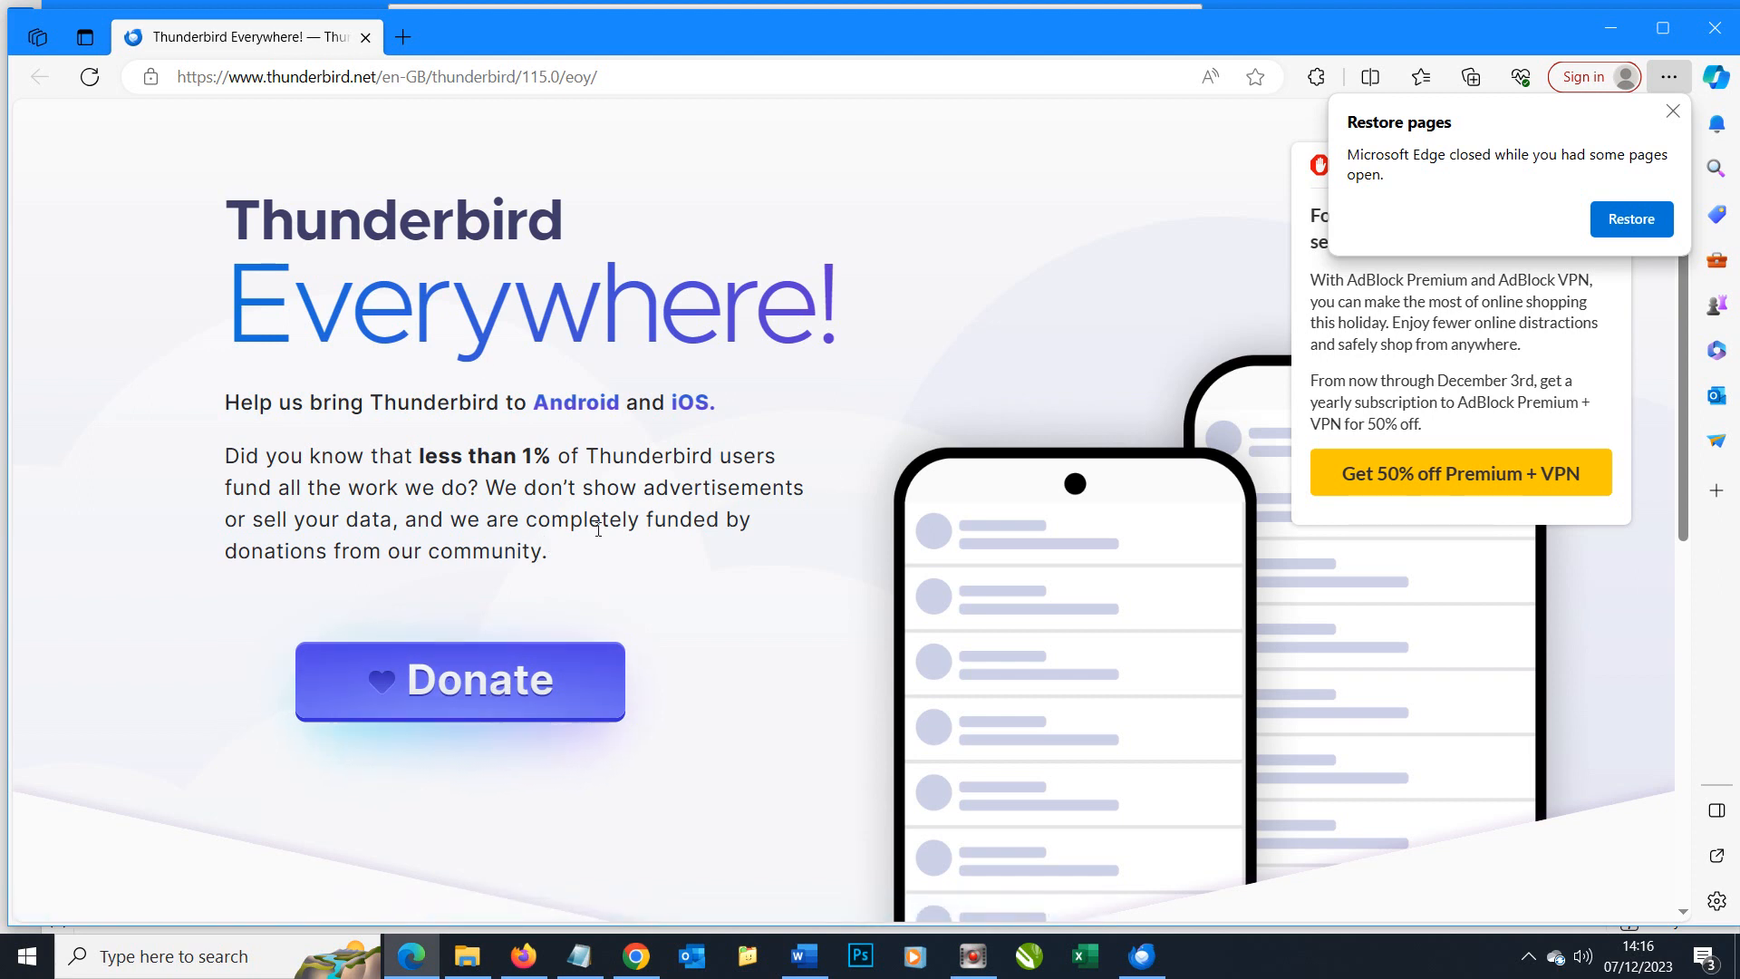
mouse_move(742, 511)
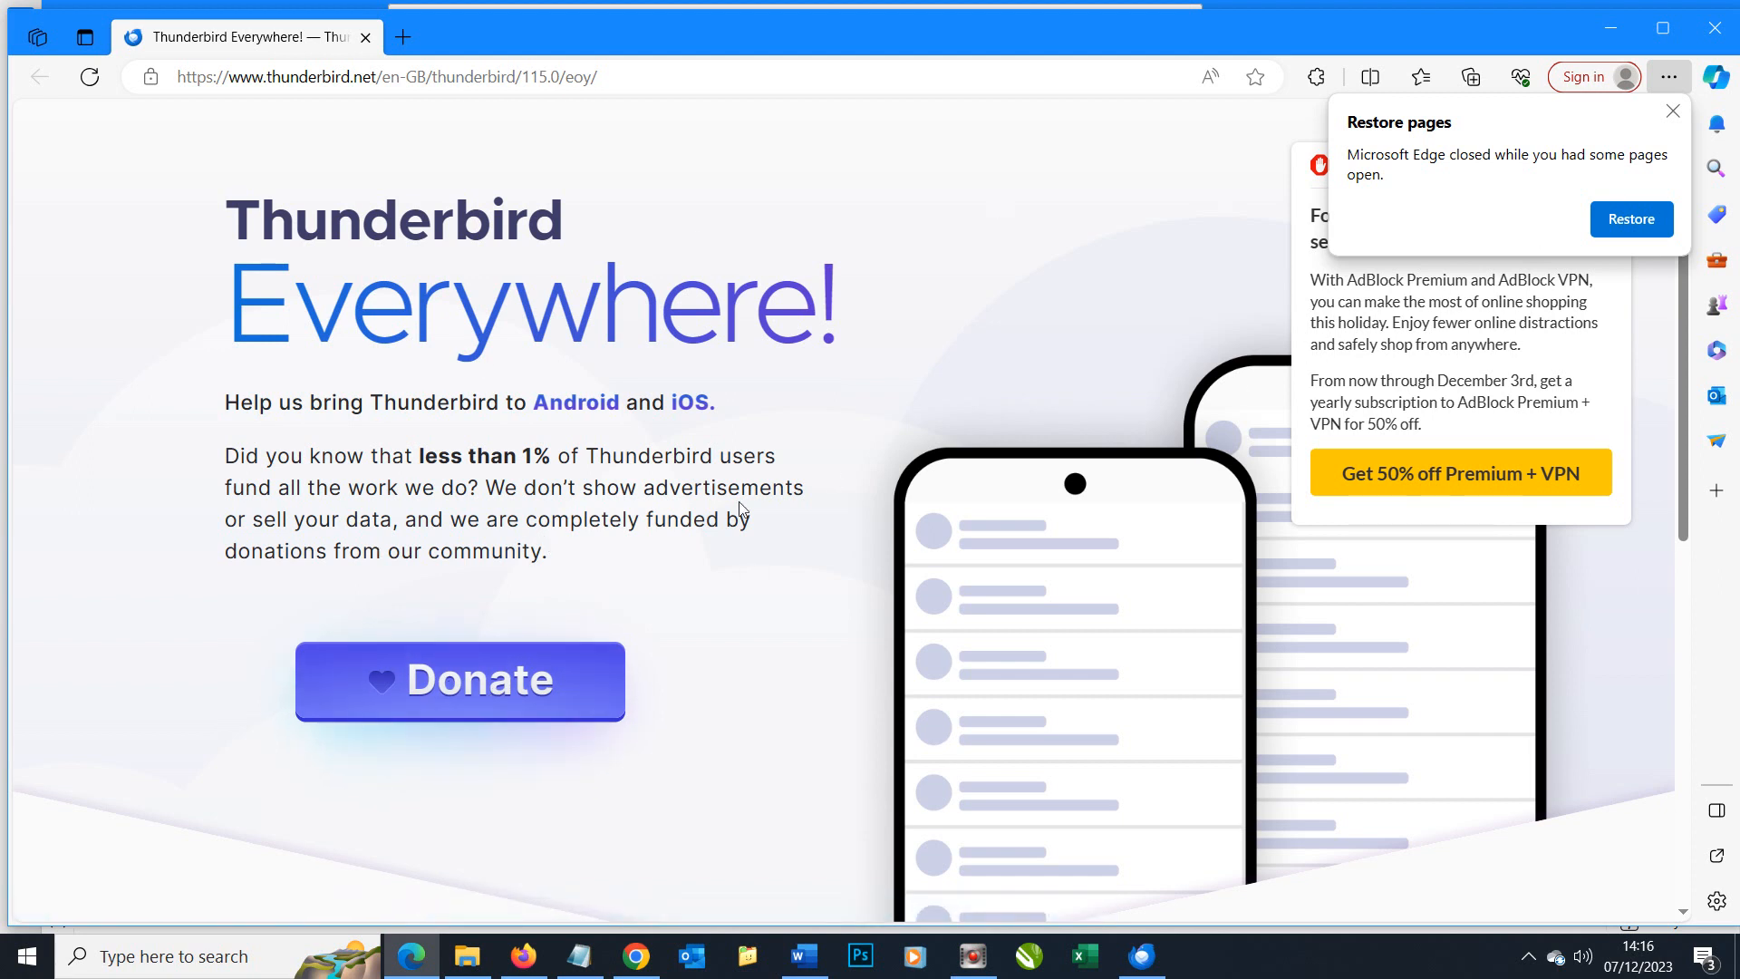
mouse_move(1714, 26)
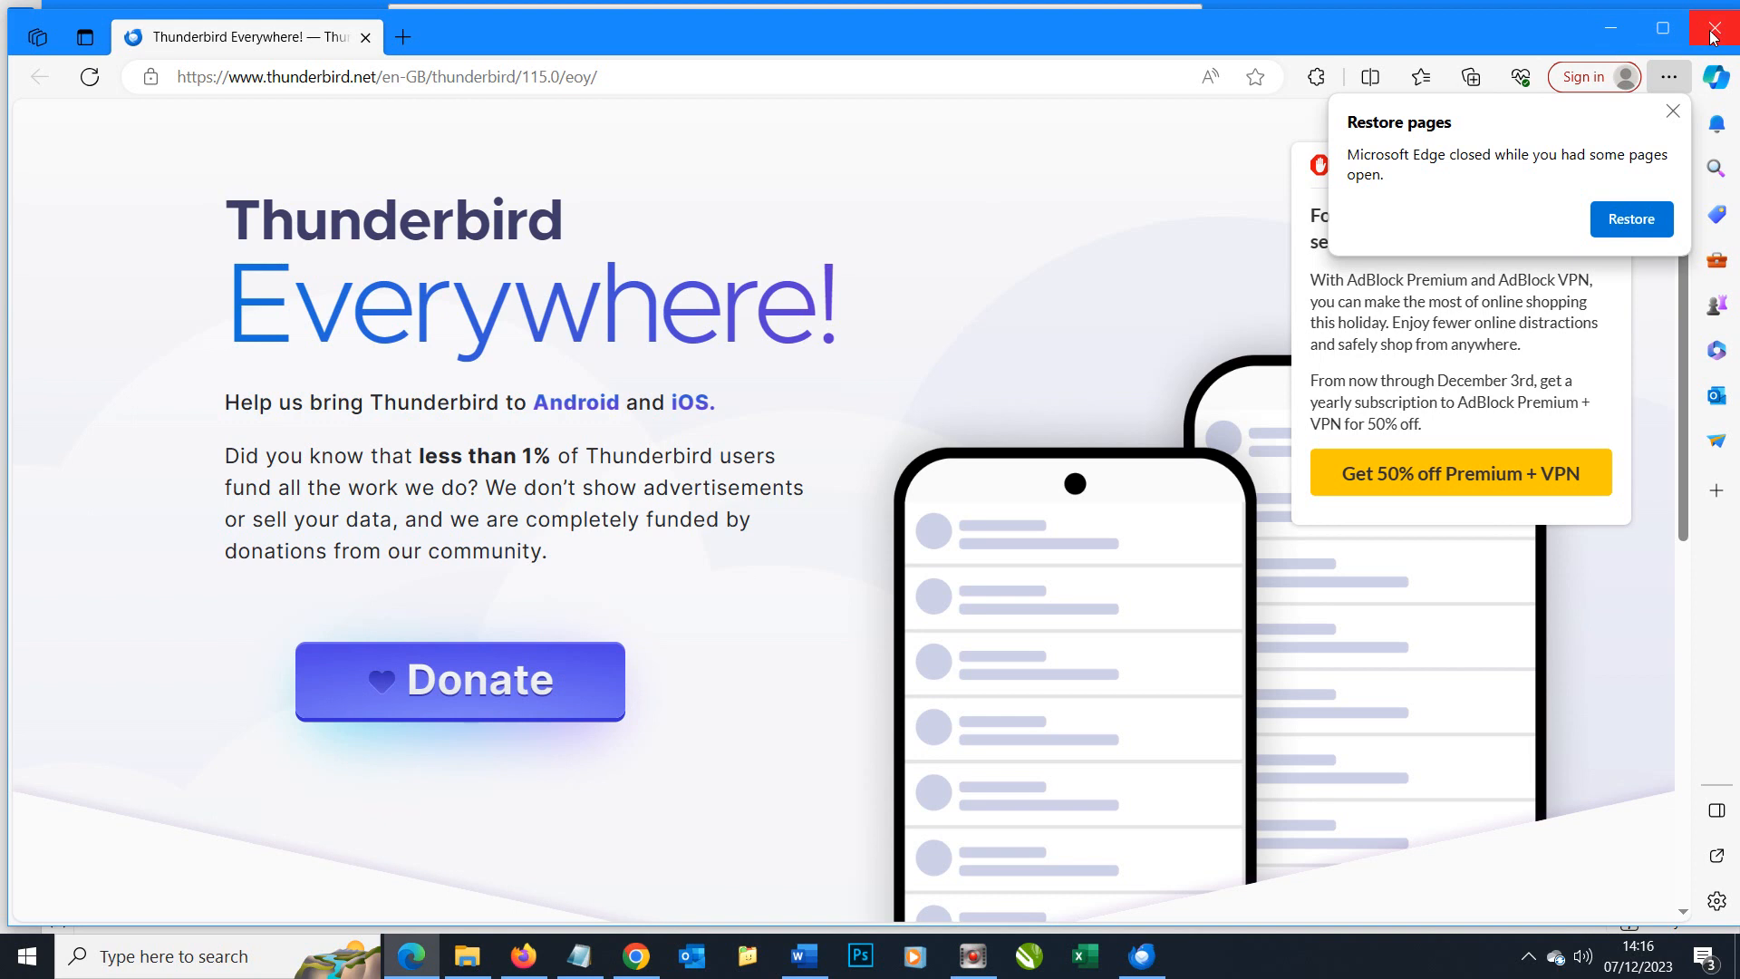
Close the Edge donation page to reveal Thunderbird's start page with Local Folders.
click(1713, 26)
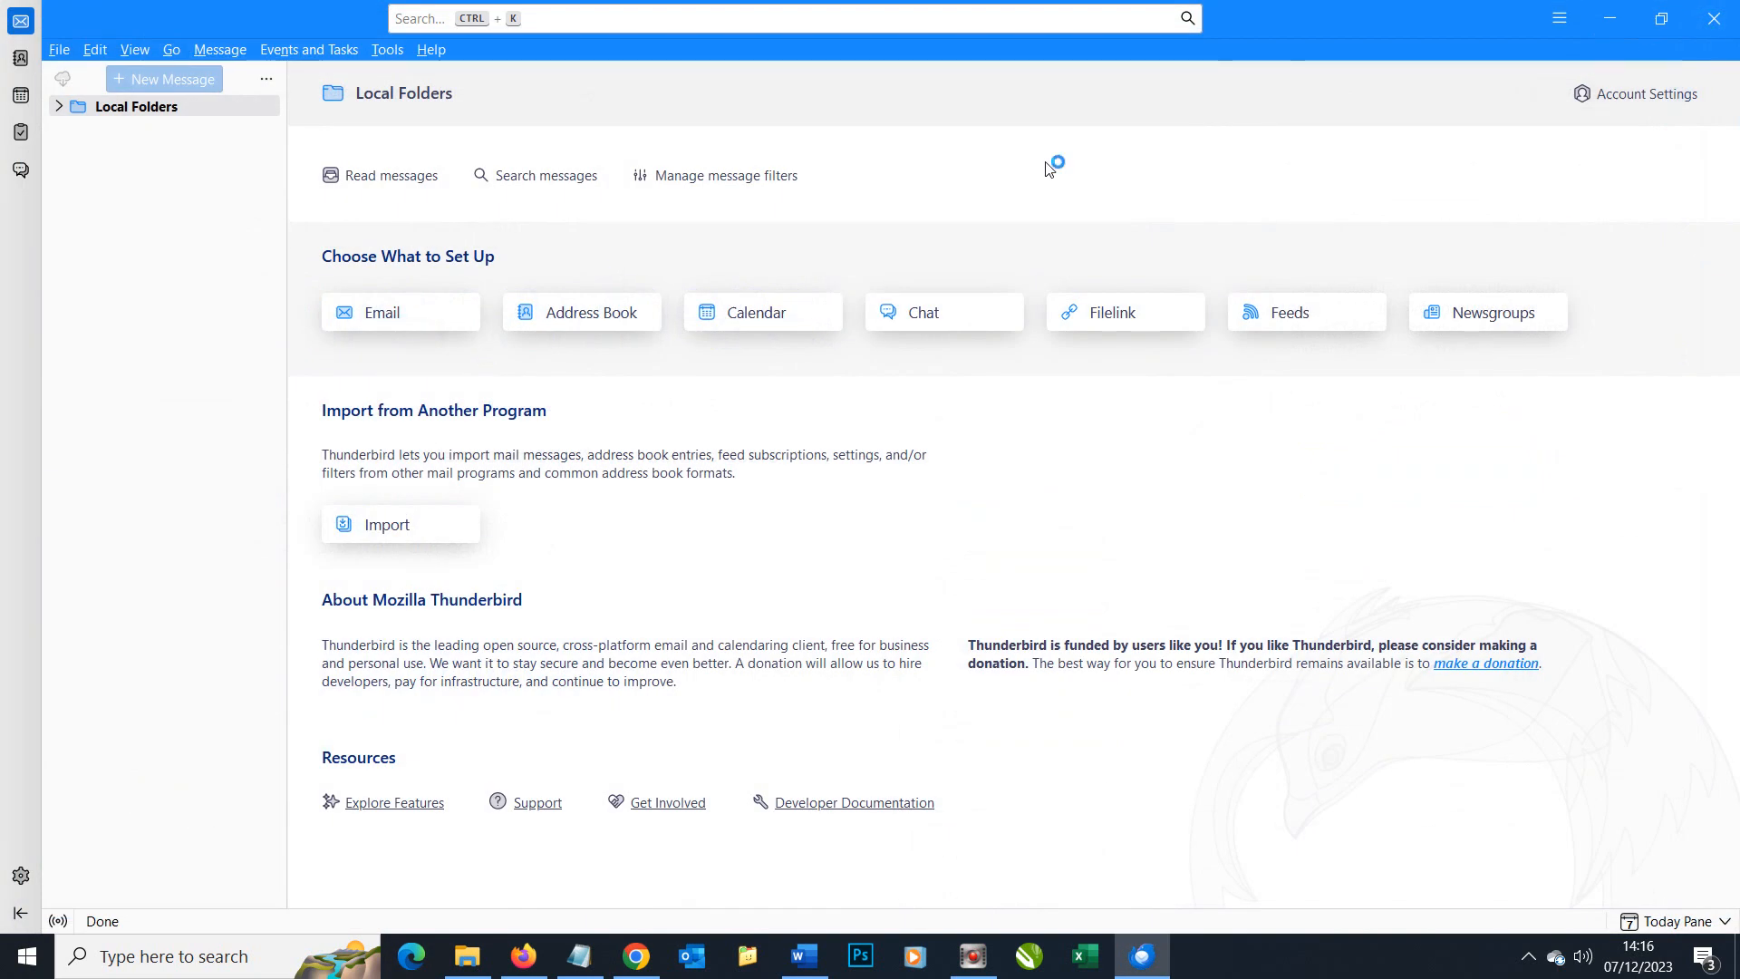
mouse_move(879, 241)
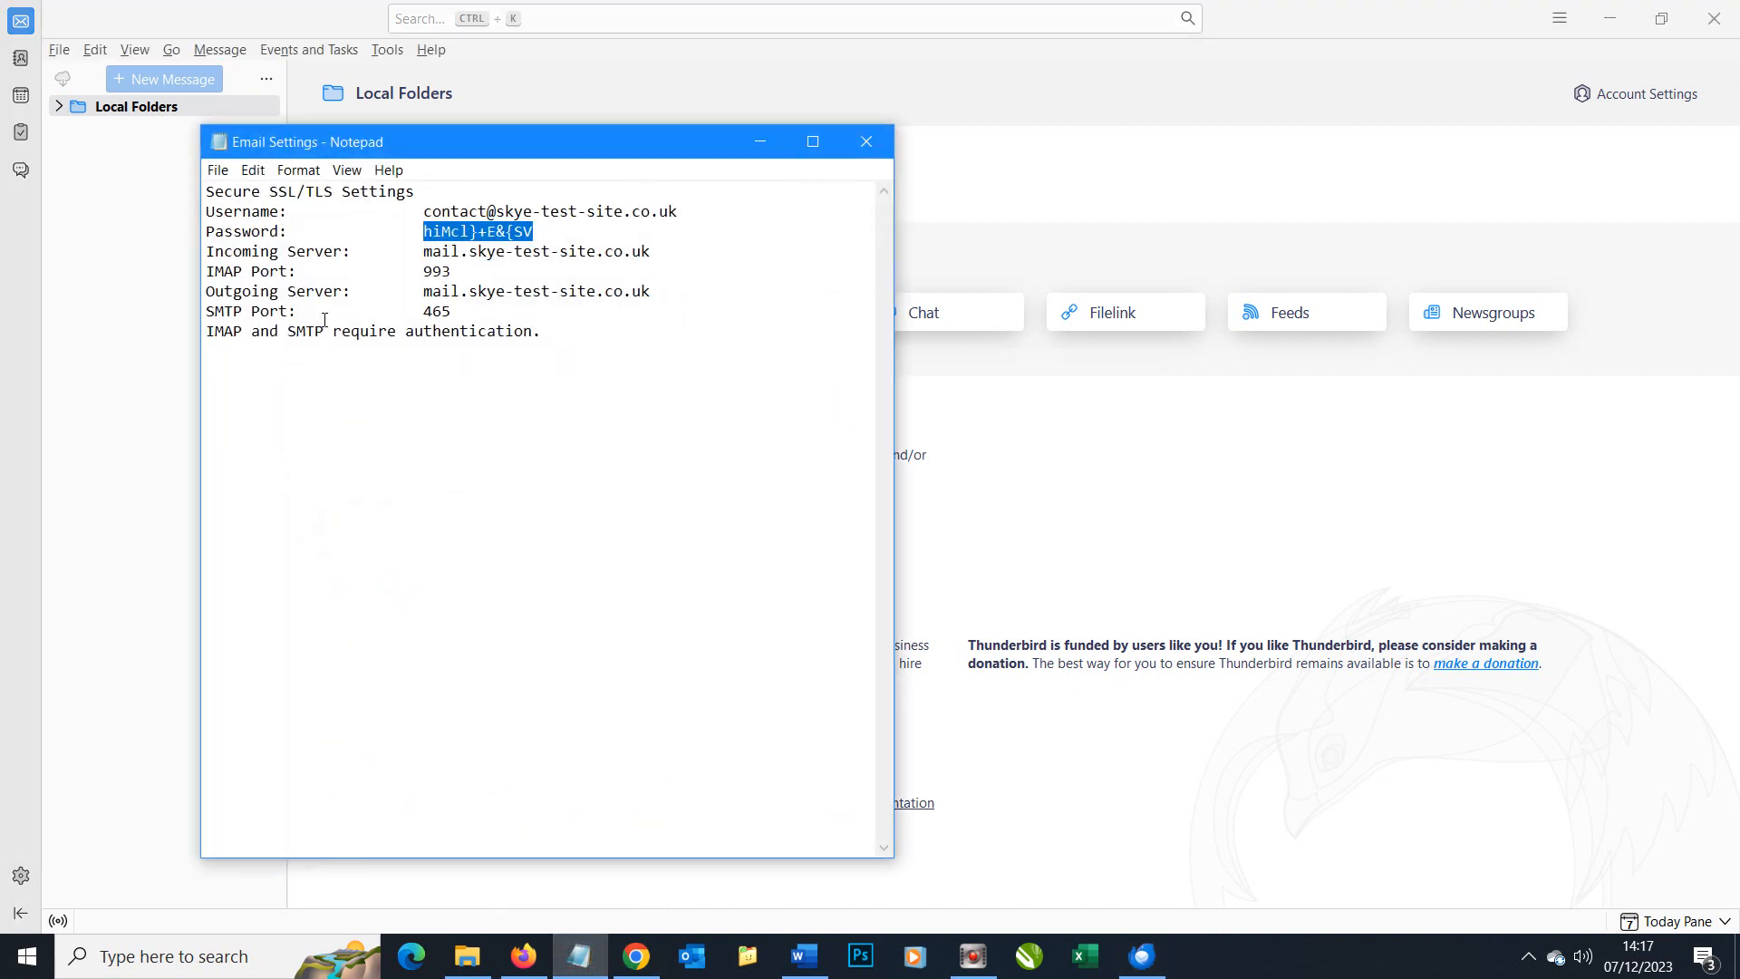
mouse_move(519, 250)
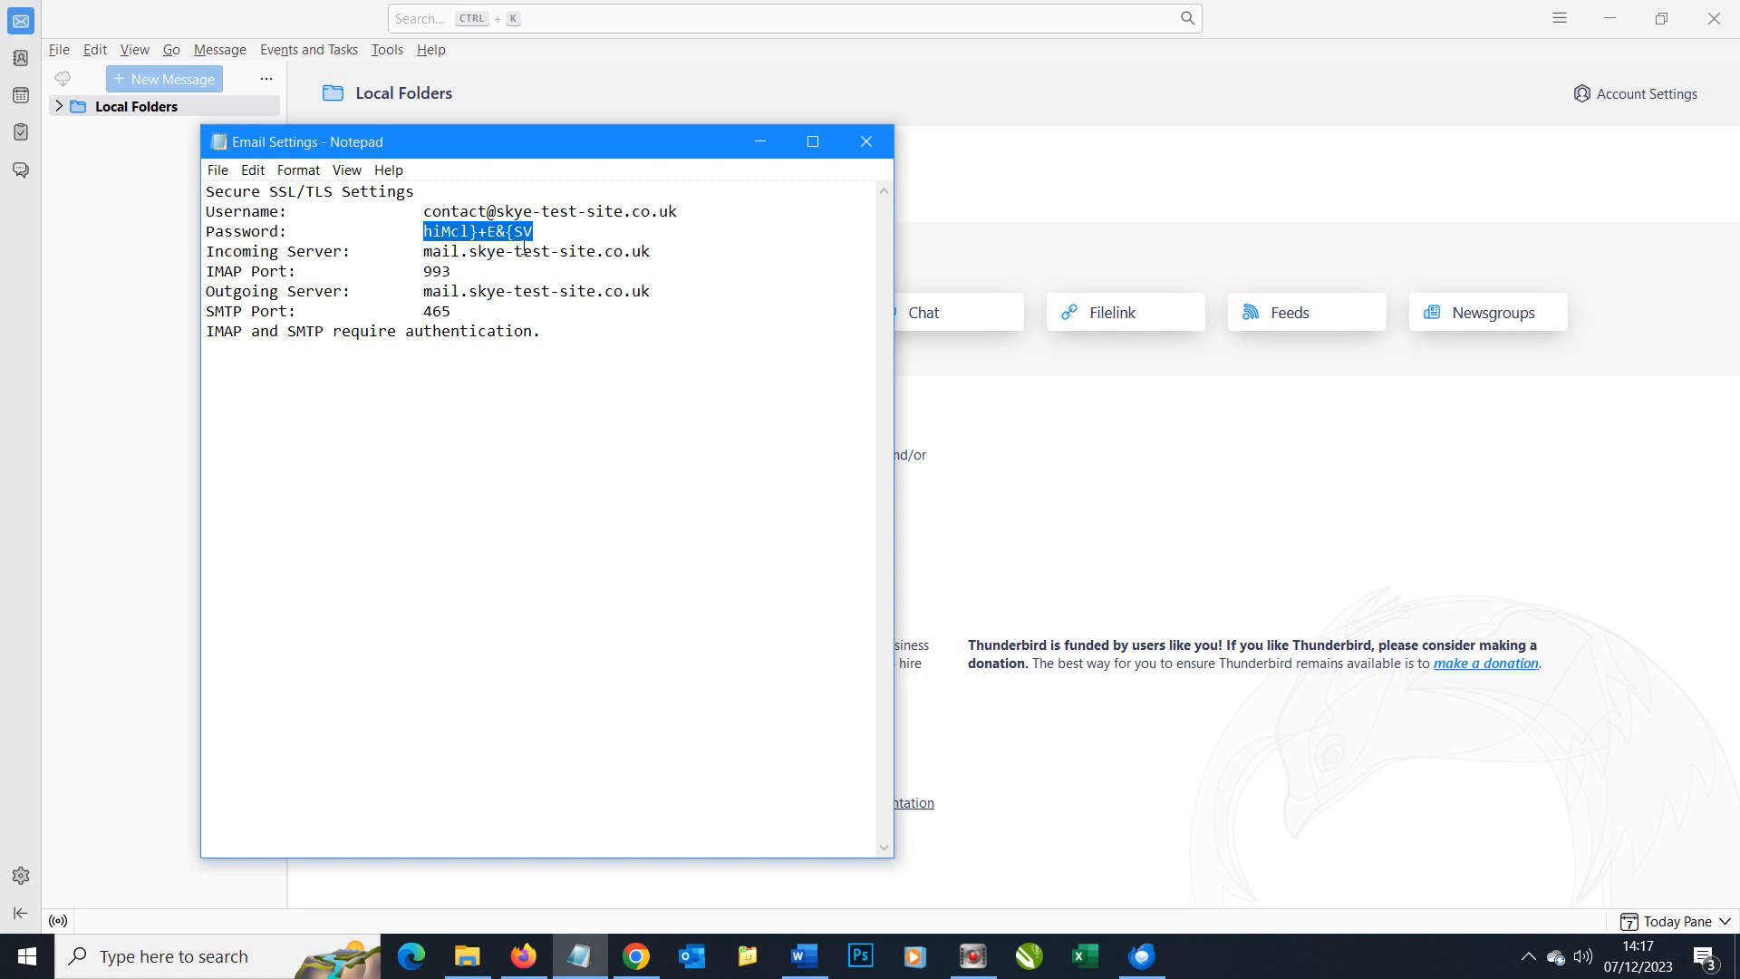
mouse_move(553, 349)
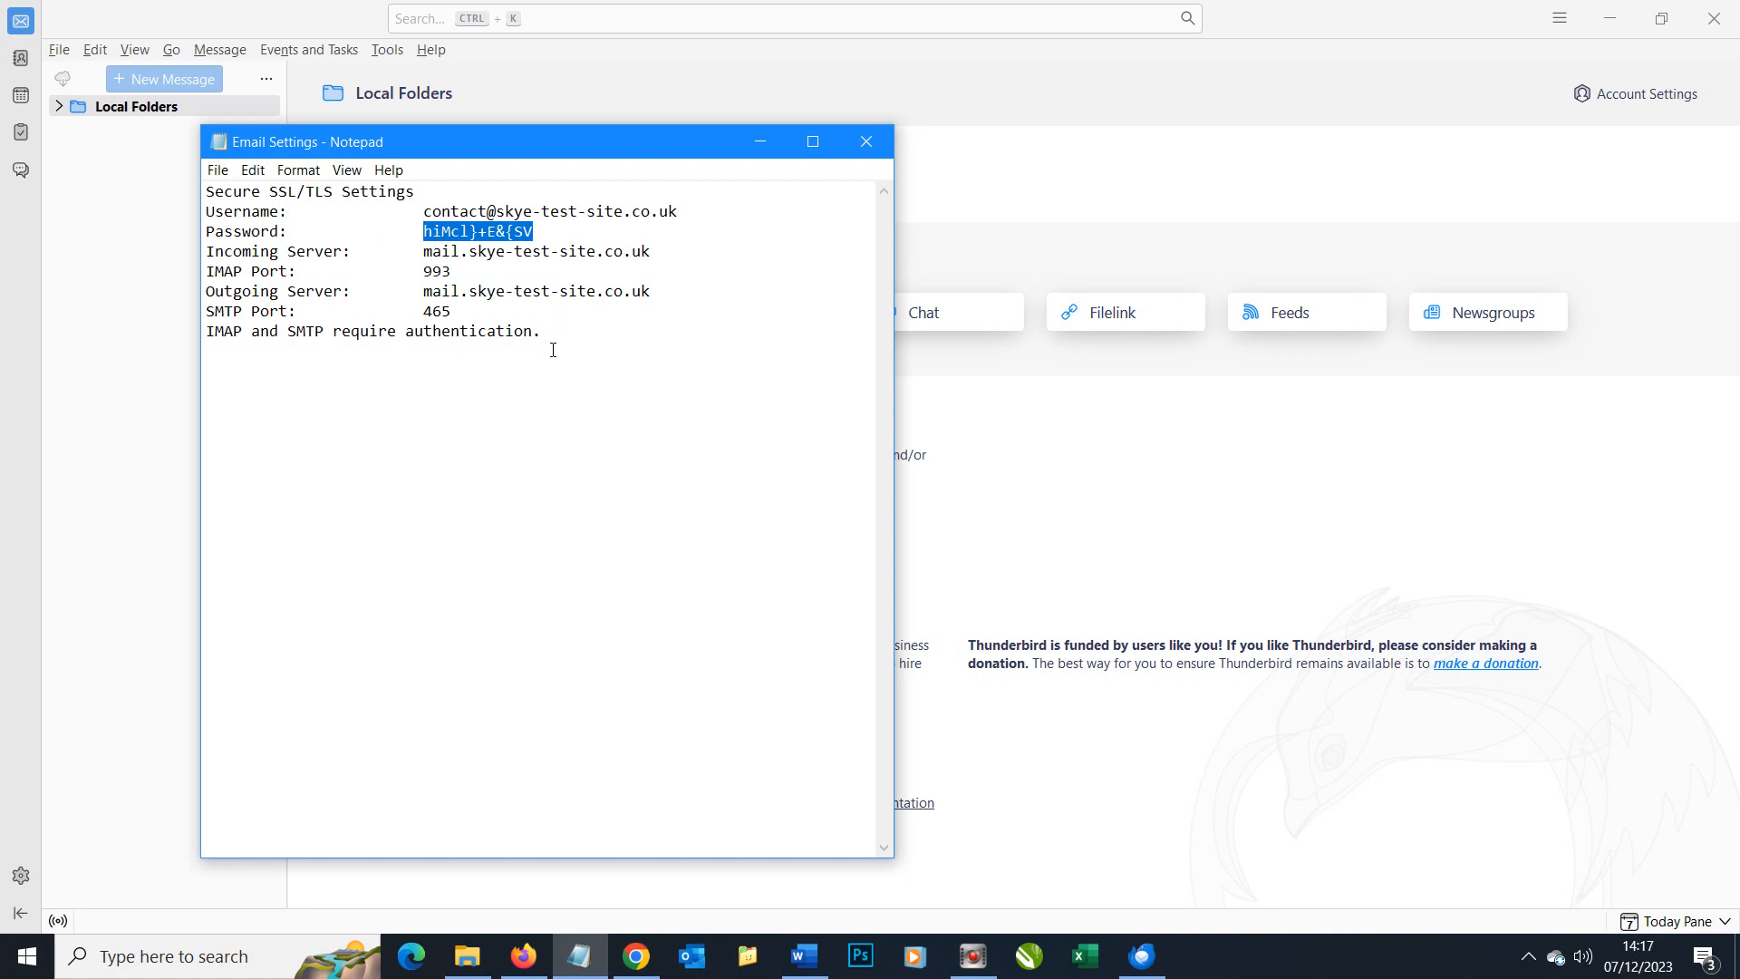
mouse_move(555, 341)
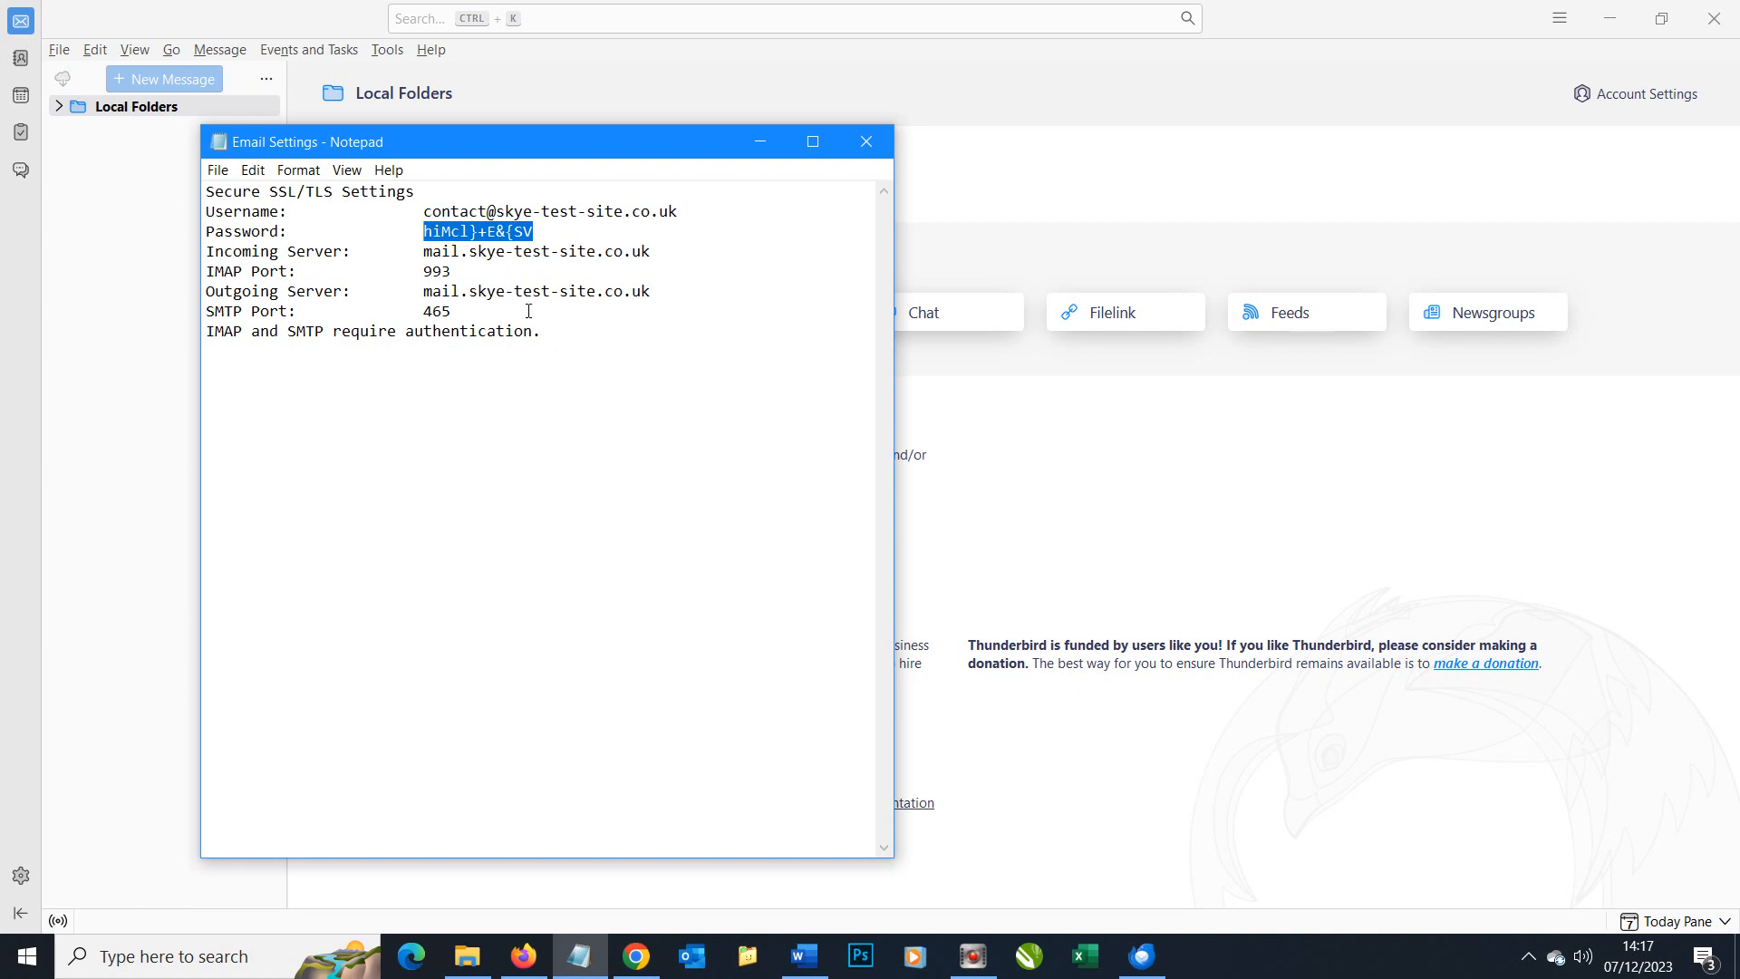
mouse_move(552, 350)
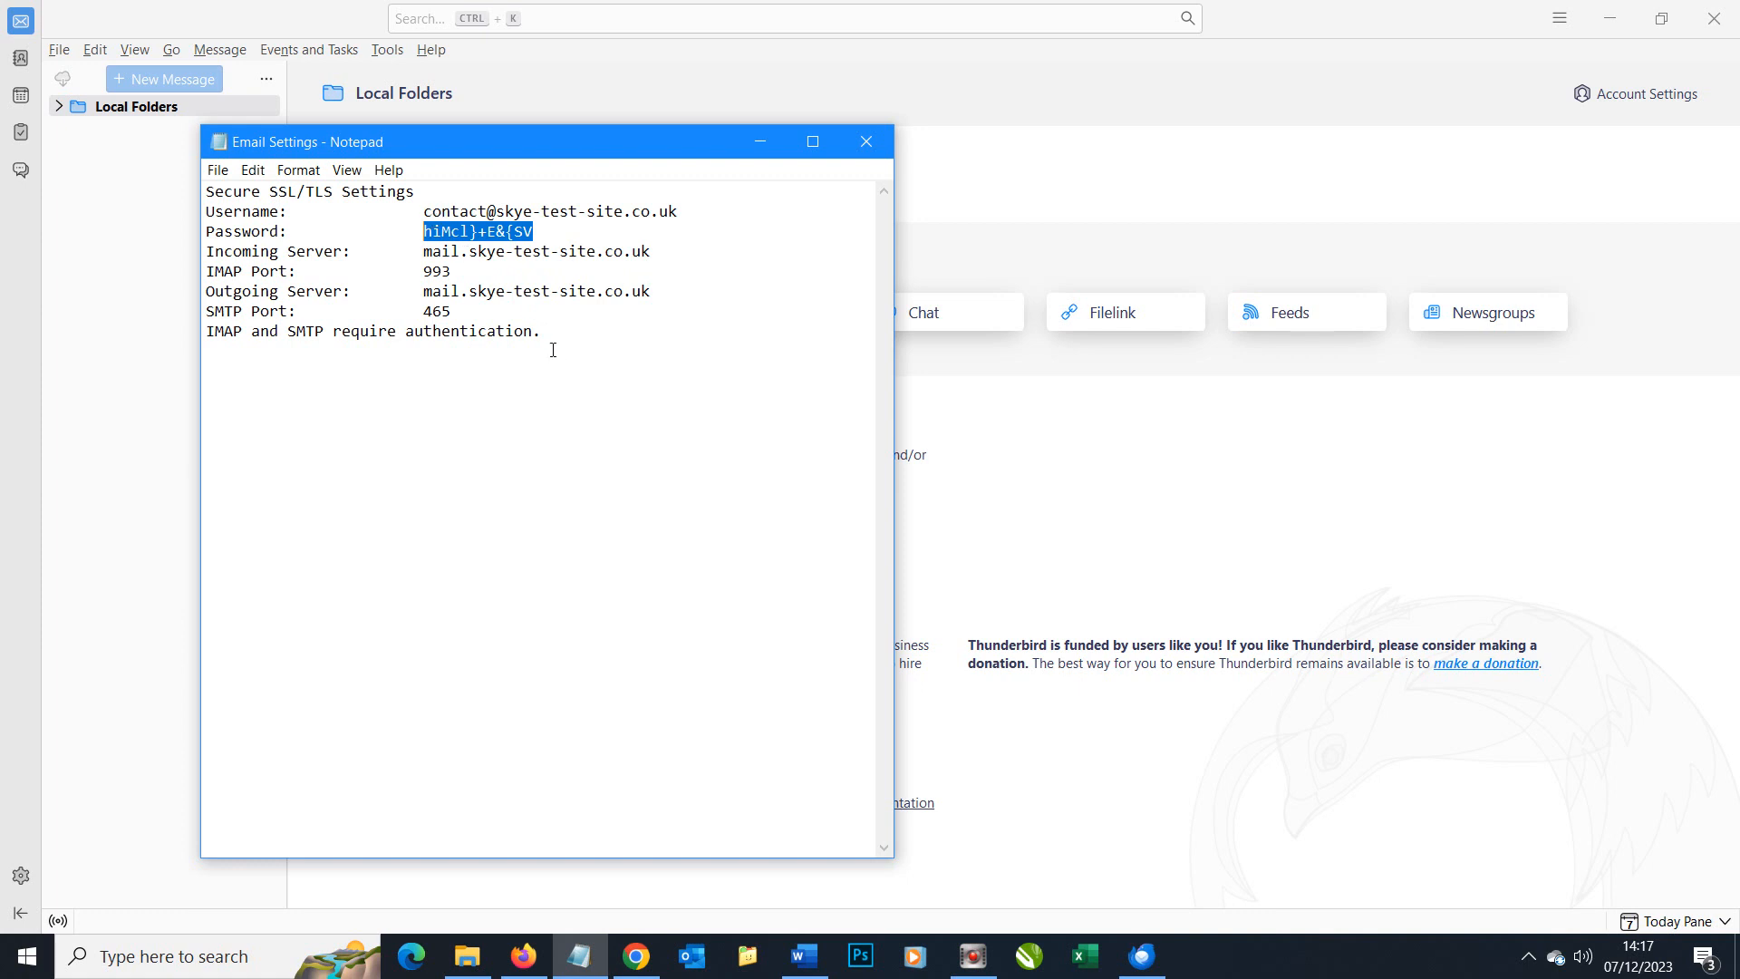
click(544, 330)
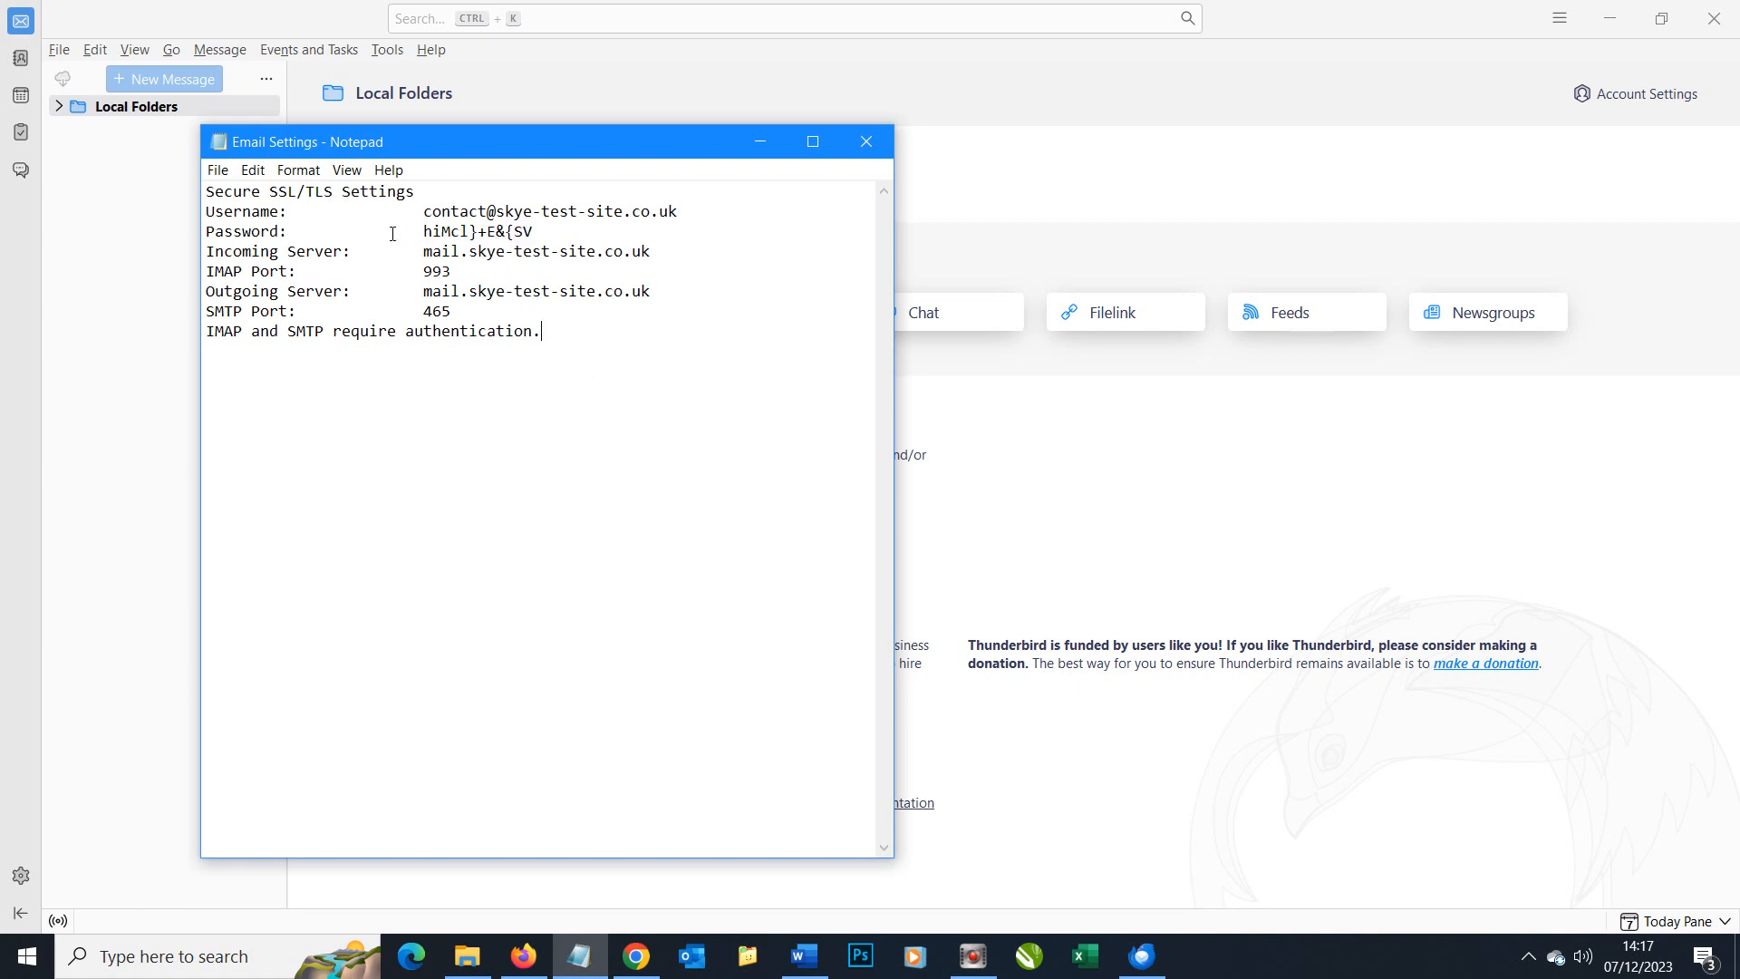
mouse_move(435, 232)
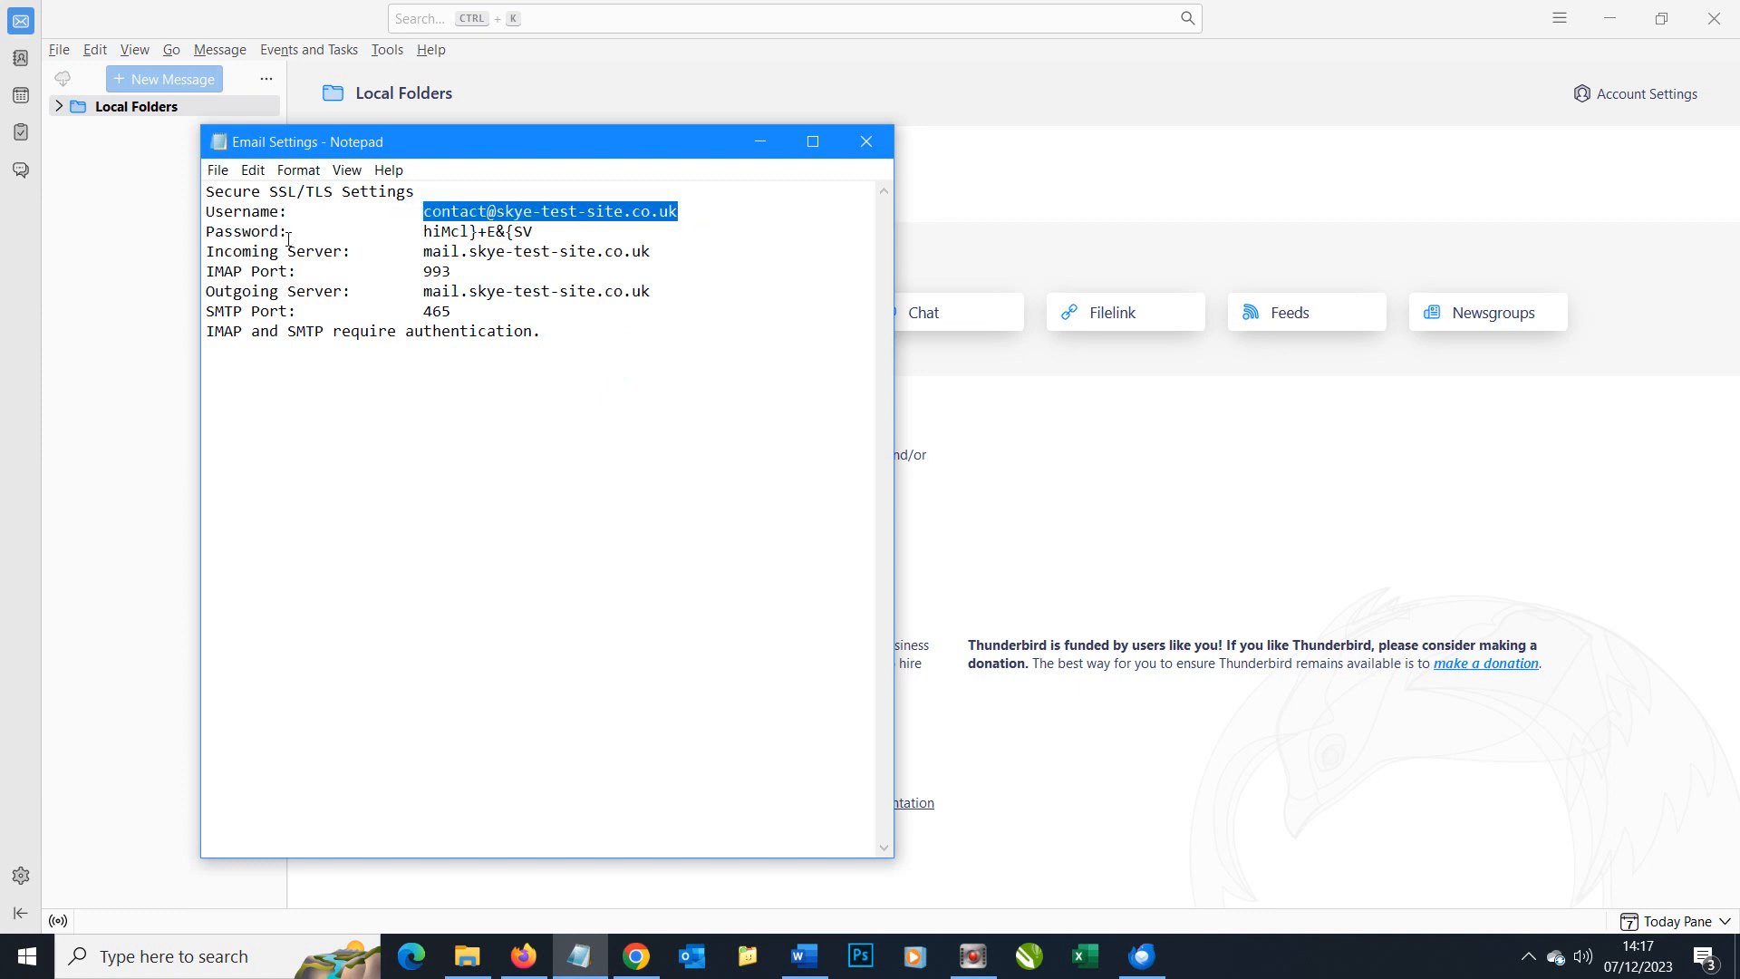
mouse_move(261, 293)
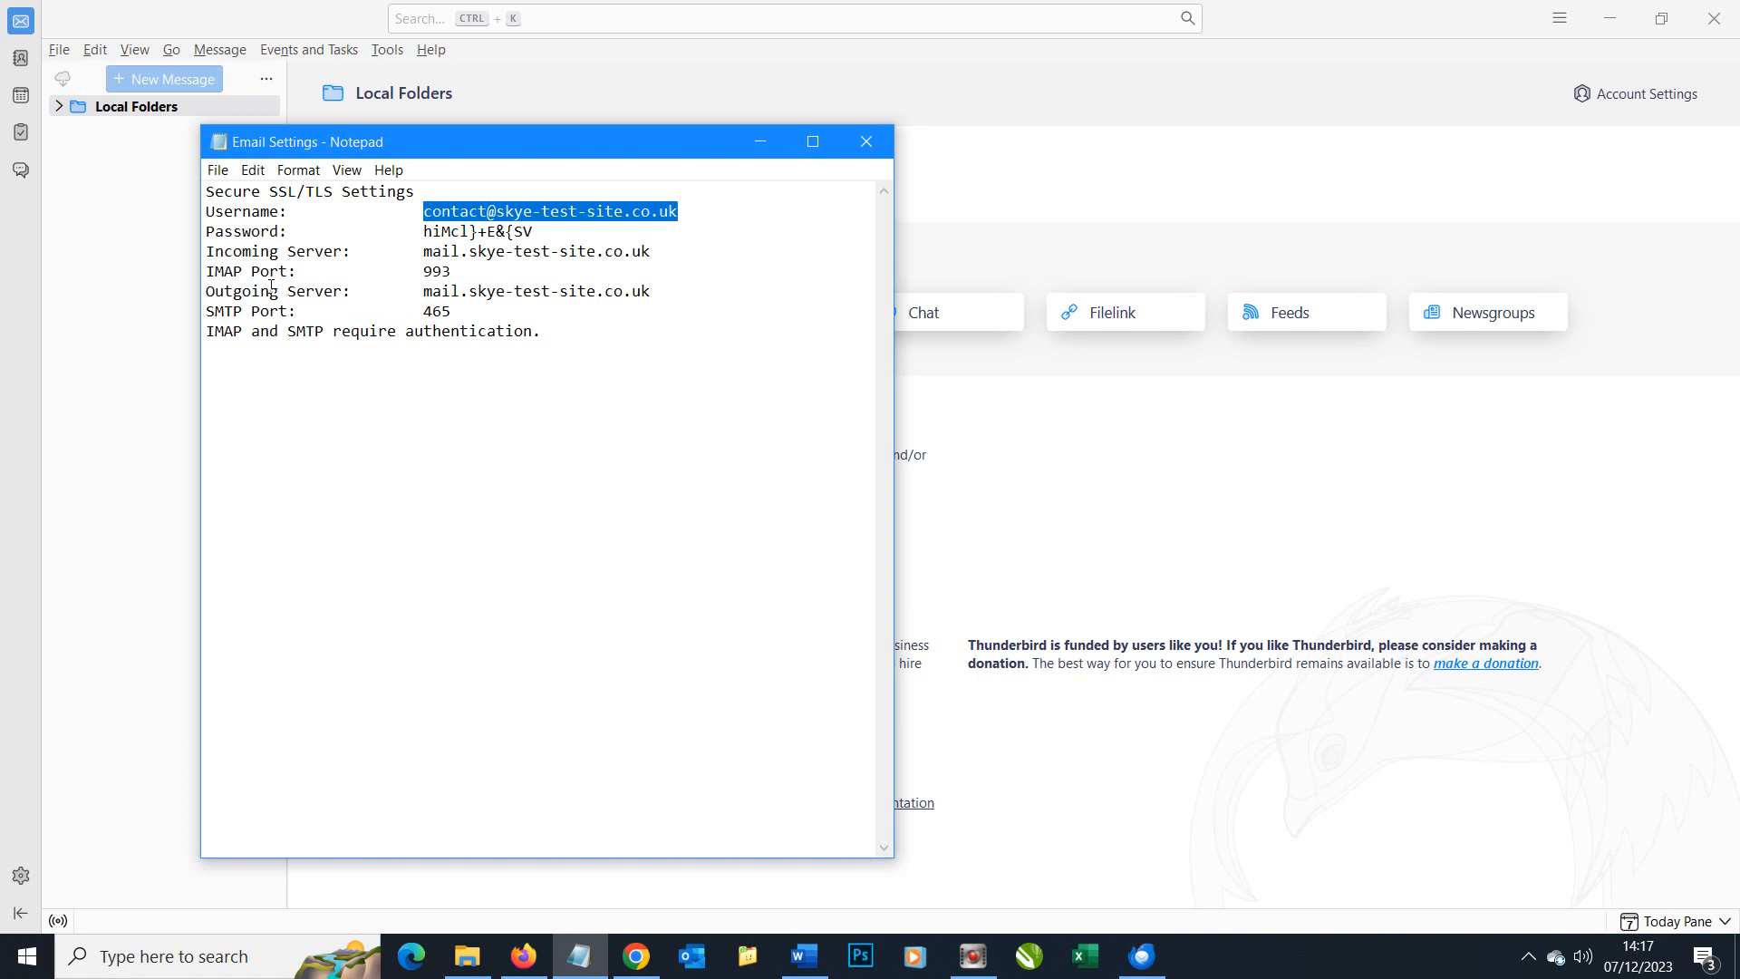
mouse_move(311, 363)
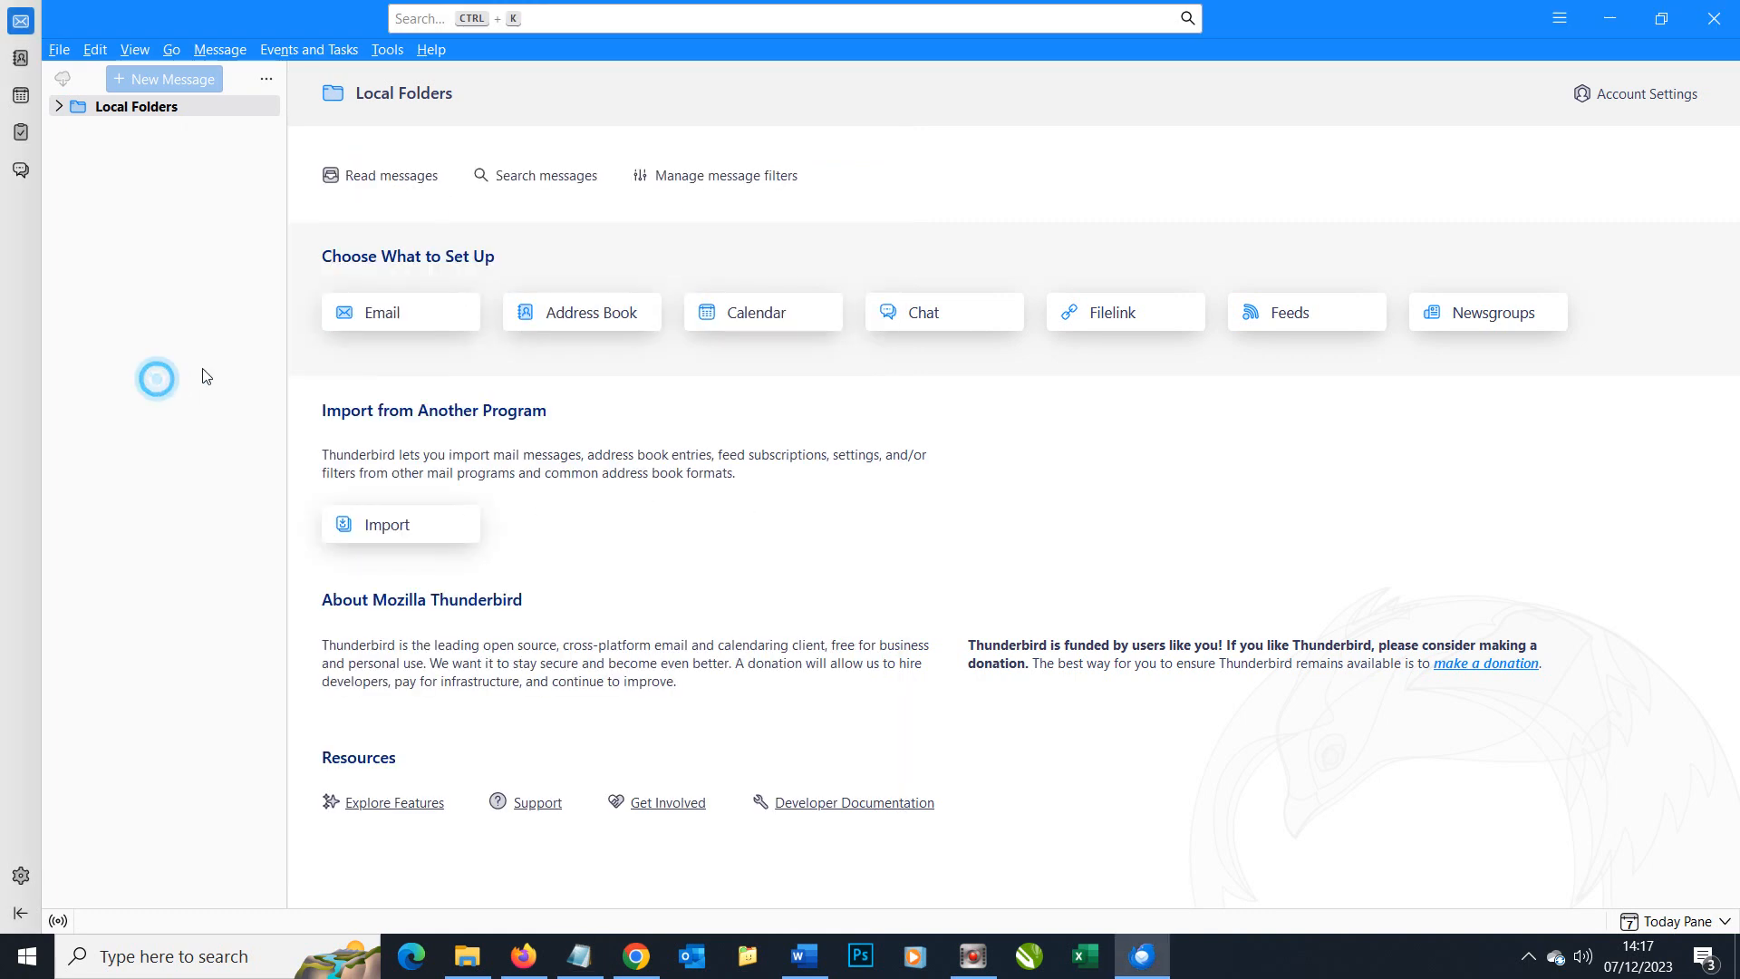
mouse_move(406, 323)
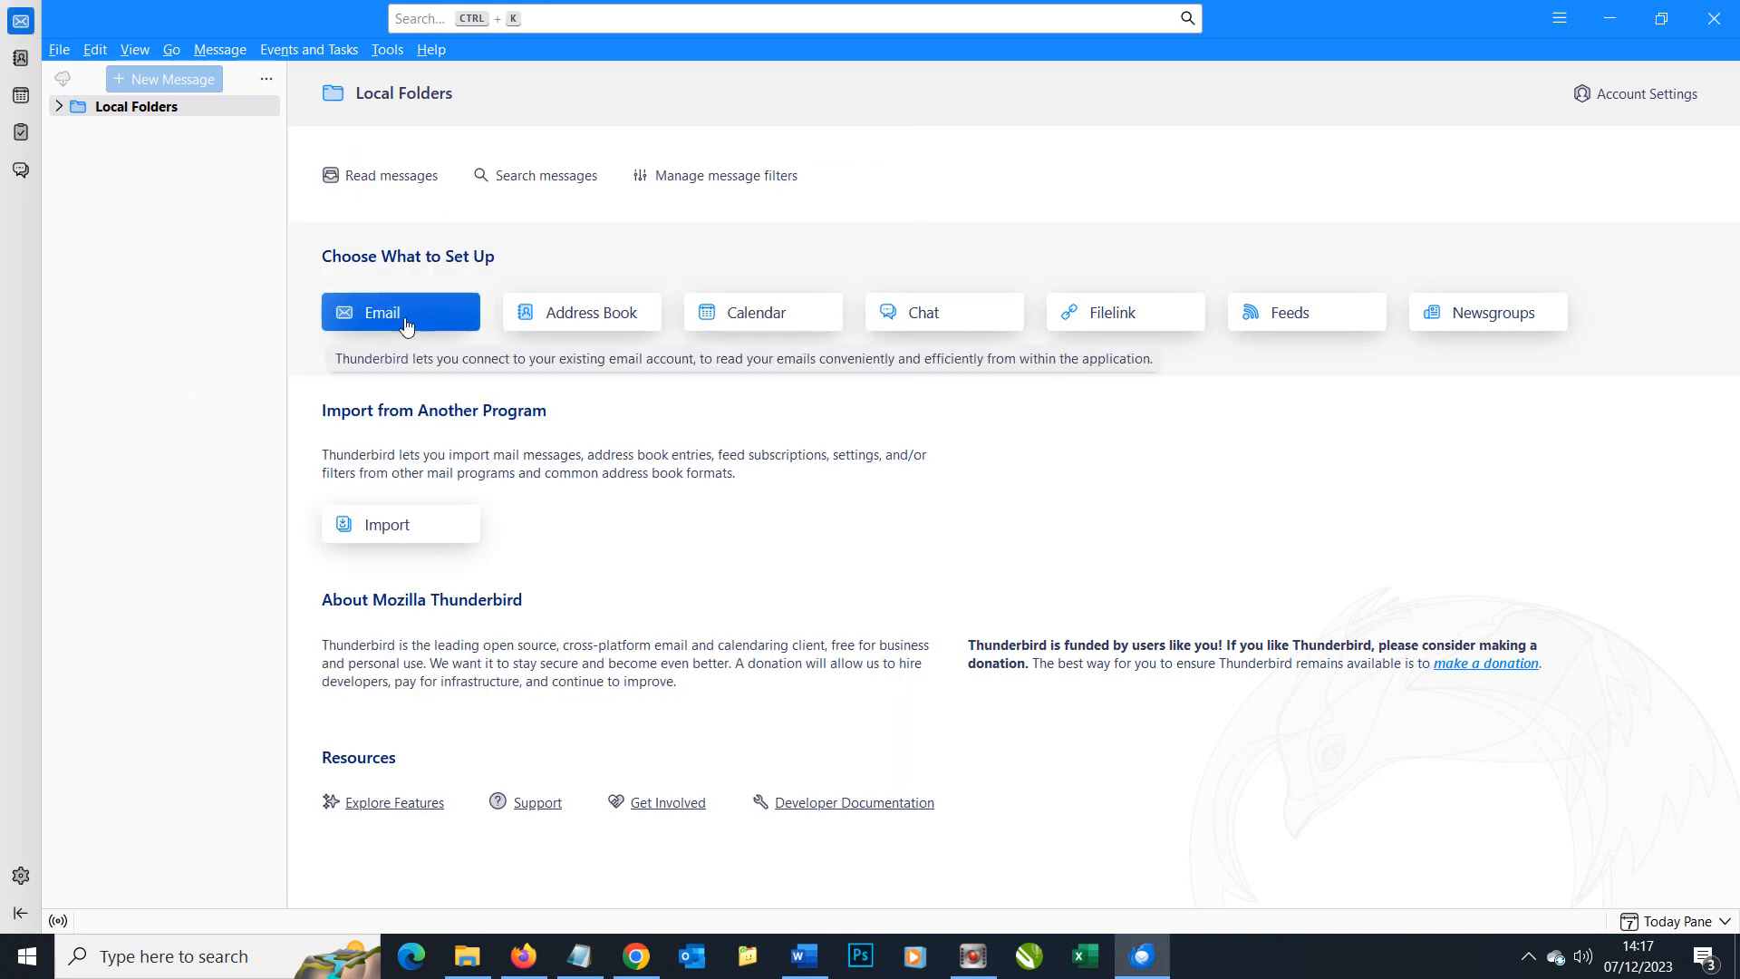
Begin existing-email setup and copy the account password from the Notepad settings notes.
click(401, 312)
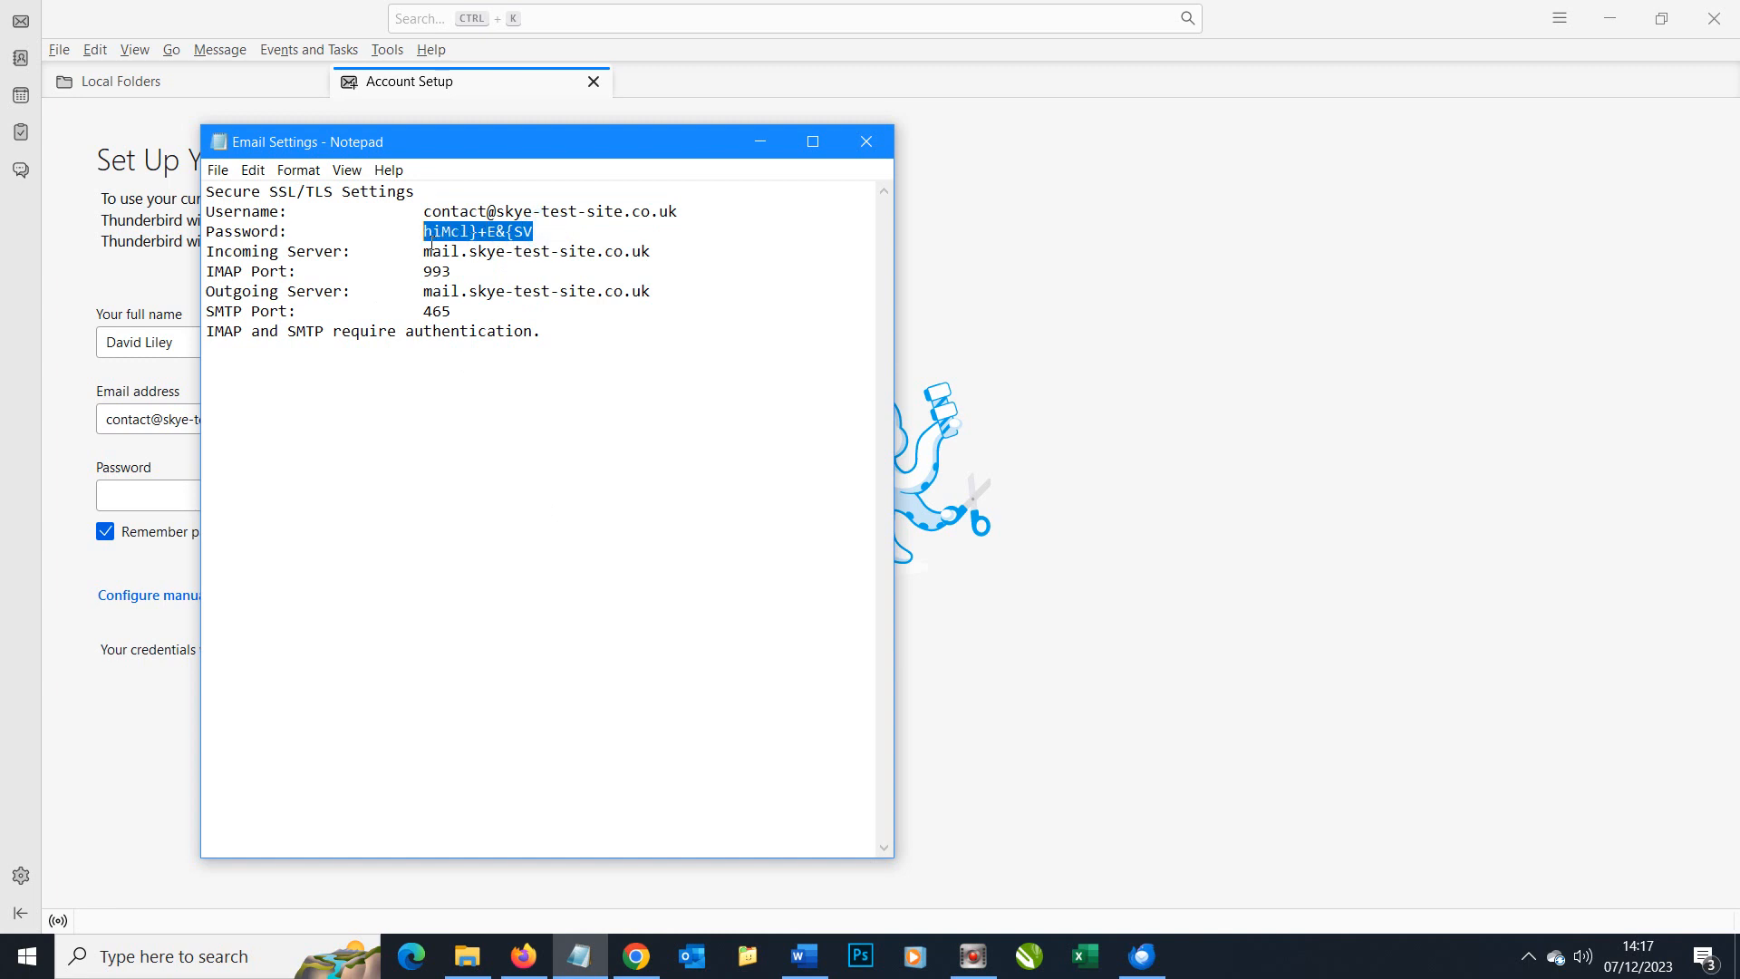
right_click(478, 232)
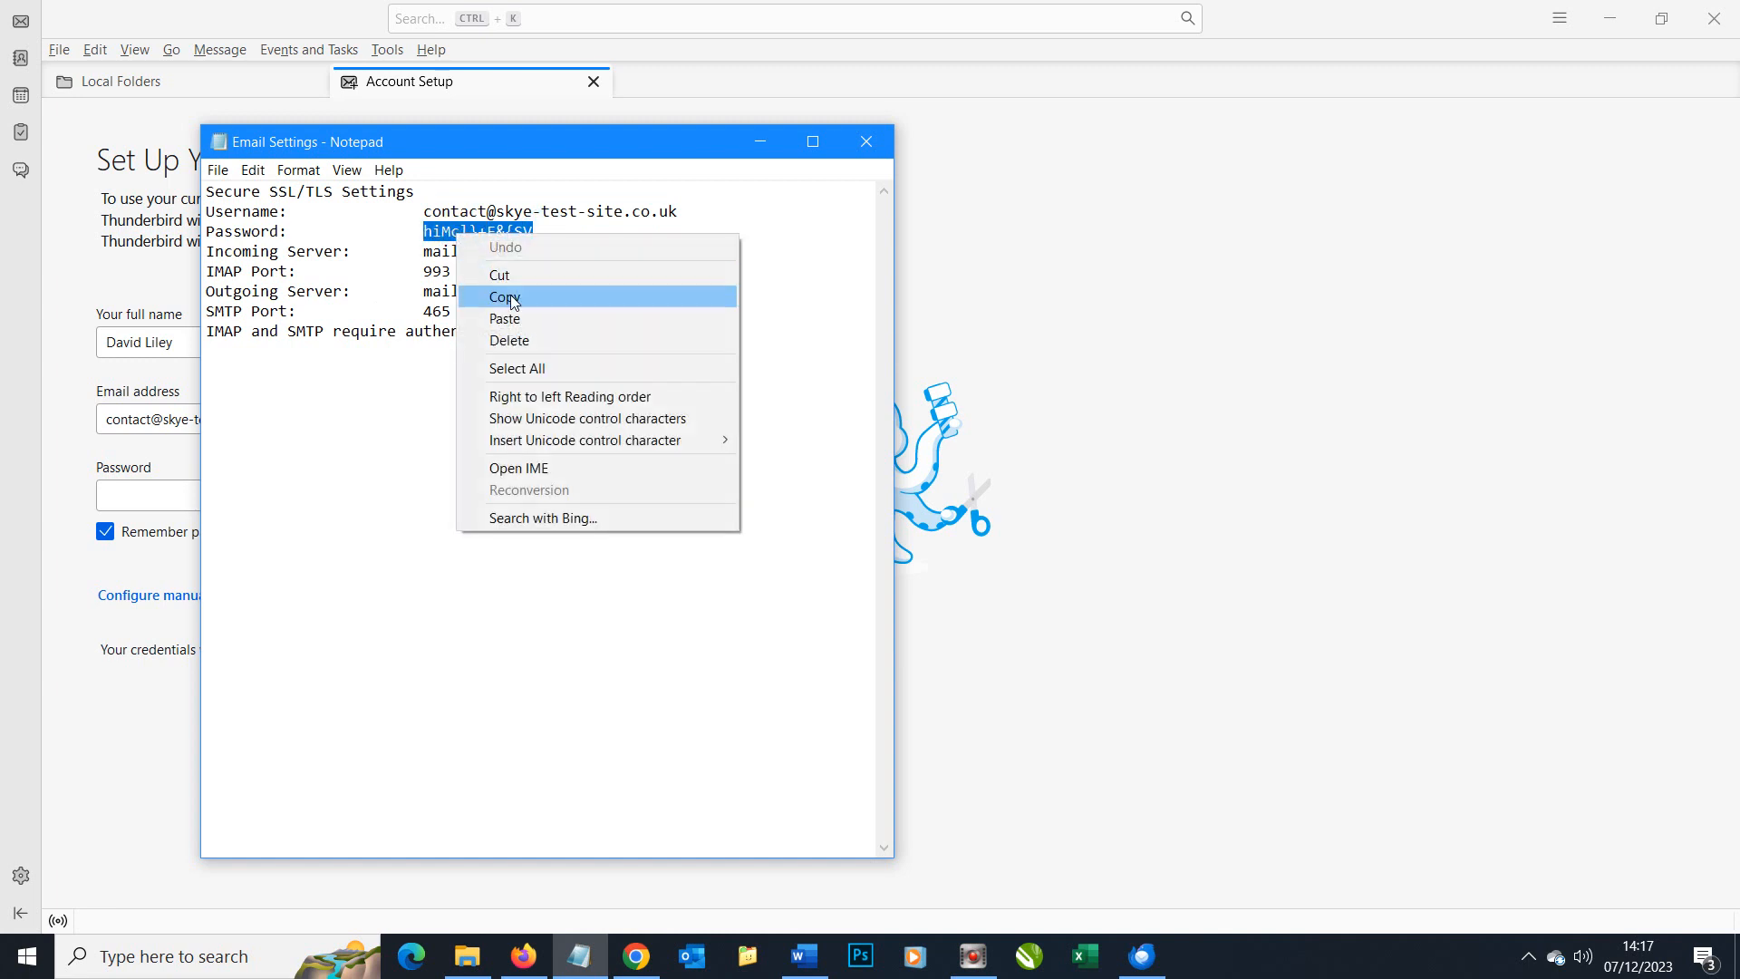
click(504, 297)
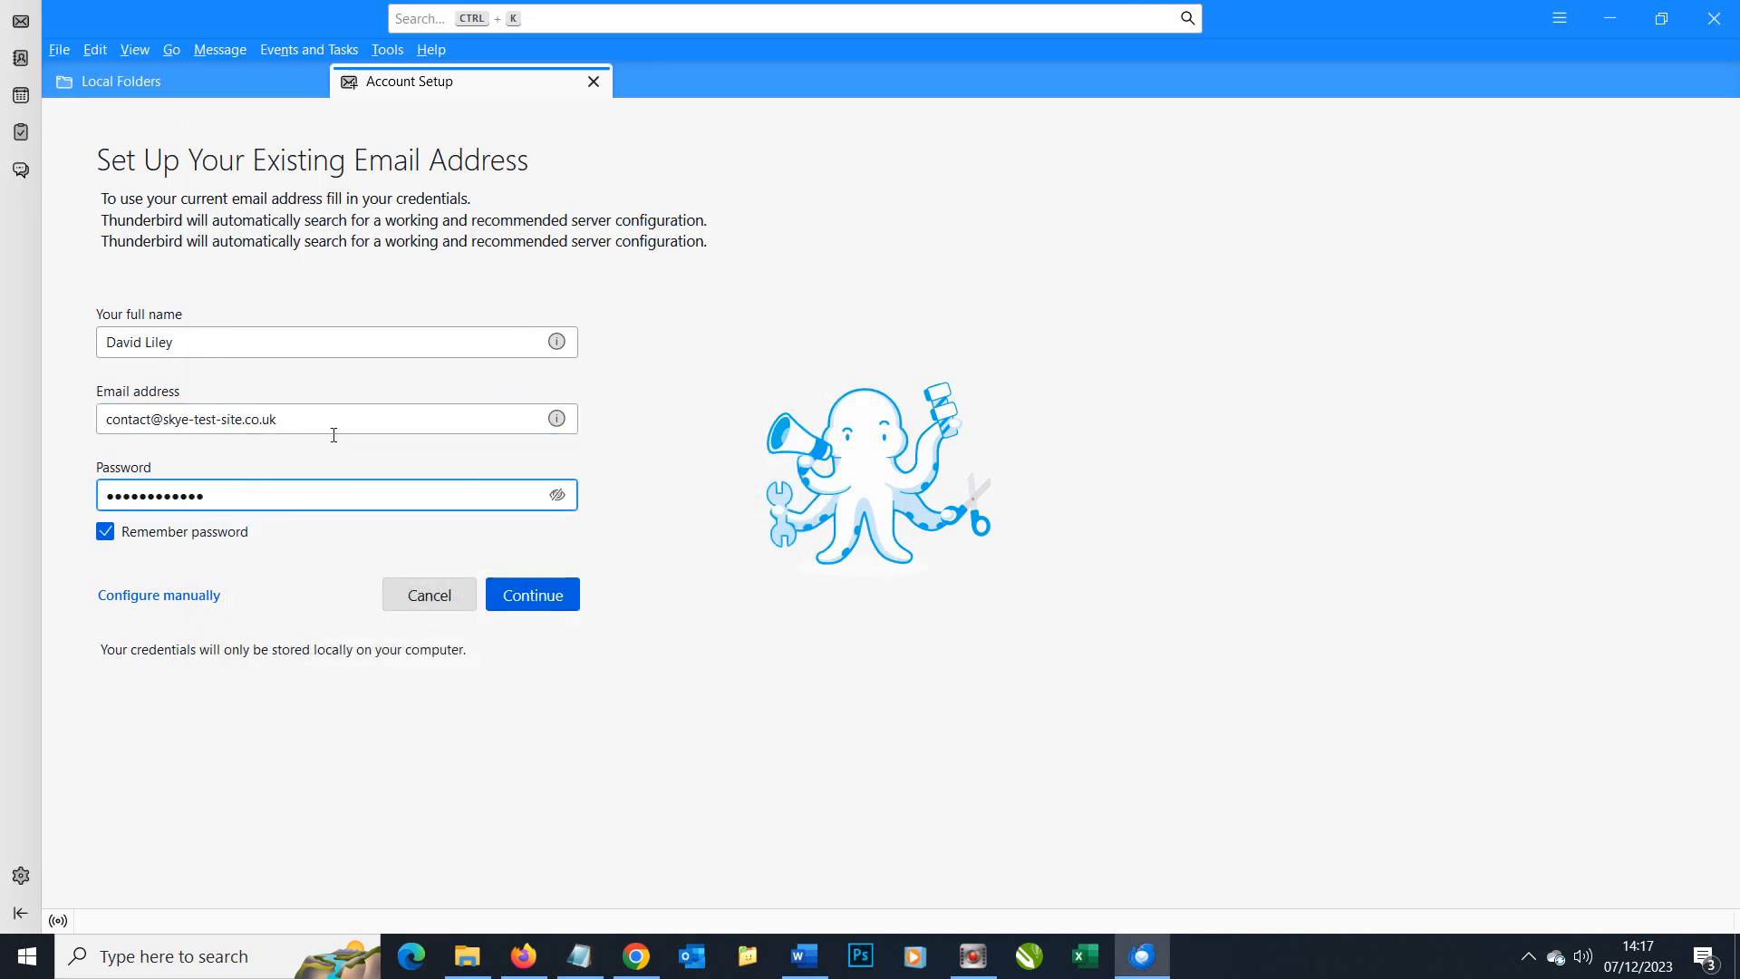
mouse_move(306, 339)
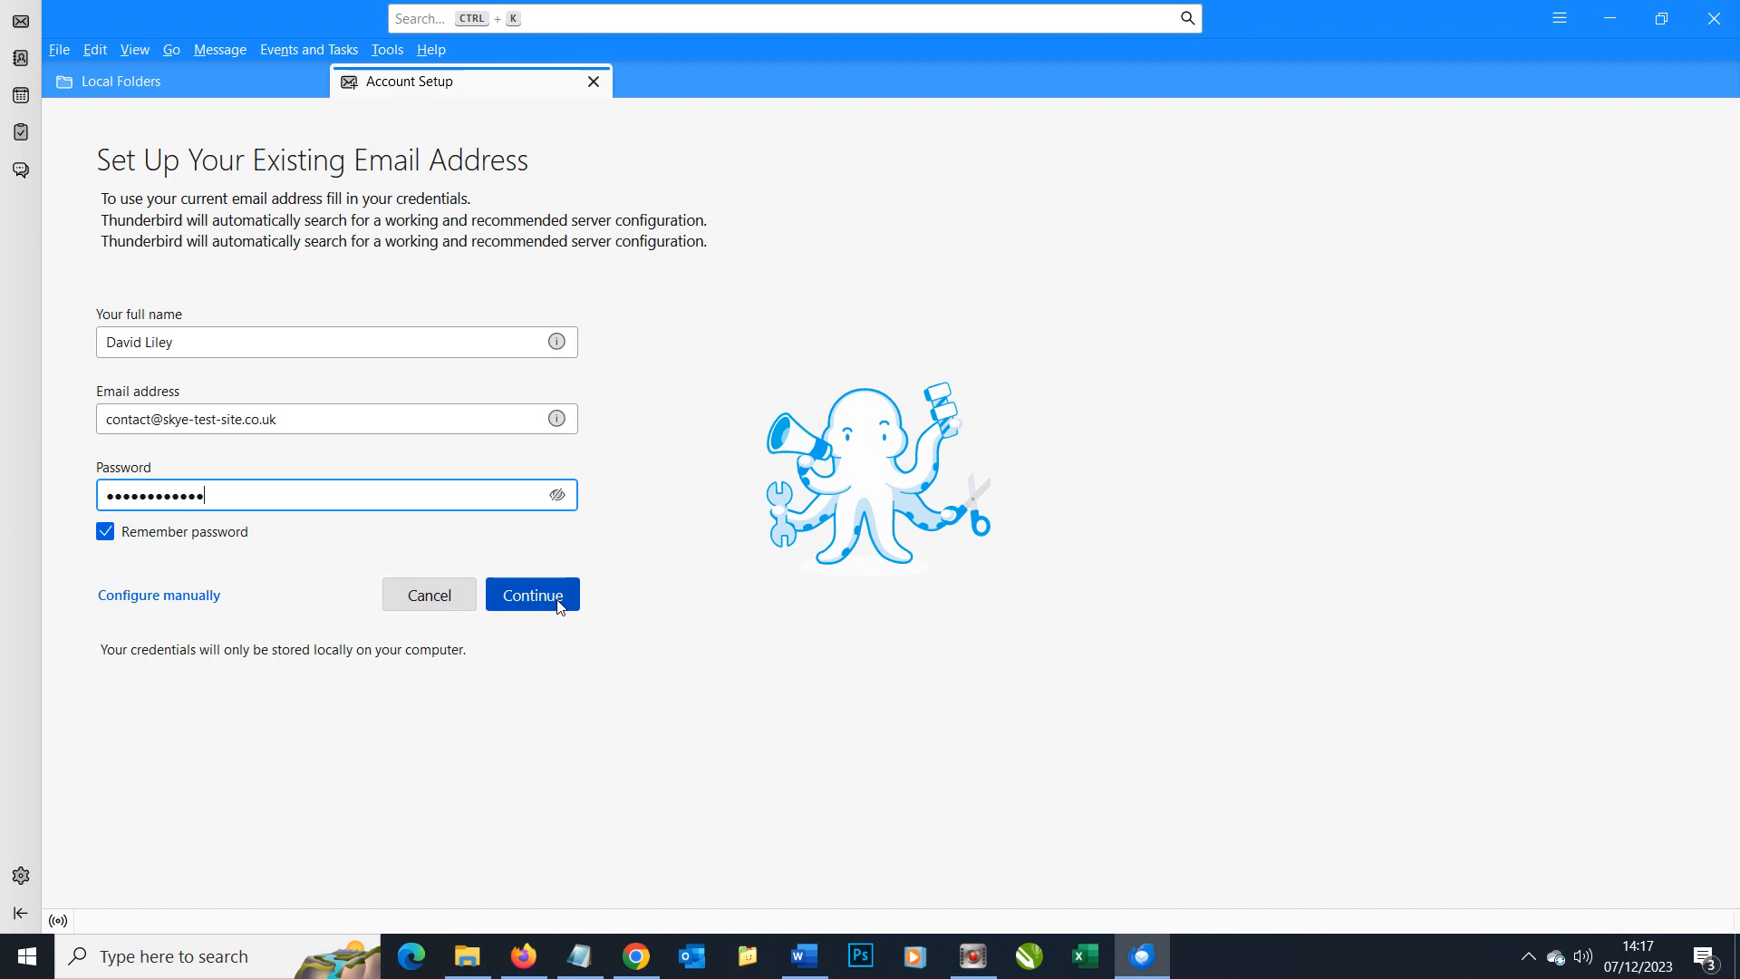
click(532, 595)
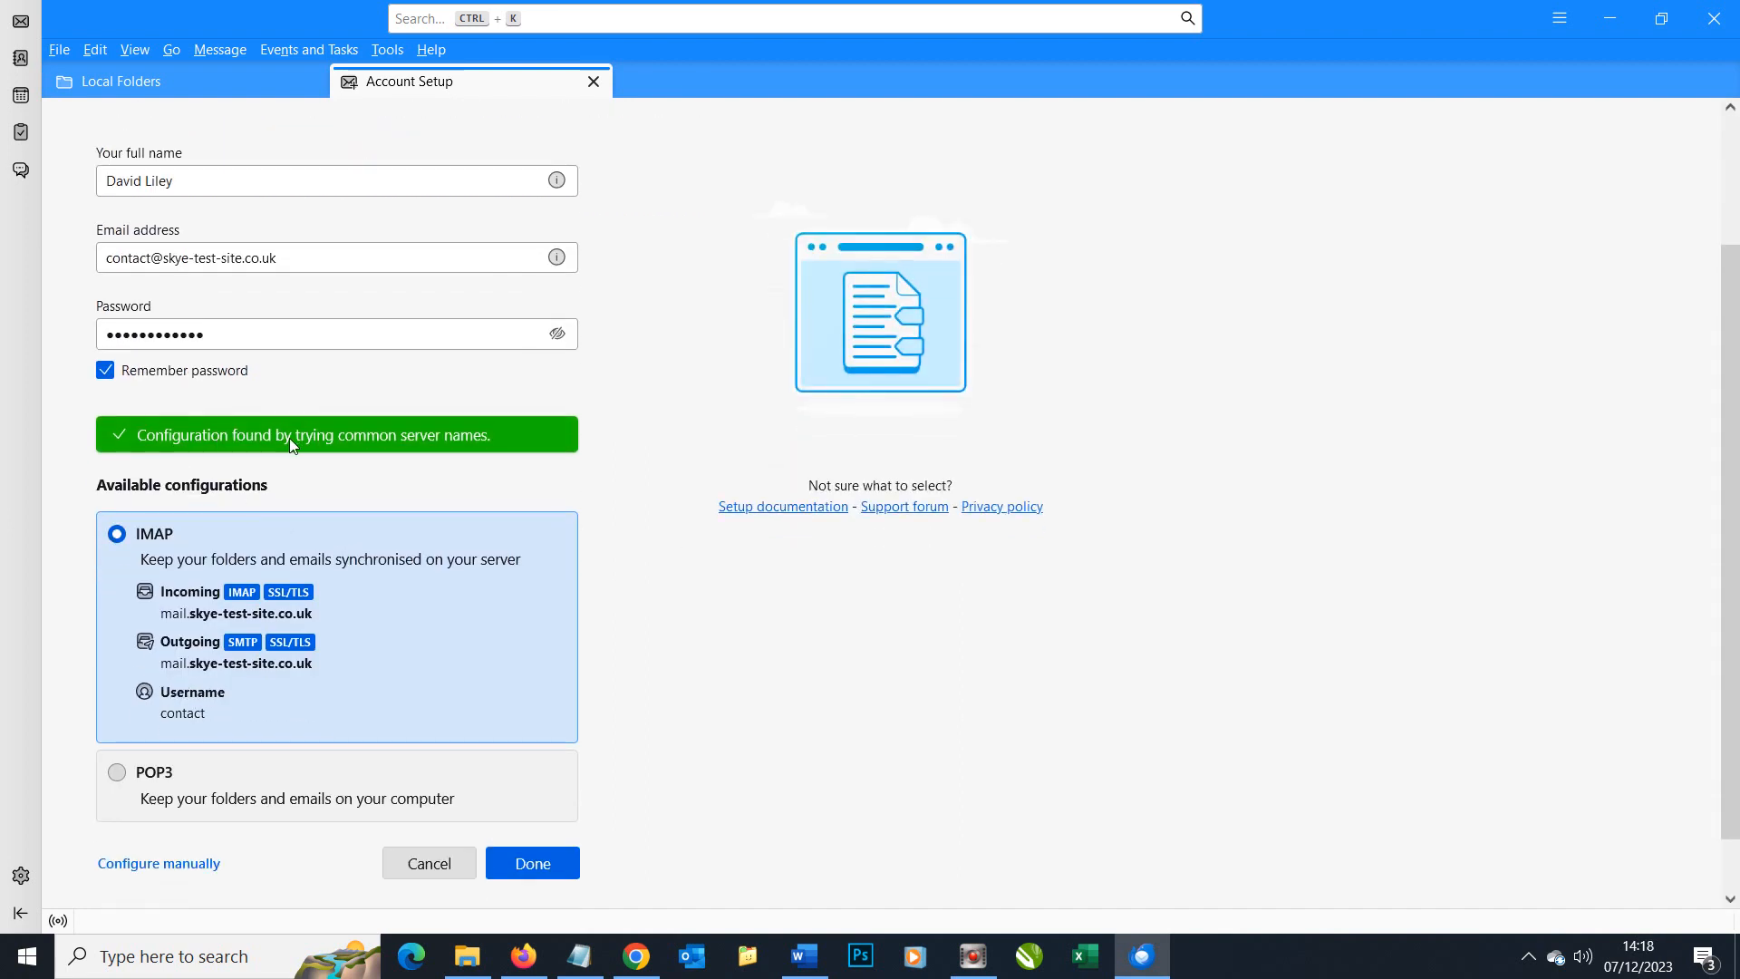
mouse_move(493, 457)
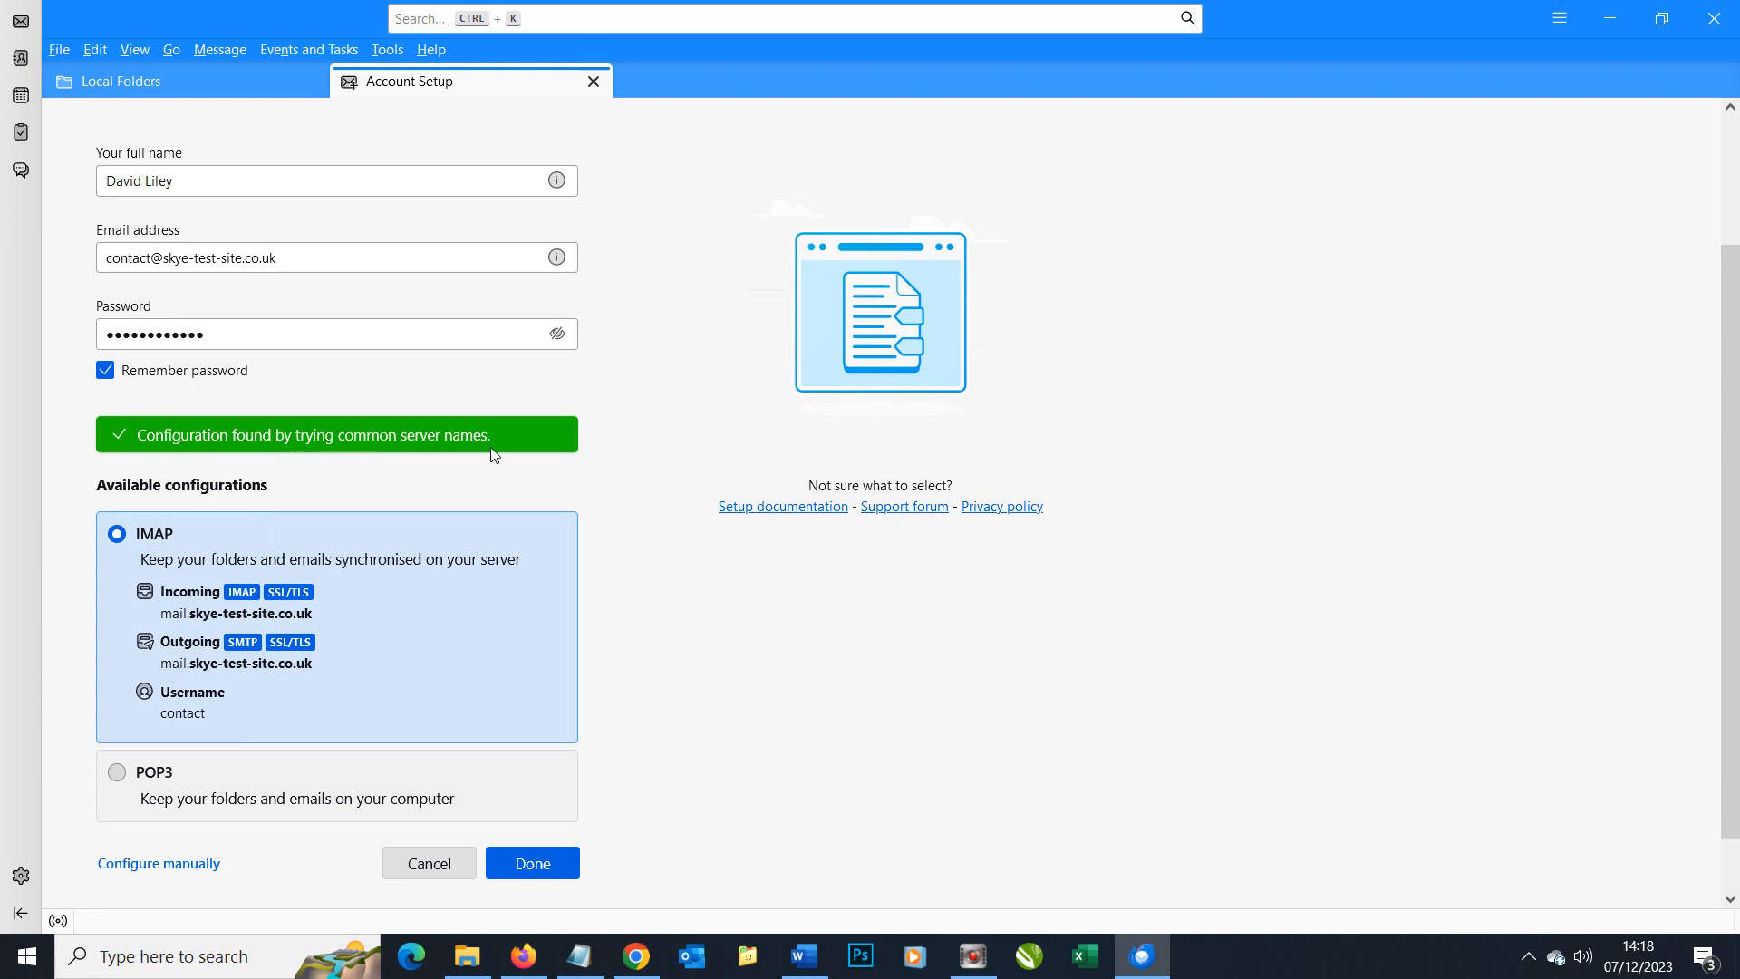
mouse_move(522, 496)
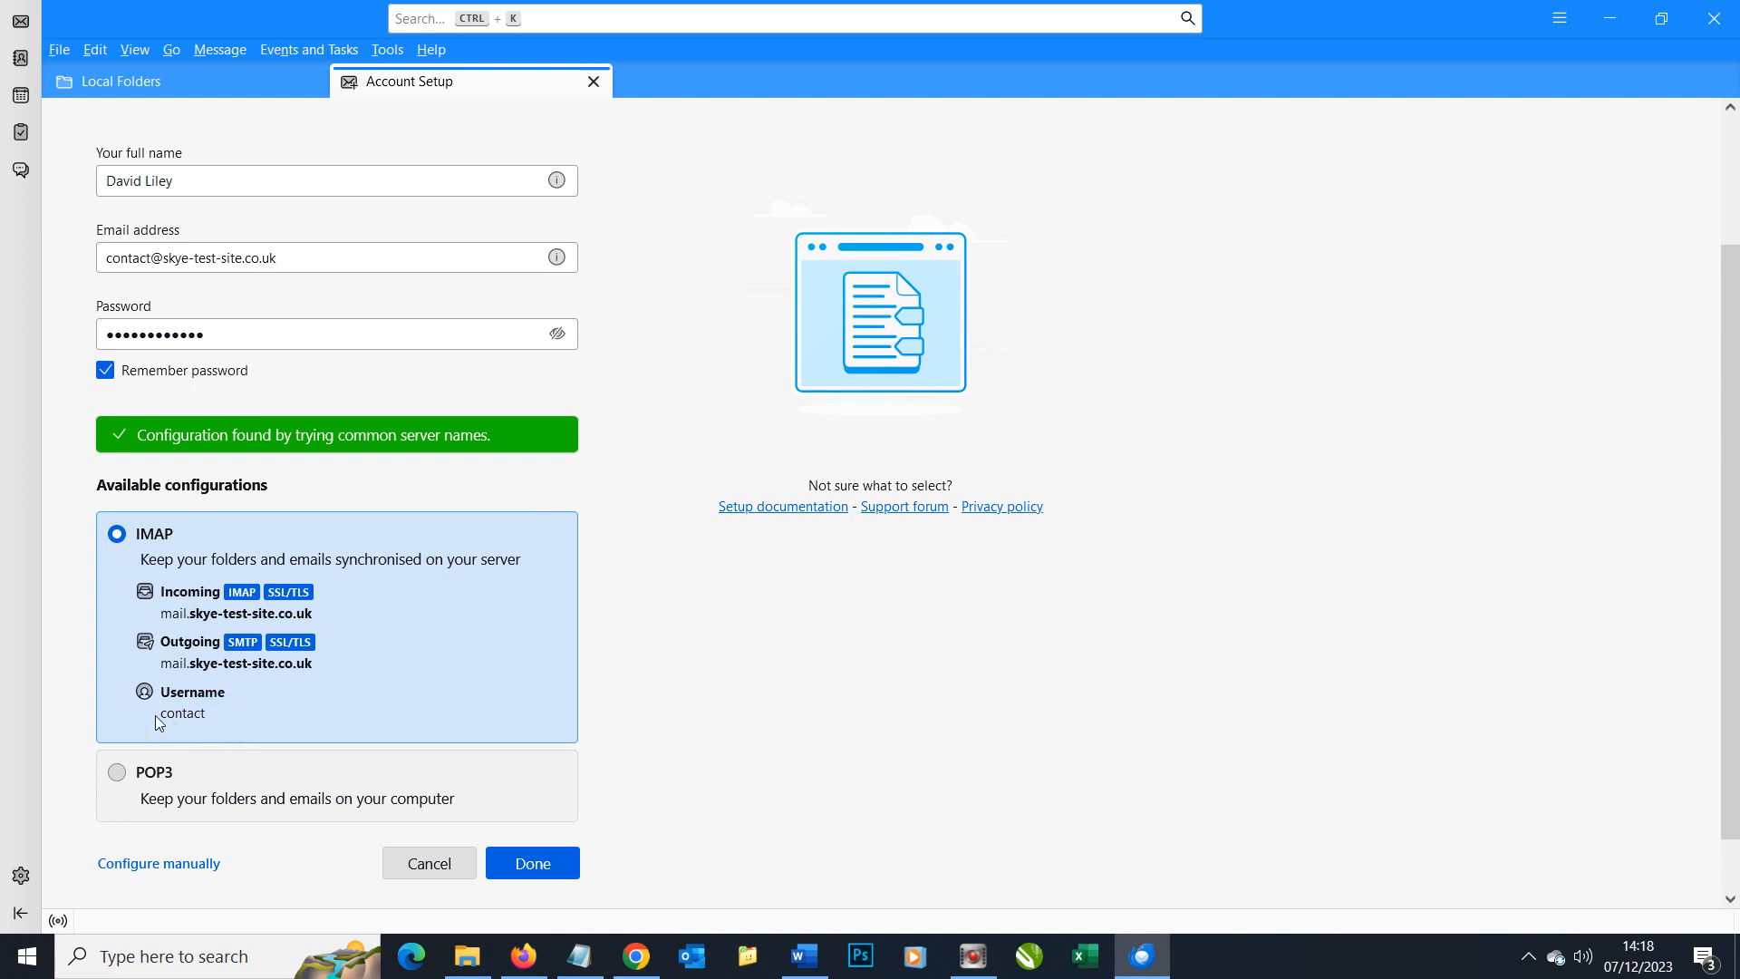
mouse_move(184, 703)
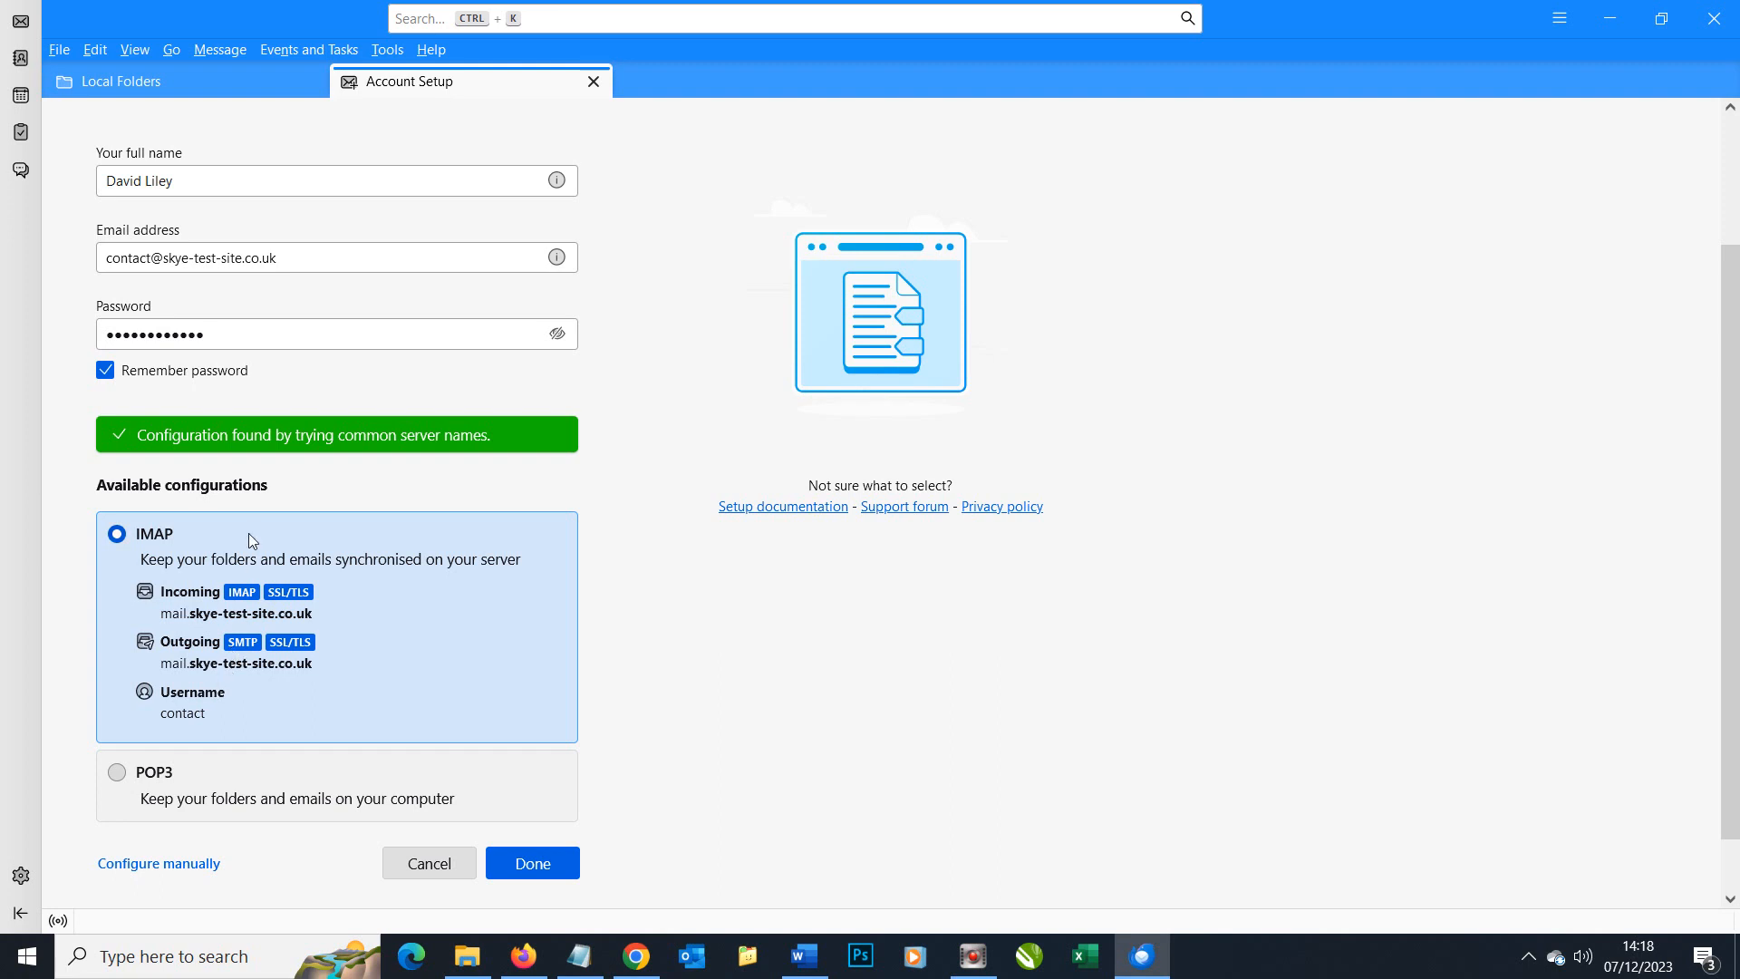
mouse_move(254, 600)
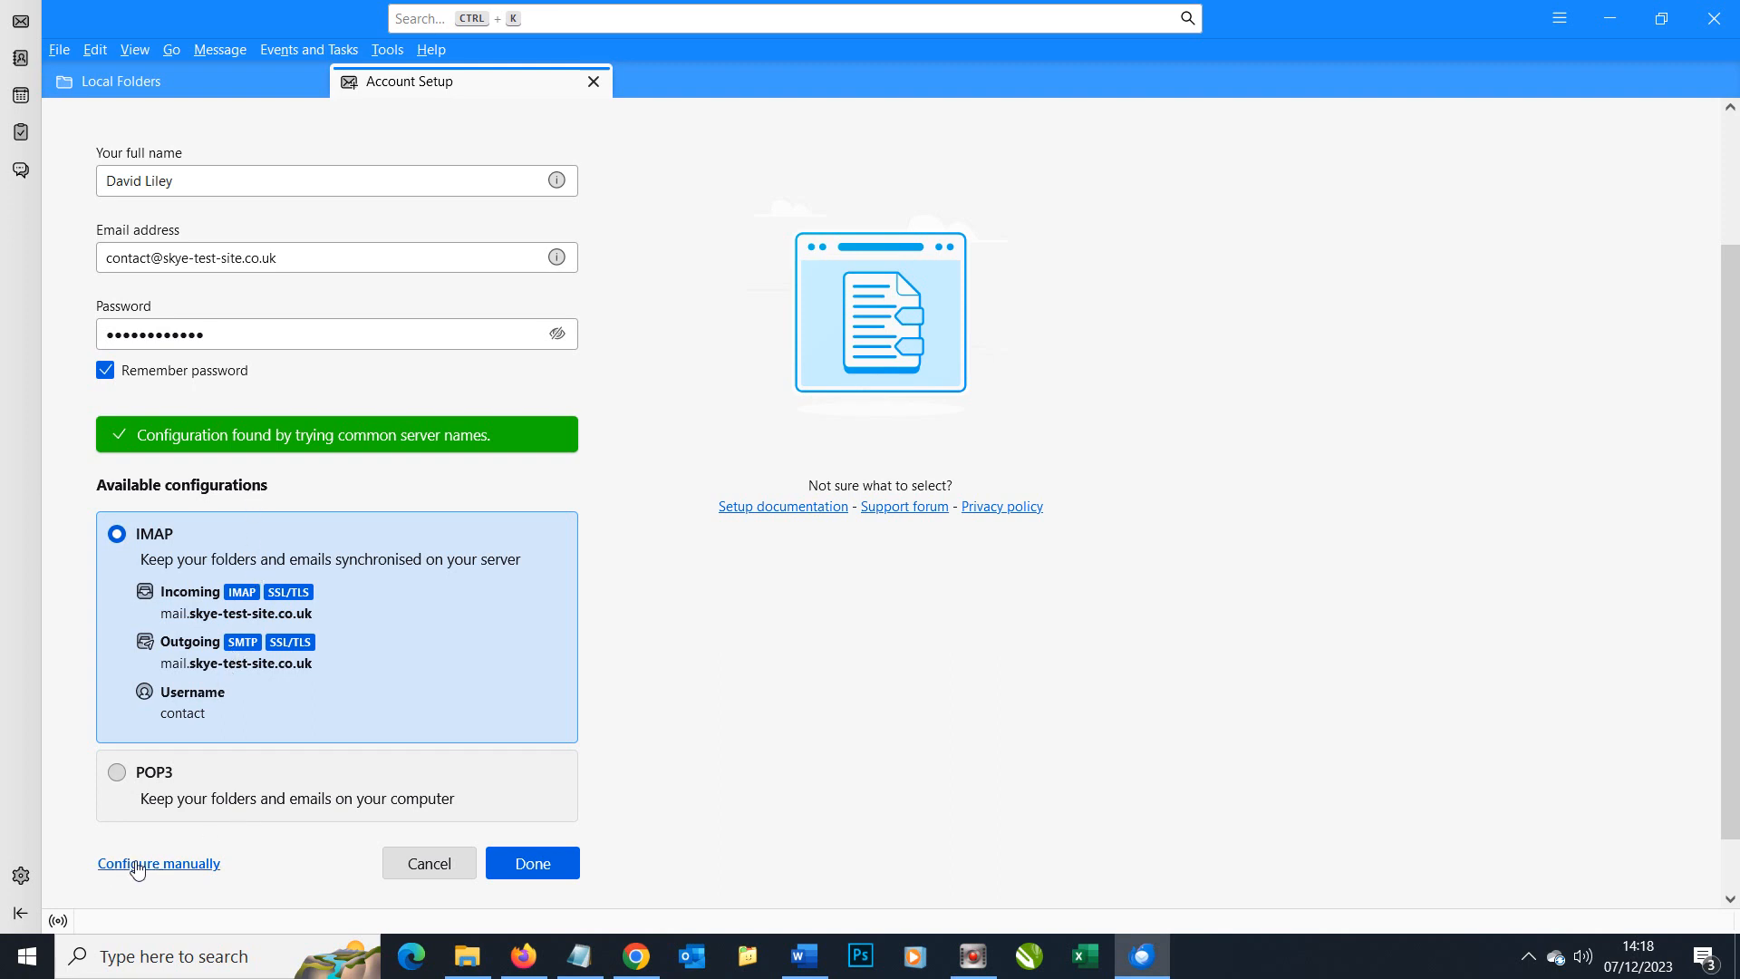
click(158, 863)
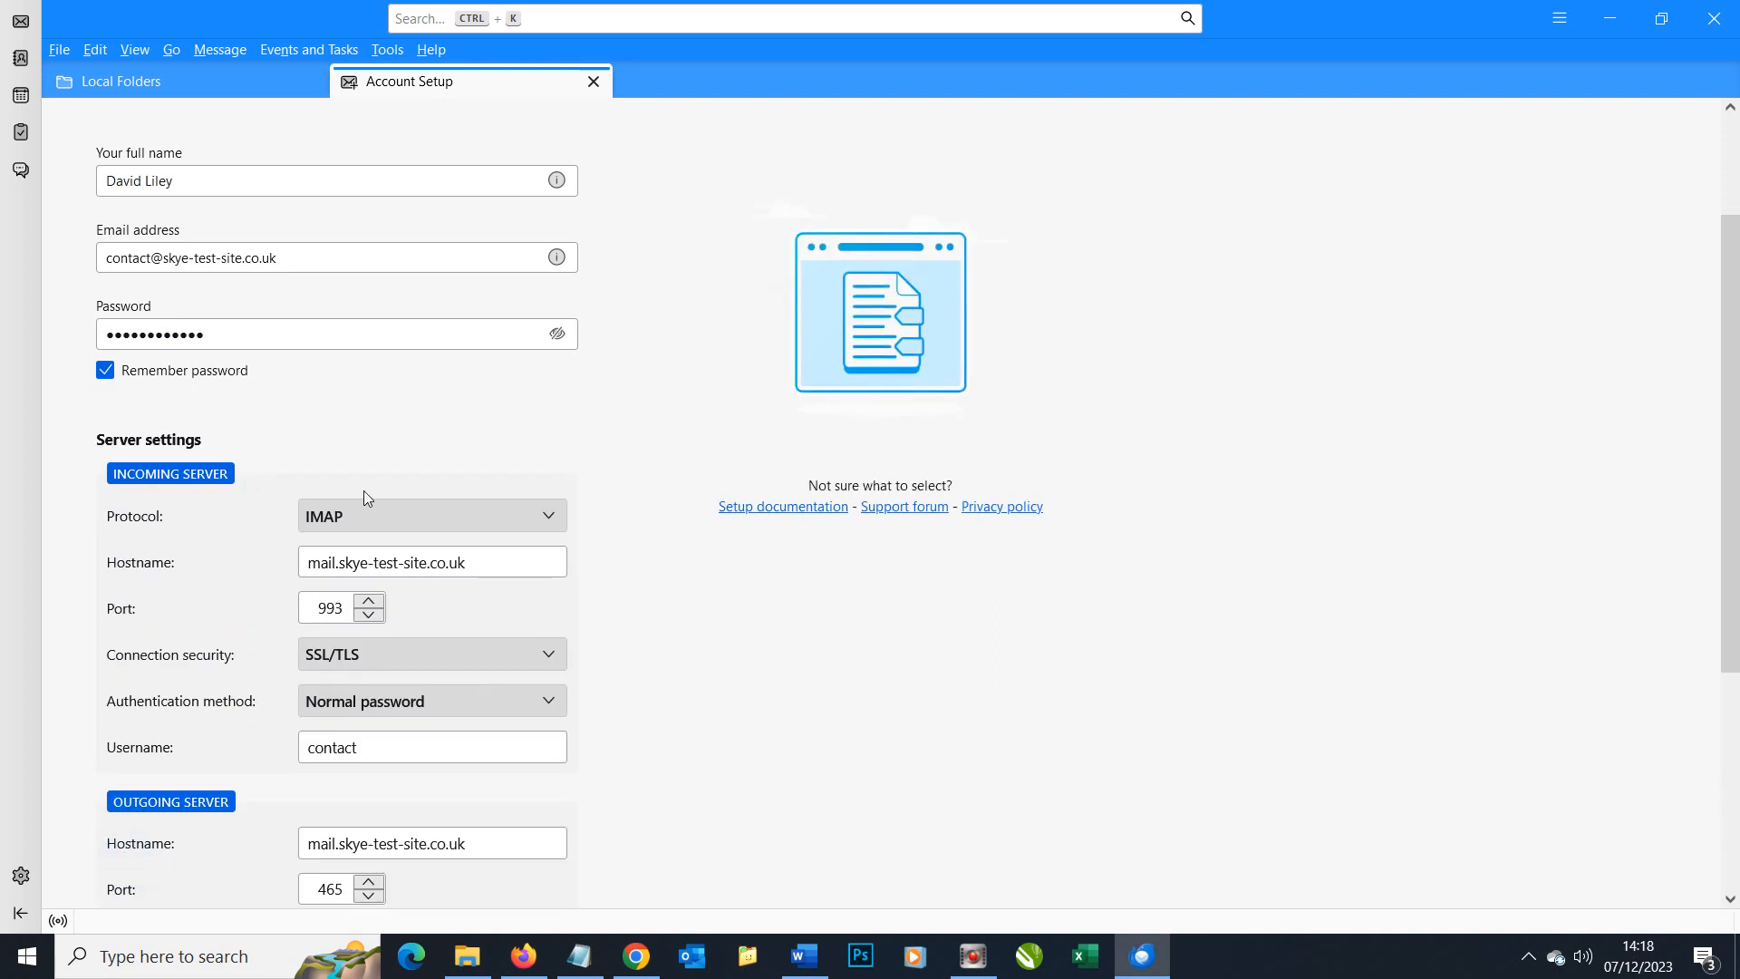
scroll(down, 3)
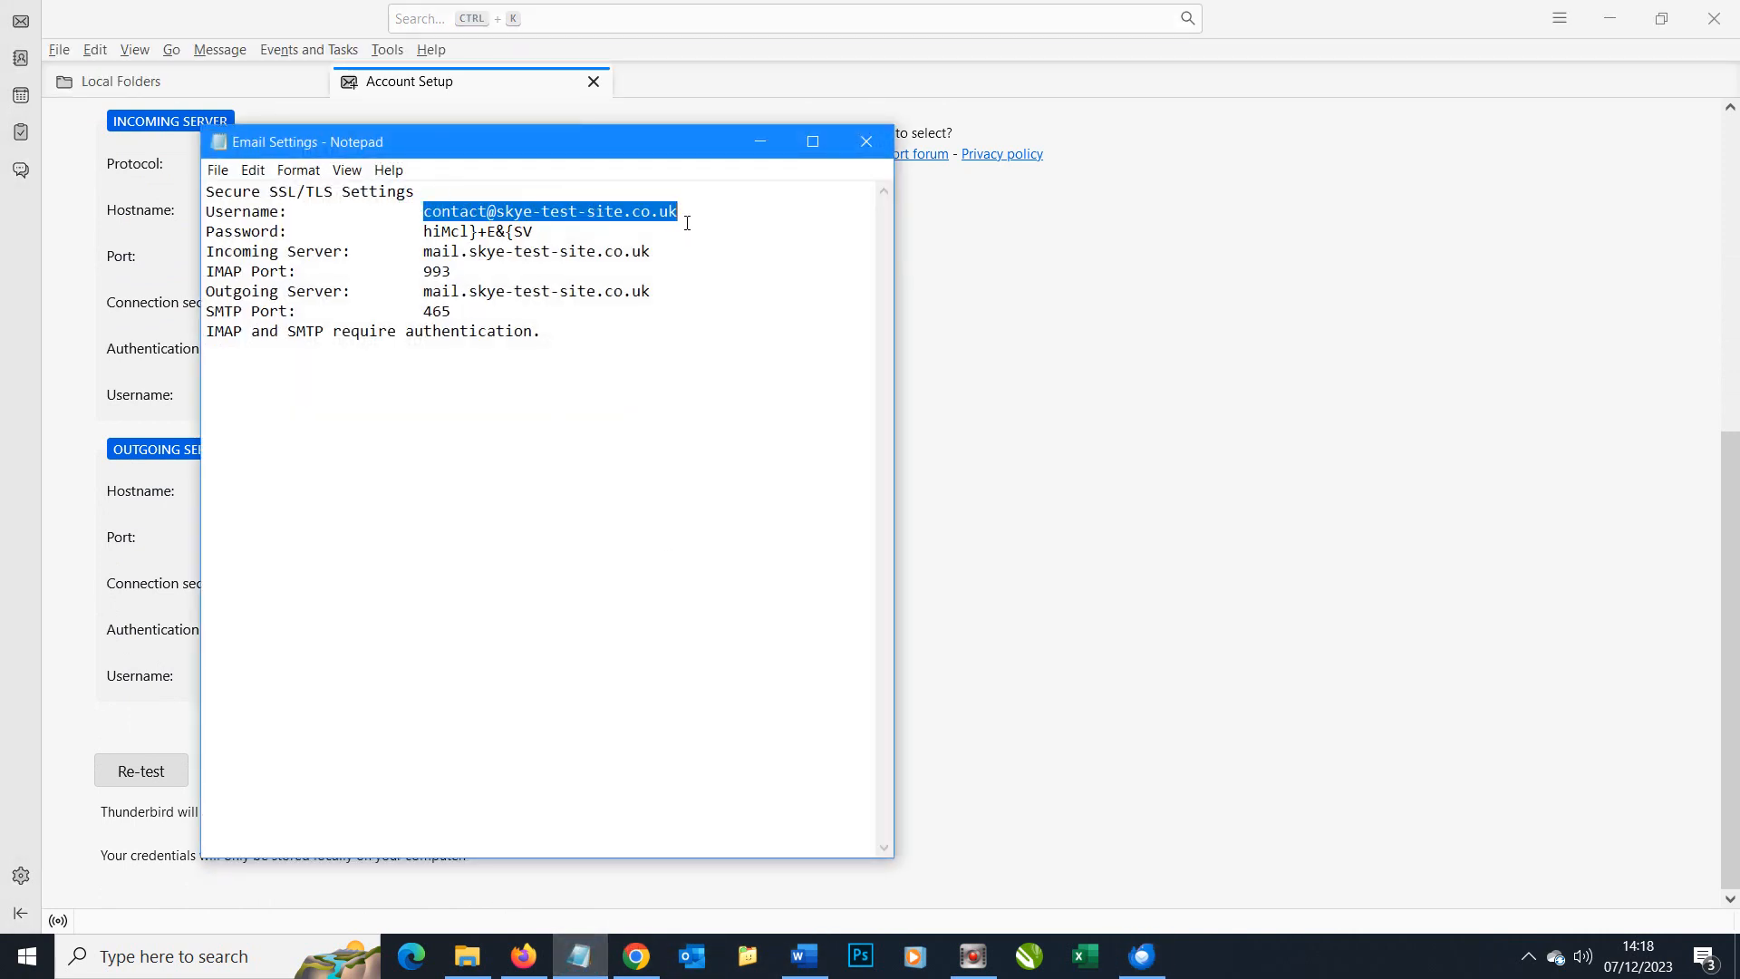
mouse_move(761, 160)
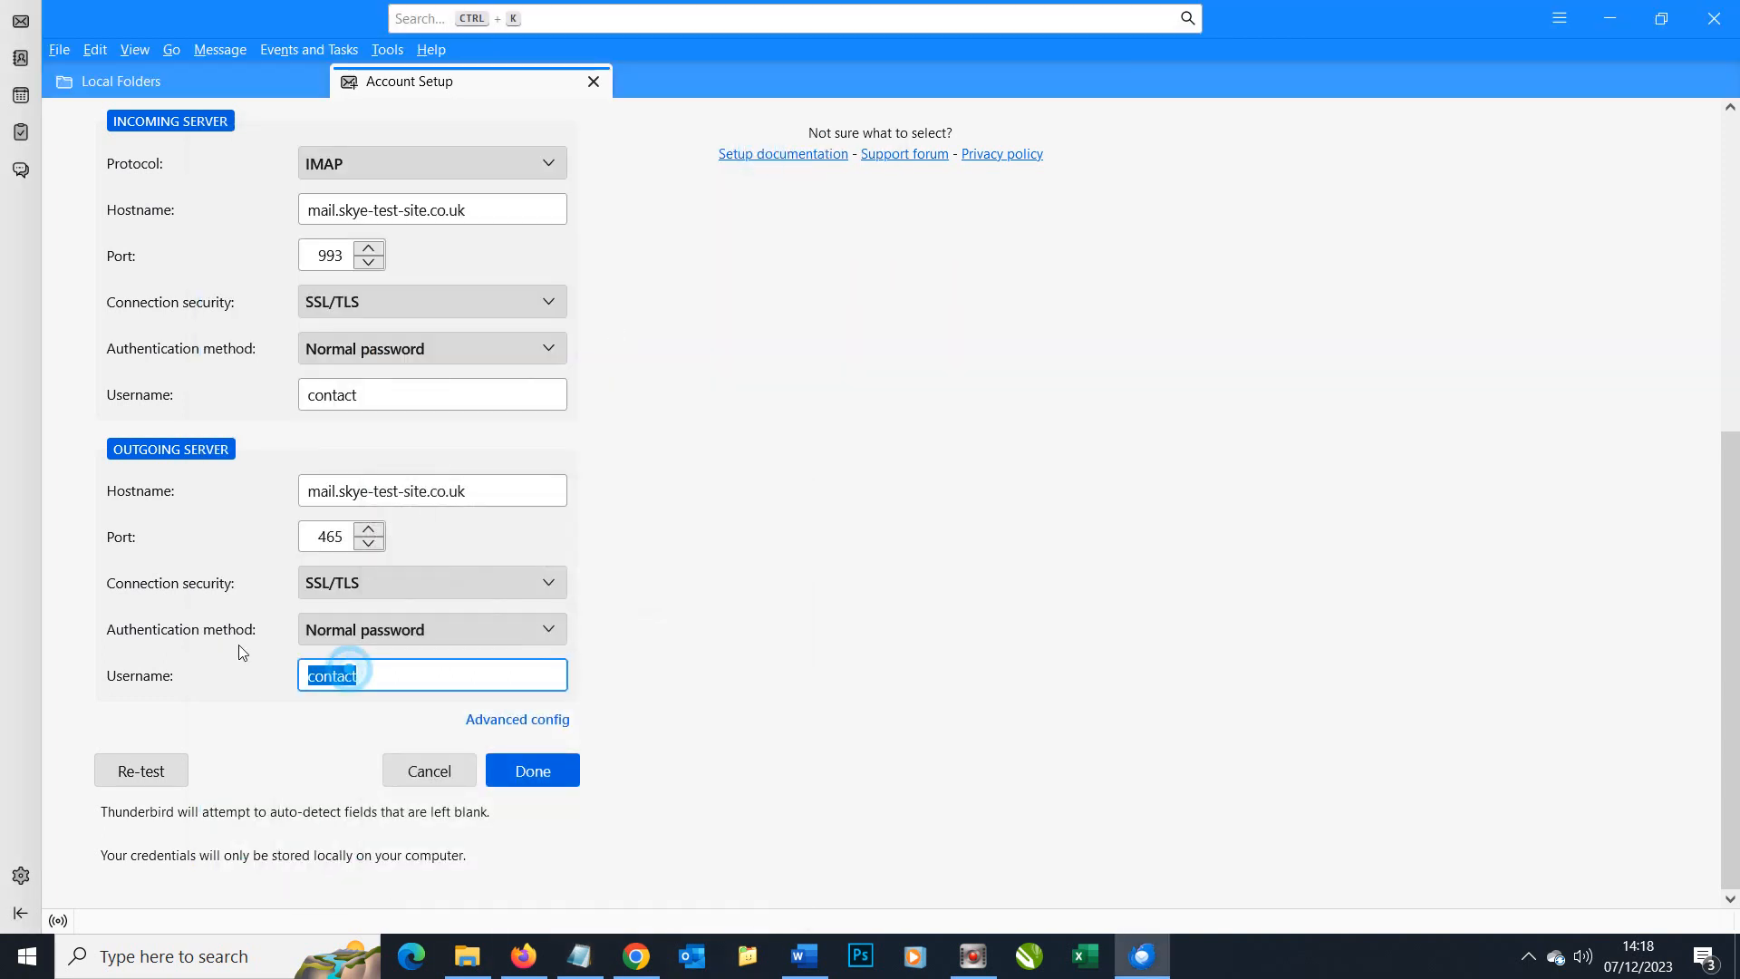
right_click(352, 674)
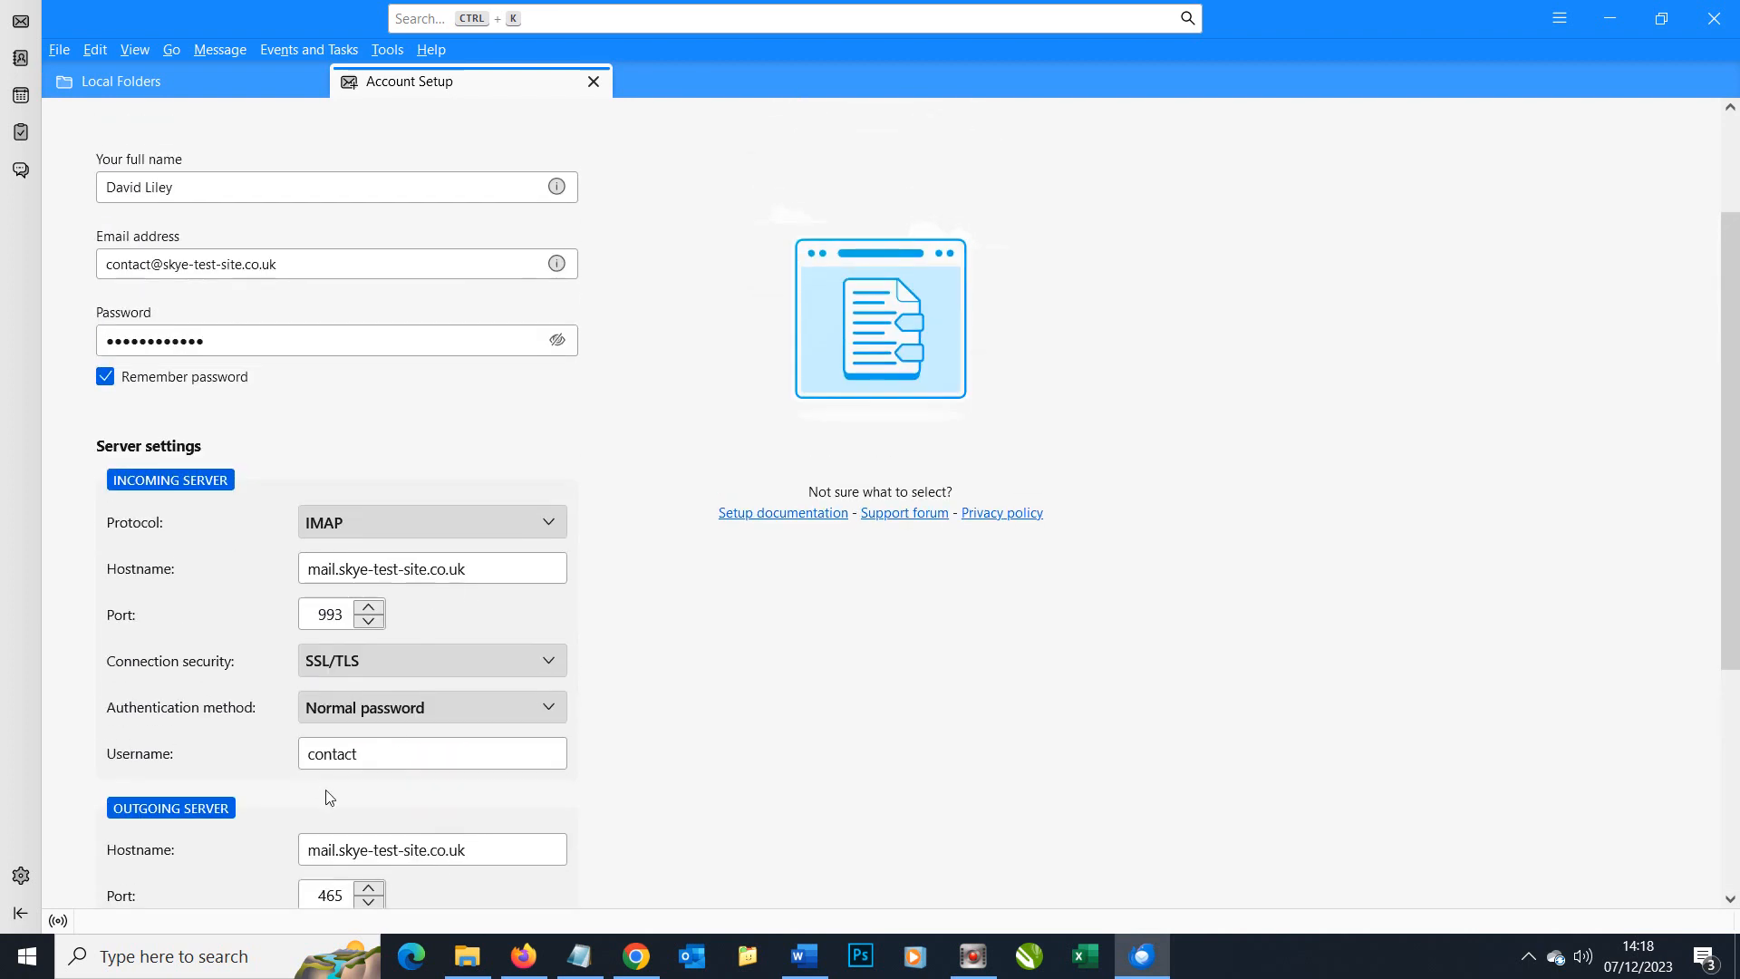
double_click(329, 752)
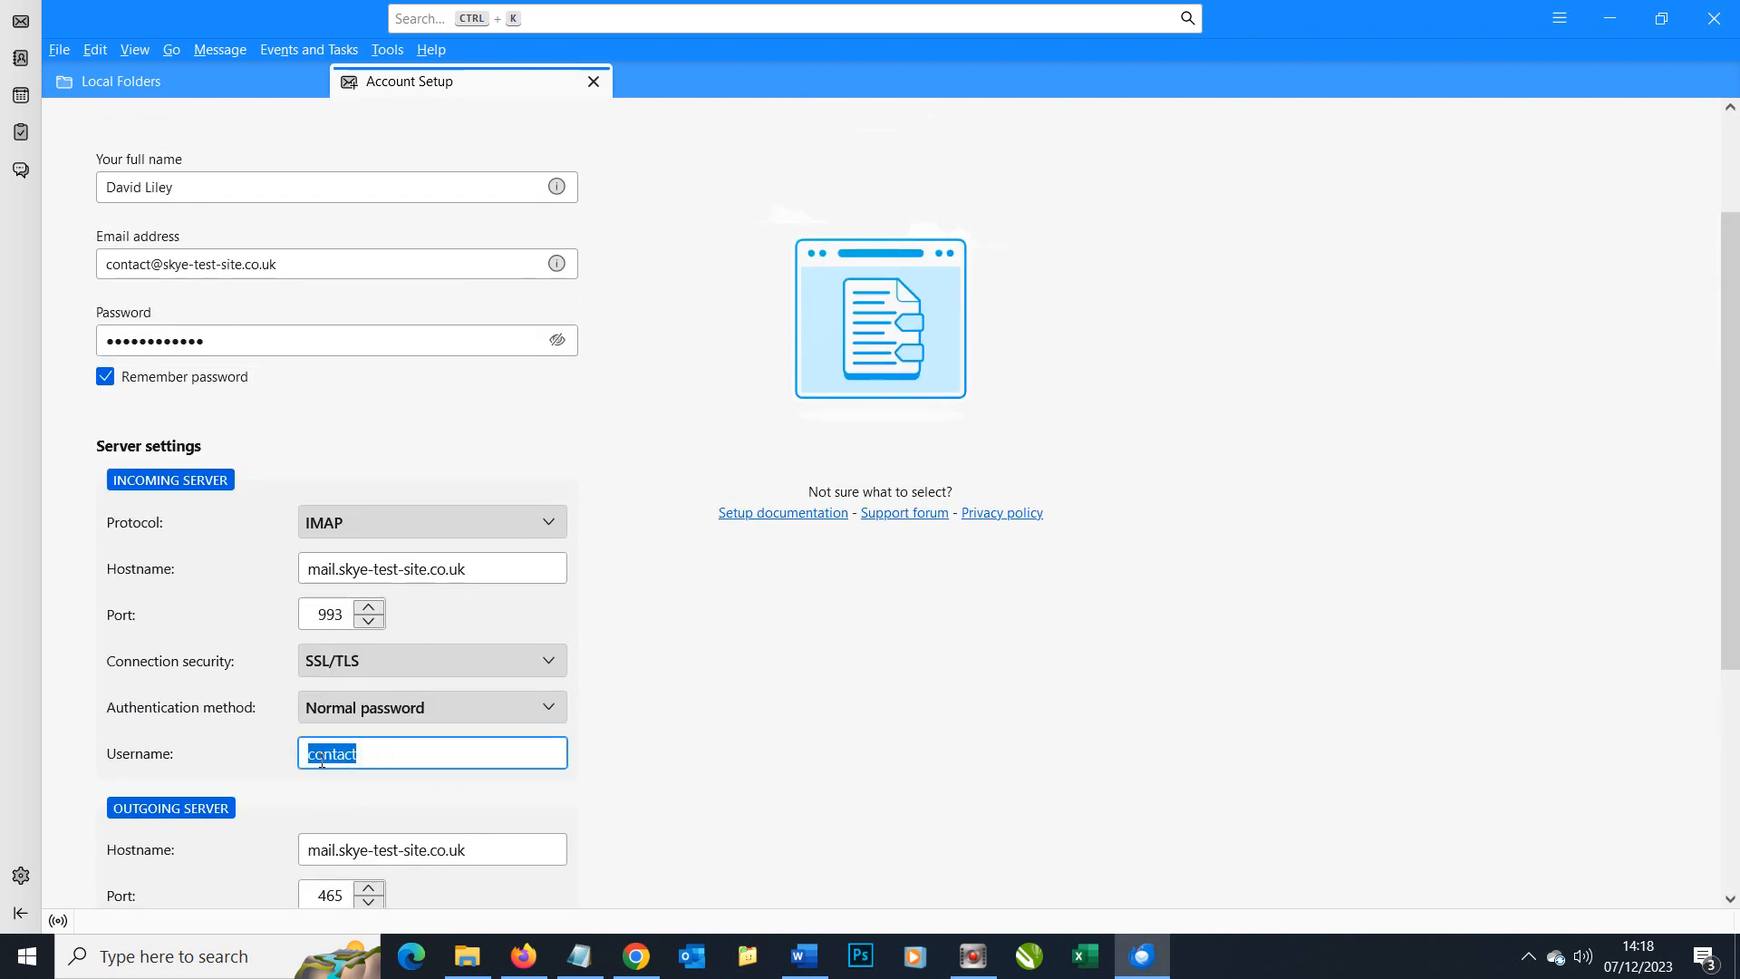
right_click(328, 752)
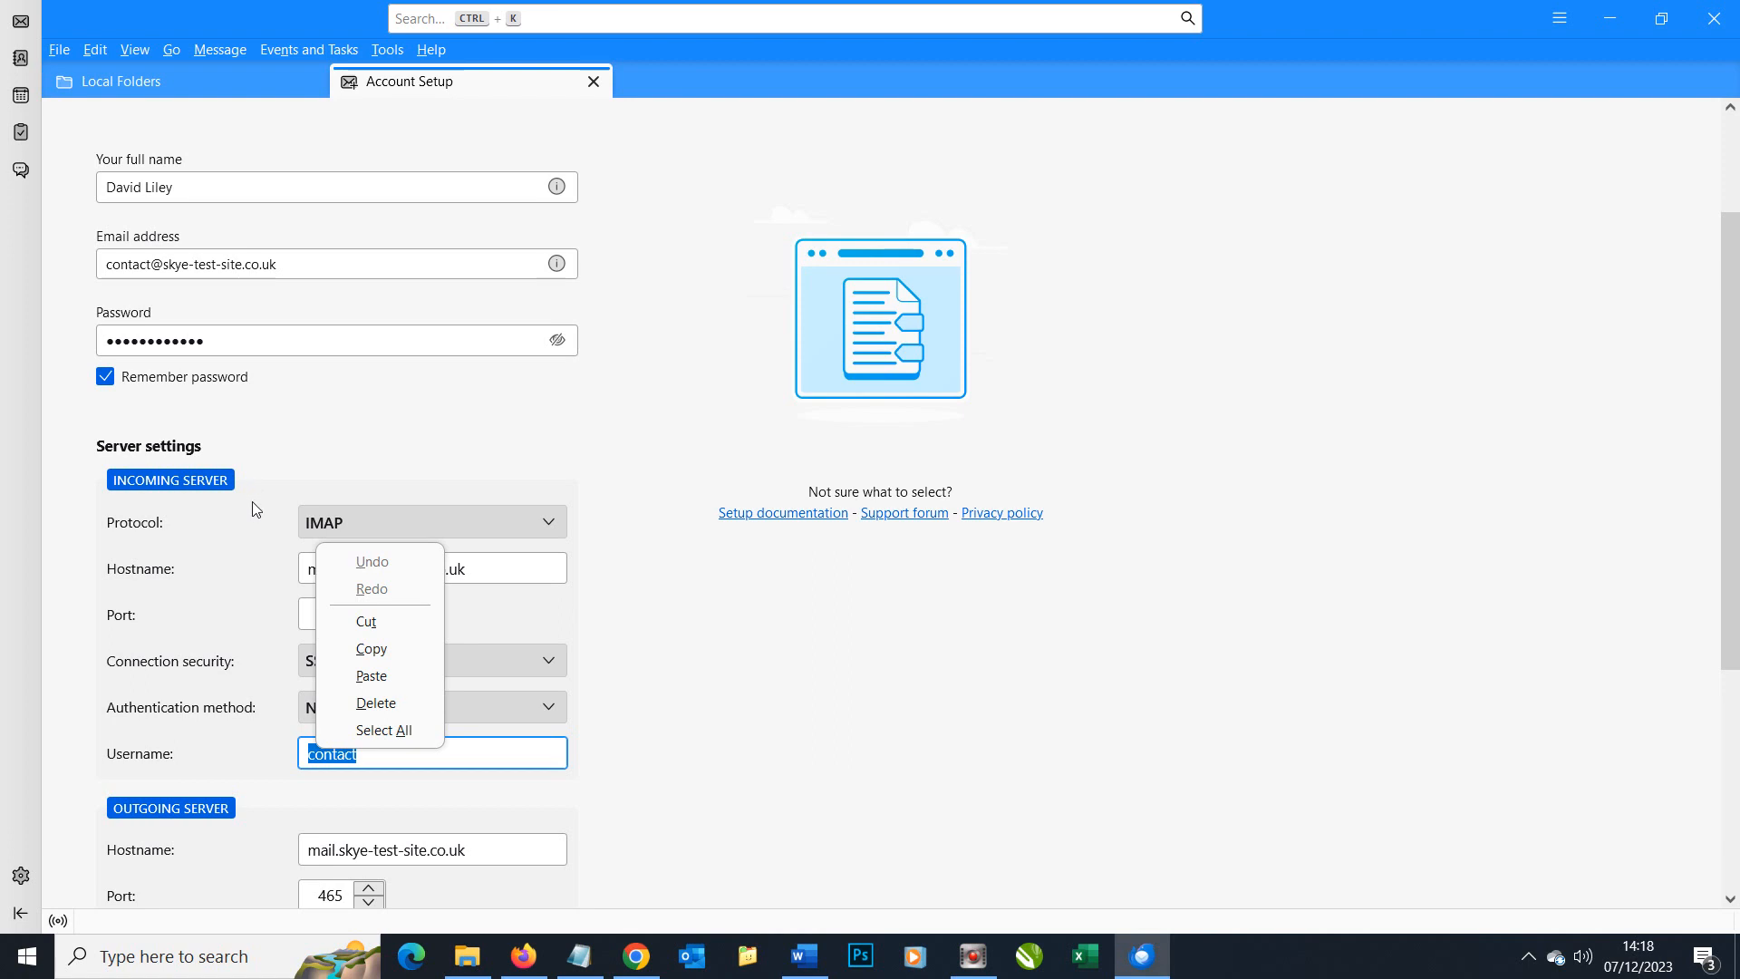
click(377, 674)
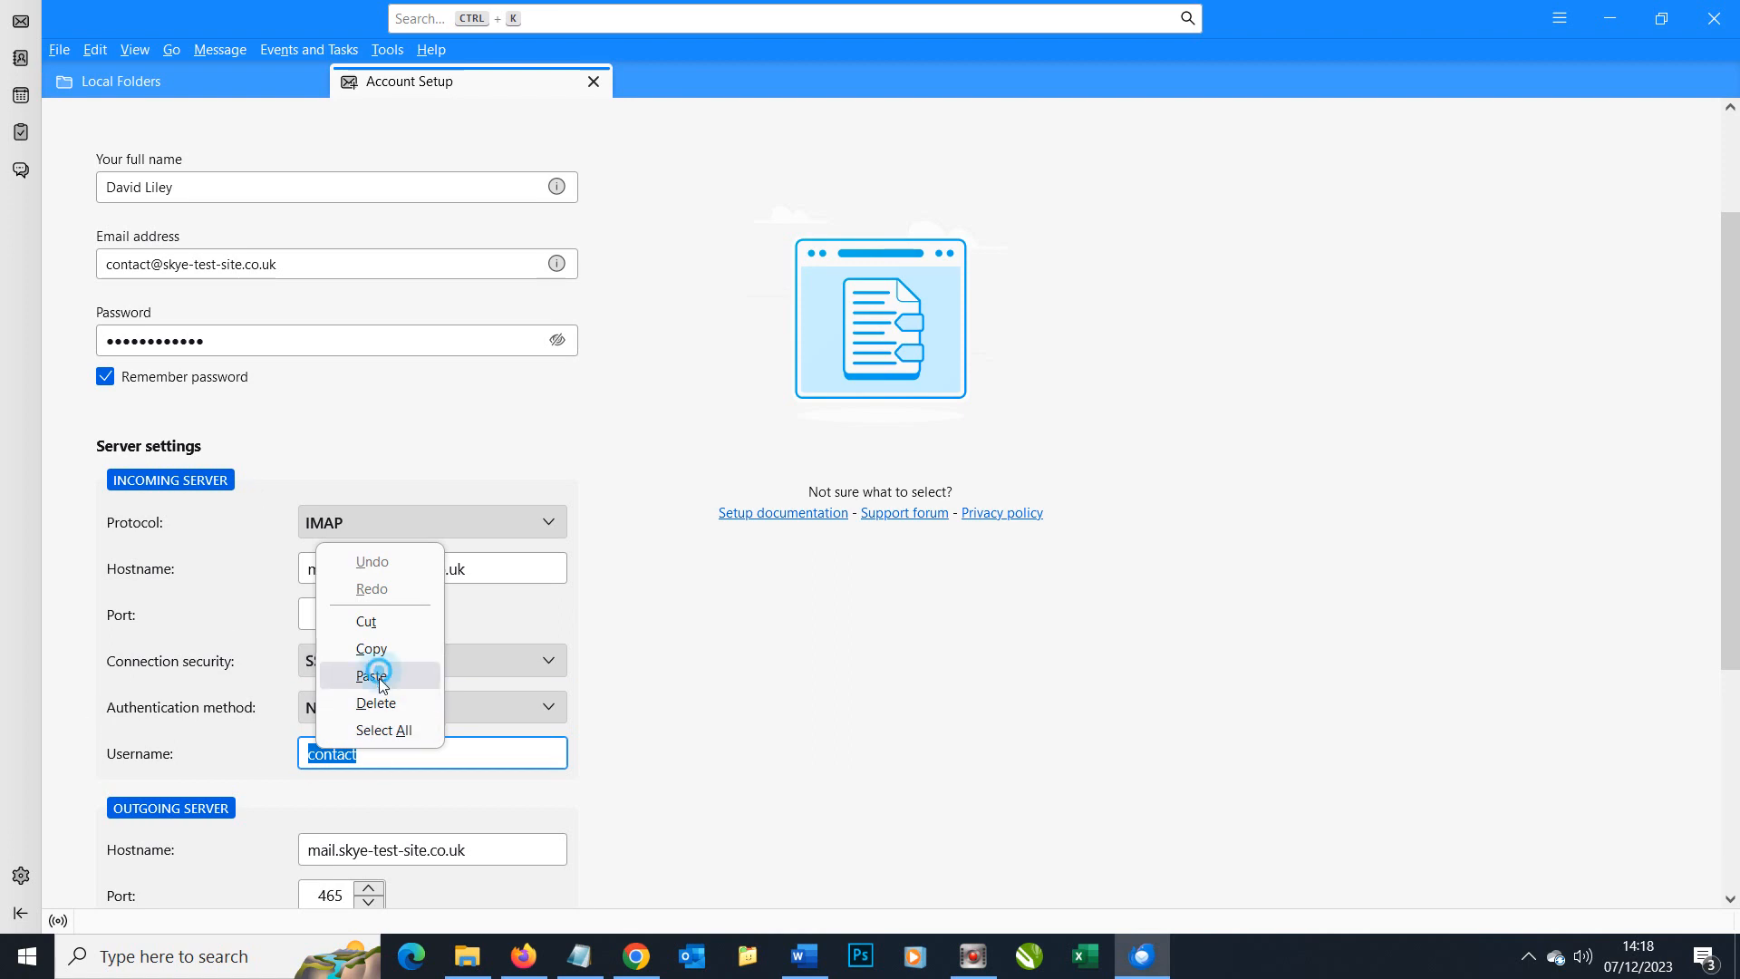
click(370, 675)
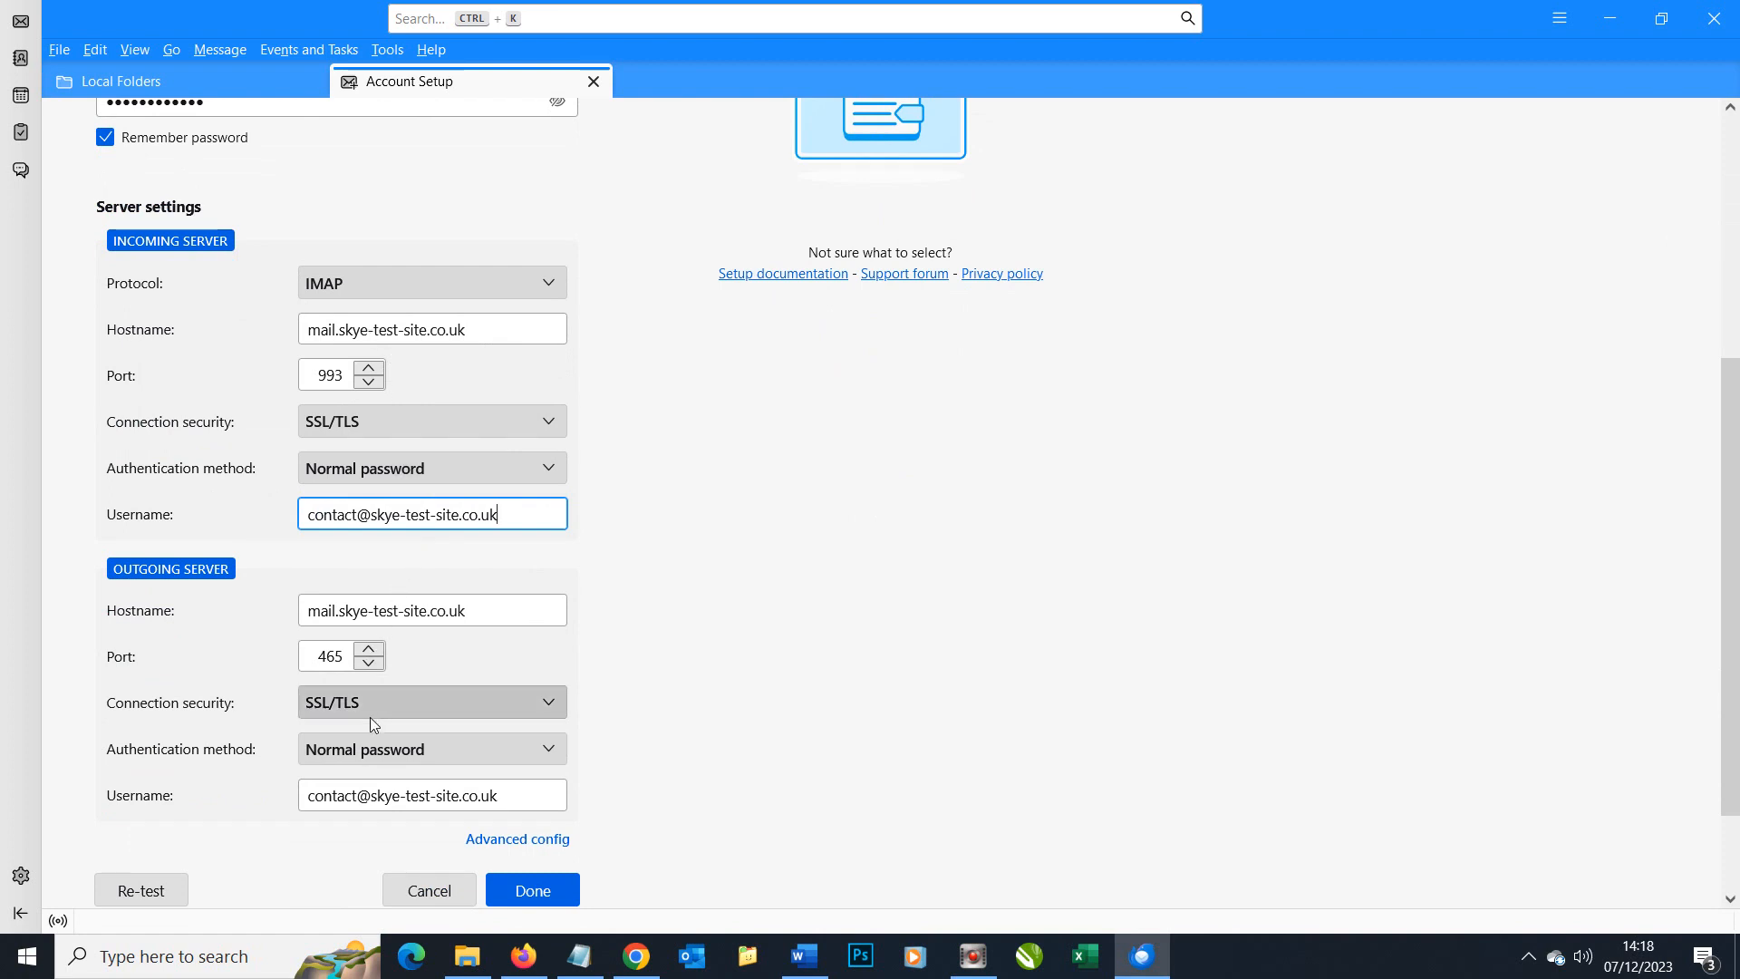
mouse_move(589, 957)
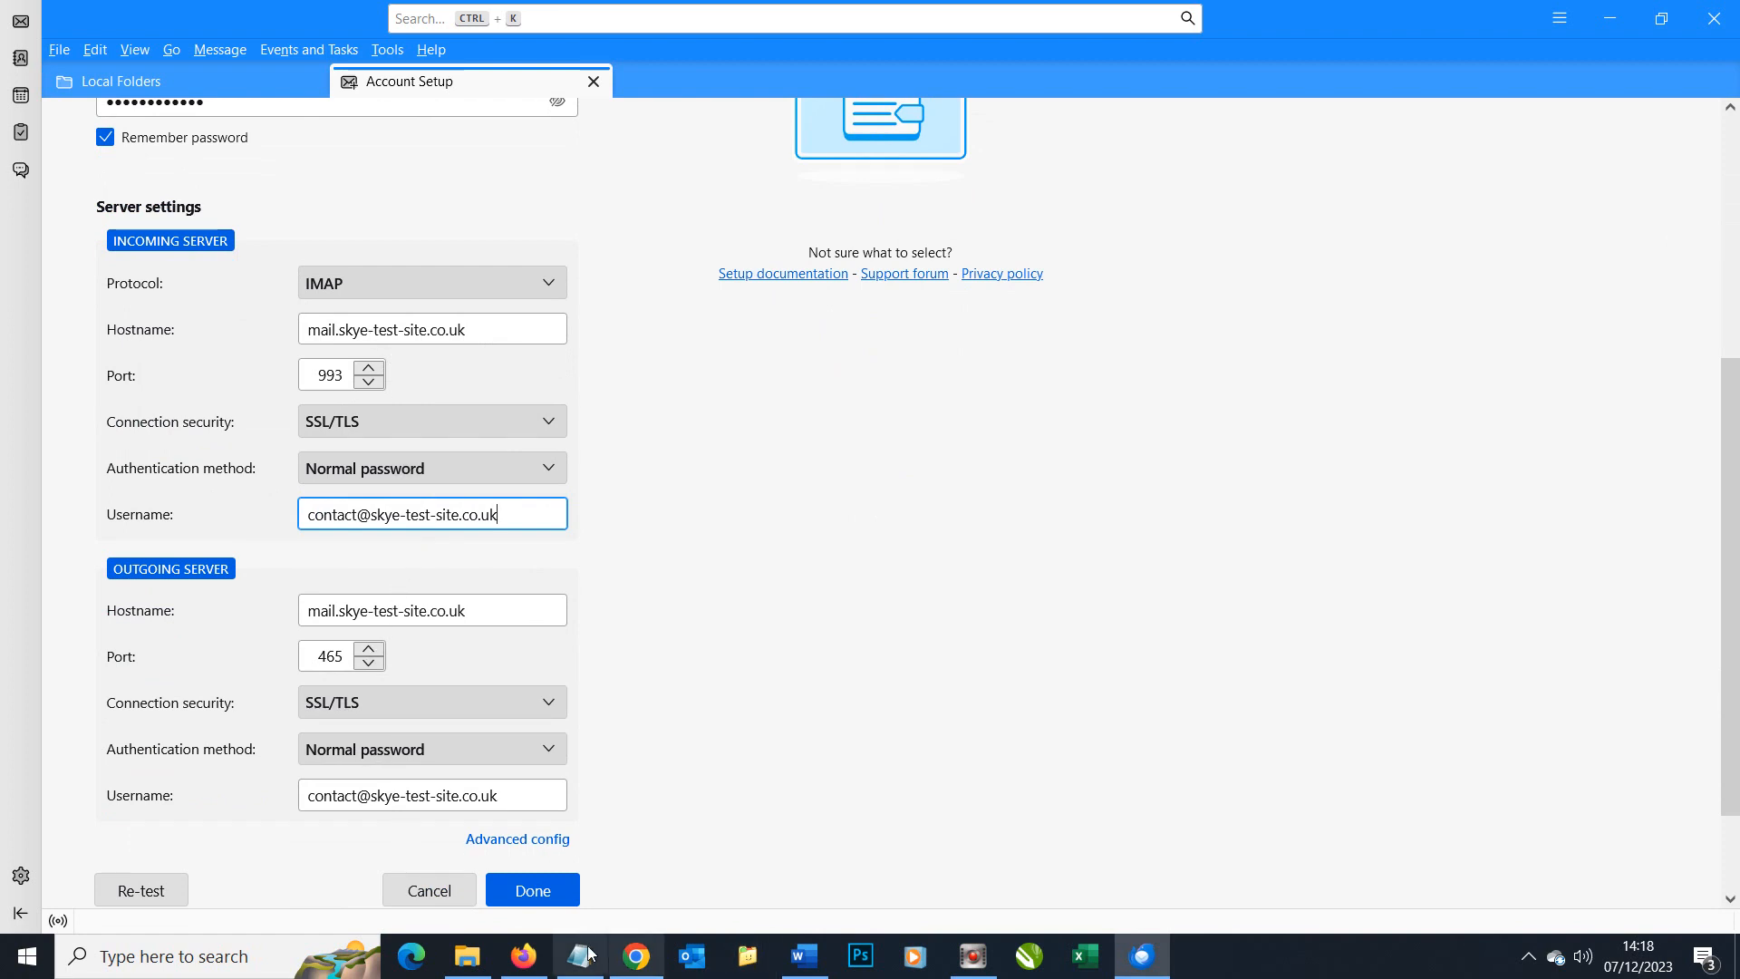
Check the settings against the Notepad notes, re-test them and create the account.
click(580, 955)
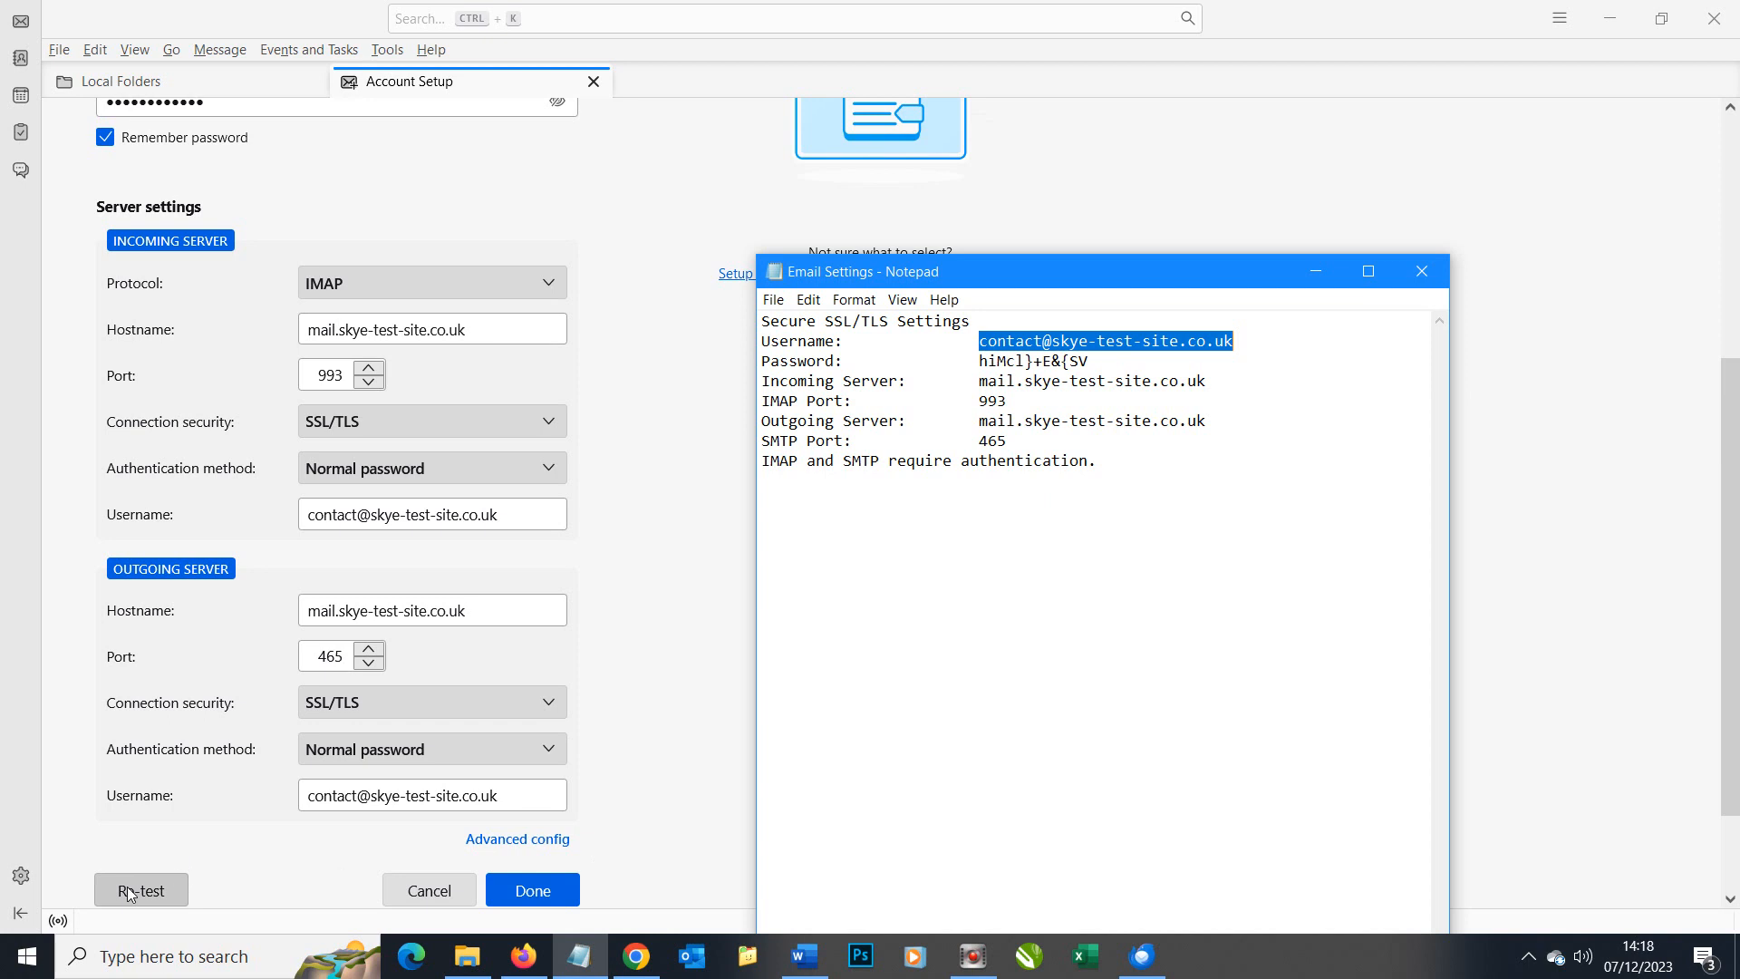
mouse_move(152, 895)
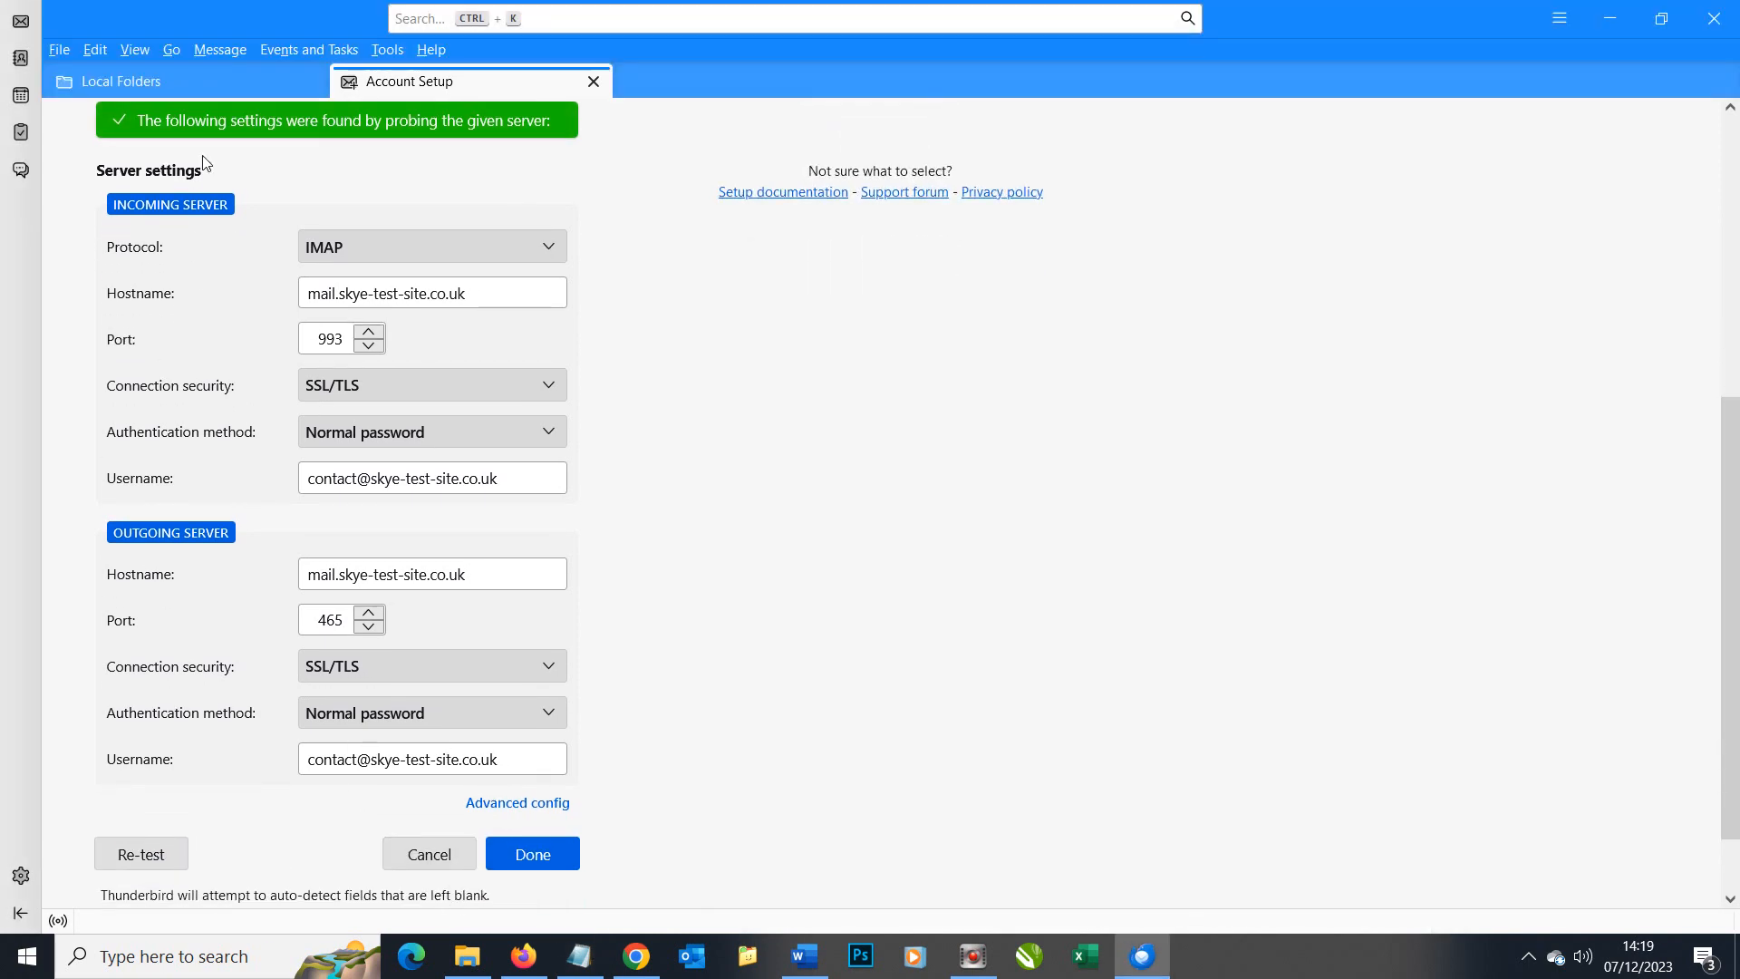
mouse_move(589, 134)
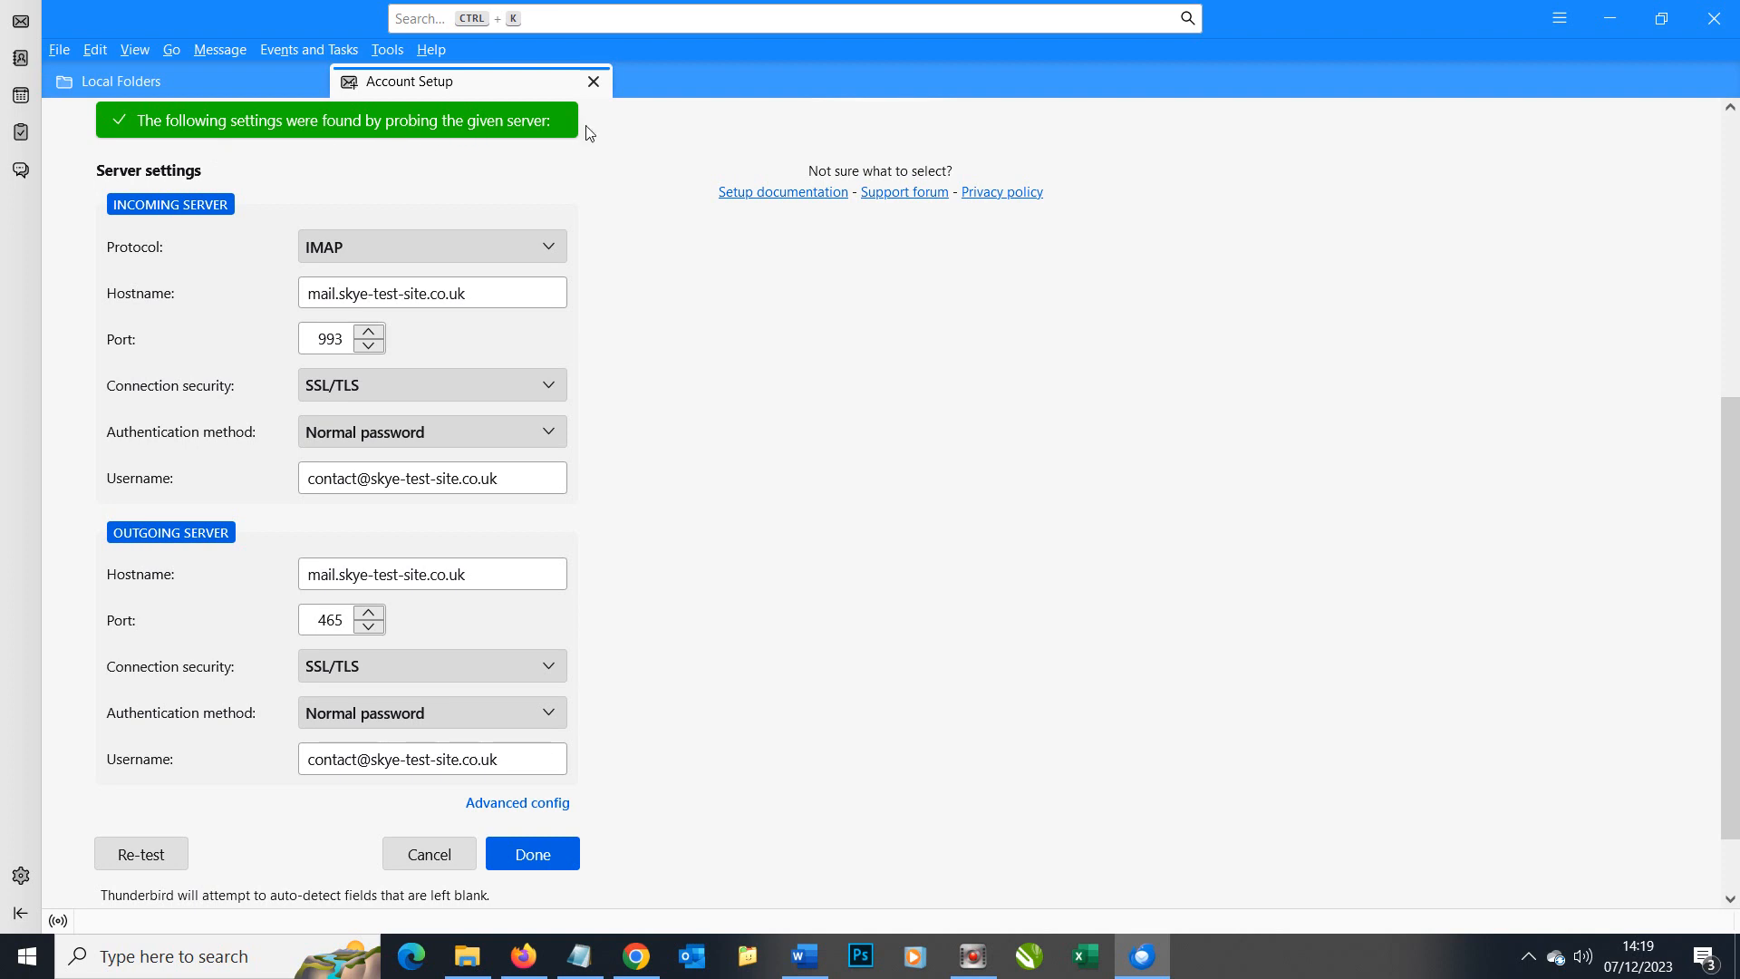
click(533, 854)
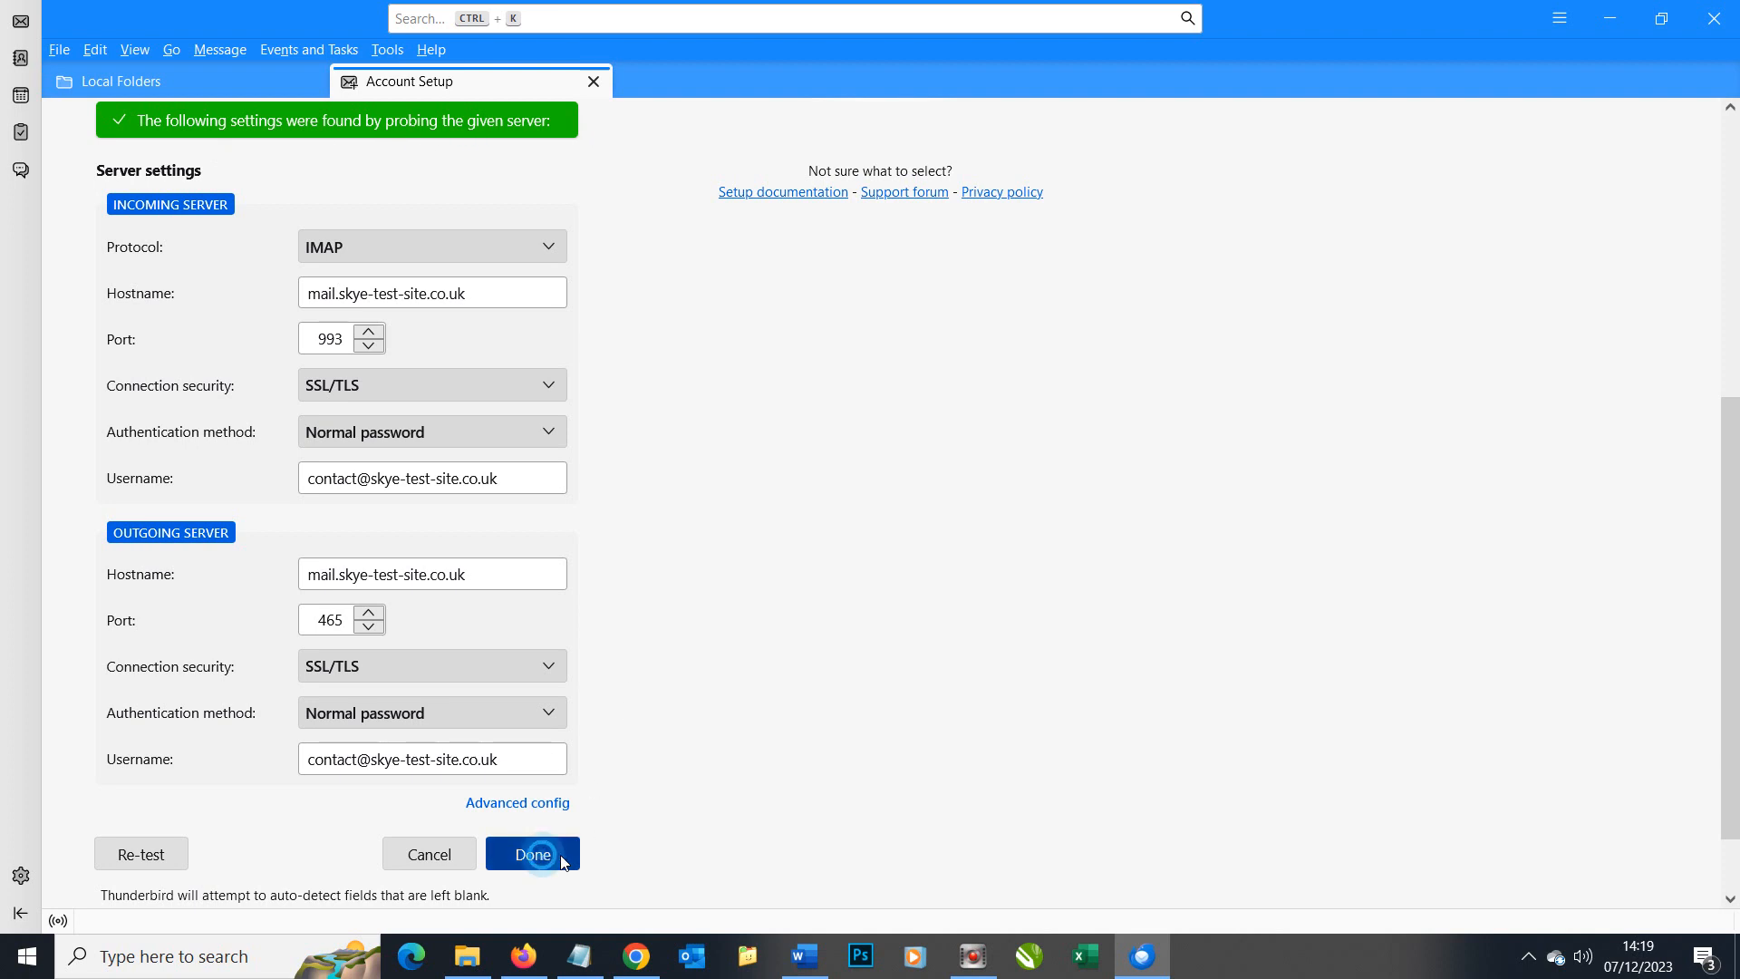
click(532, 853)
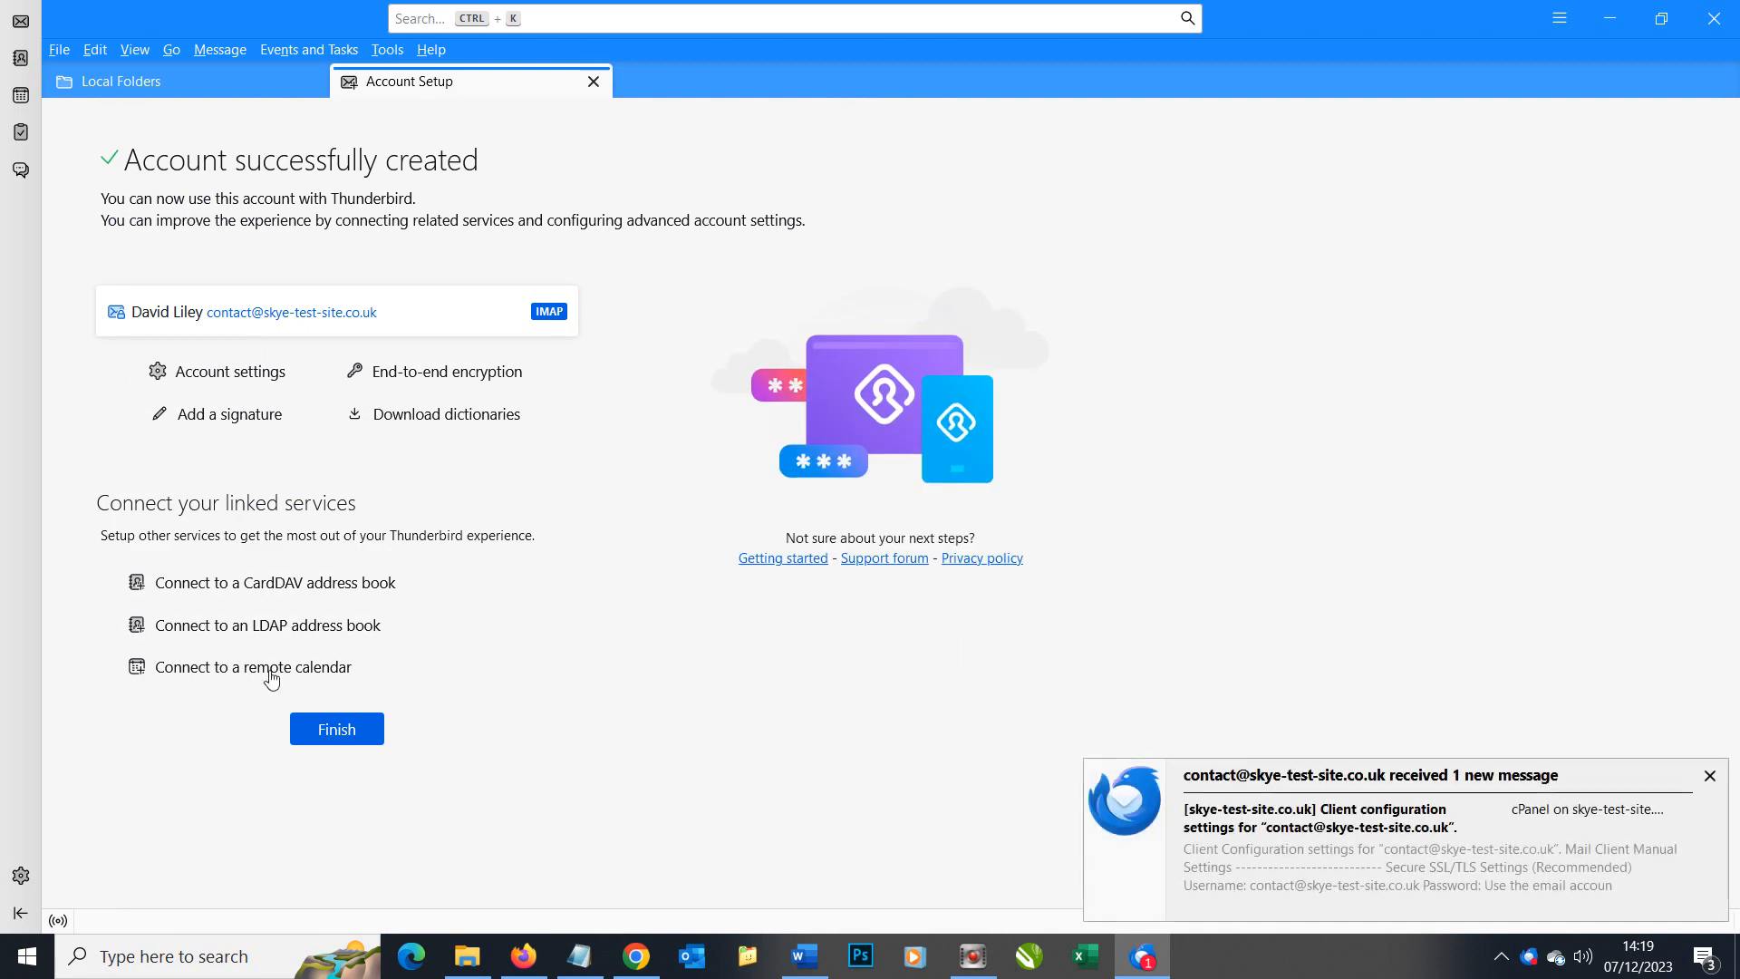
mouse_move(452, 177)
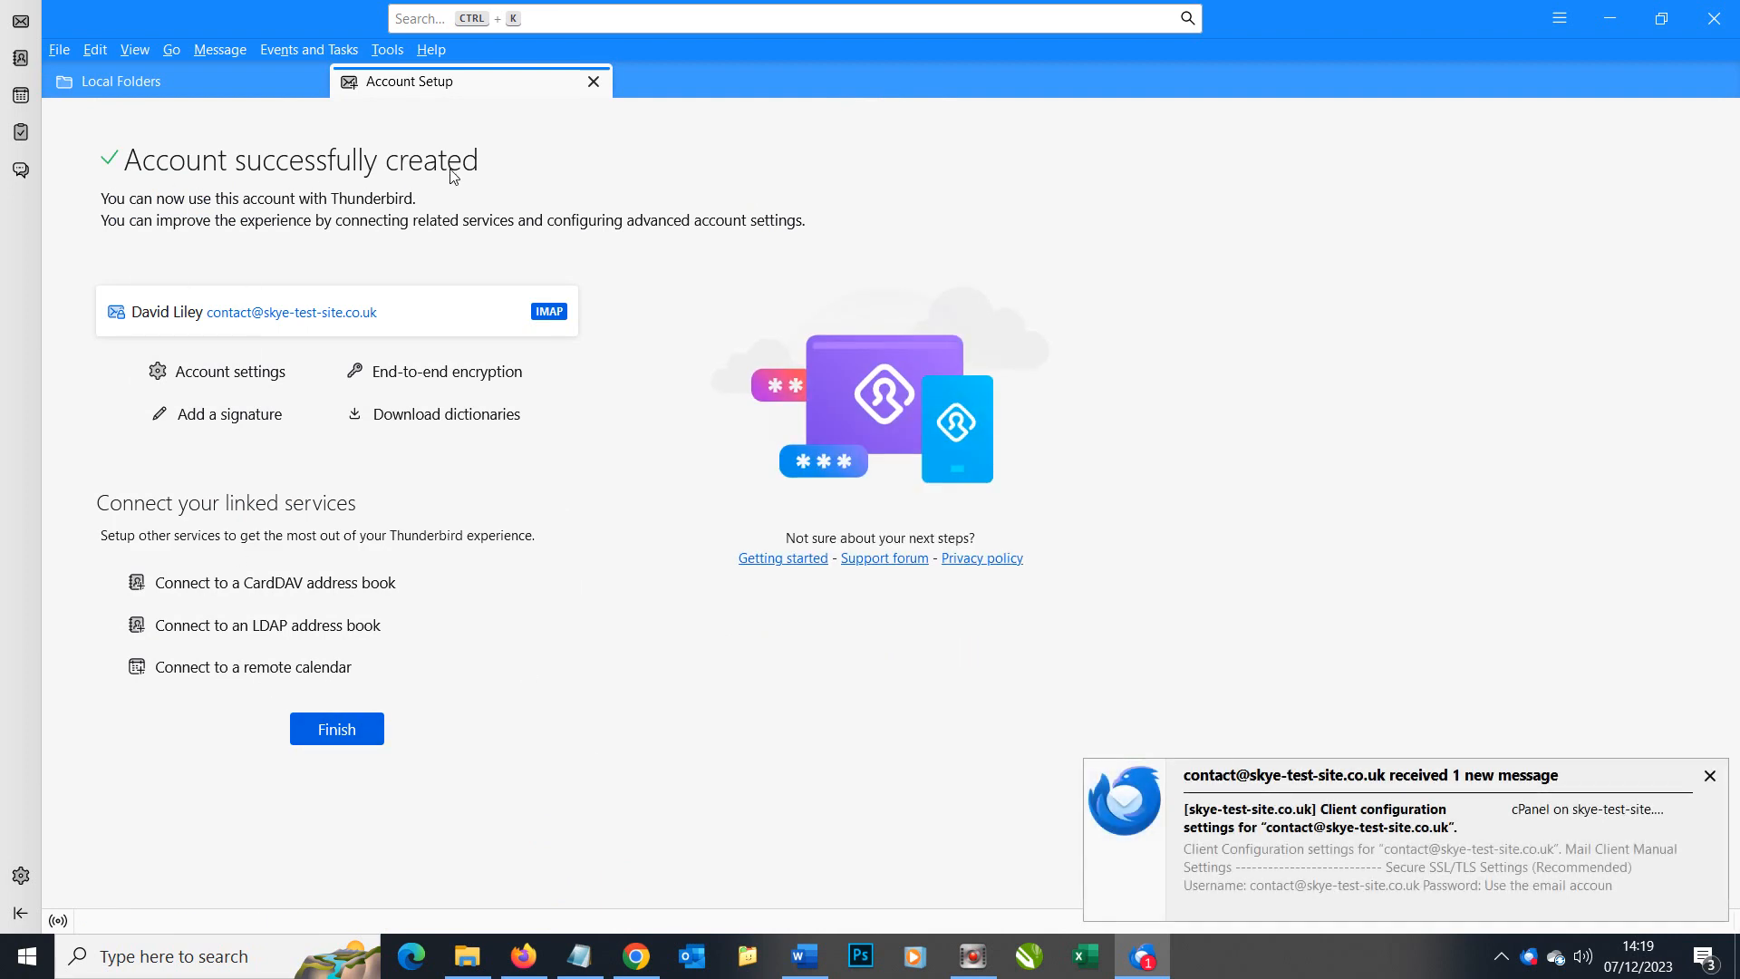
Leave setup and show the new account's Inbox with the cPanel client configuration message.
click(337, 729)
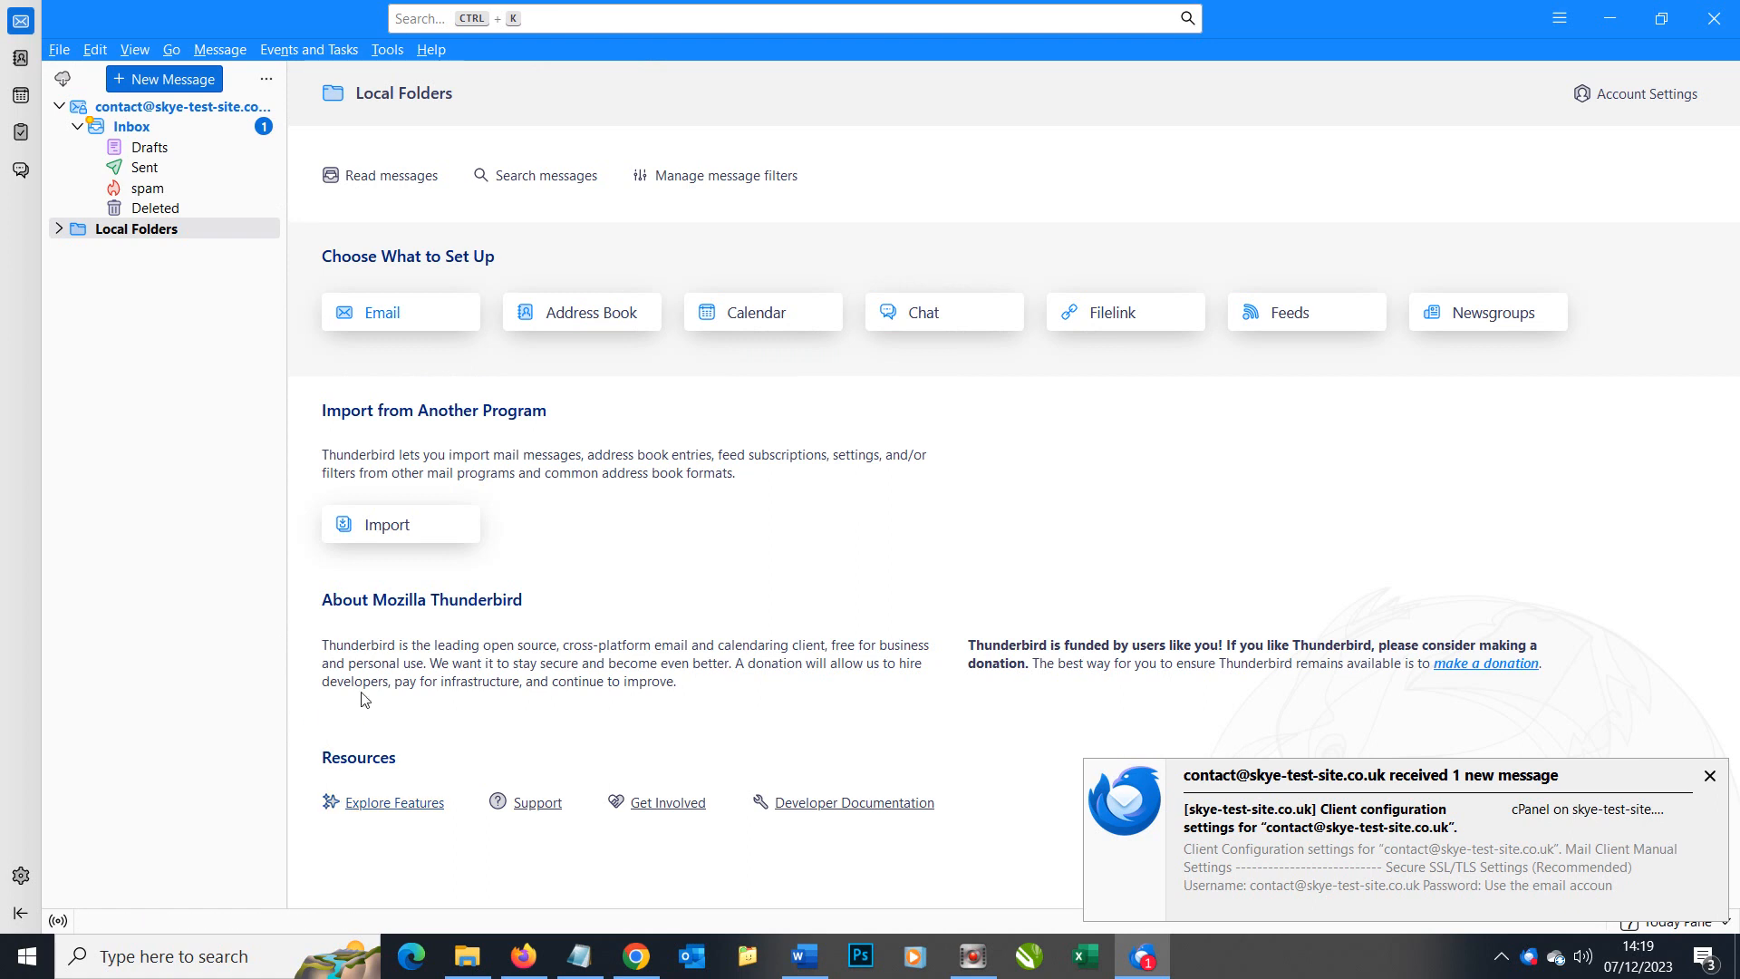
mouse_move(181, 179)
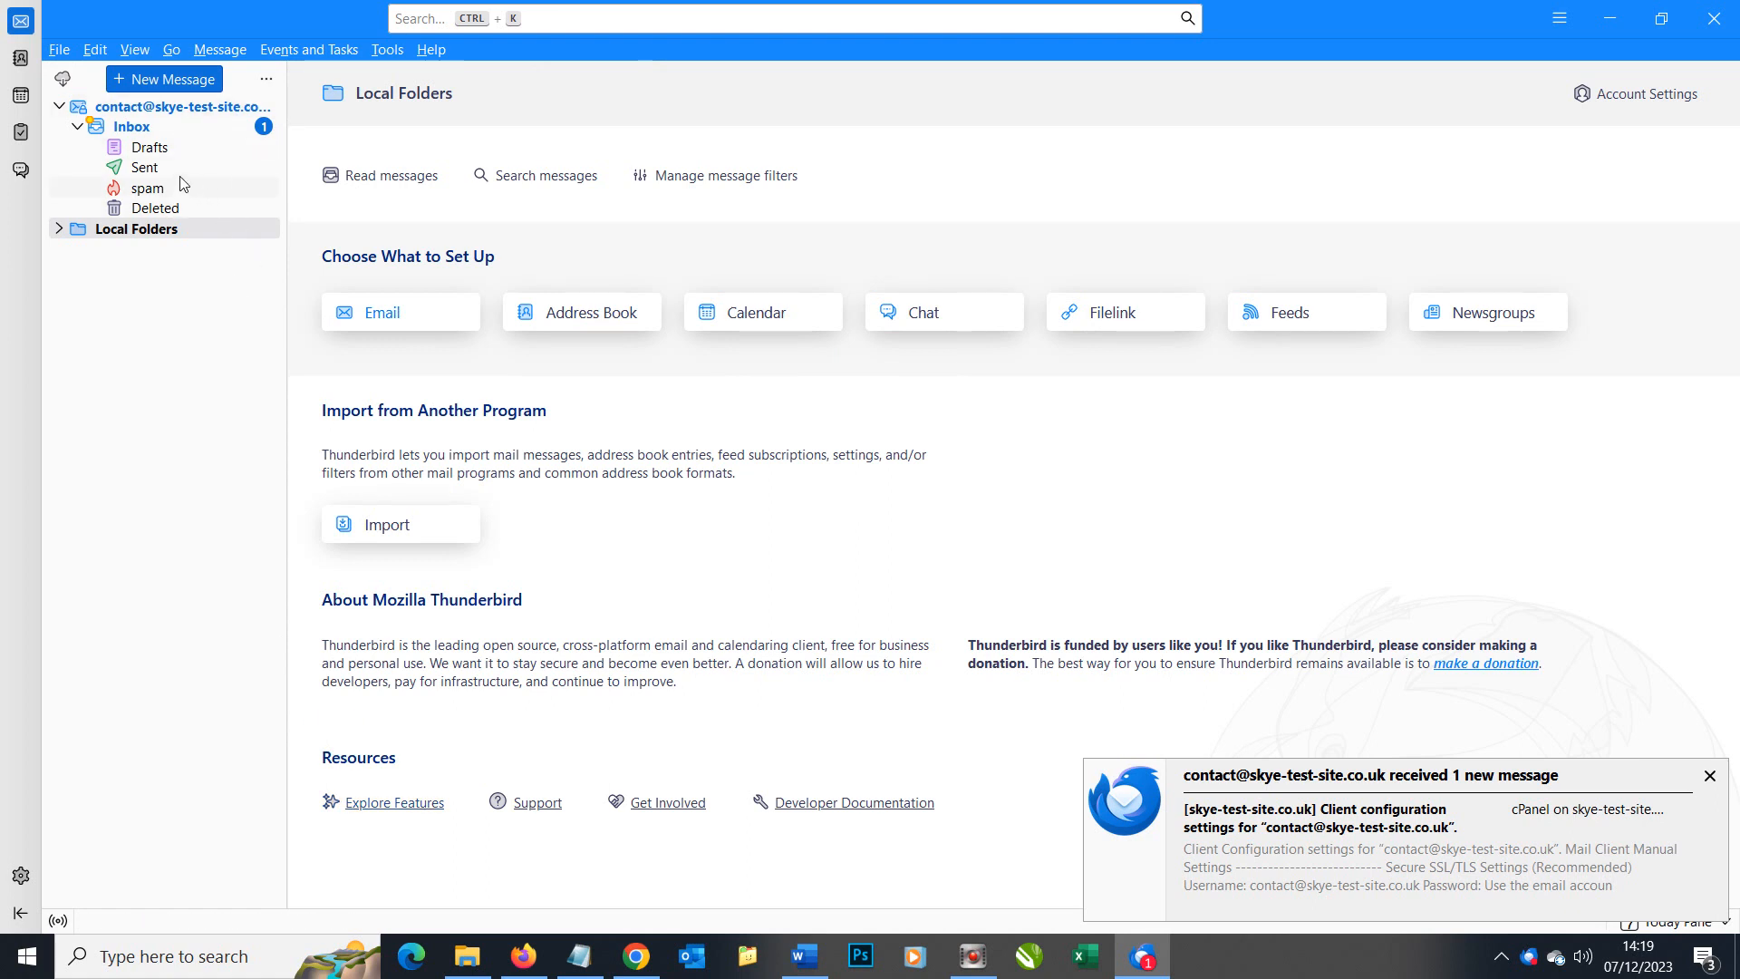
mouse_move(155, 131)
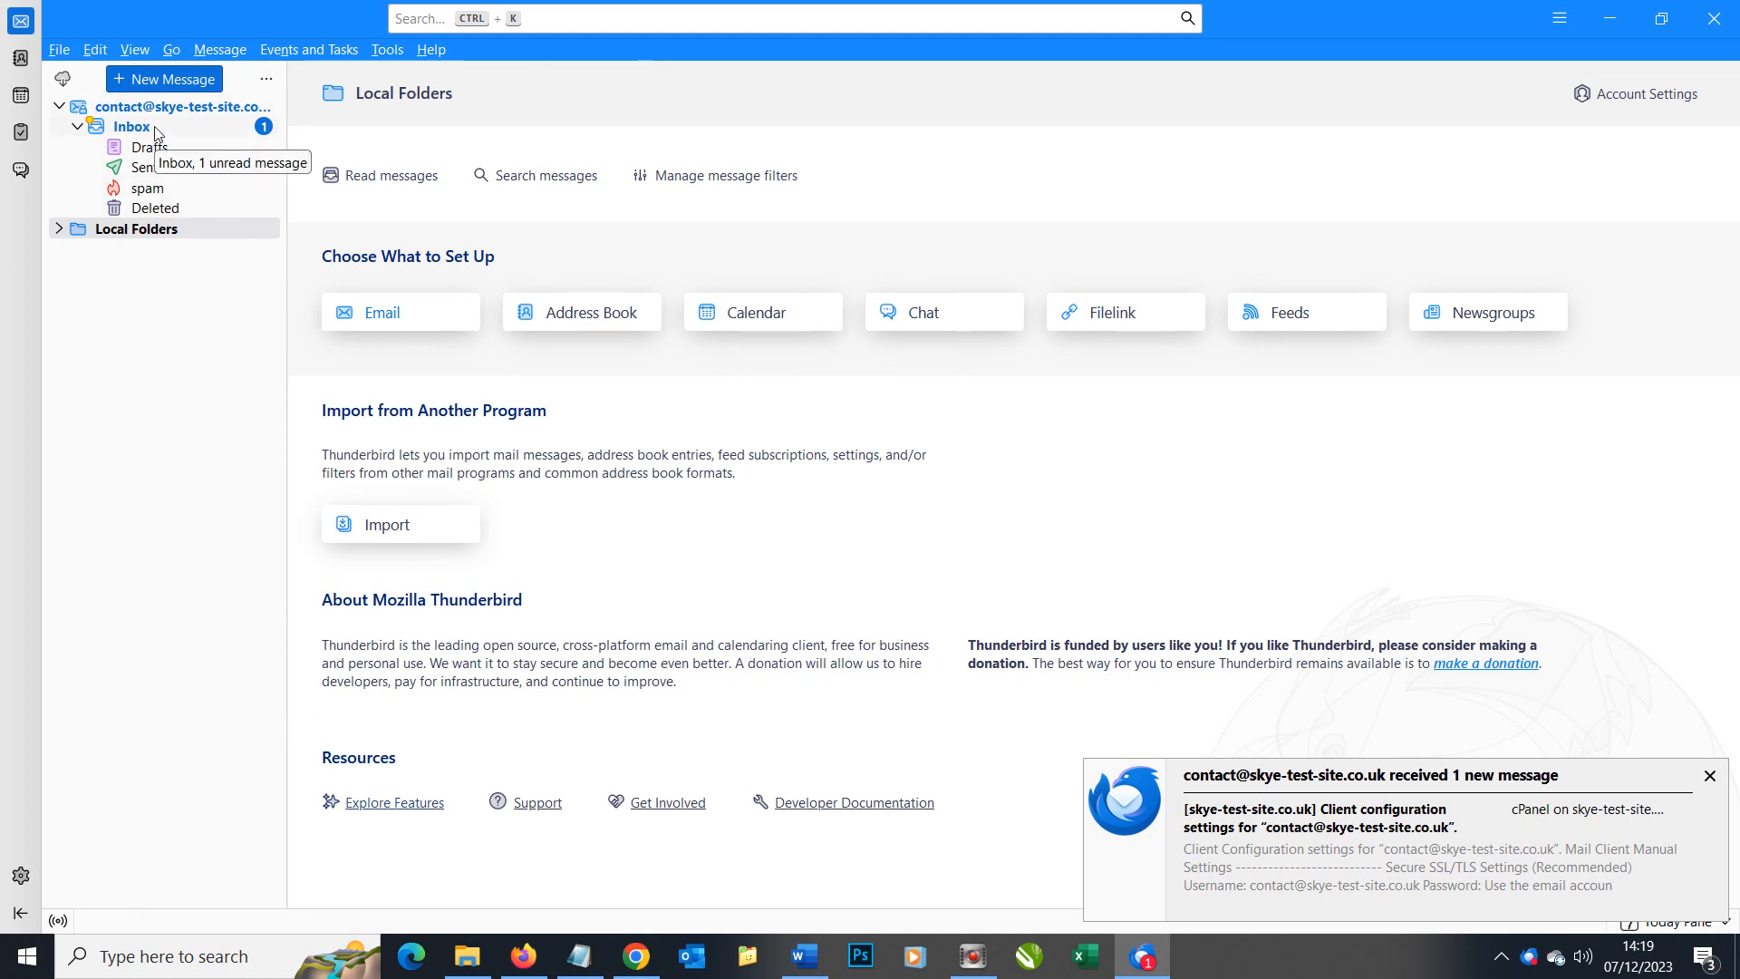
click(132, 127)
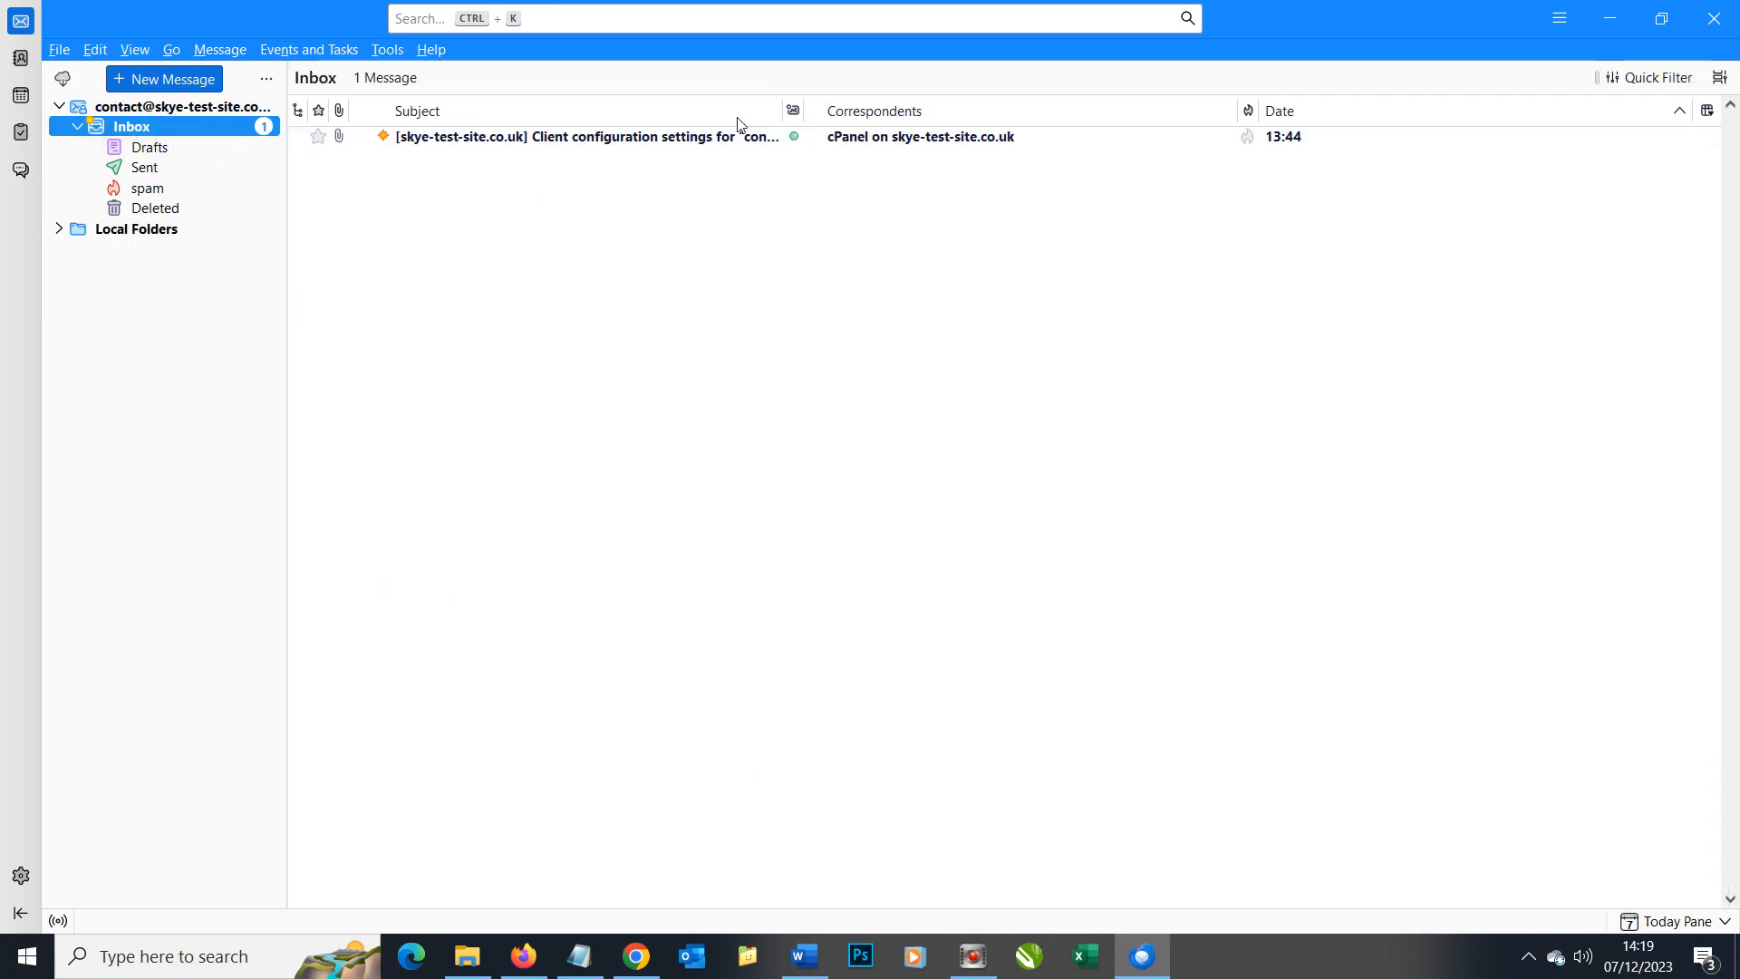
mouse_move(1267, 163)
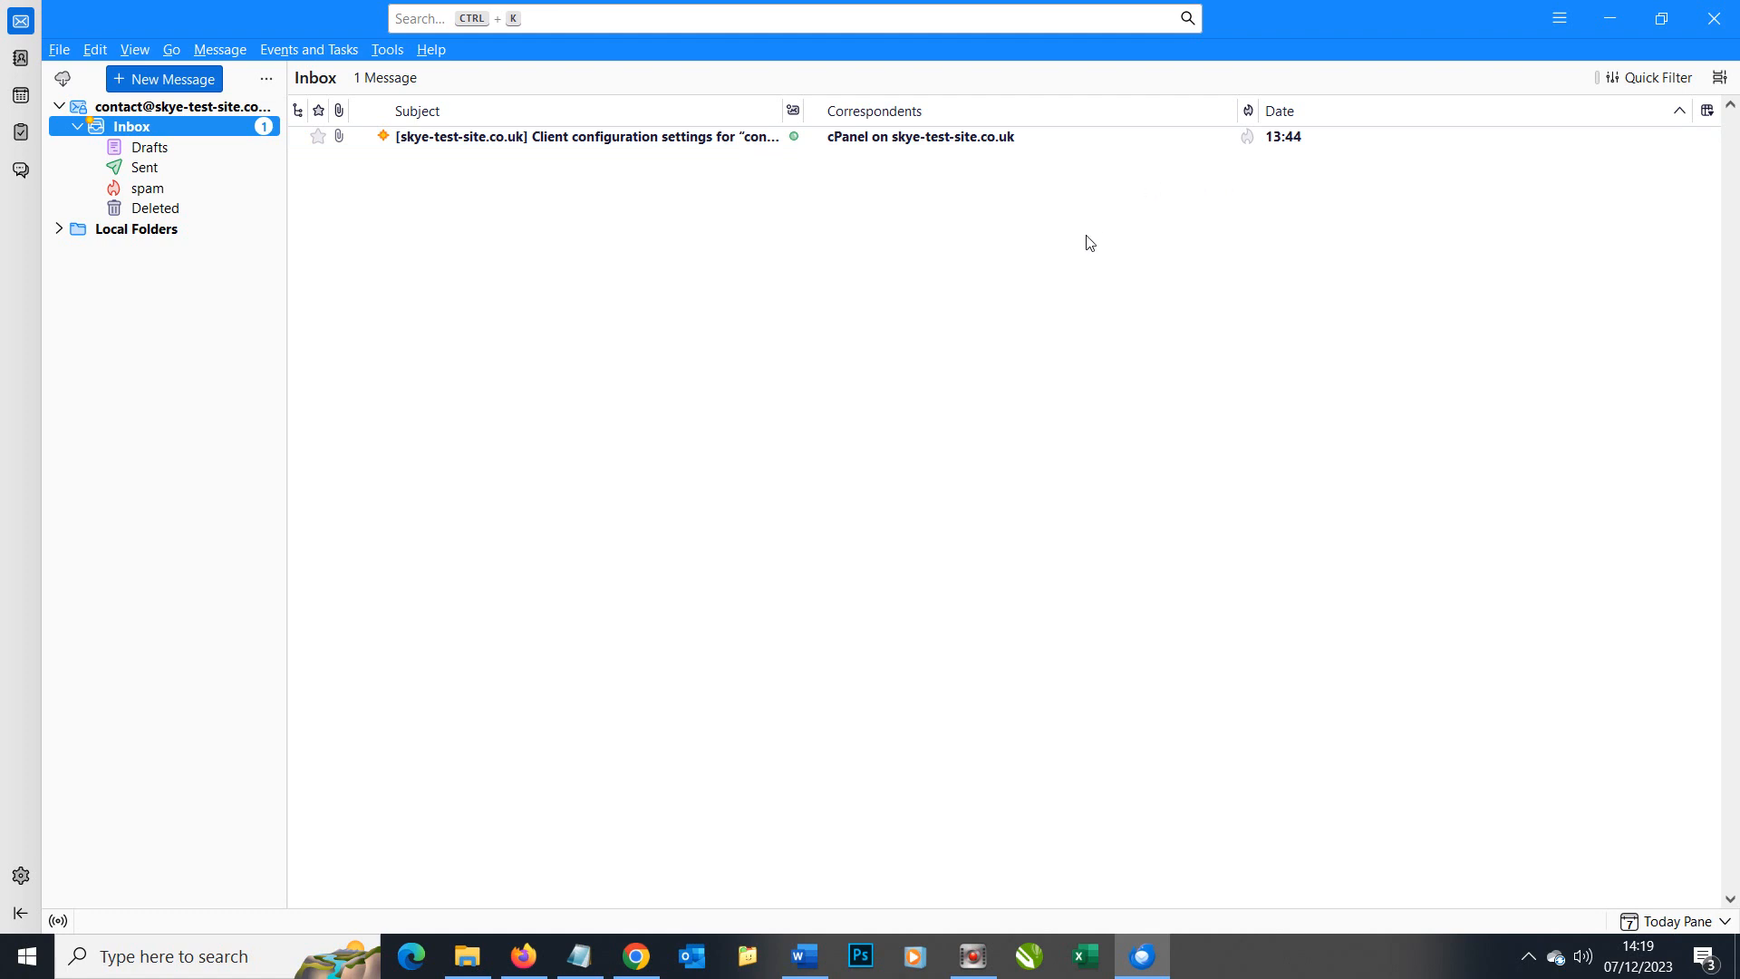
mouse_move(609, 266)
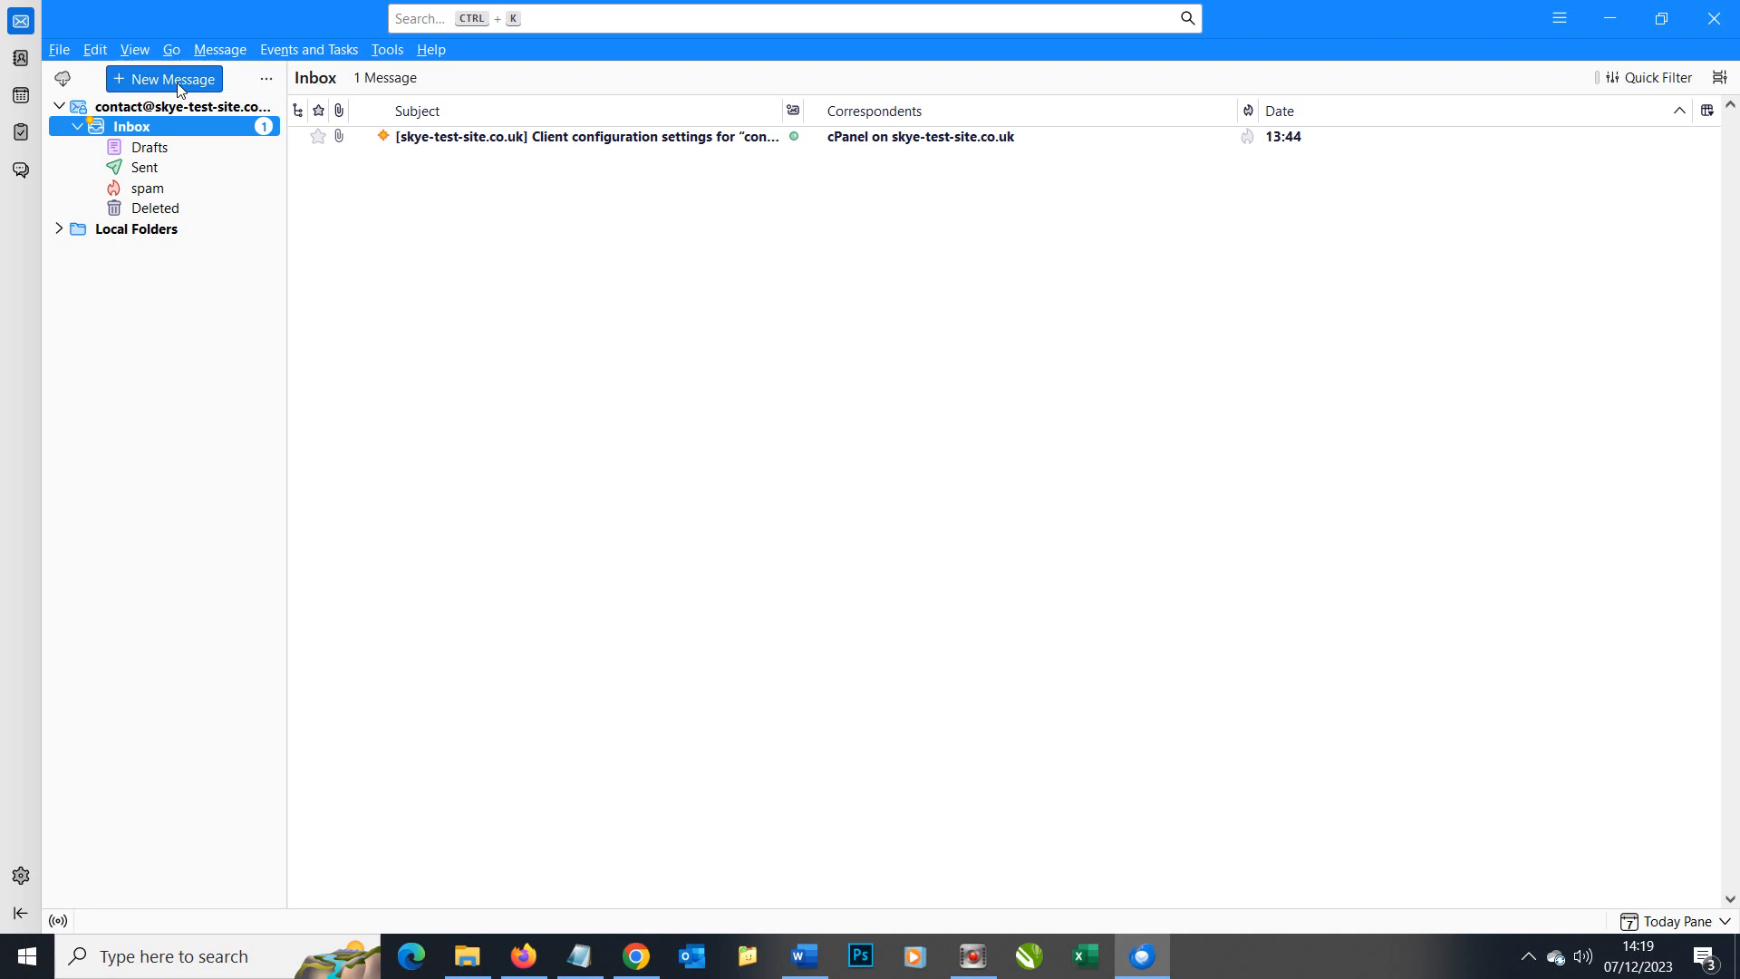
click(163, 78)
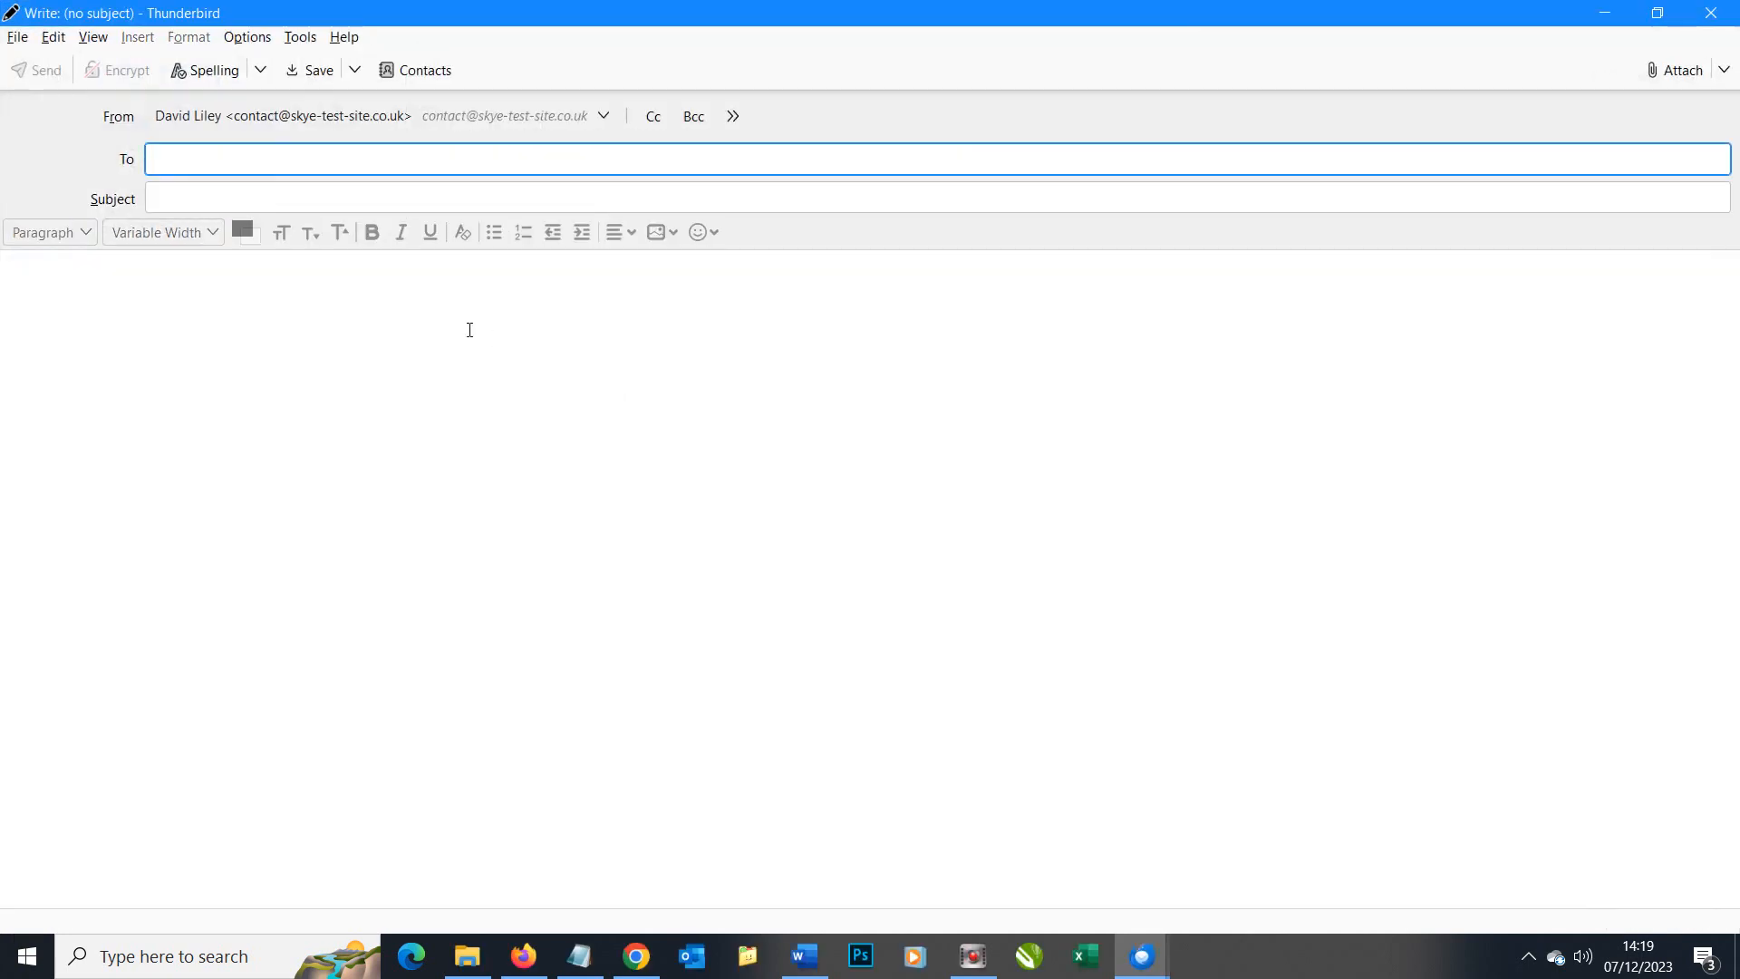
mouse_move(451, 321)
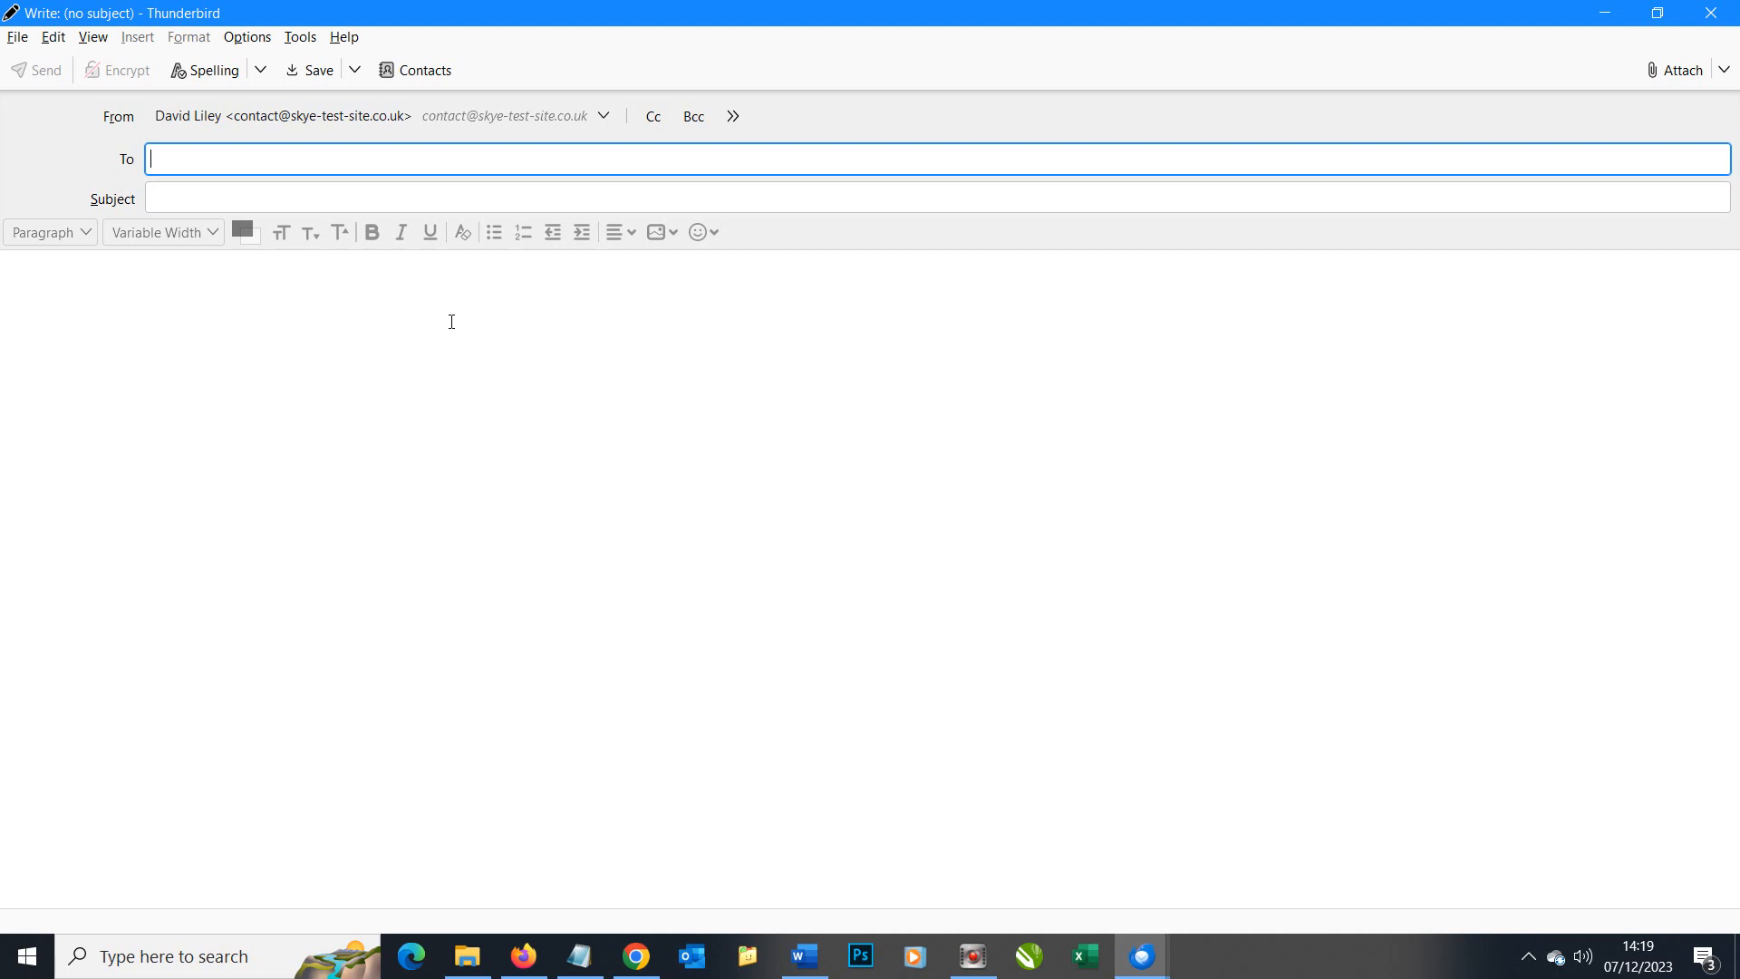
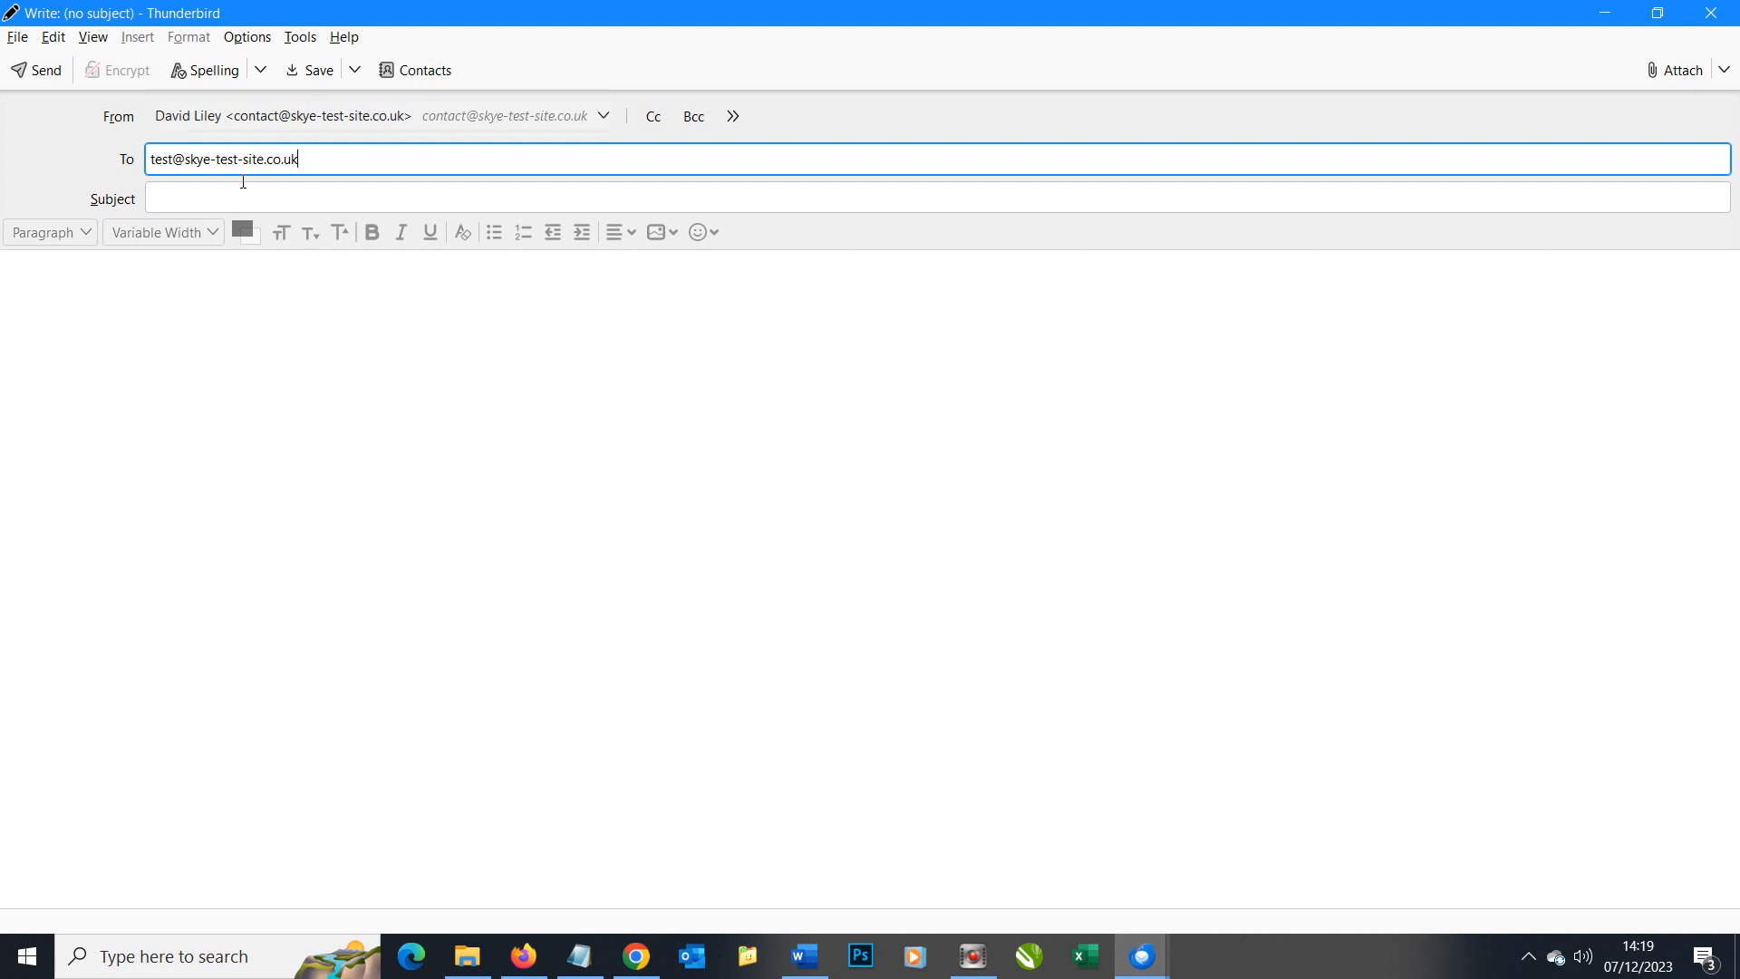
click(297, 197)
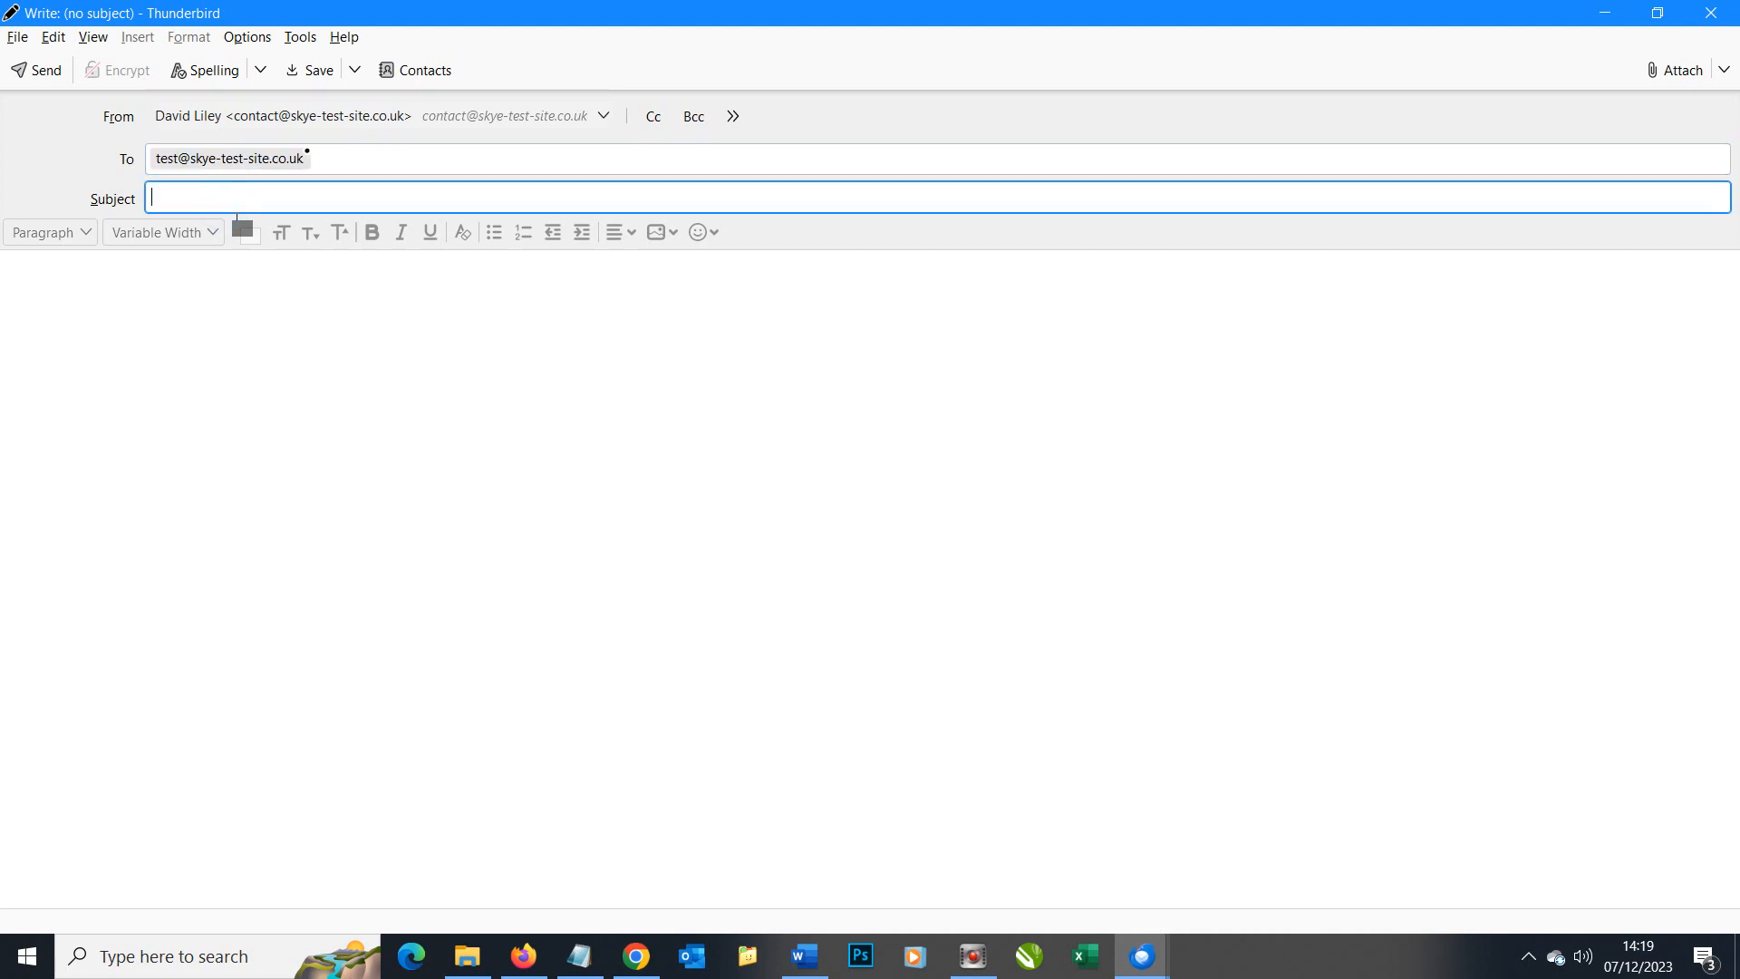
text(Test One)
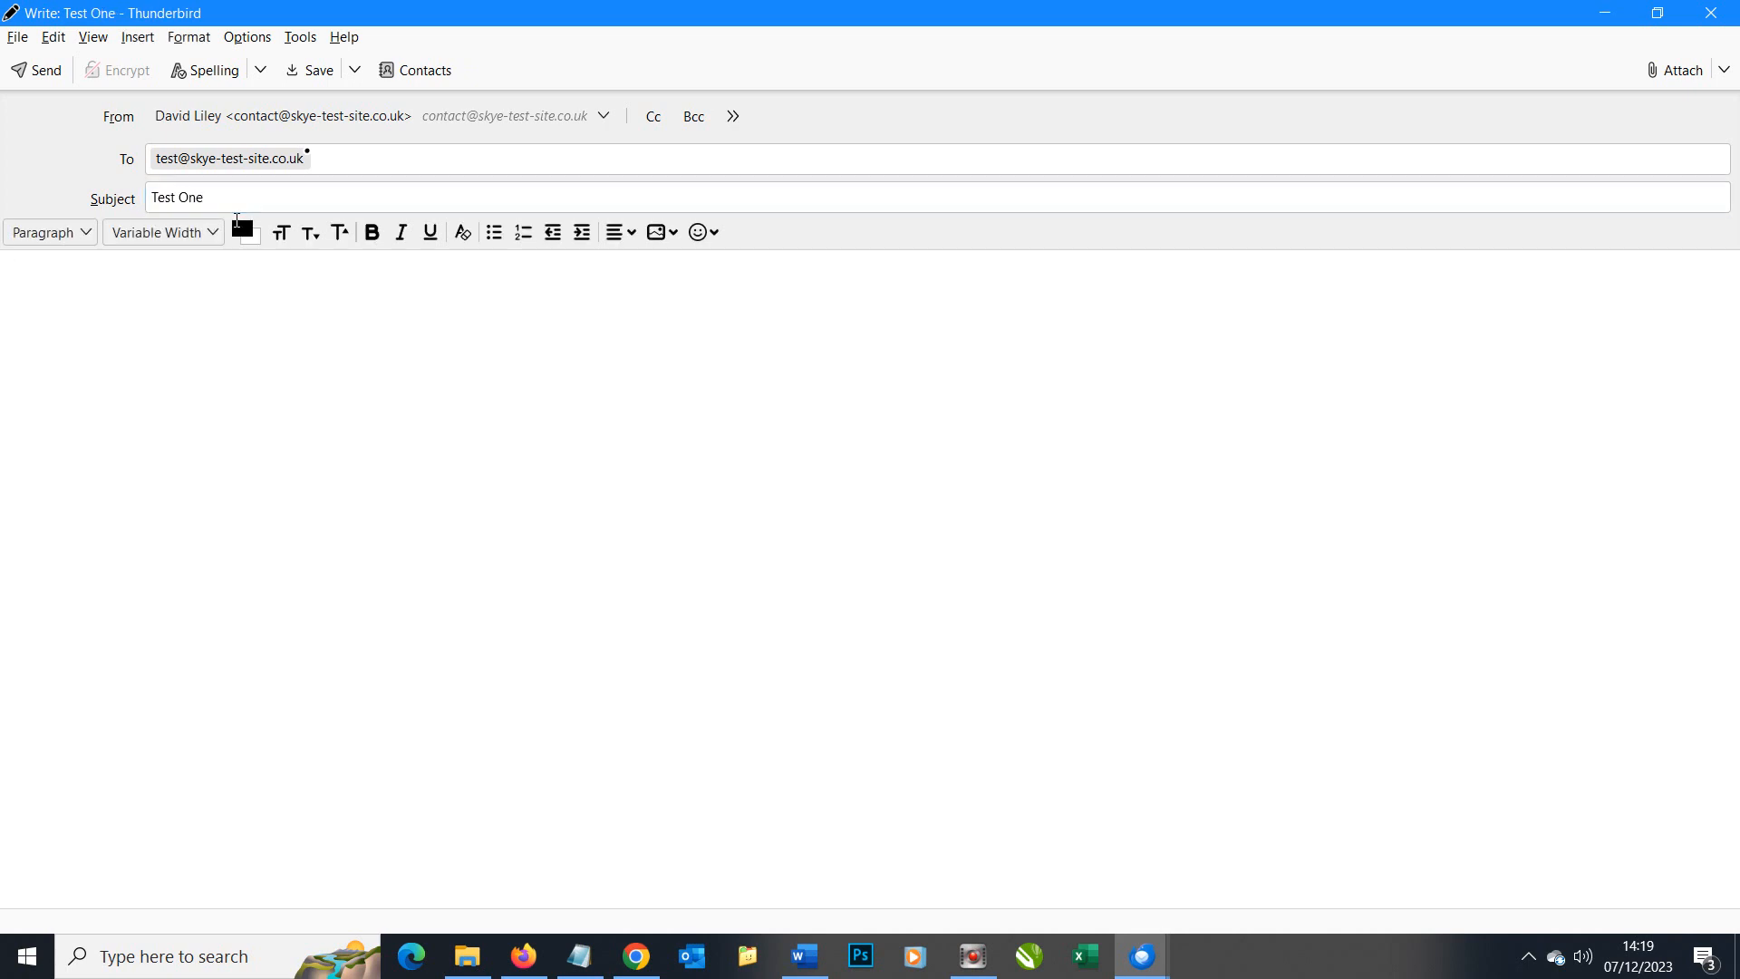
text(Test O)
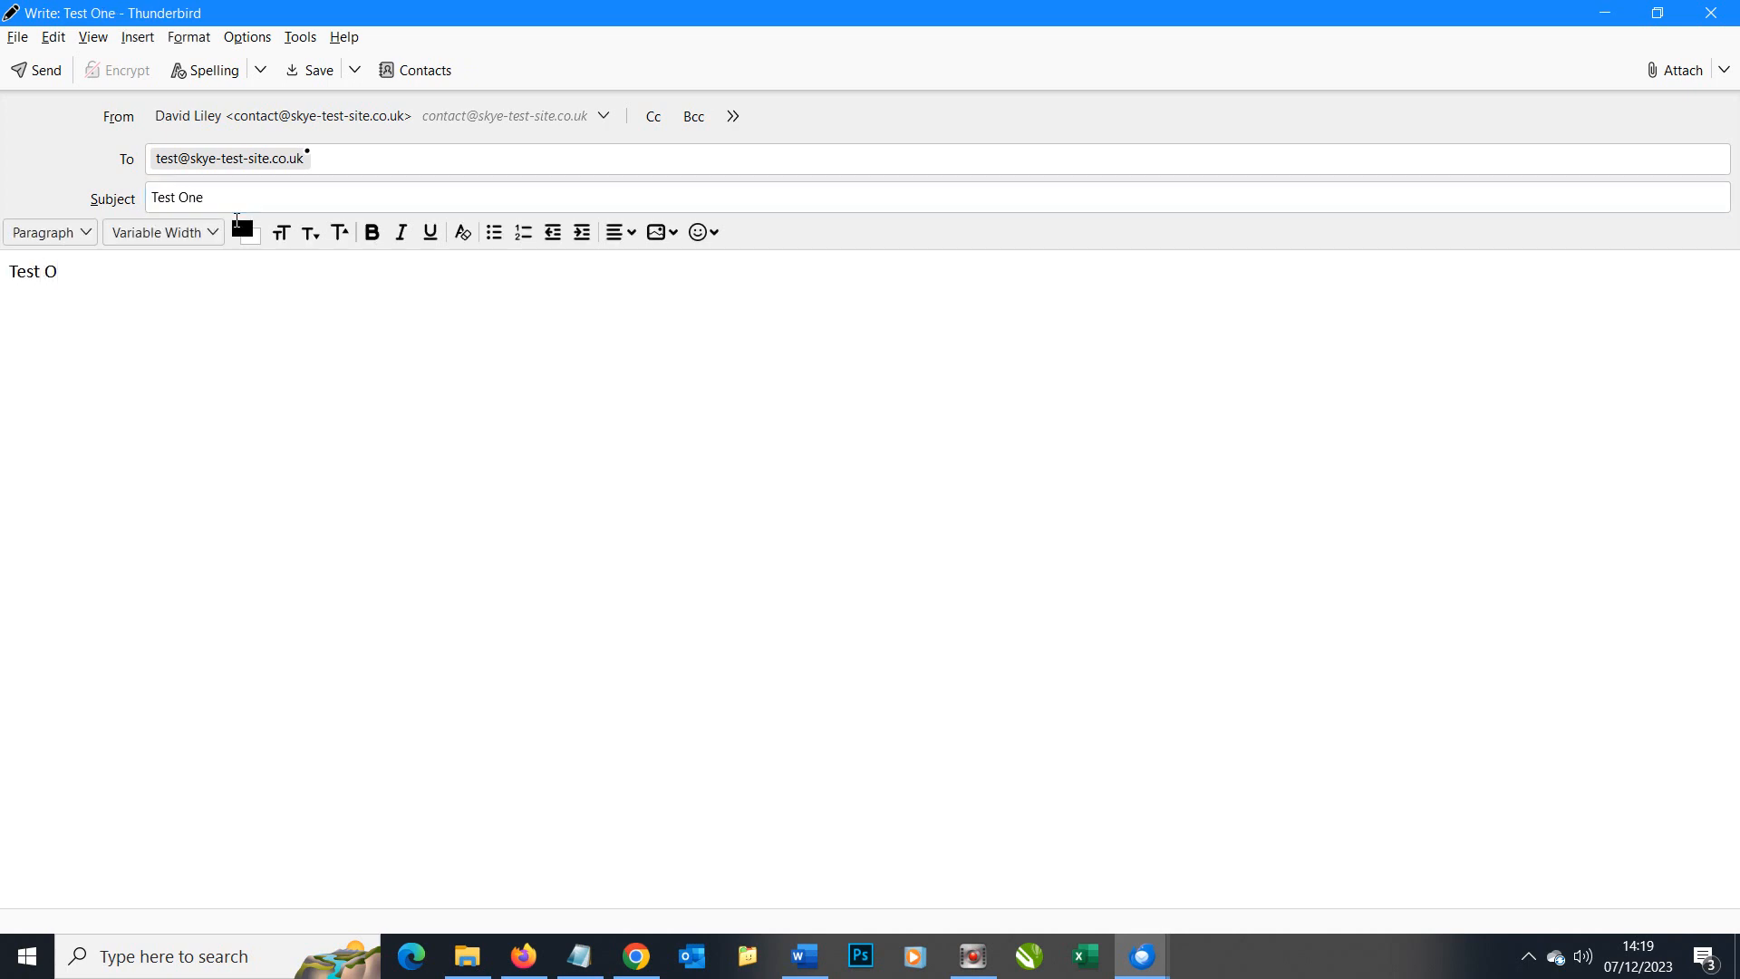
text(ne)
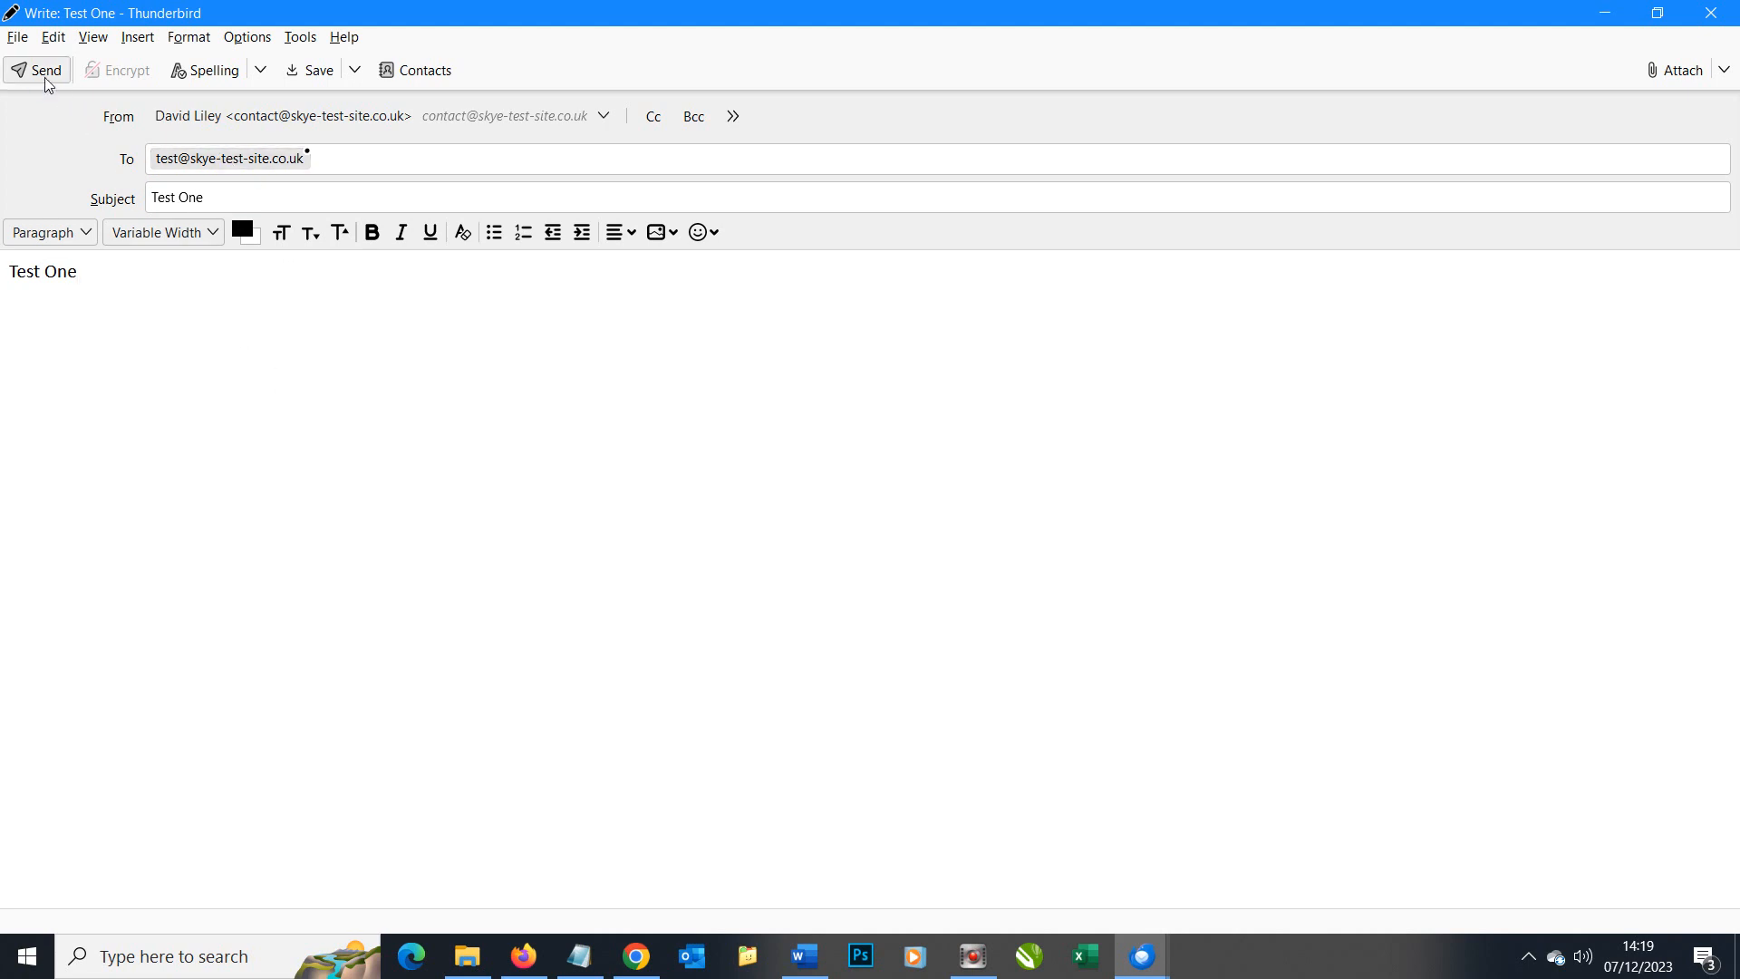
Send the test email and confirm it appears in the Sent folder.
click(35, 70)
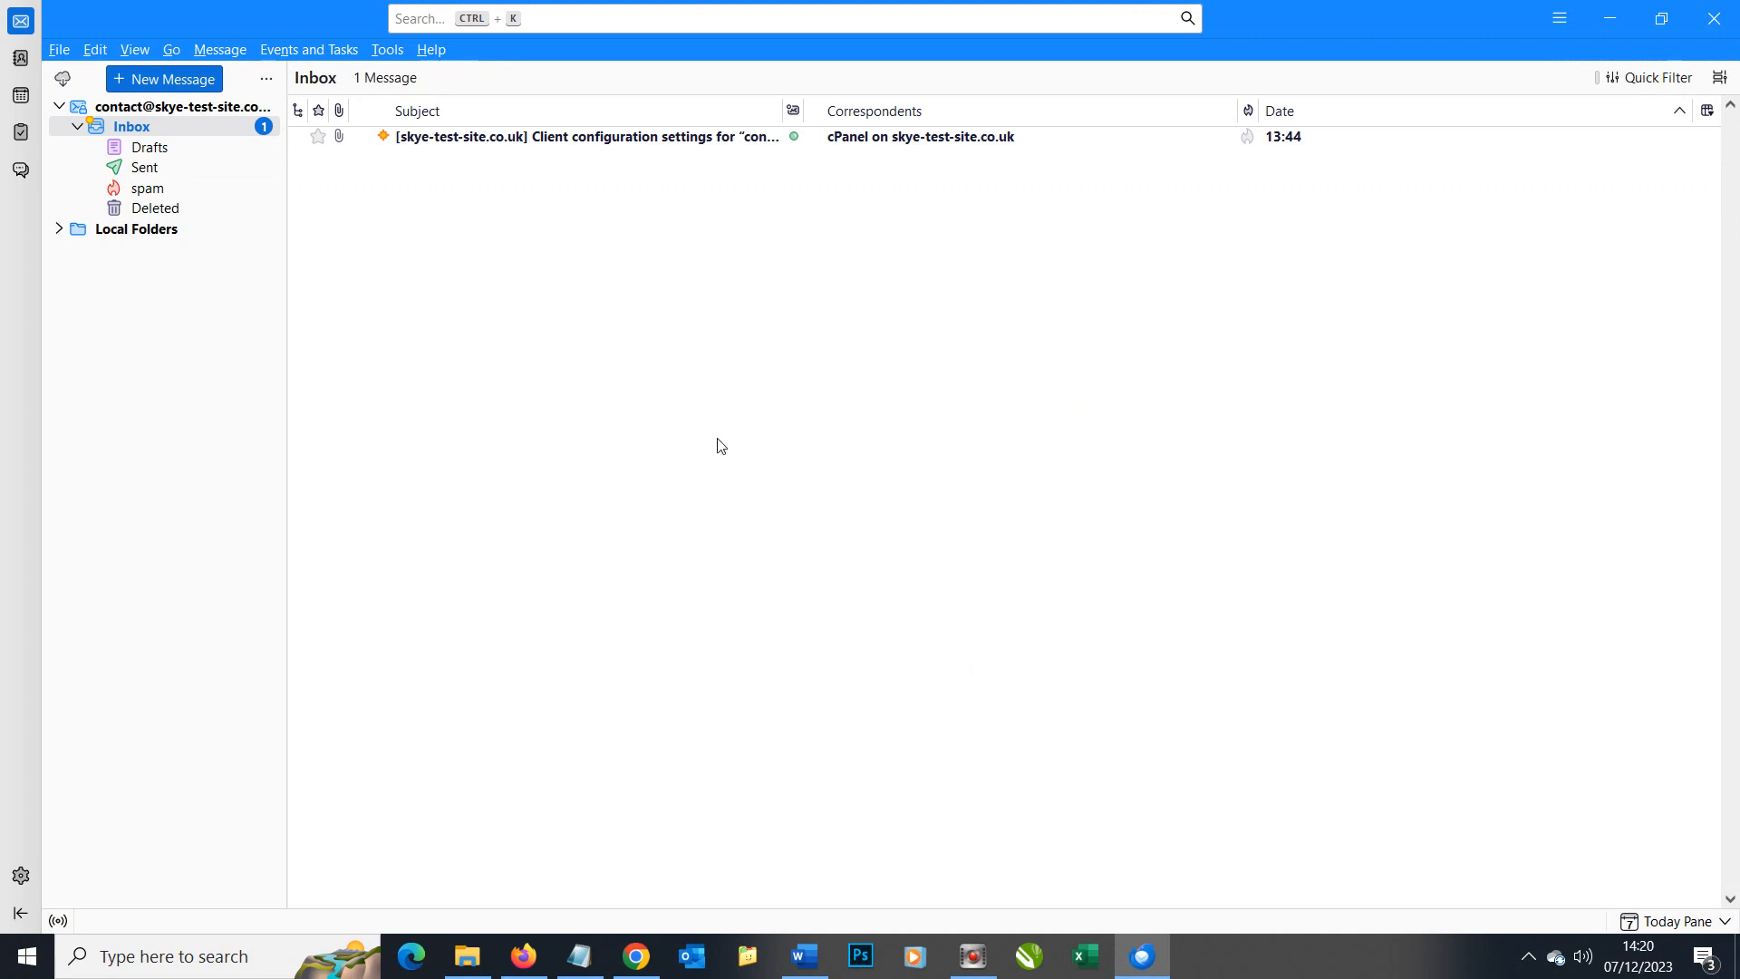
click(145, 167)
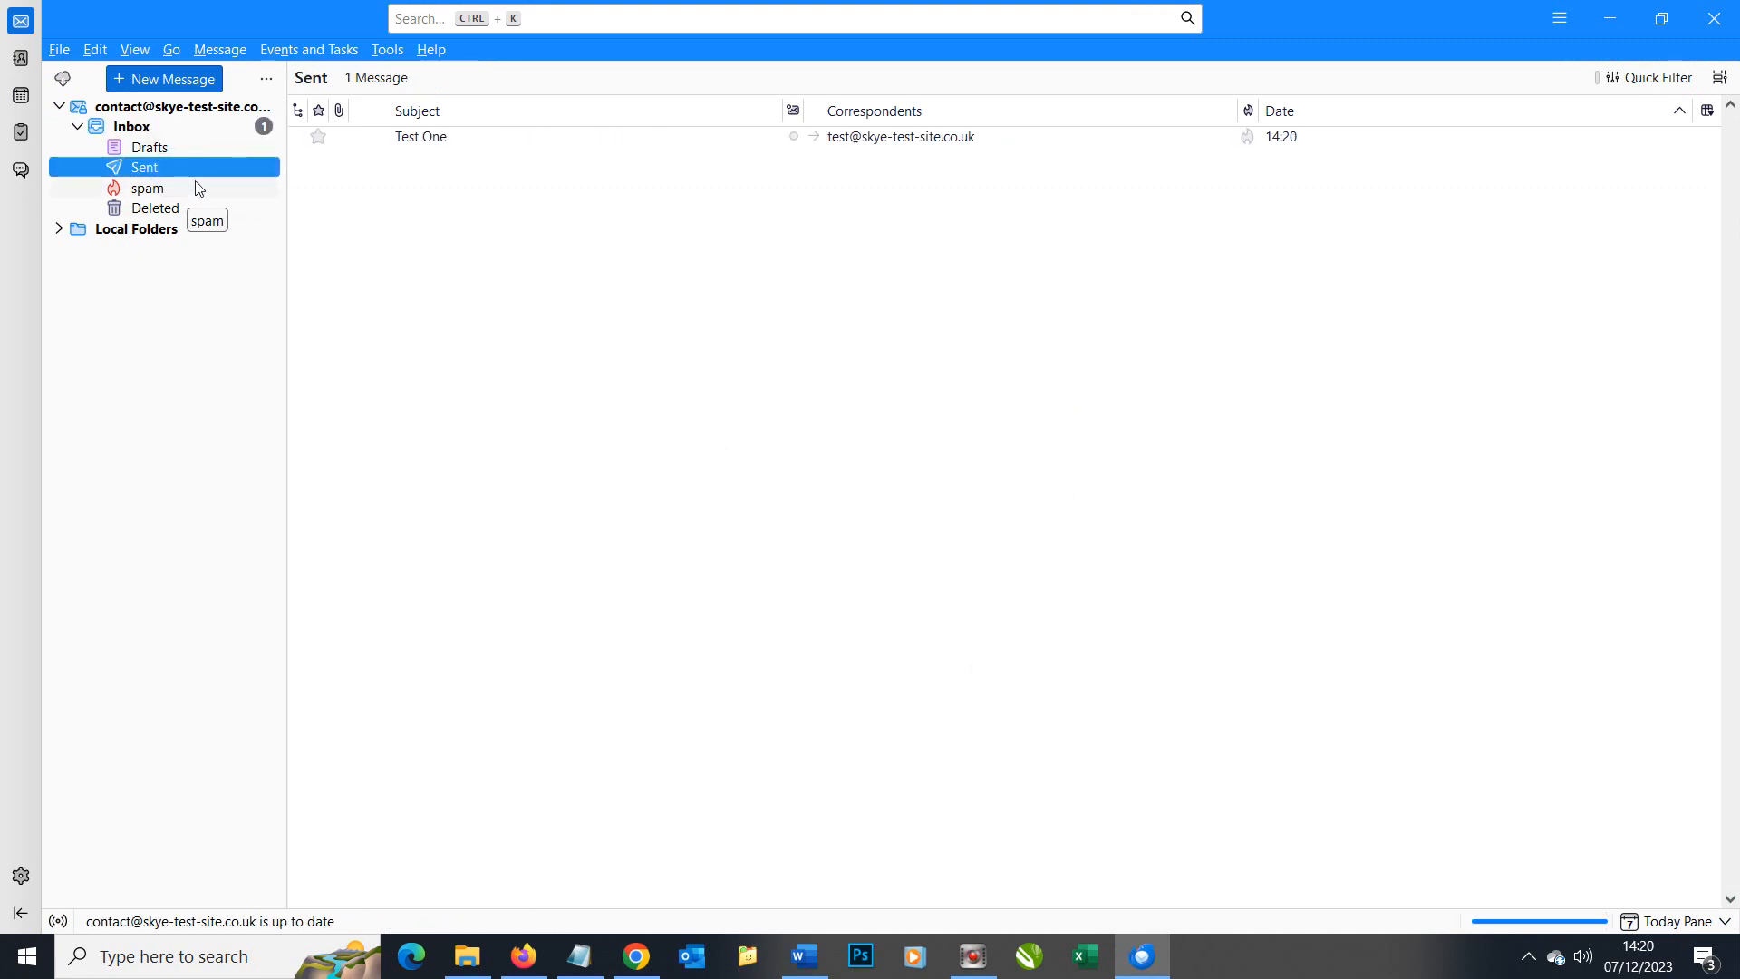
mouse_move(1330, 156)
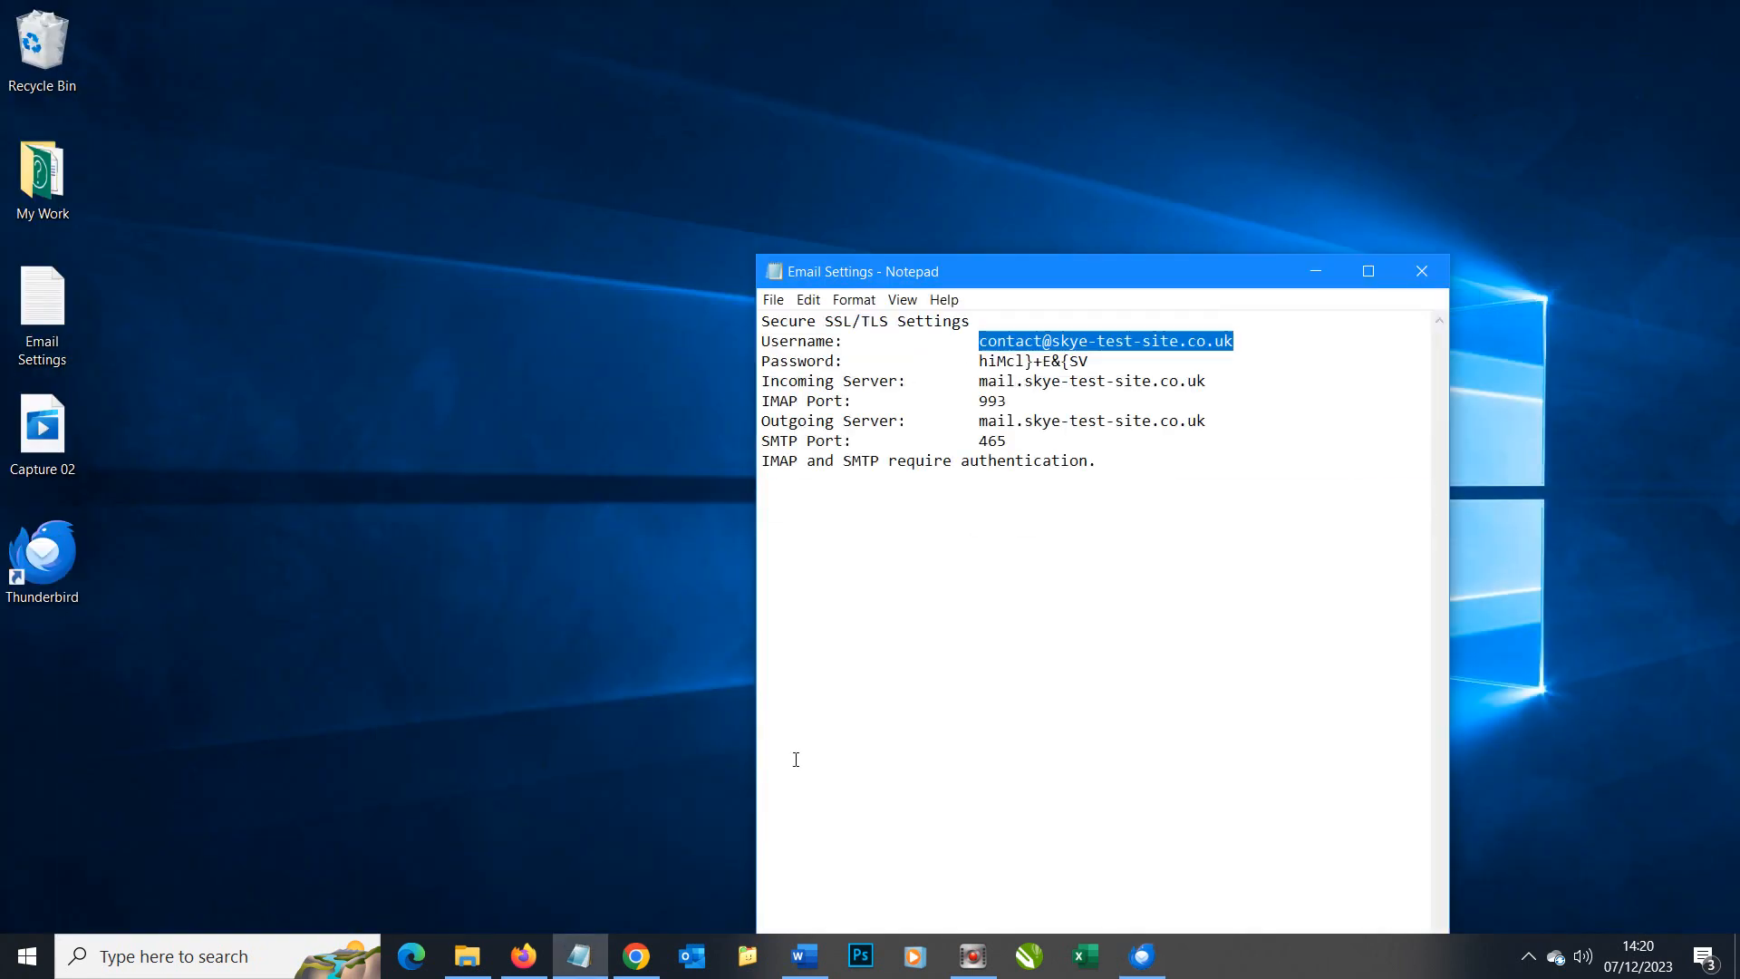
Switch to Roundcube Webmail and start a reply to the received Test One message.
click(634, 955)
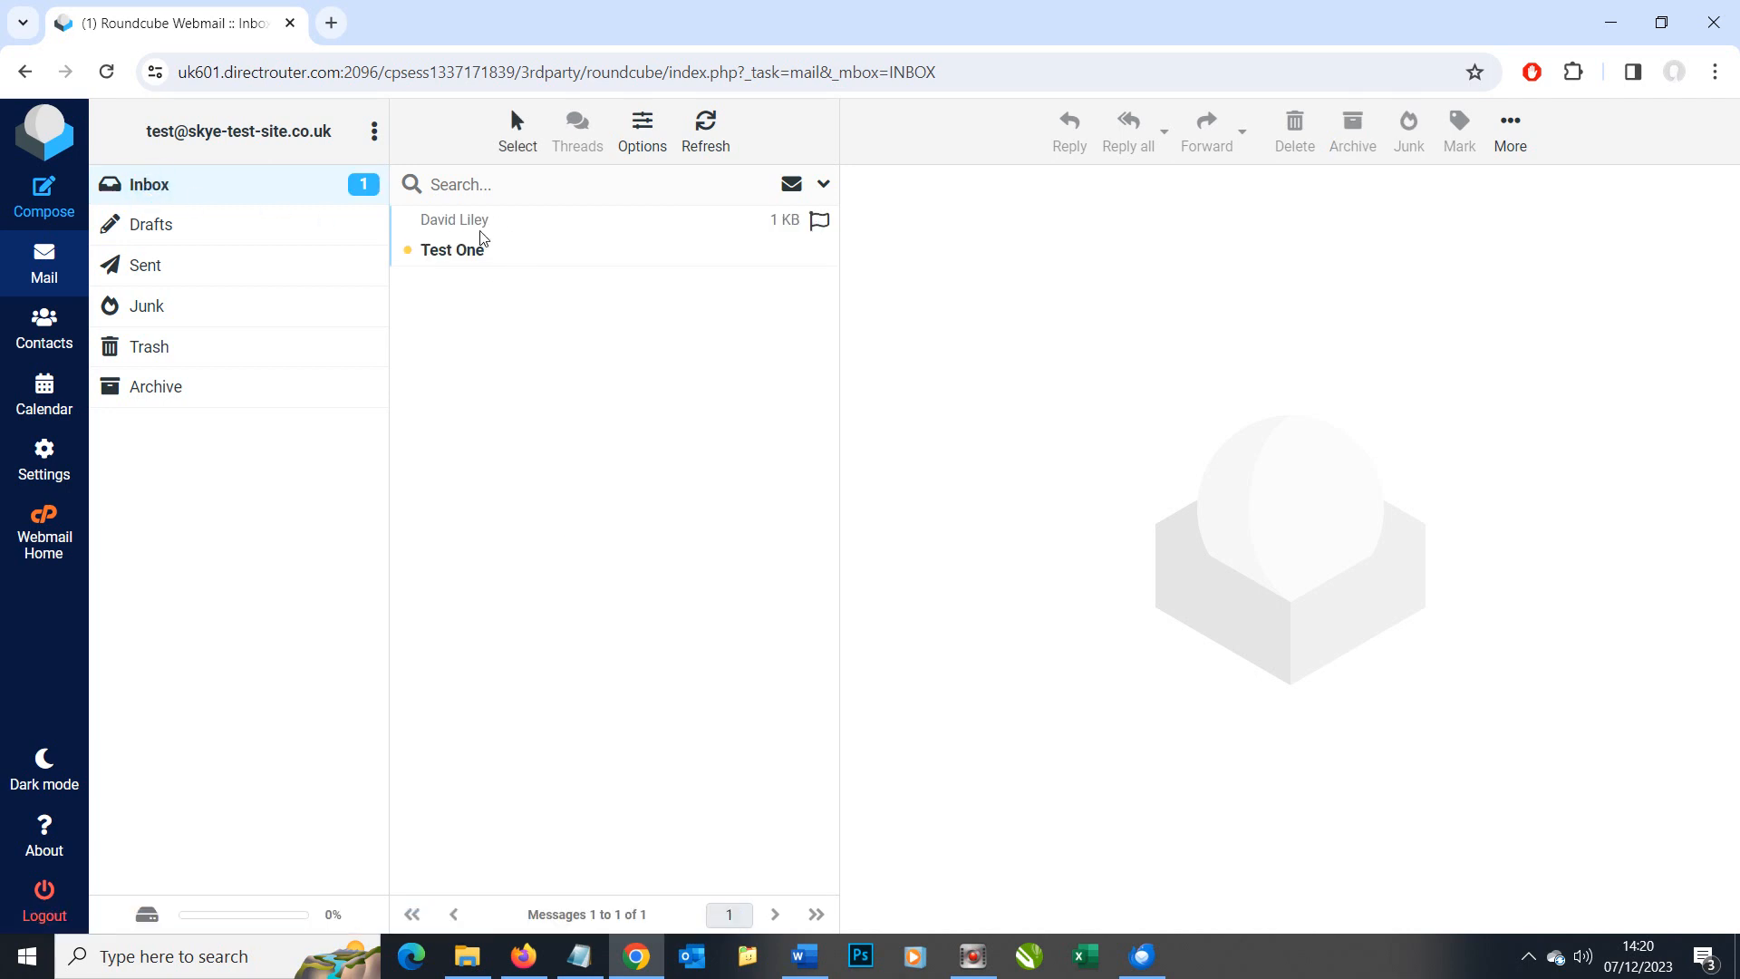
click(464, 239)
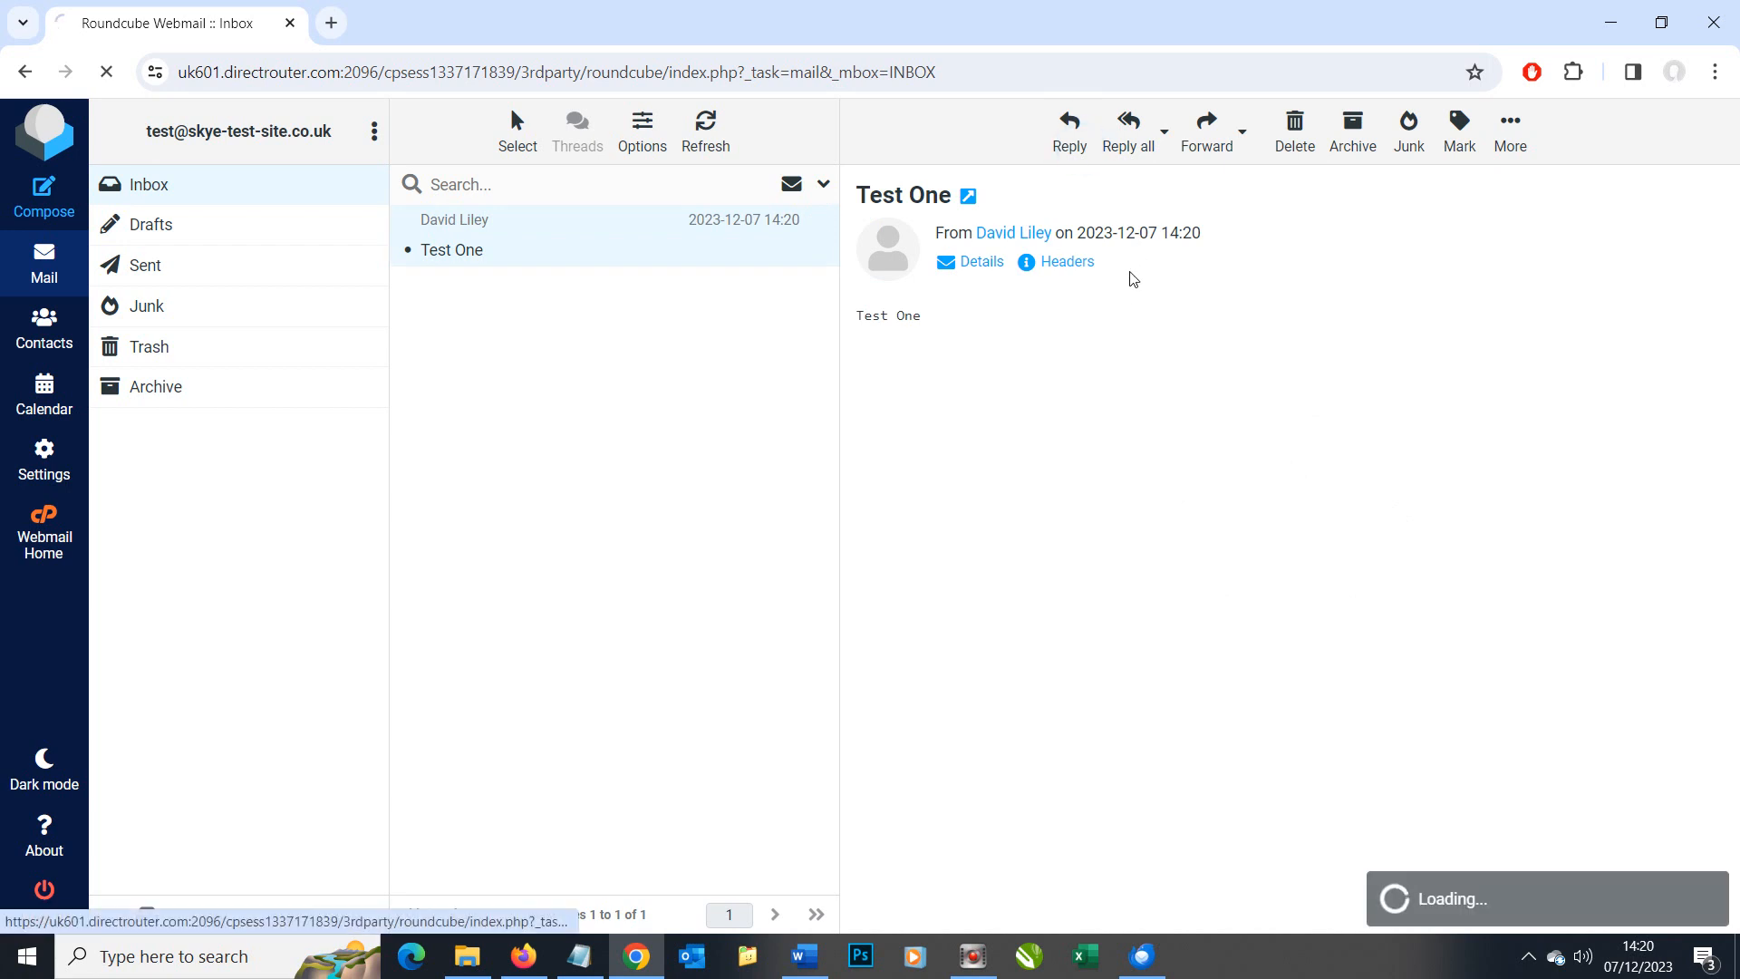
click(1069, 130)
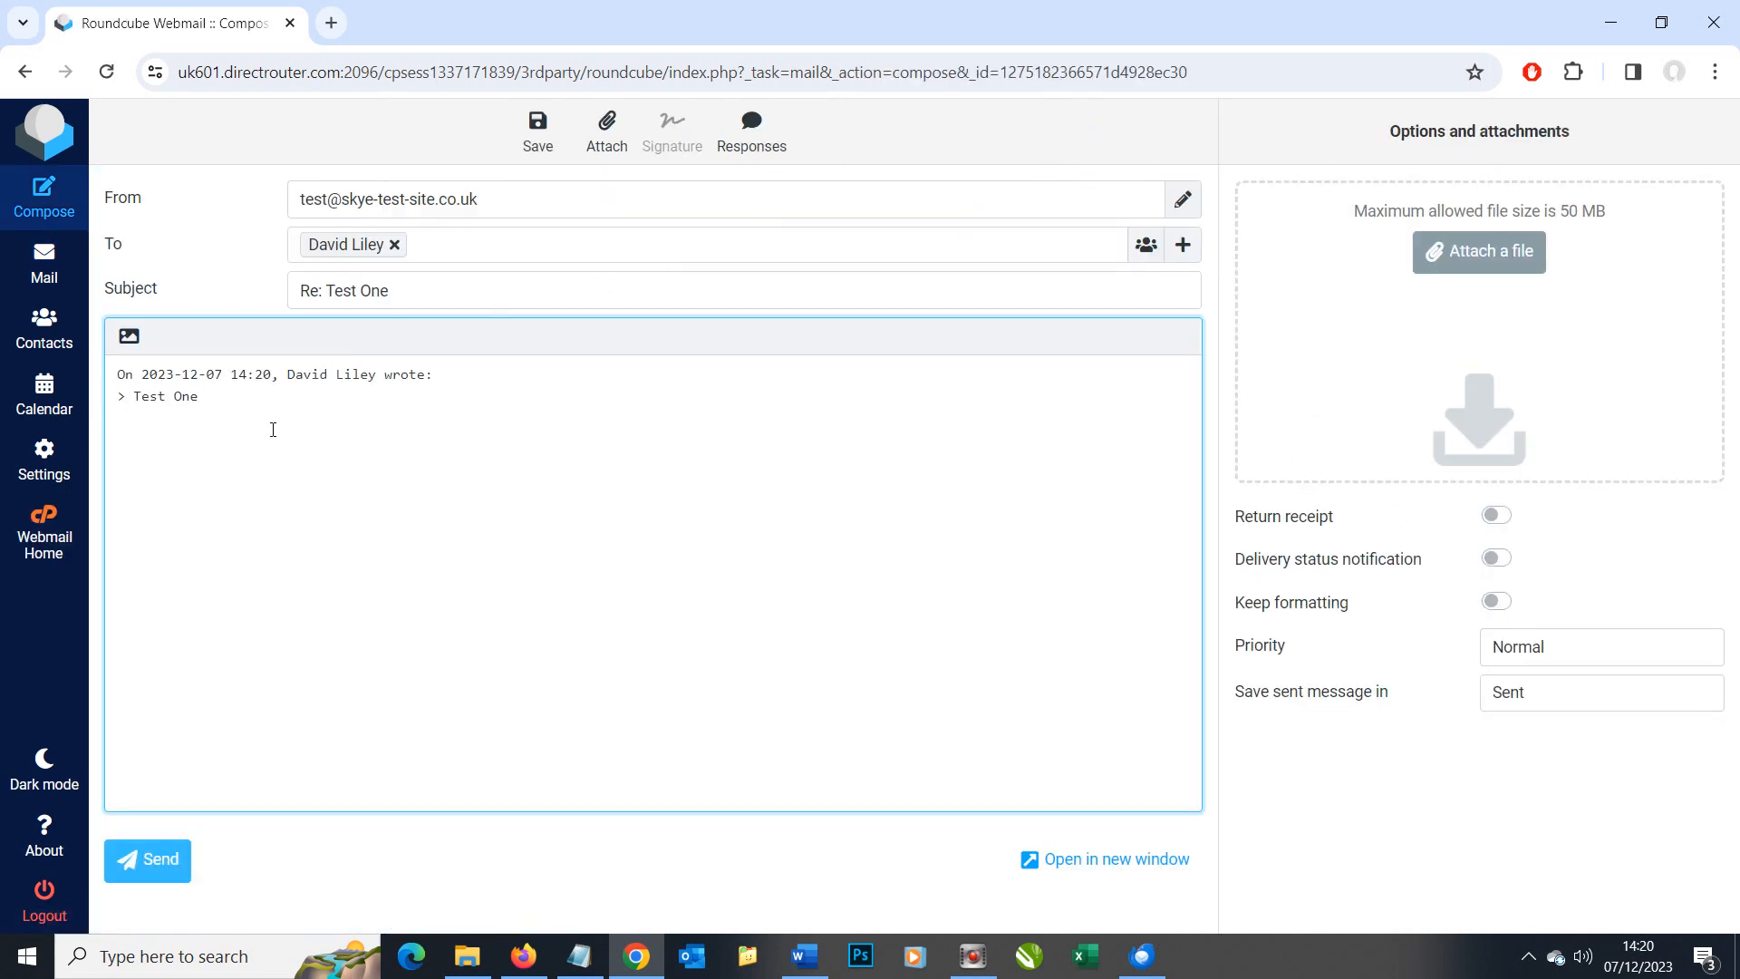
Write 'All Good.' in the reply body and send it.
text(All)
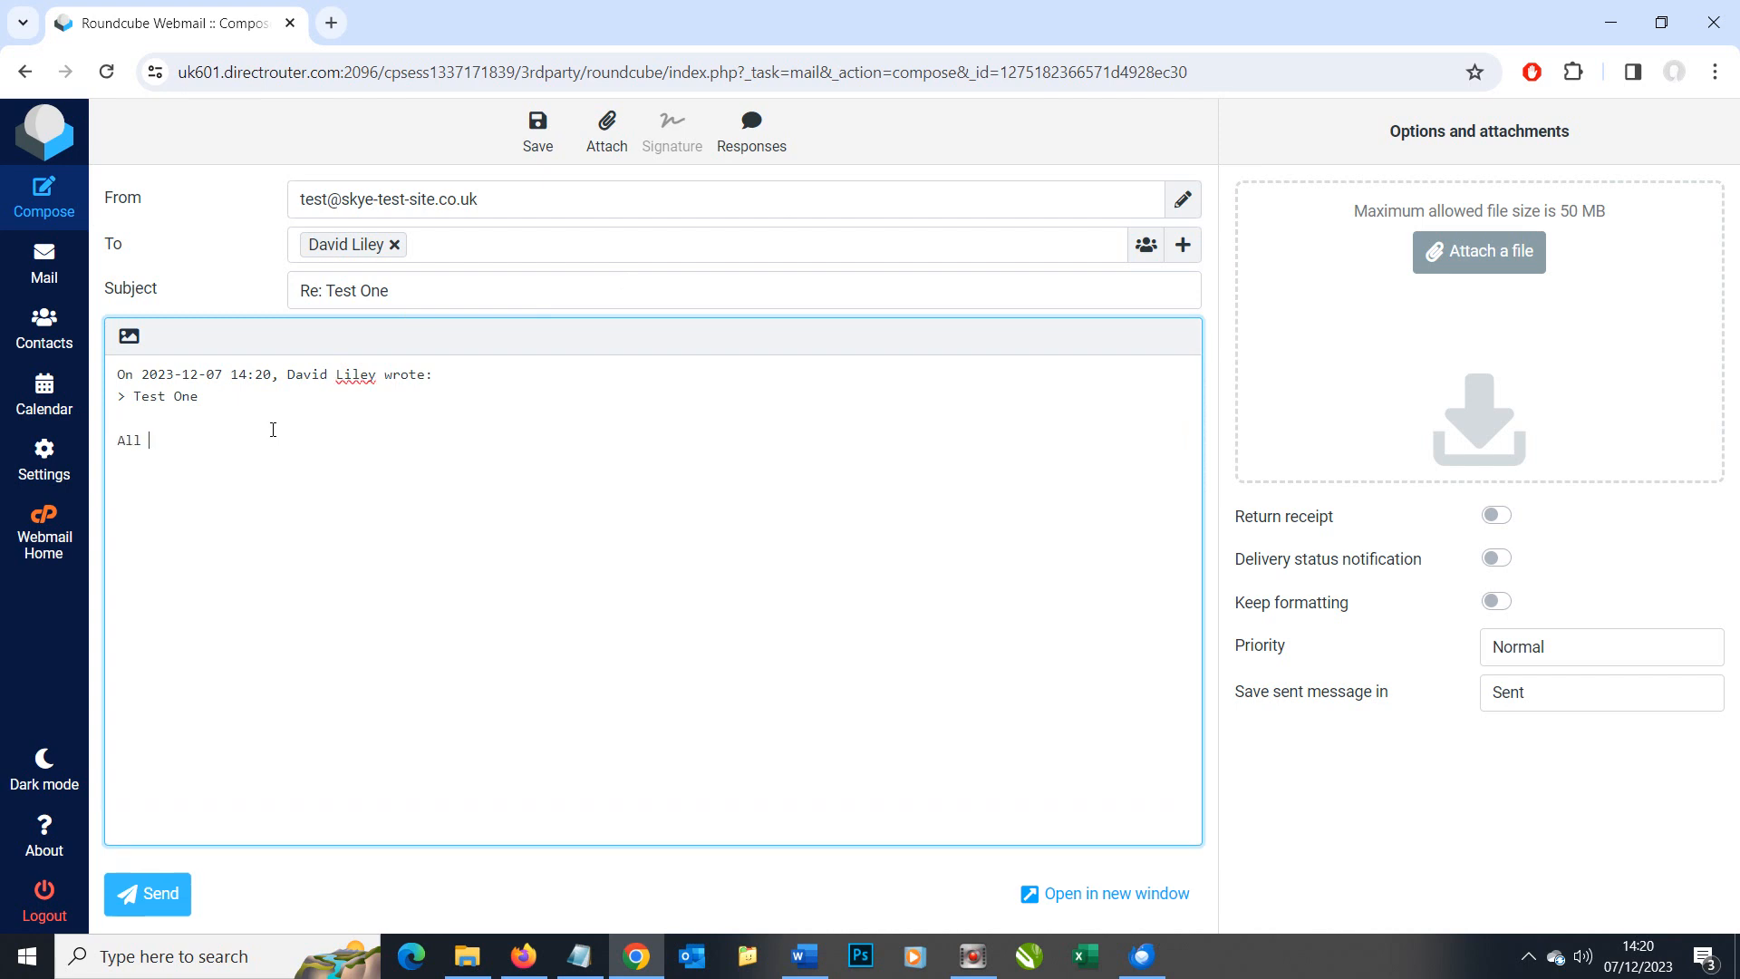
text(Good.)
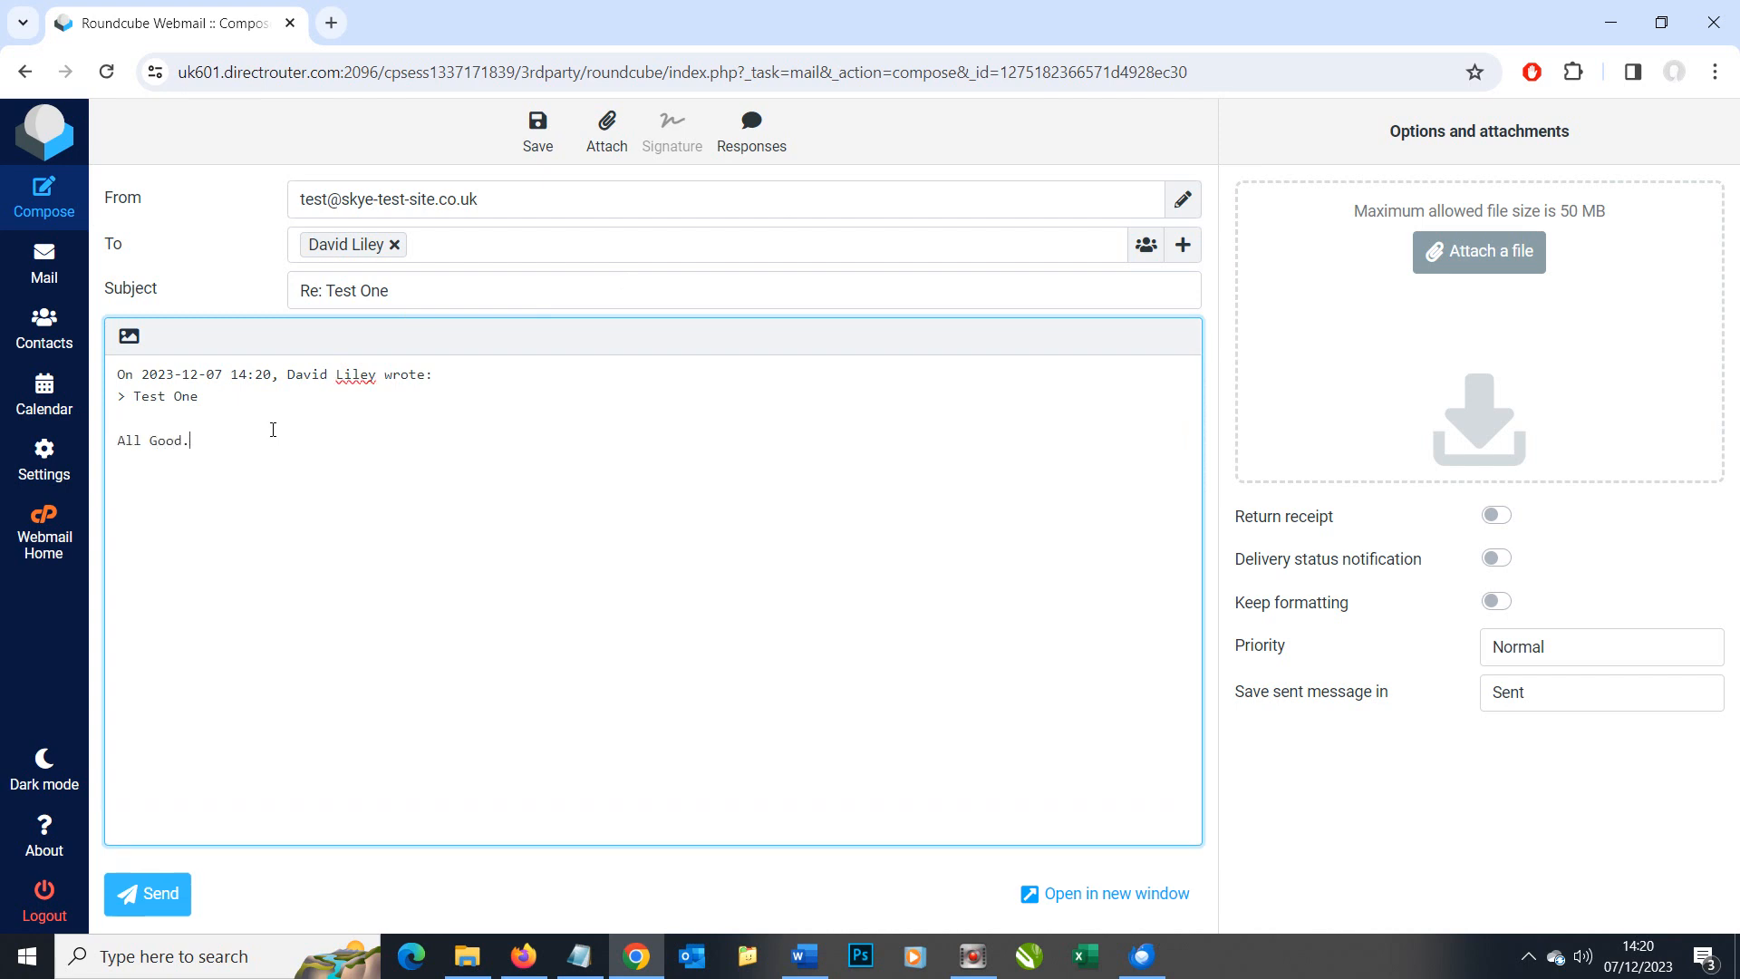
click(146, 894)
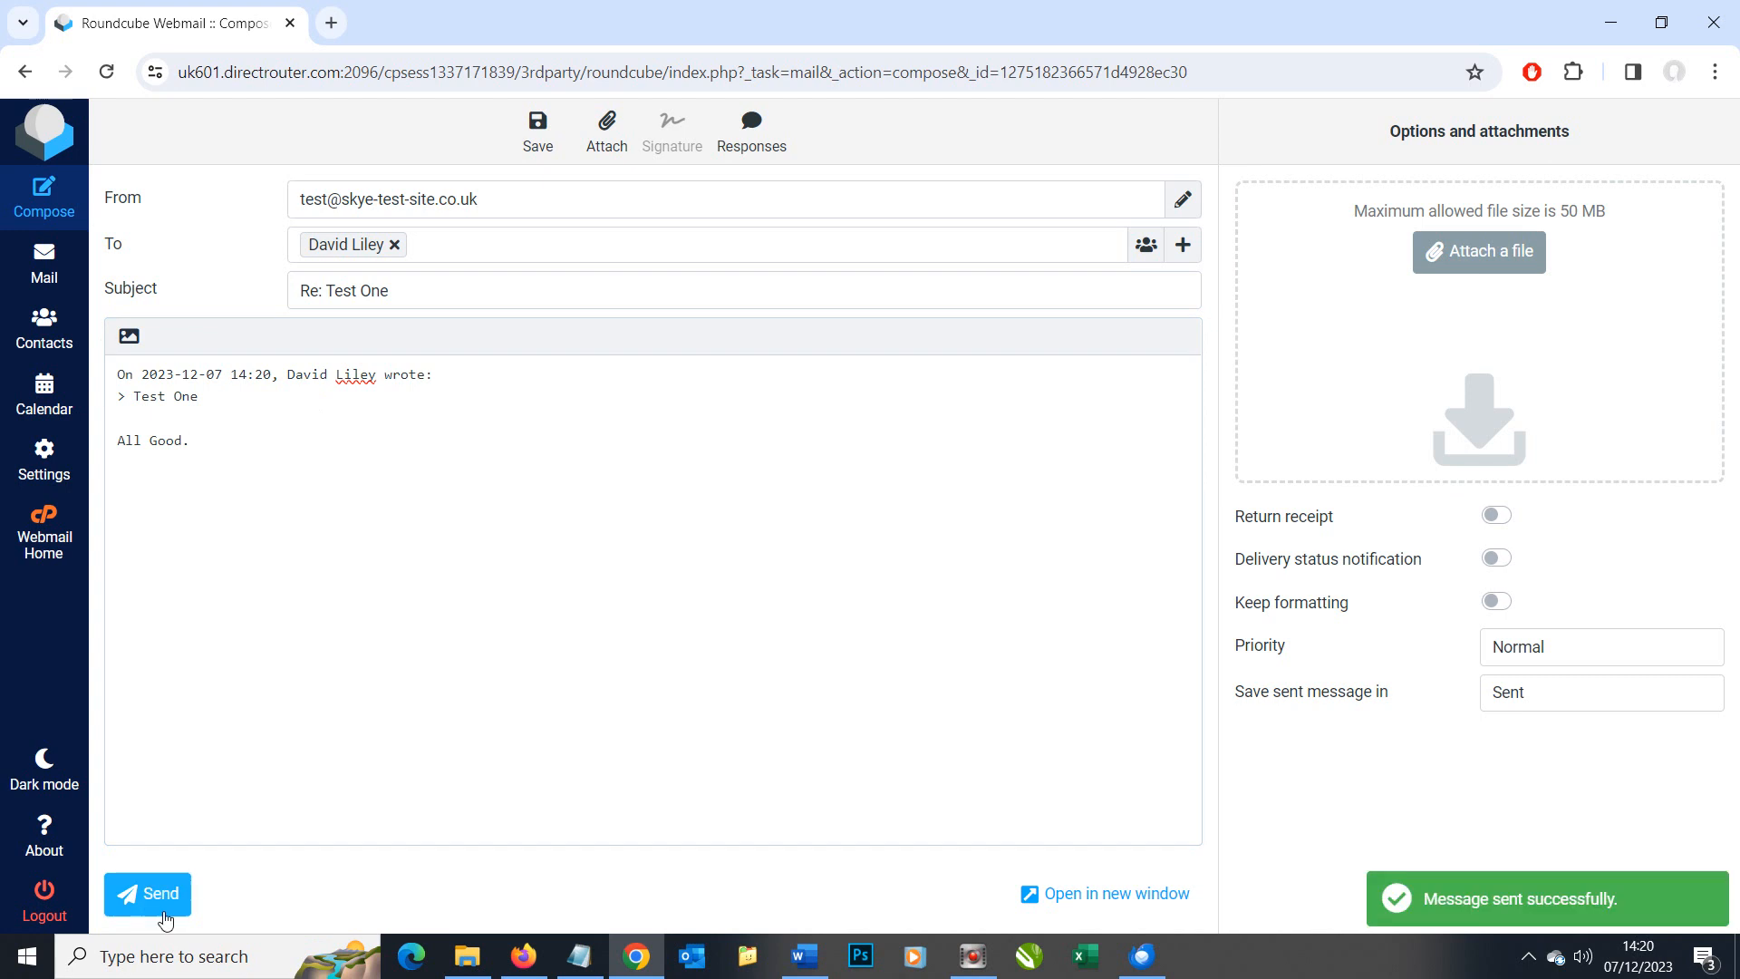
click(147, 893)
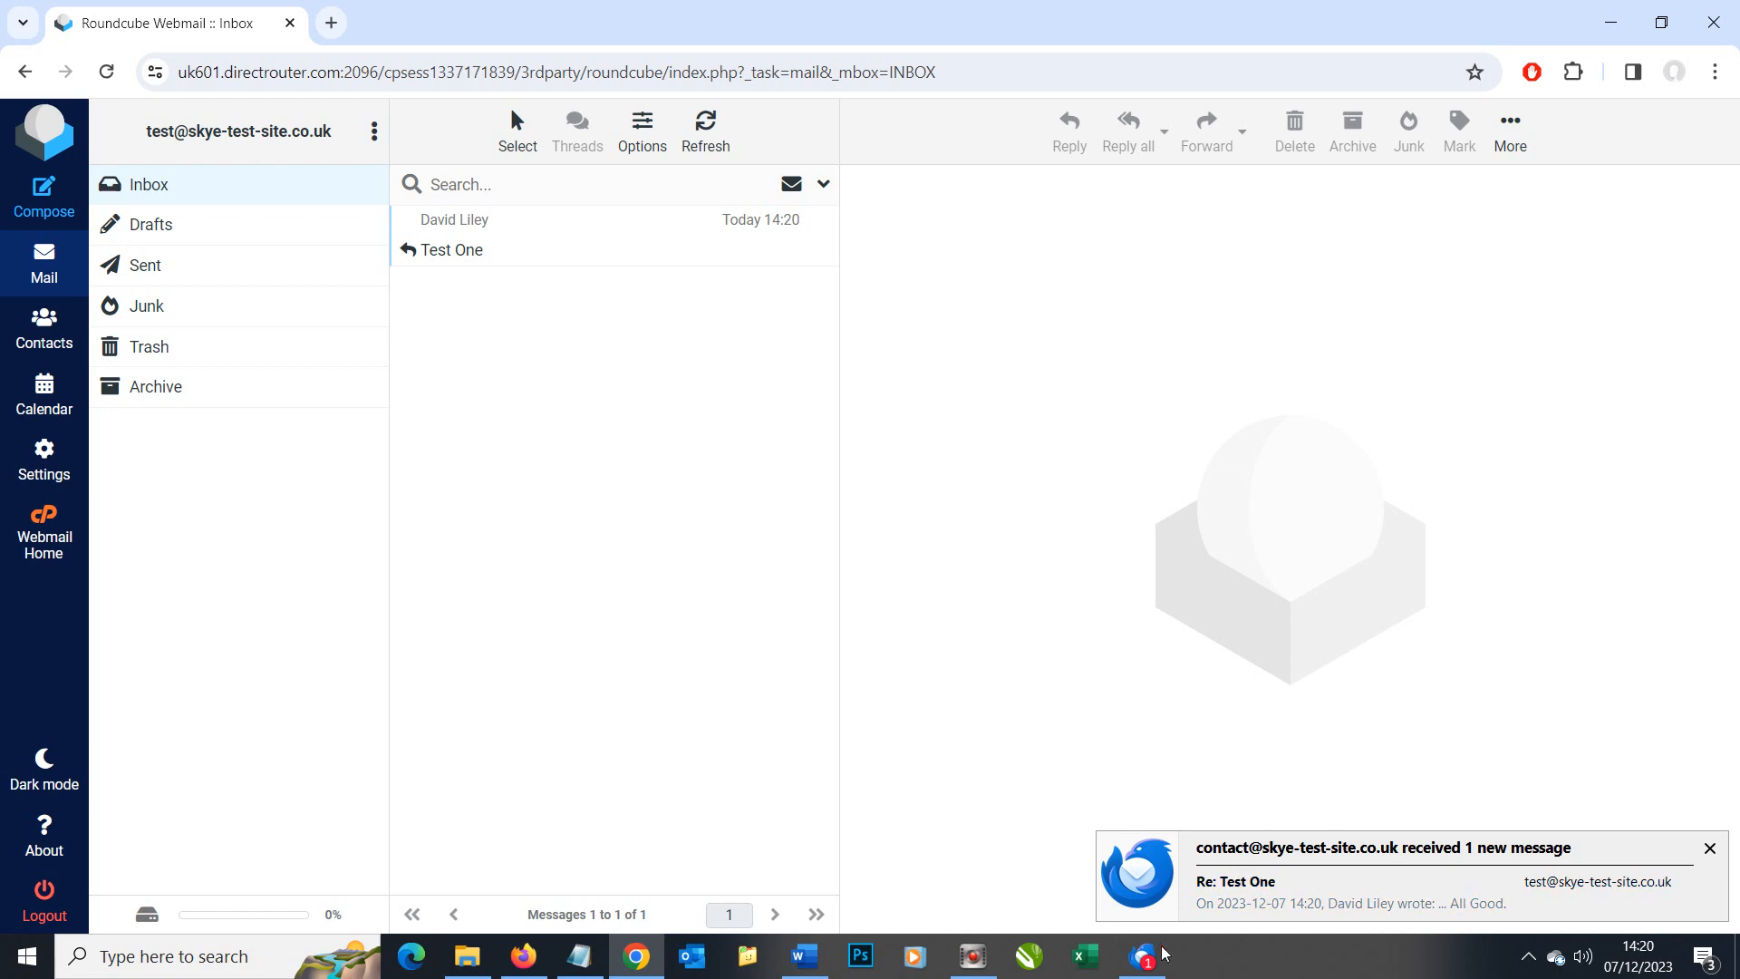
Back in Thunderbird's Inbox, open the Re: Test One reply showing 'All Good.'.
click(1142, 957)
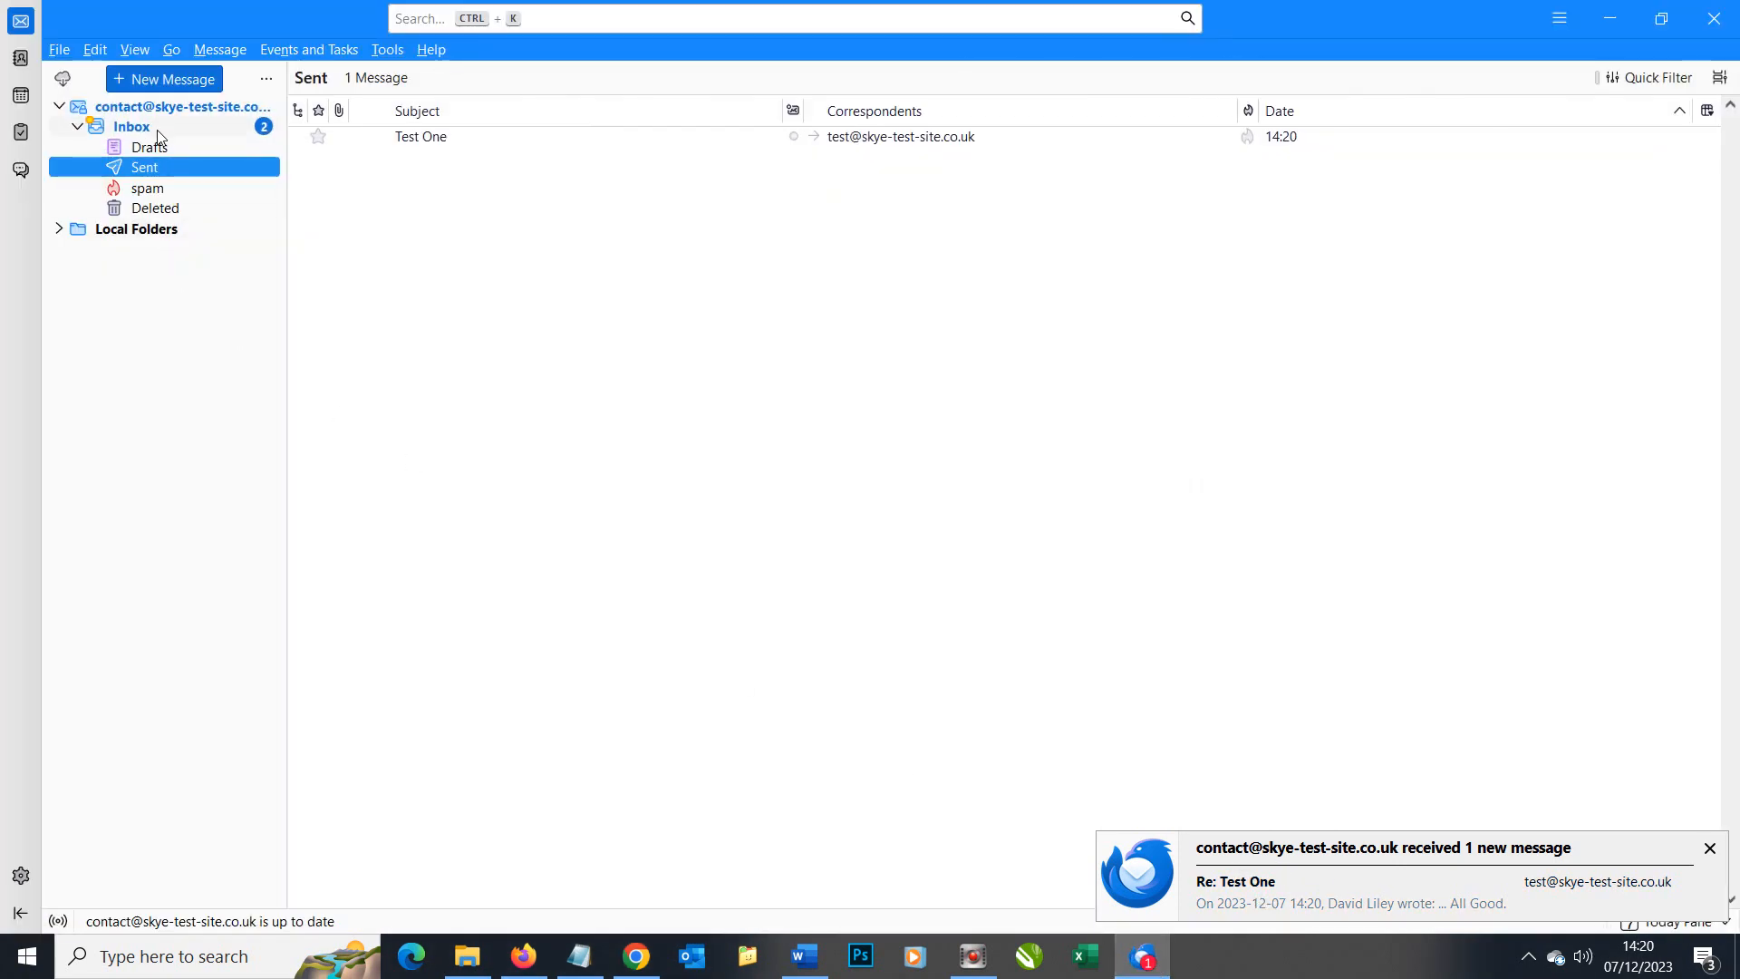
click(131, 127)
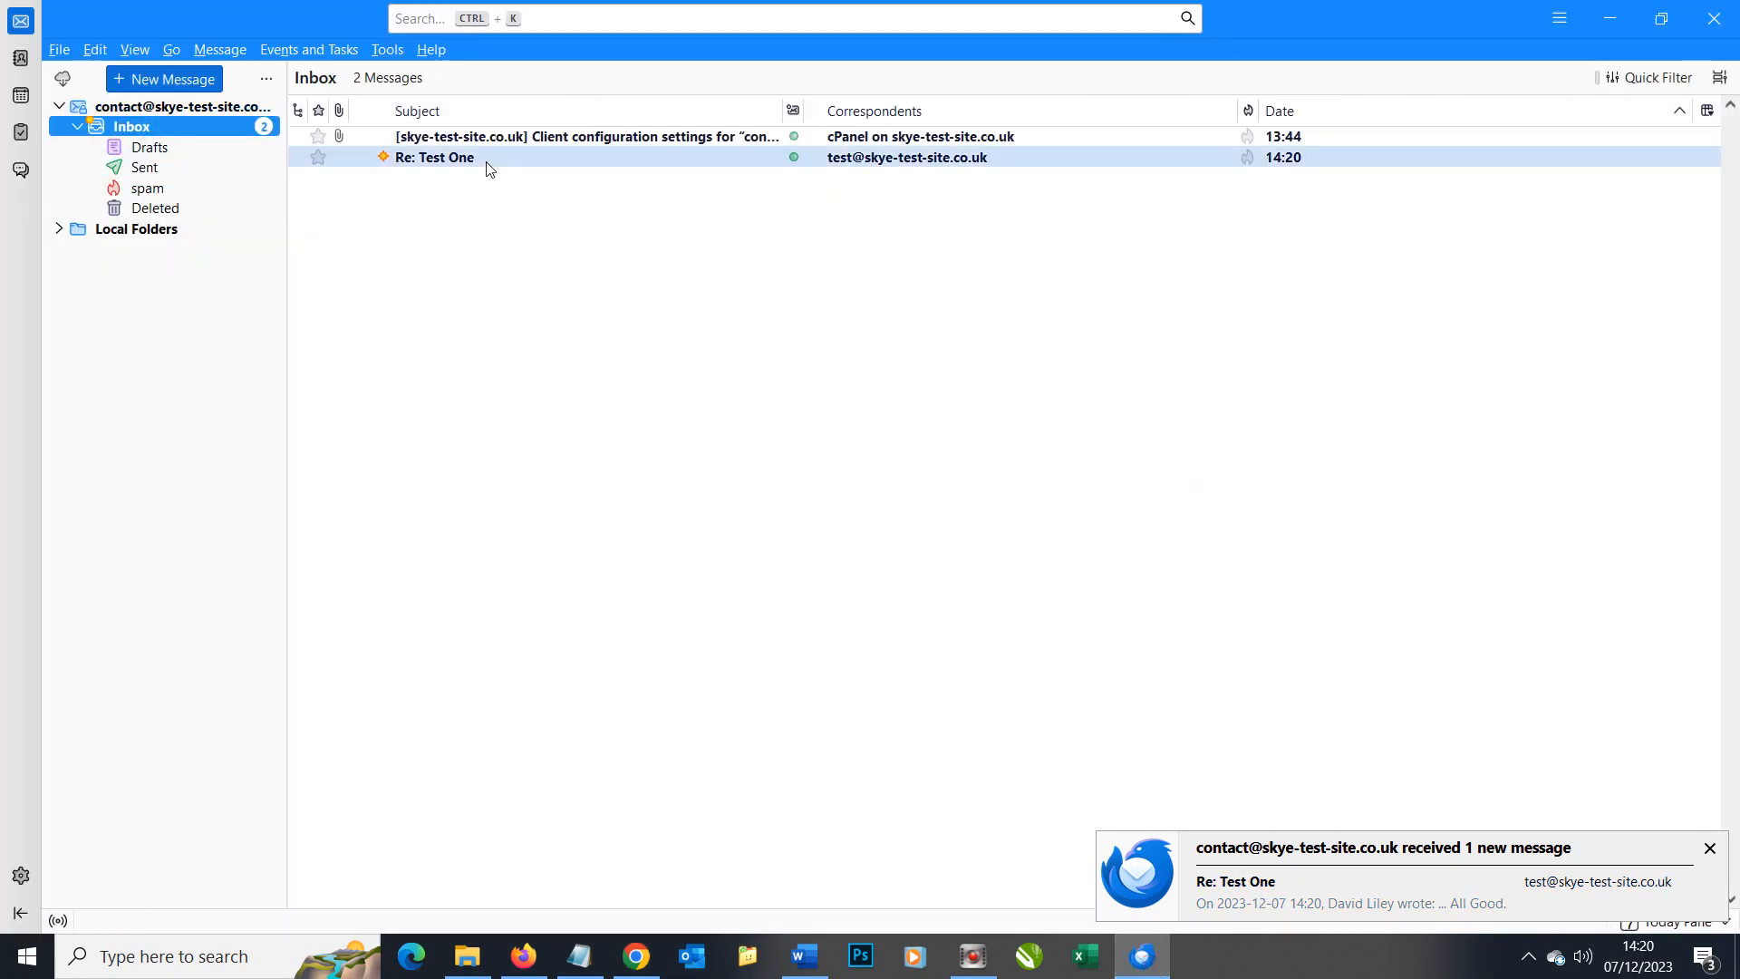
click(437, 163)
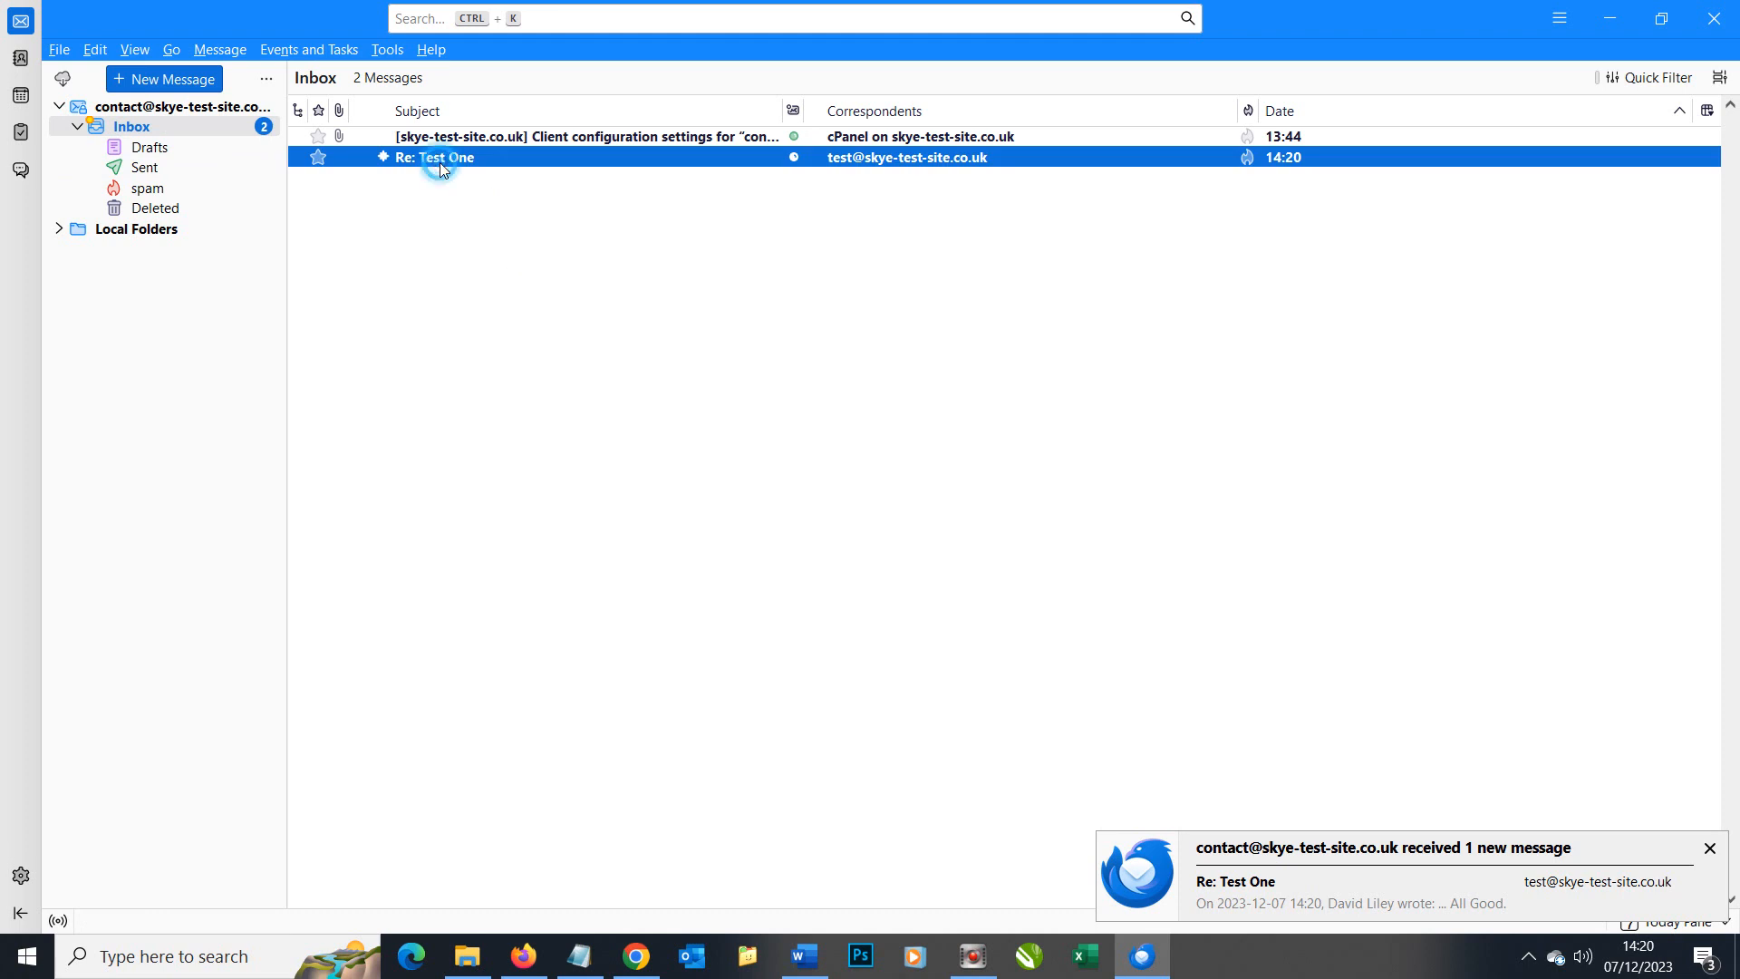
double_click(435, 155)
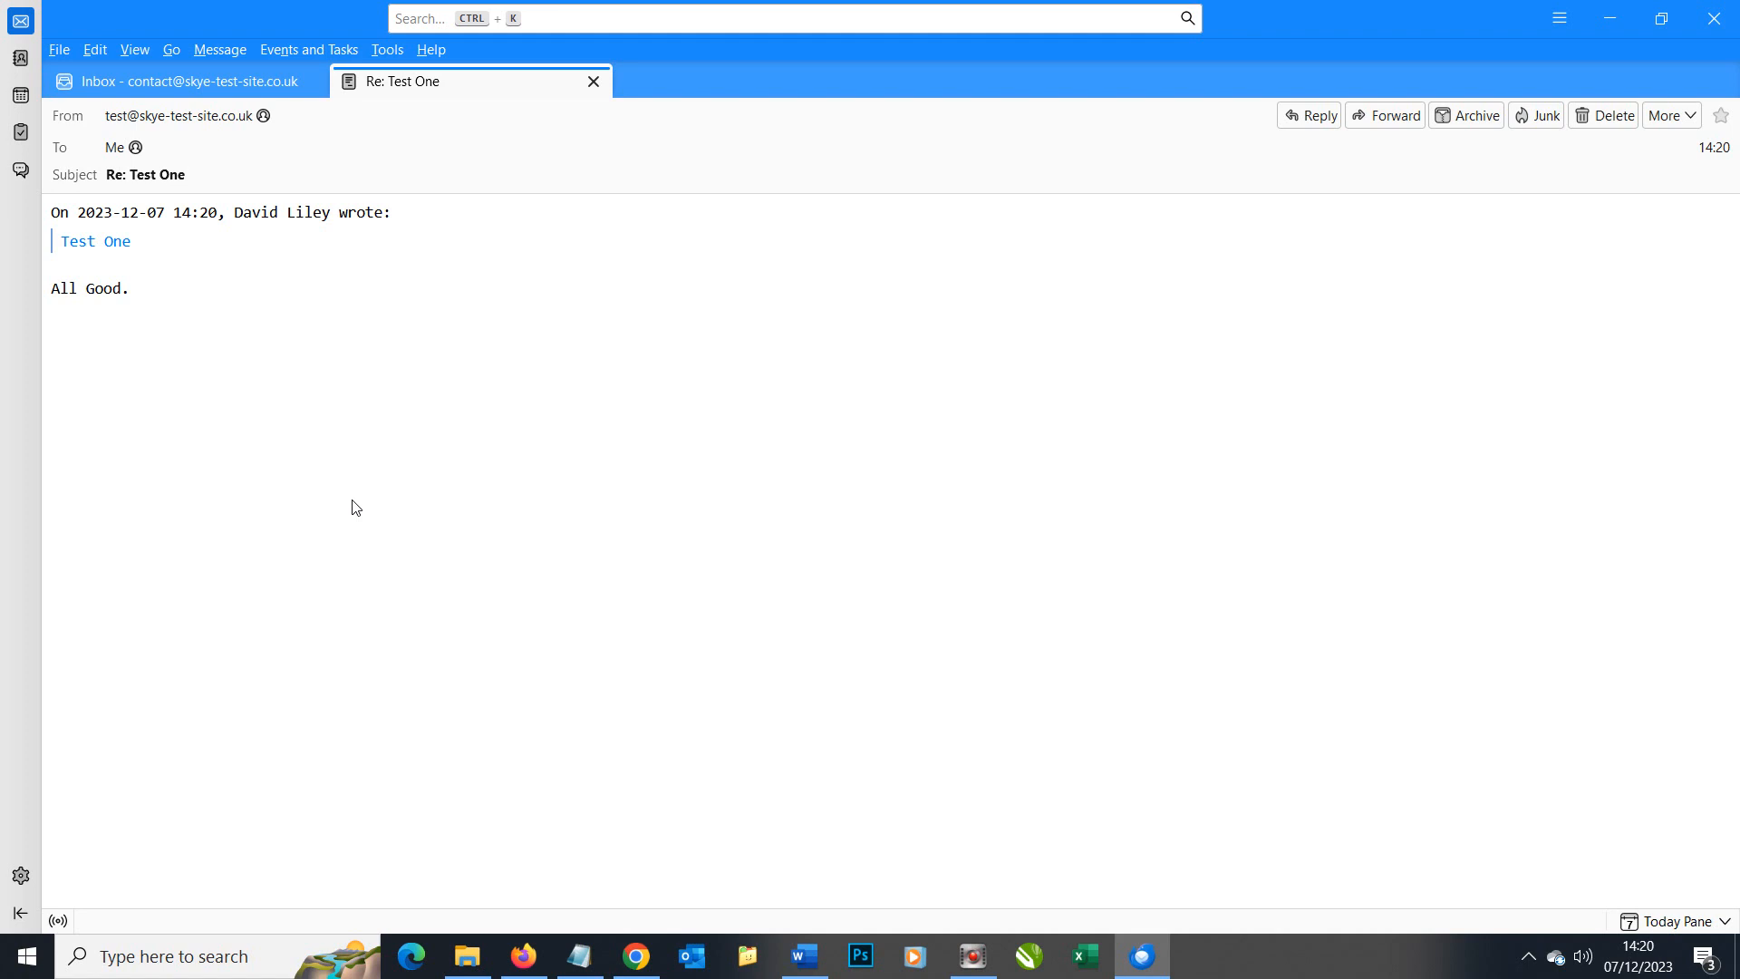
mouse_move(440, 114)
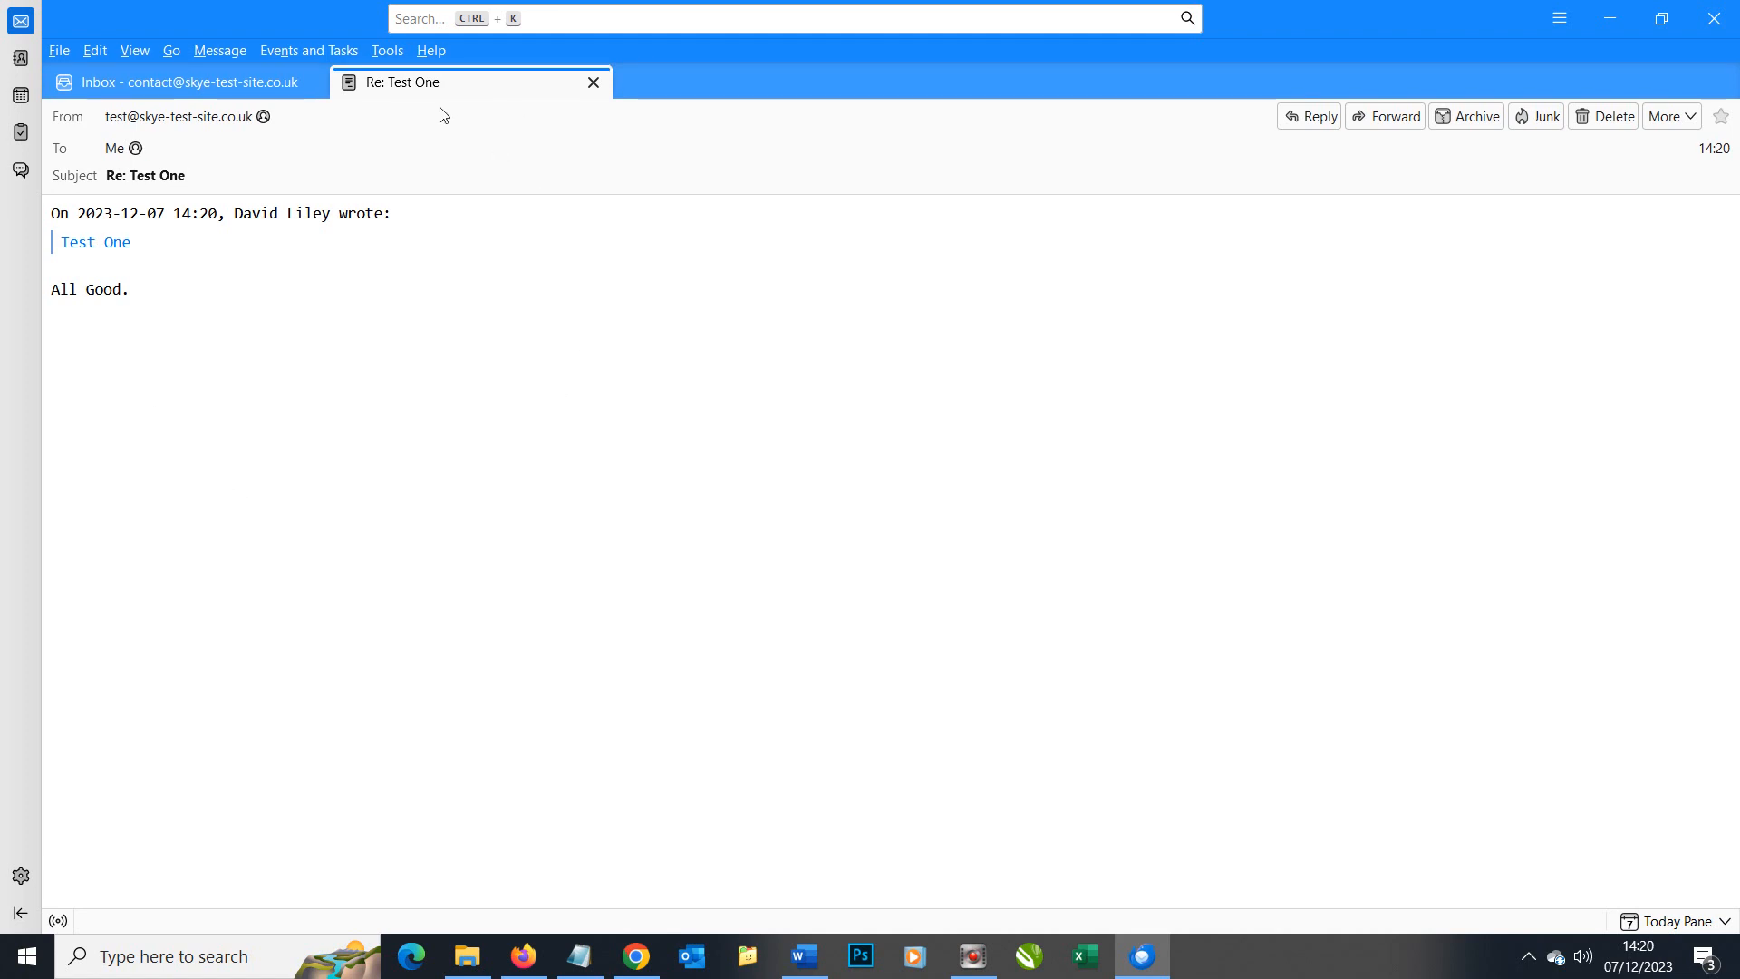